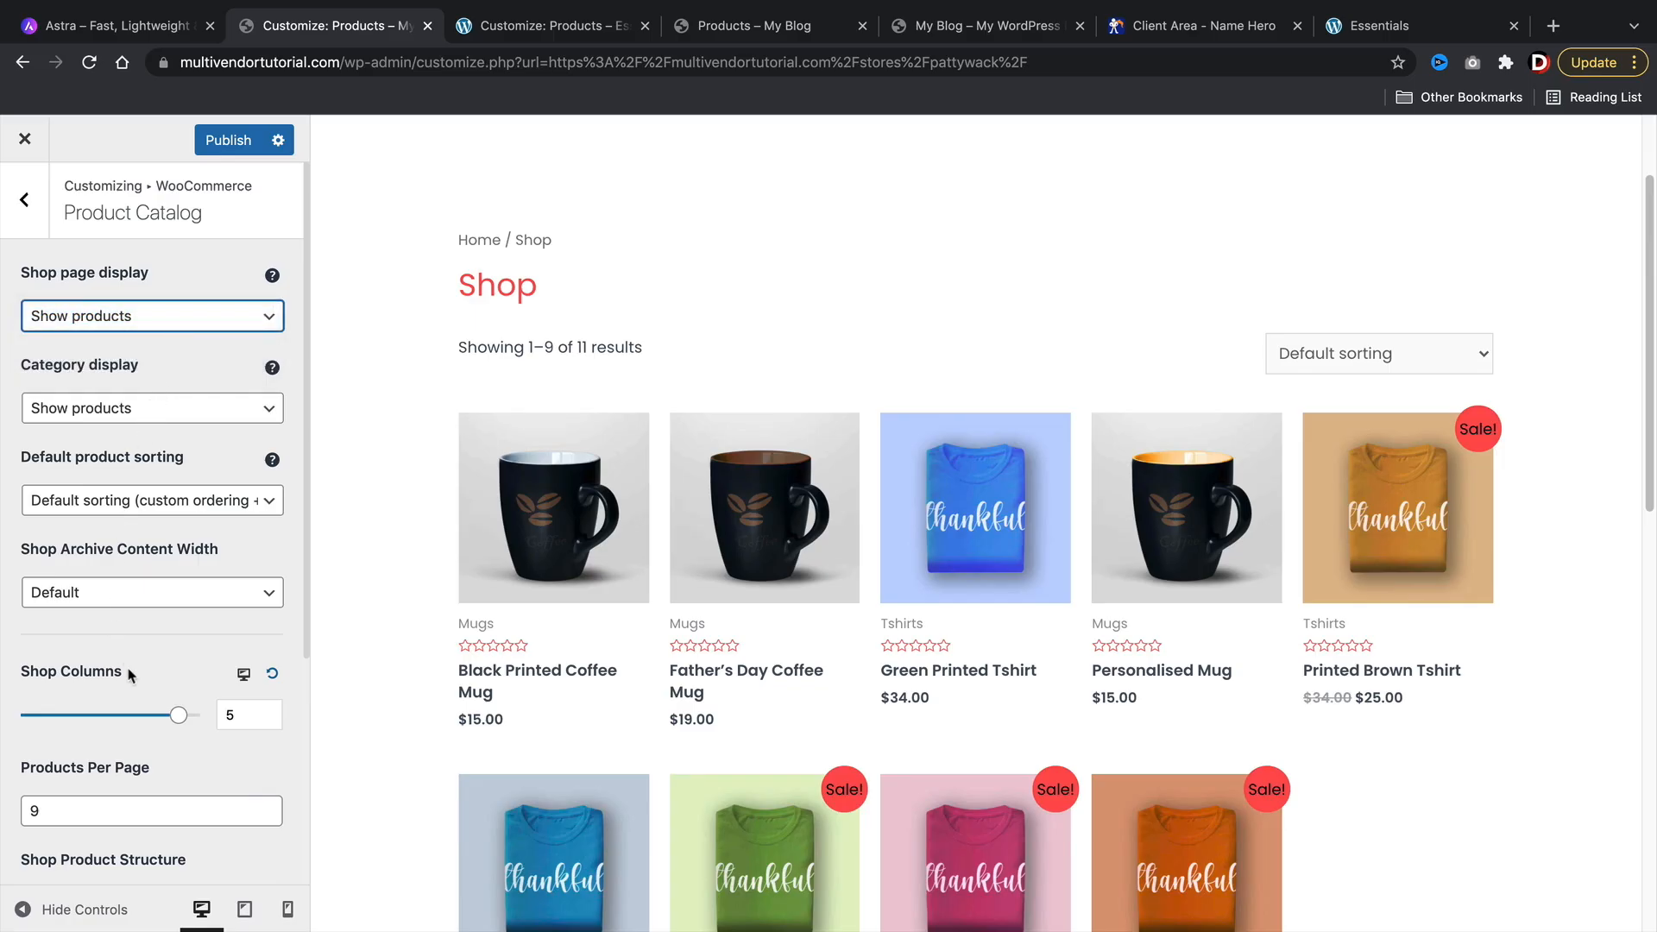
# Step: Adjust the shop column count and set the Dokan store page to full-width layout
pyautogui.moveTo(180, 715); pyautogui.dragTo(148, 570)
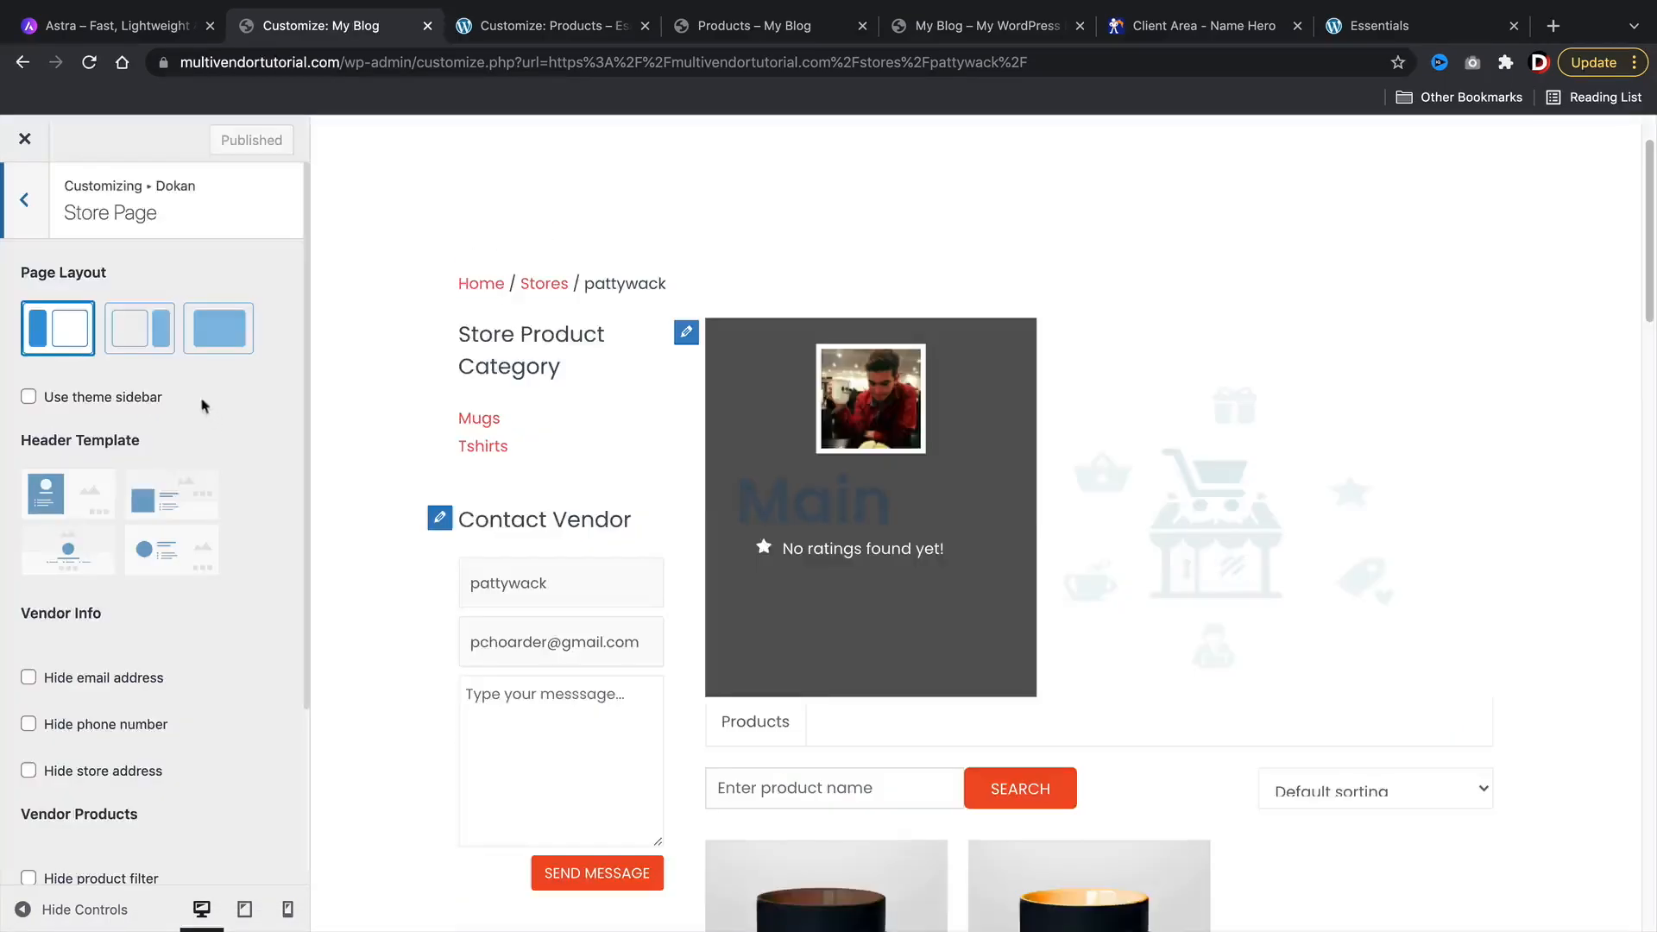
pyautogui.click(138, 328)
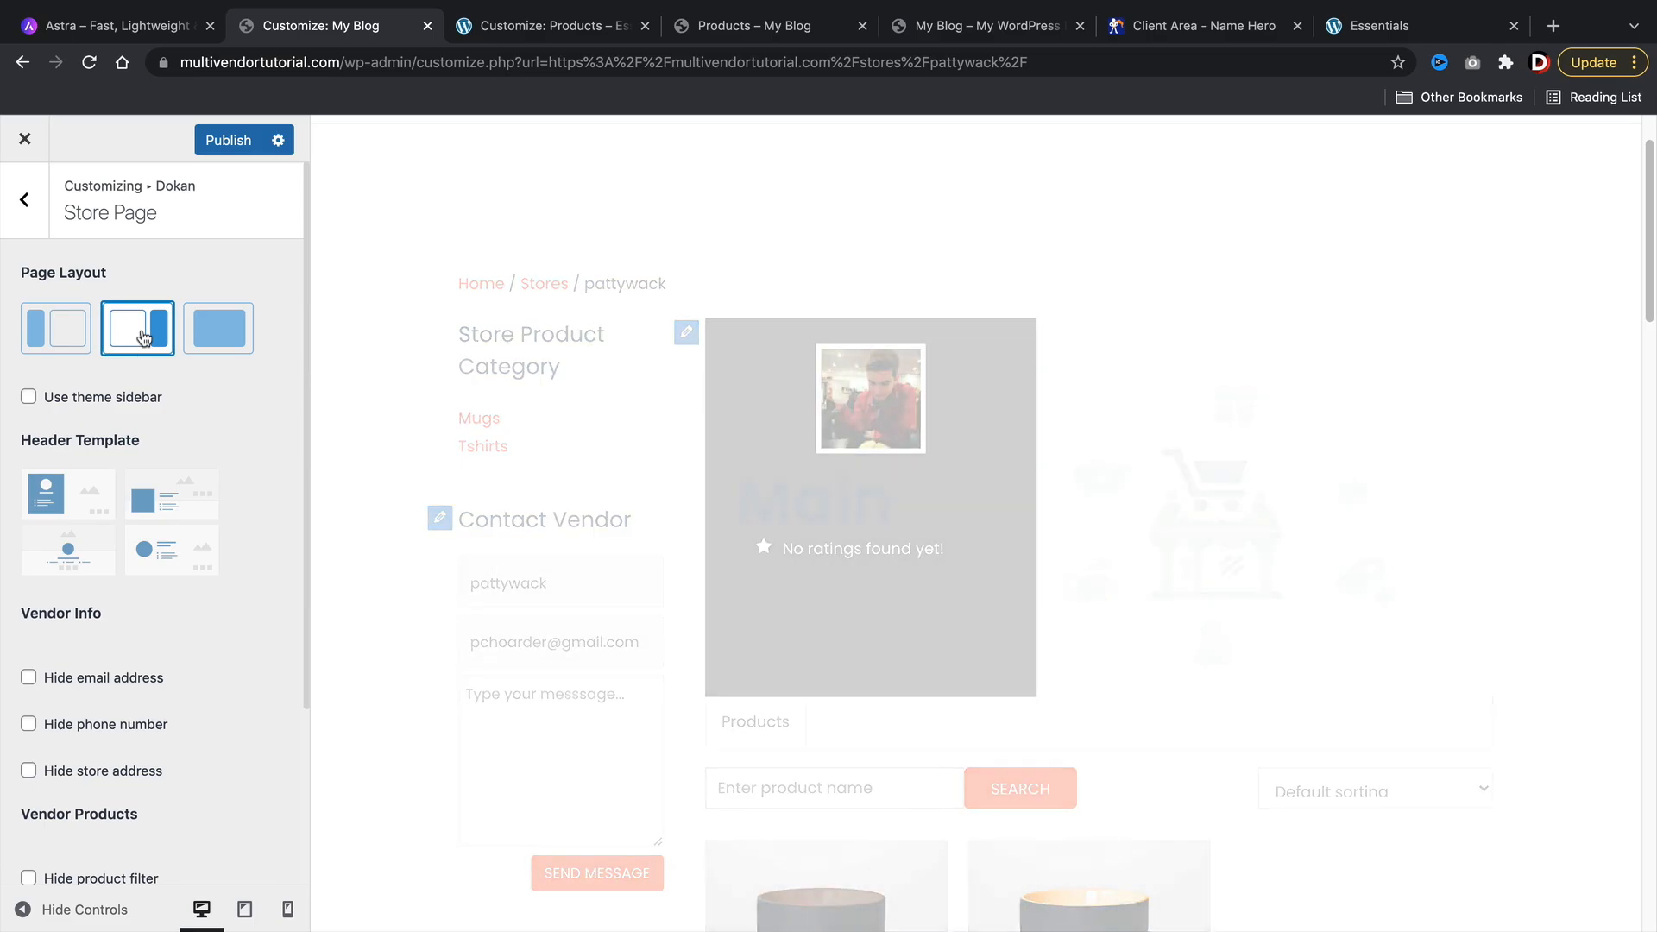
pyautogui.click(217, 329)
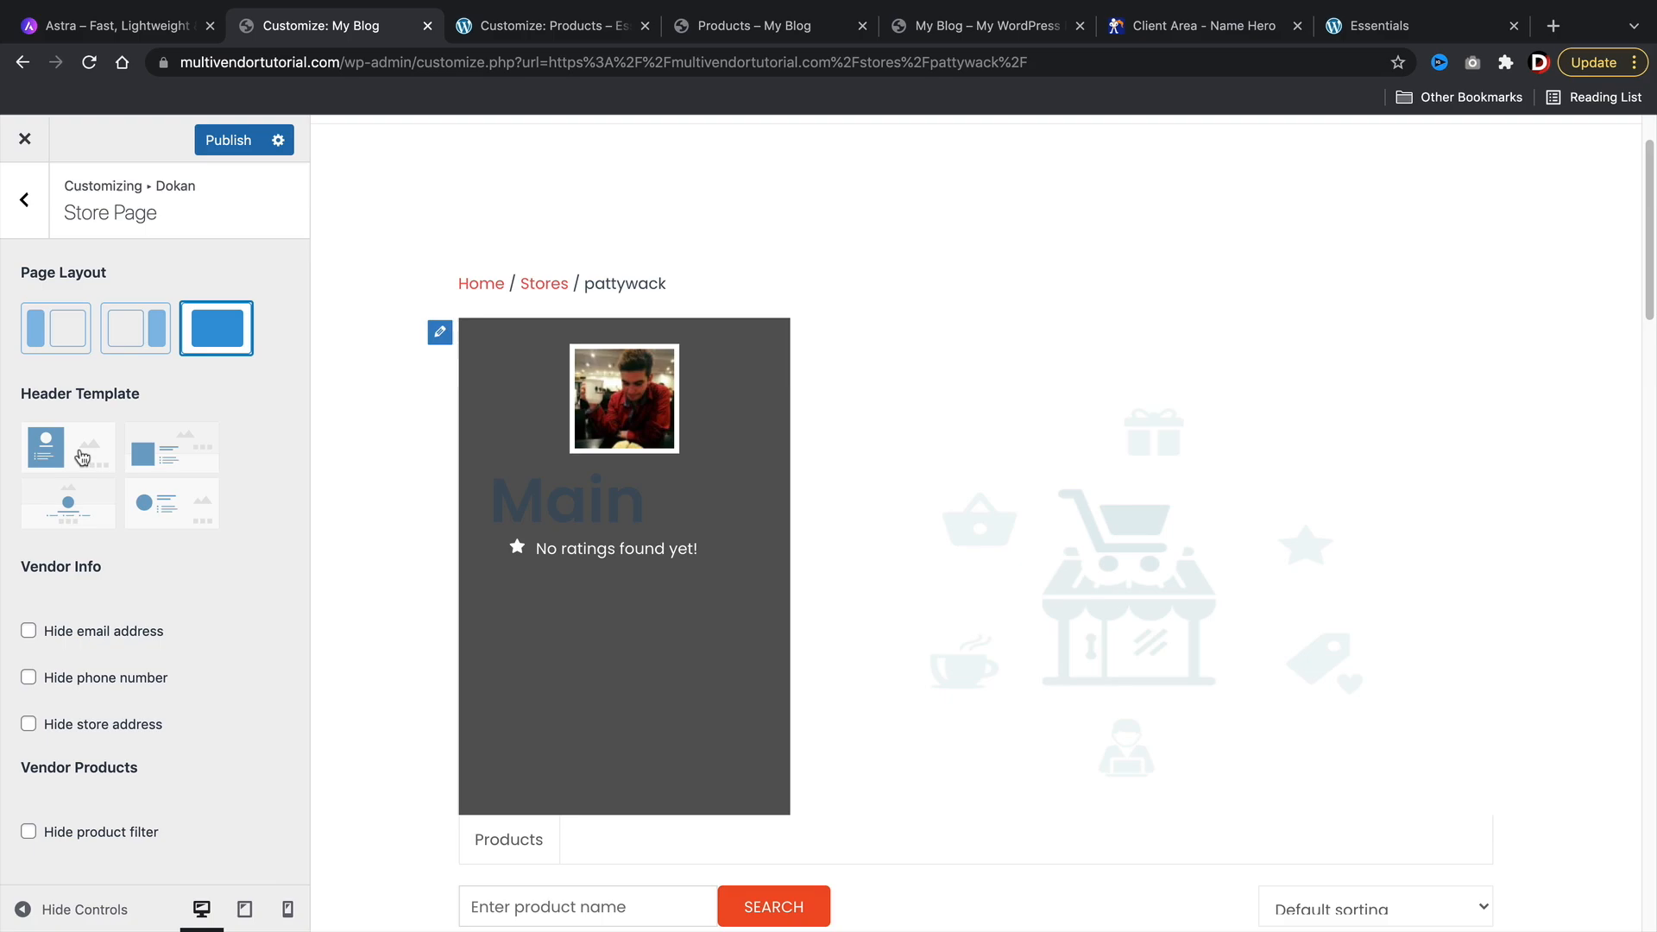
# Step: Choose the third, centred profile Header Template and return to the Dokan settings list
pyautogui.click(171, 448)
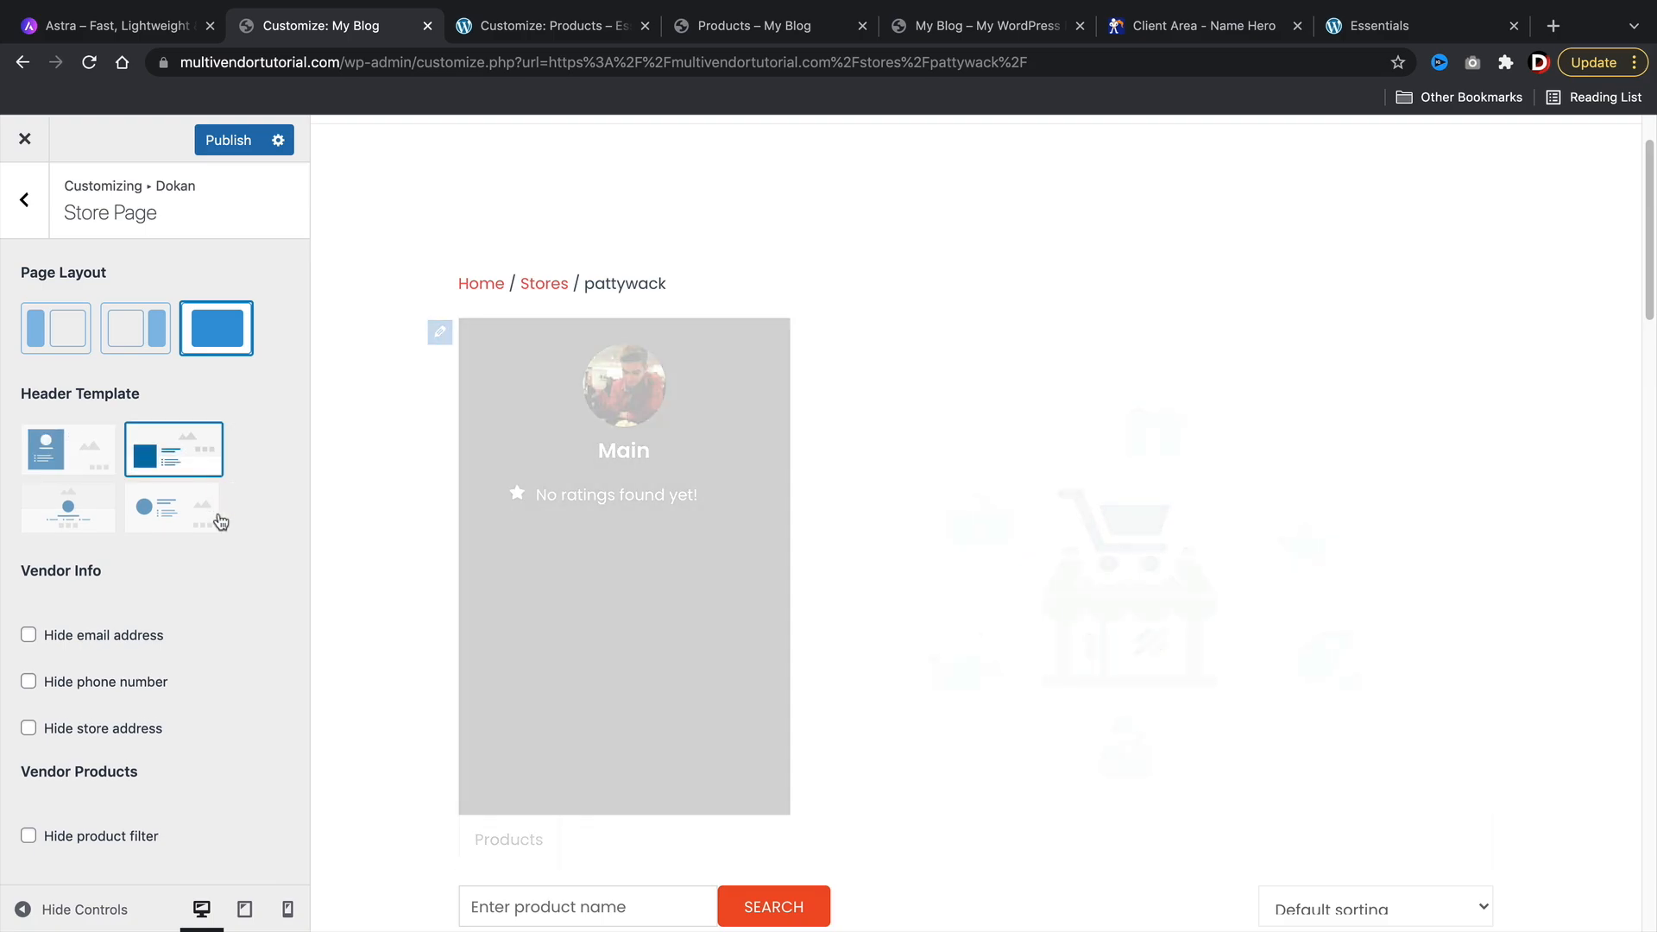
pyautogui.click(69, 505)
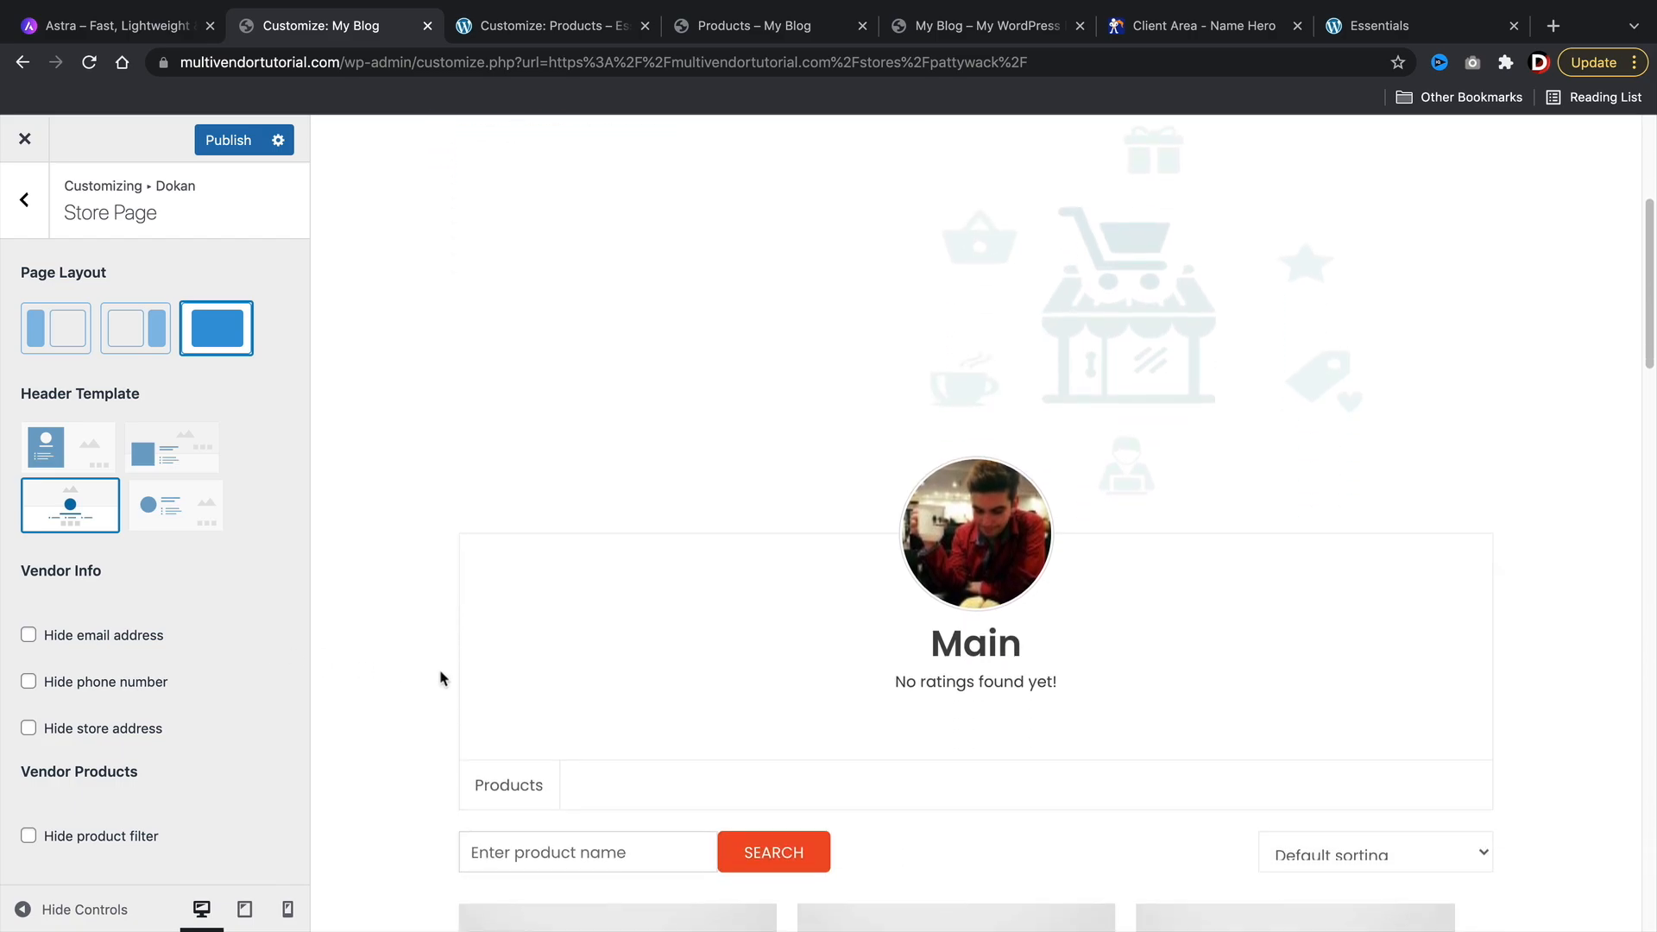
pyautogui.scroll(-3)
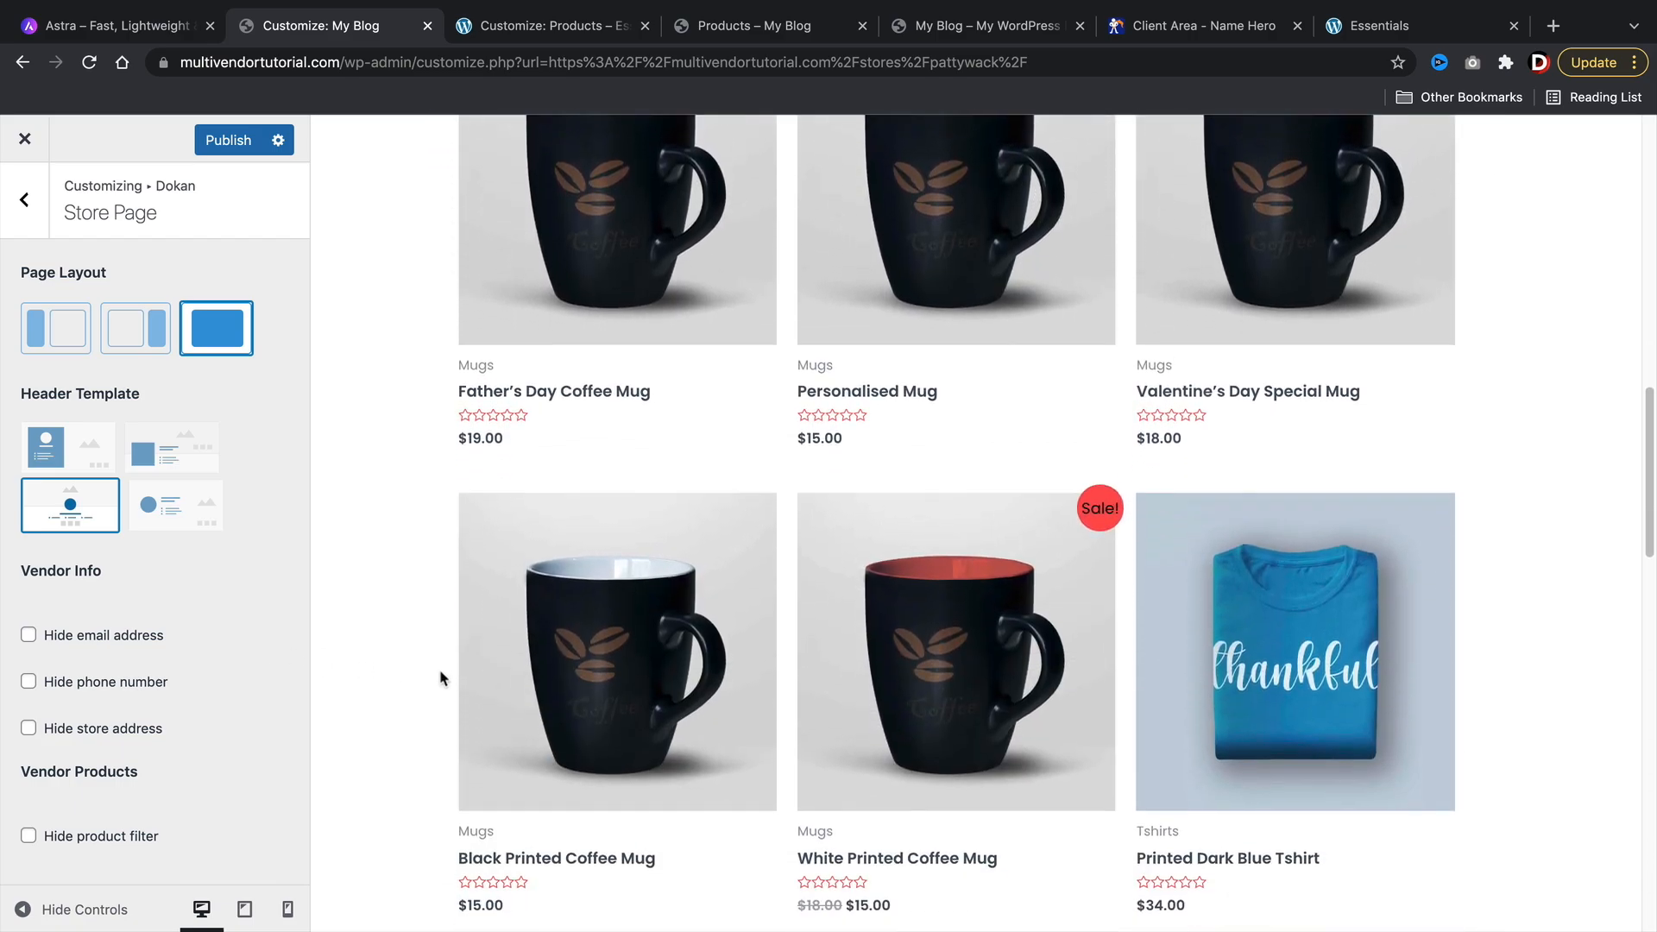
pyautogui.scroll(-3)
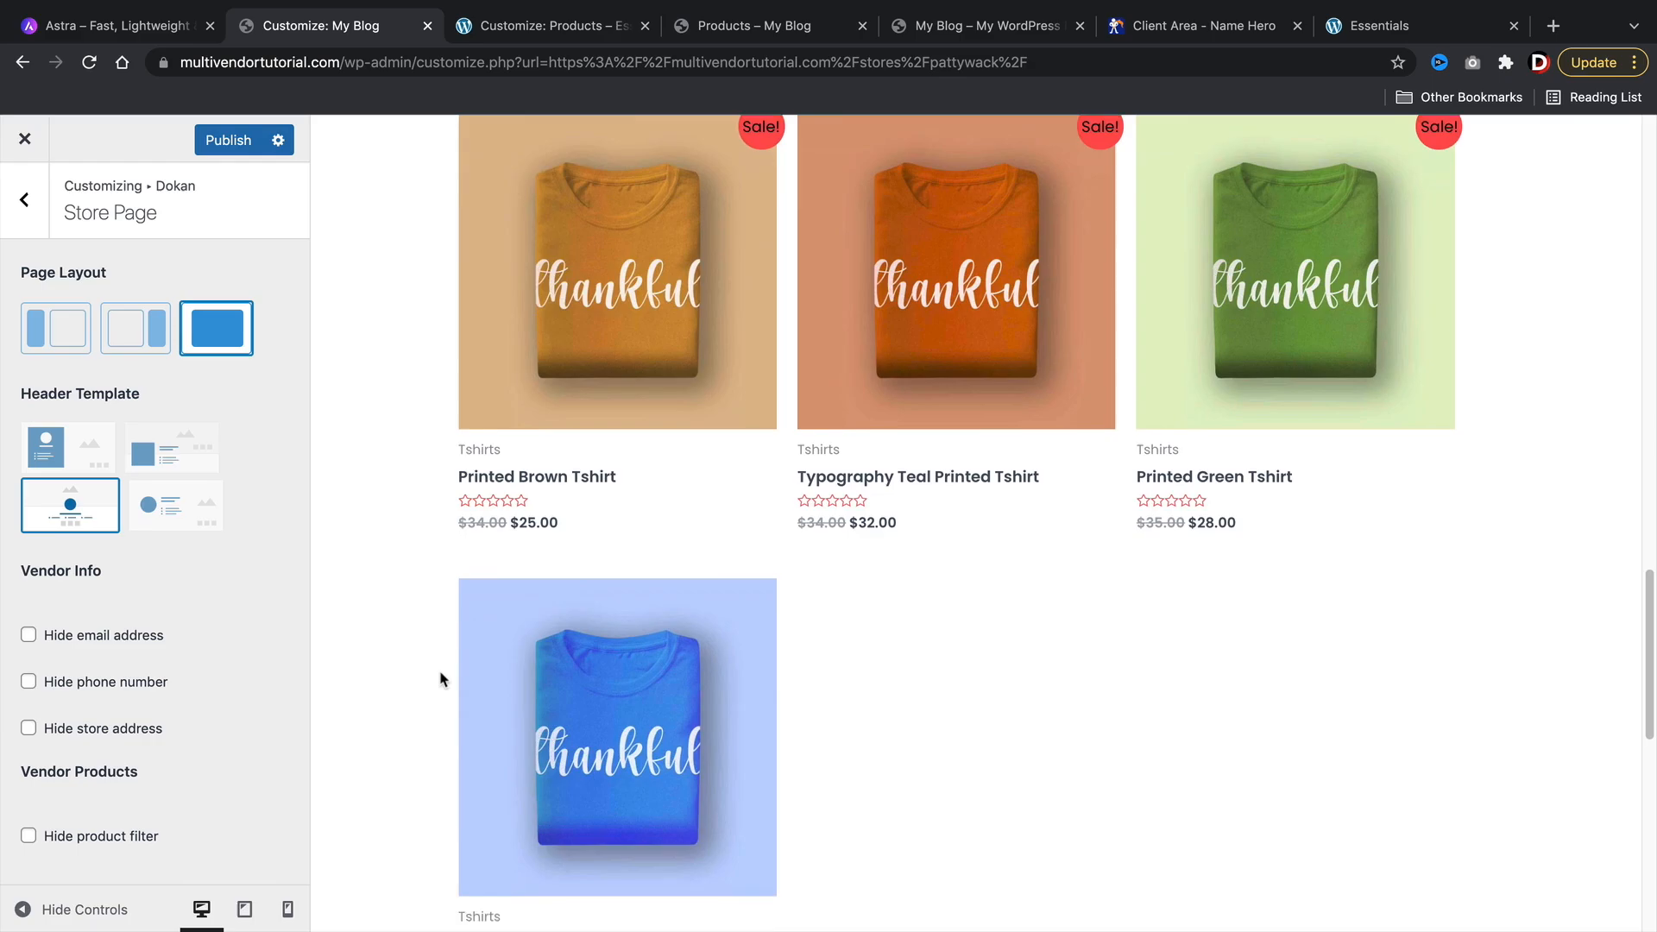
pyautogui.click(24, 199)
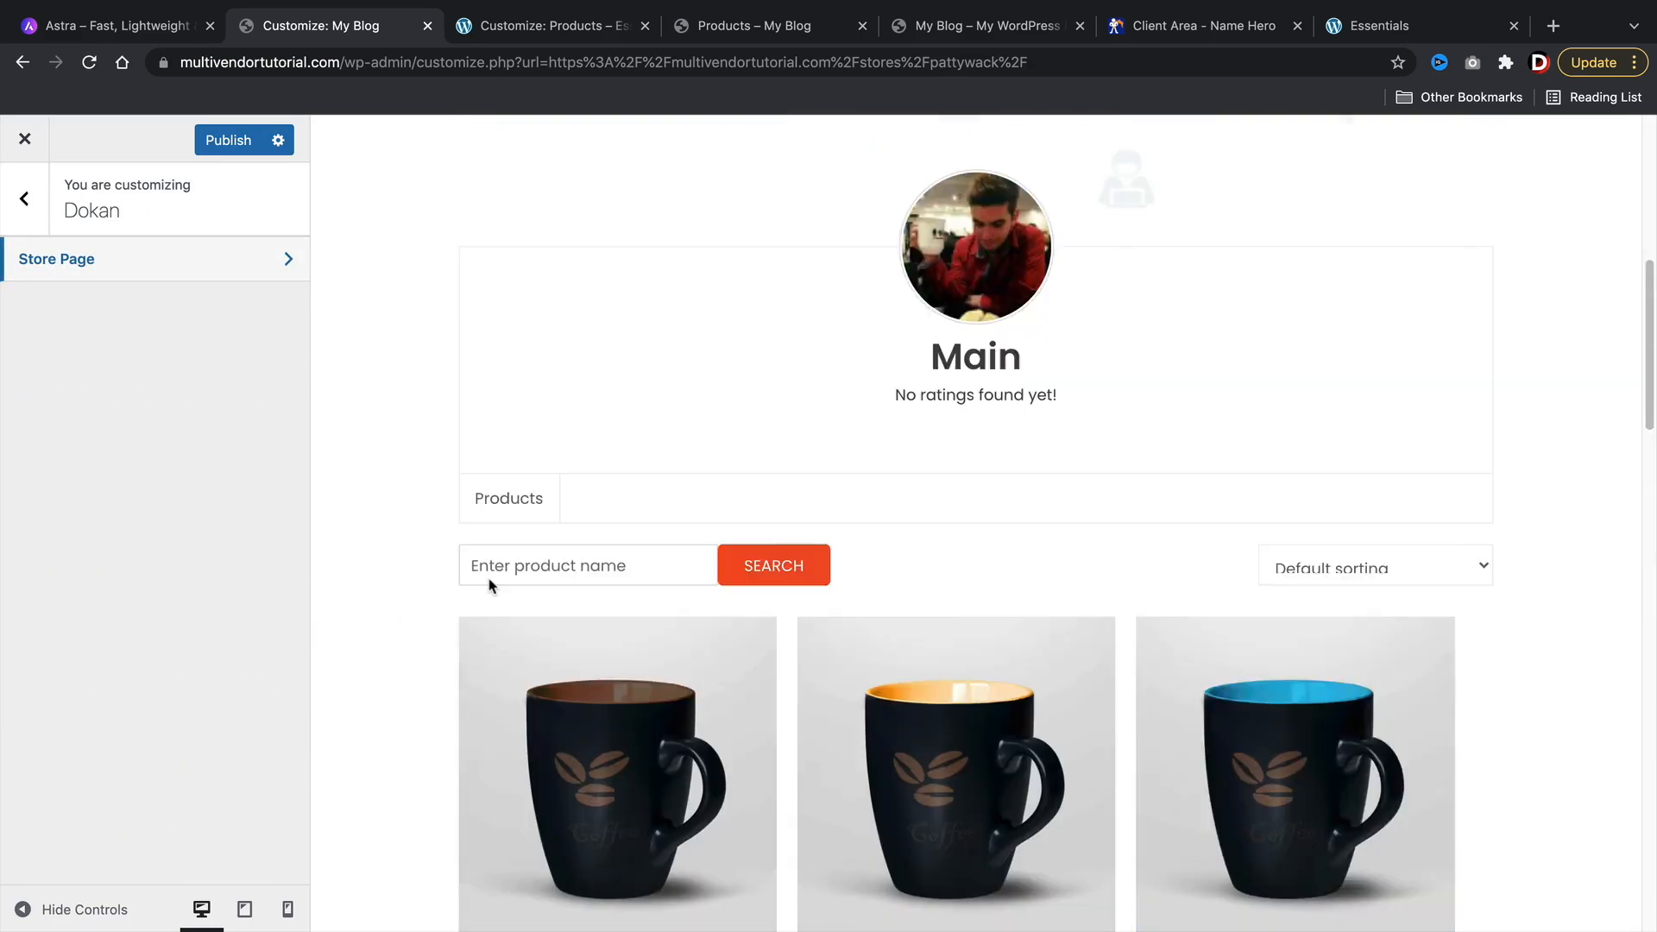
pyautogui.click(1416, 25)
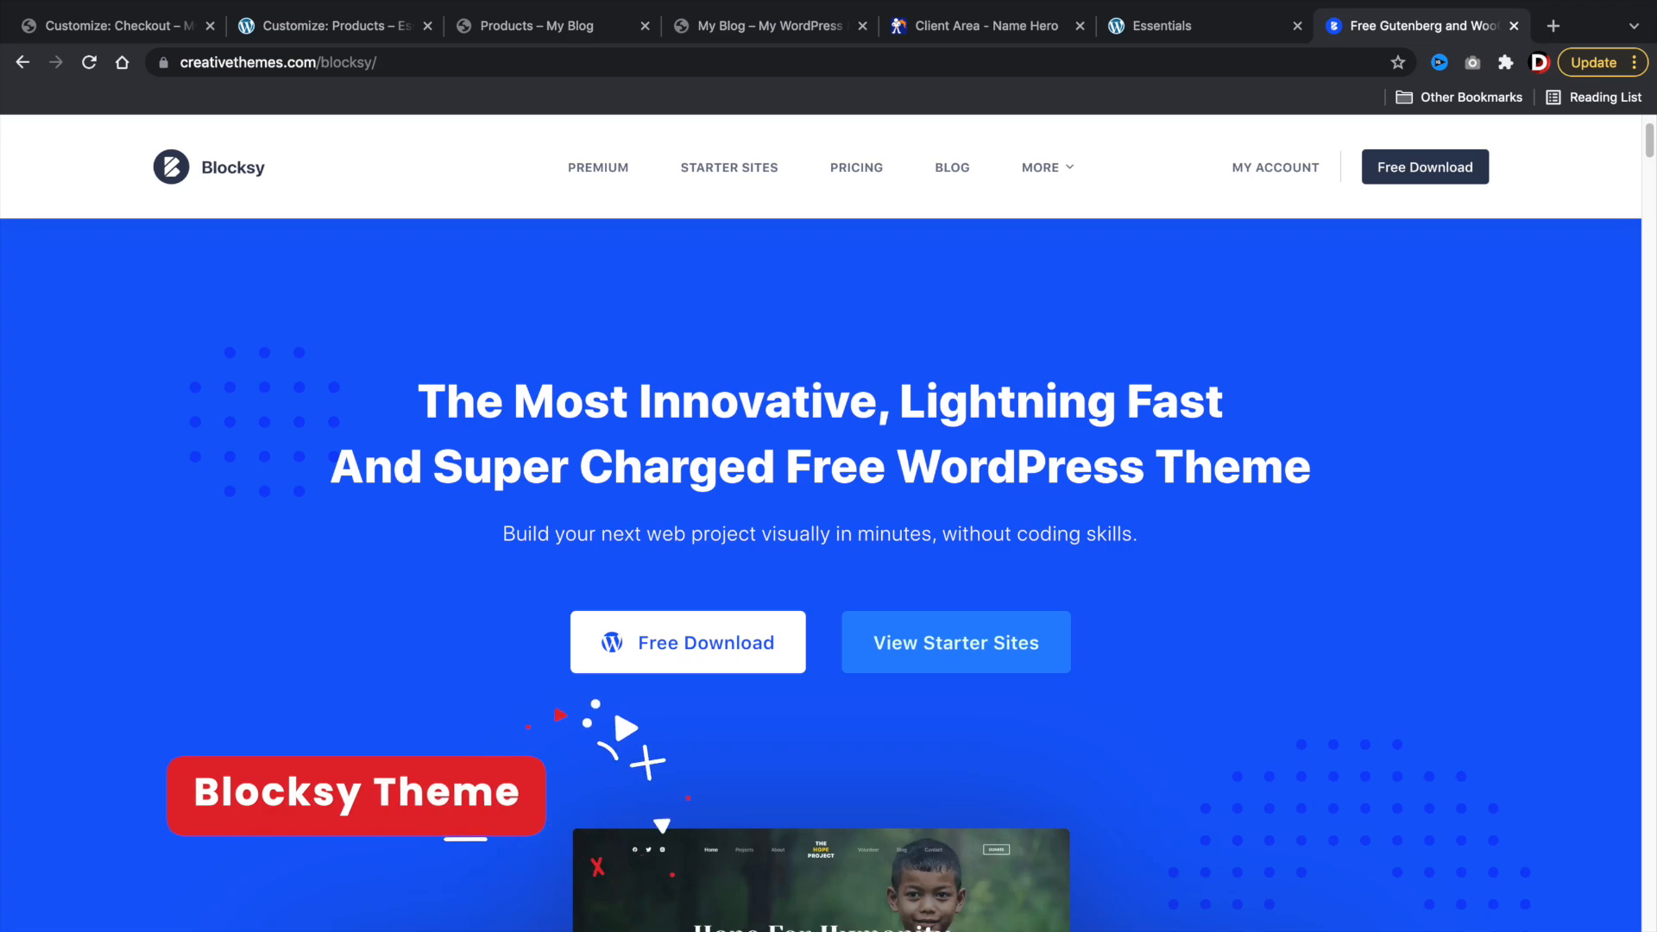
# Step: Switch Product Archives to the other card style and make single products Narrow Width
pyautogui.click(626, 25)
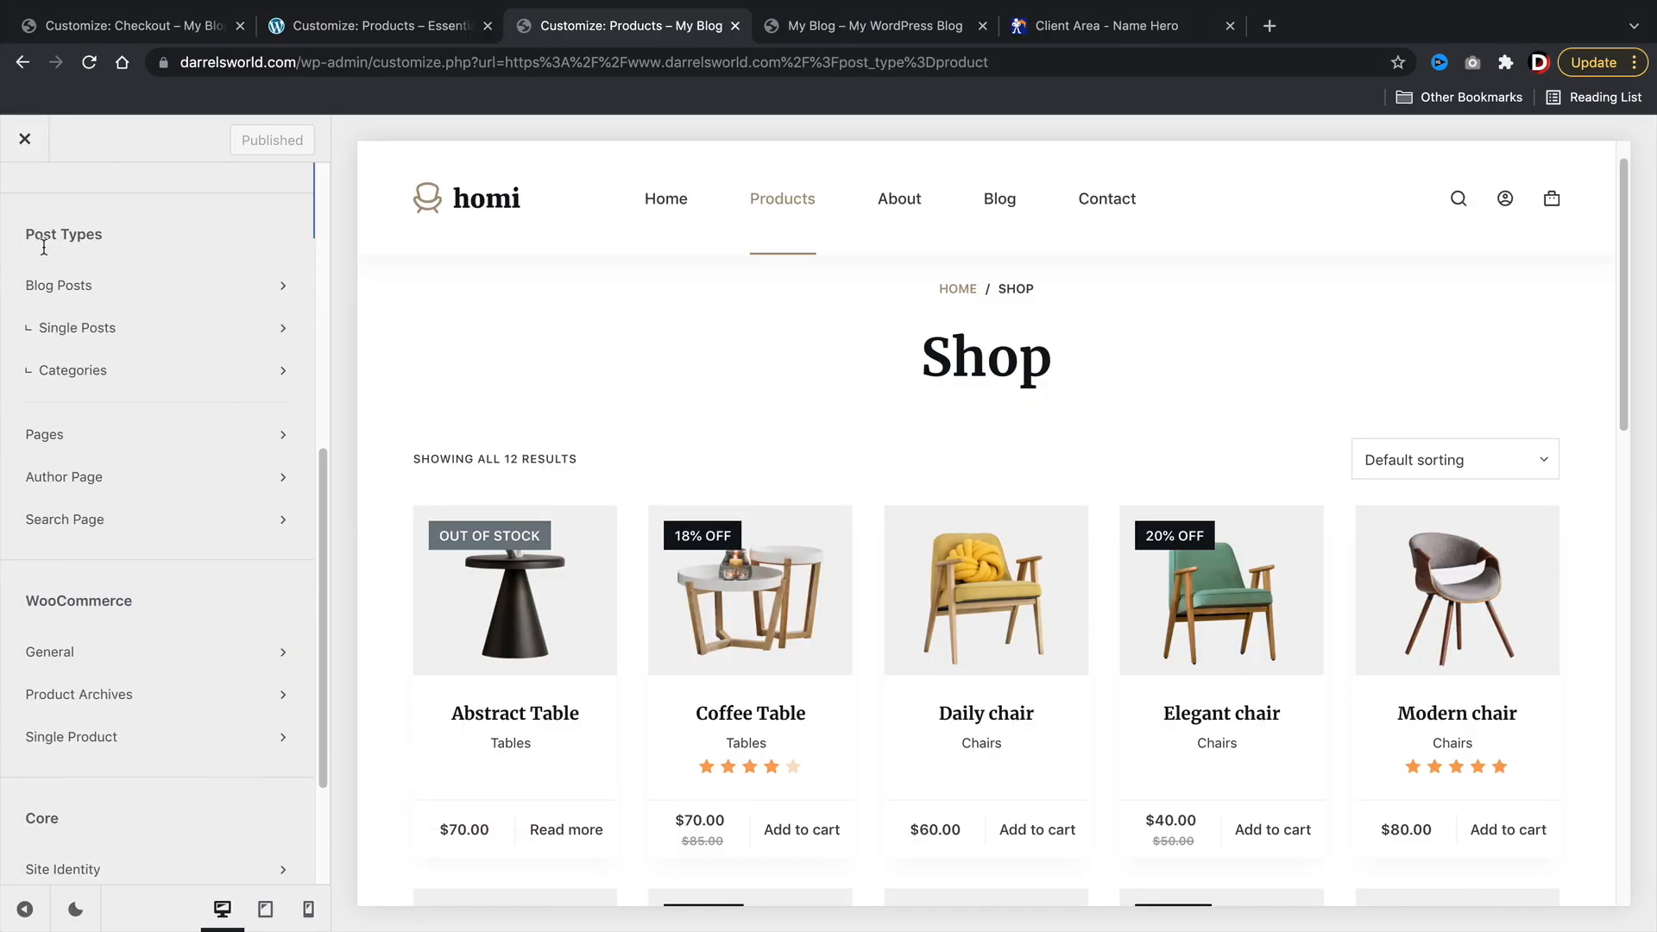
pyautogui.click(79, 693)
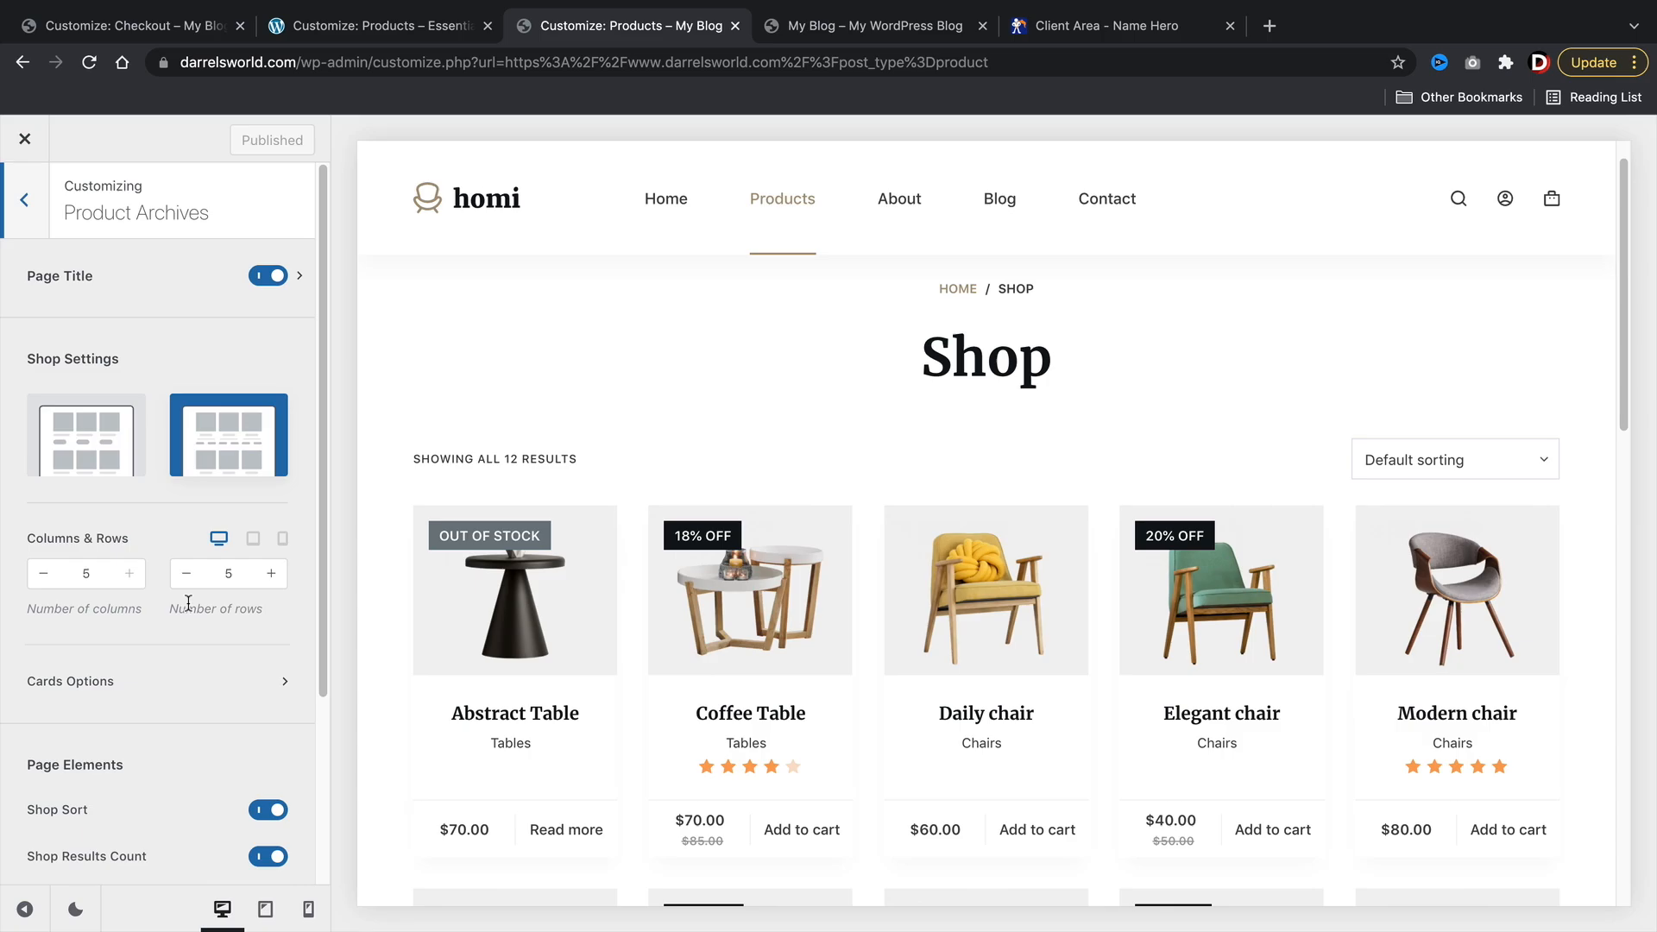
pyautogui.click(85, 434)
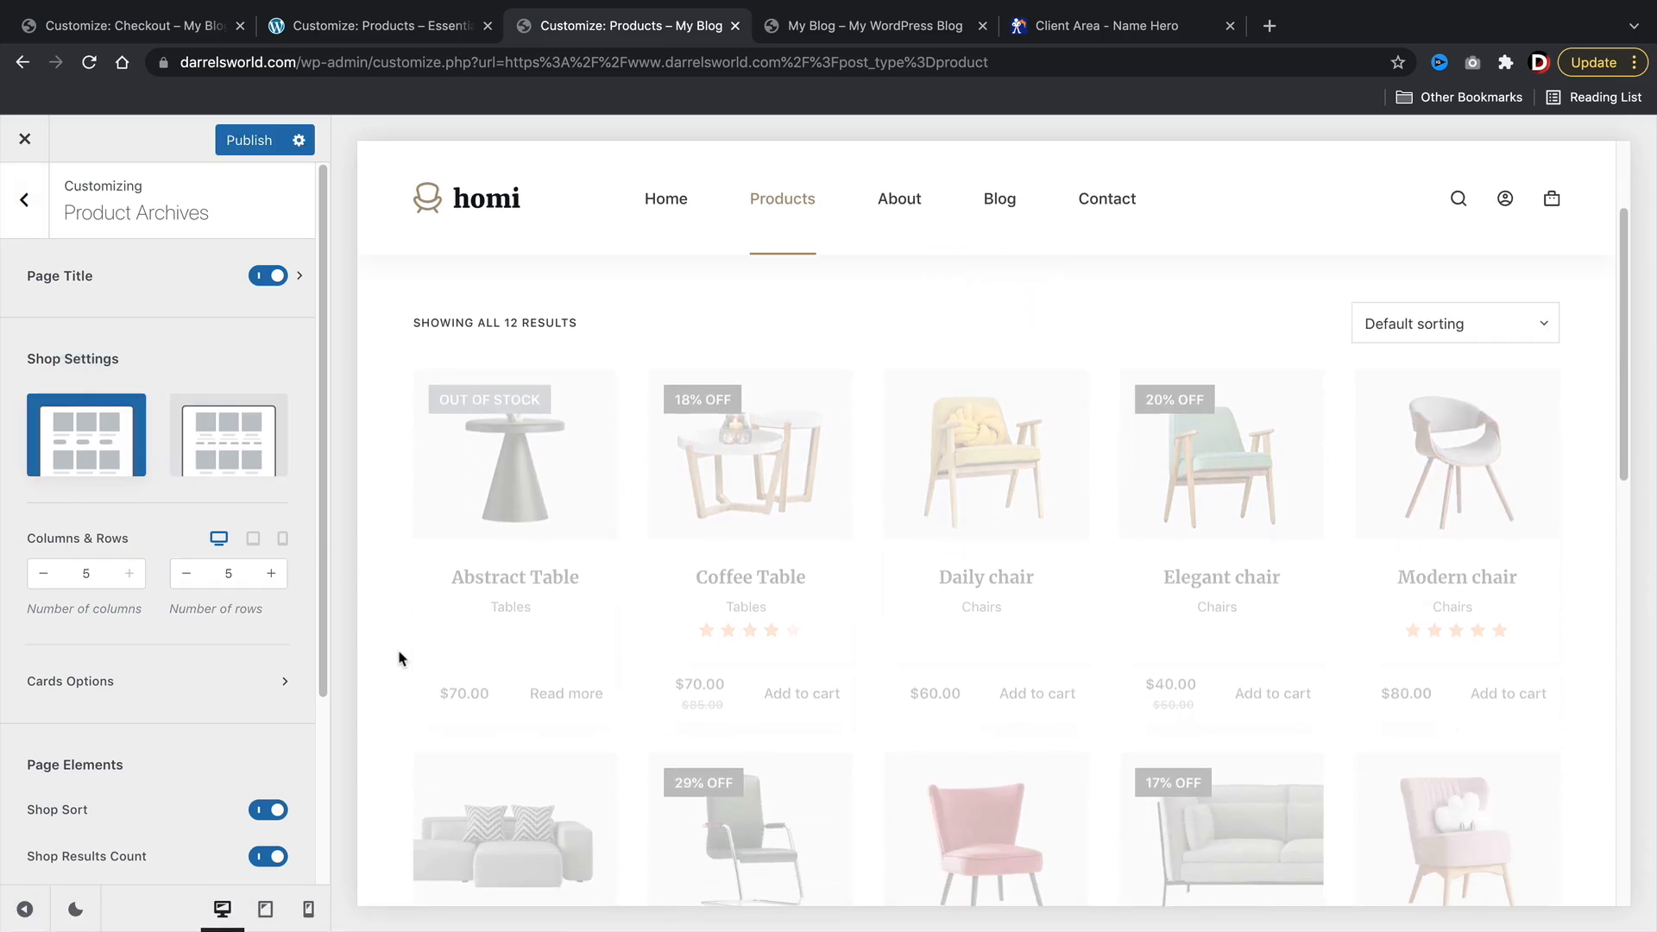
pyautogui.click(227, 434)
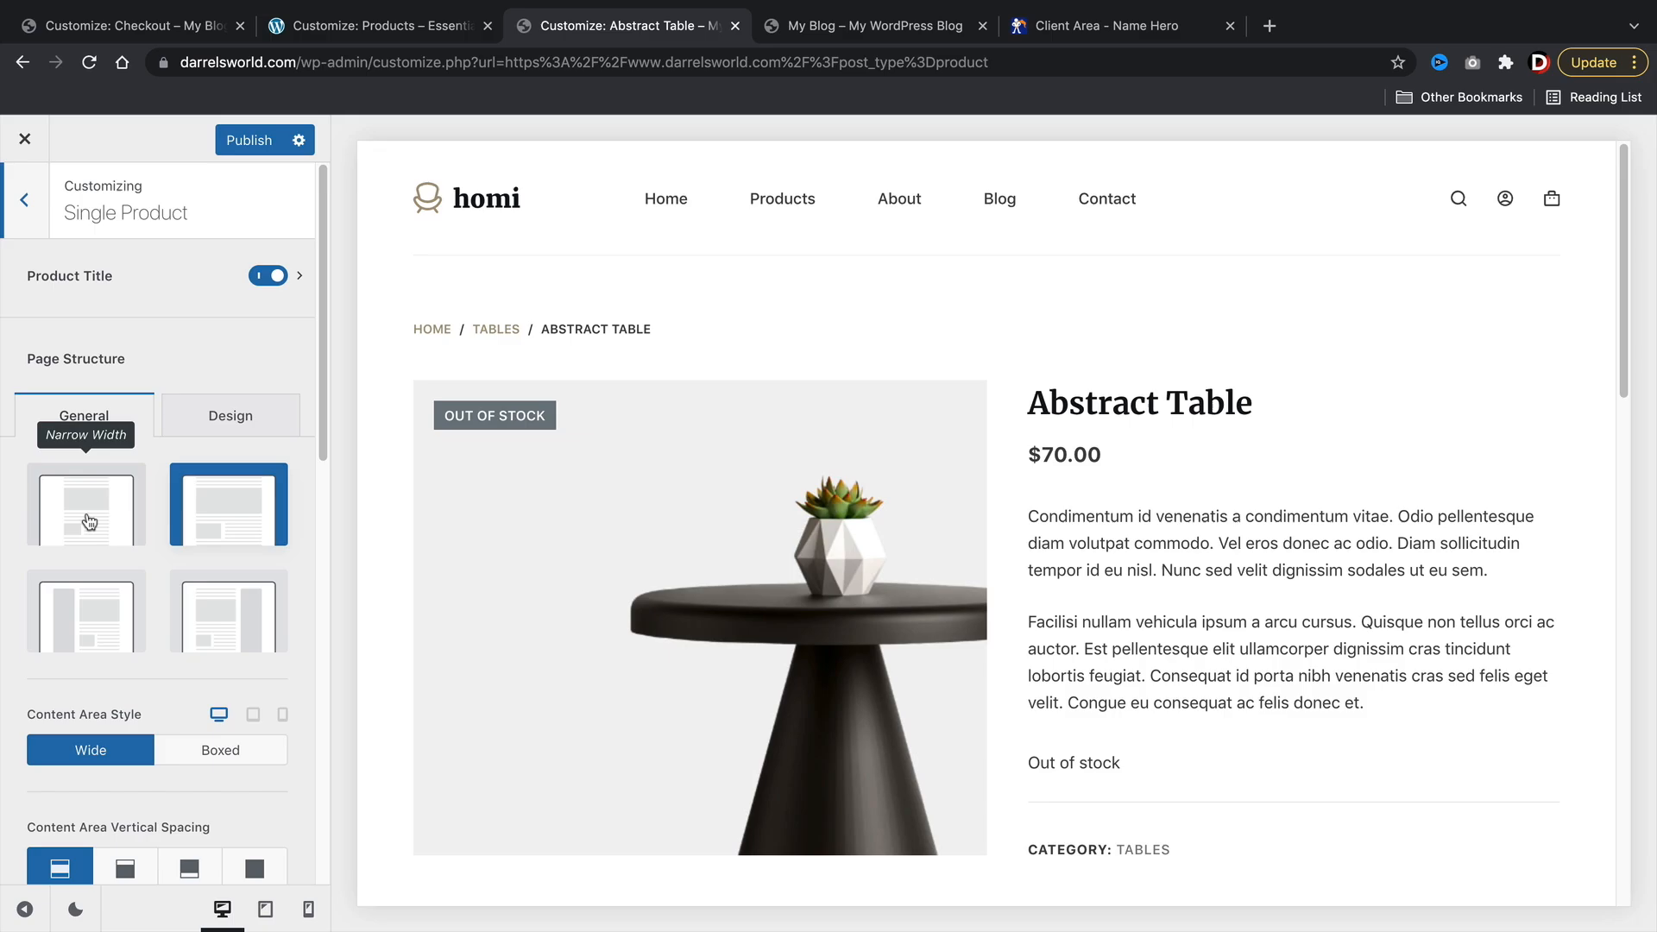
pyautogui.click(86, 505)
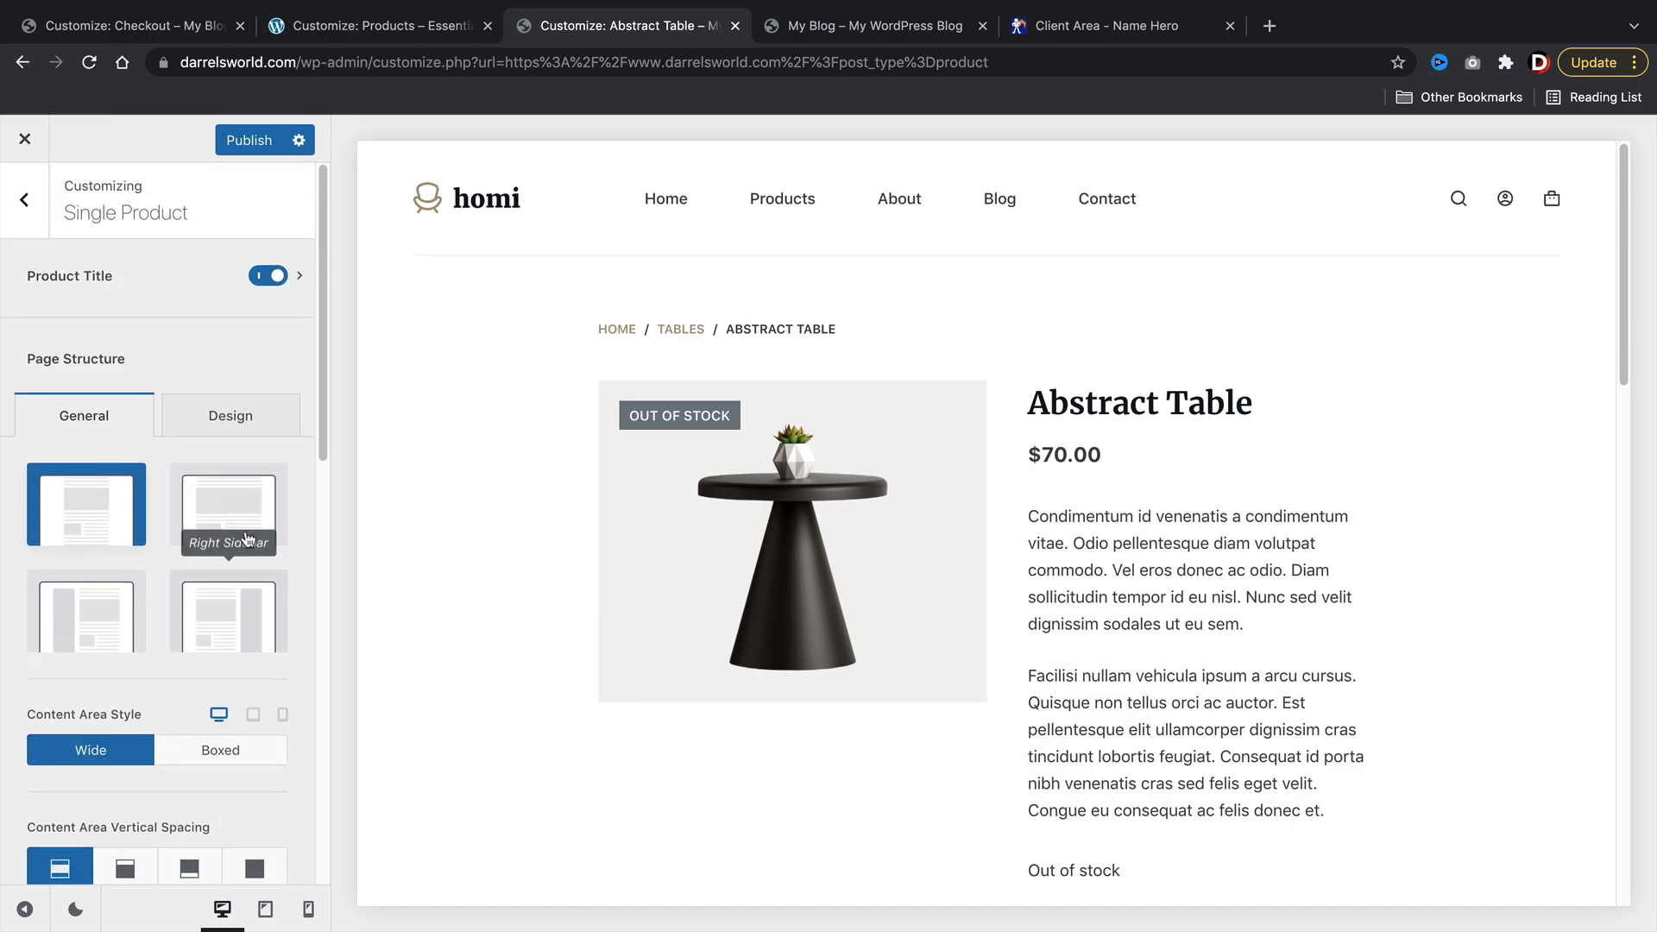
# Step: Set the Dokan Store Page layout to full width
pyautogui.click(230, 414)
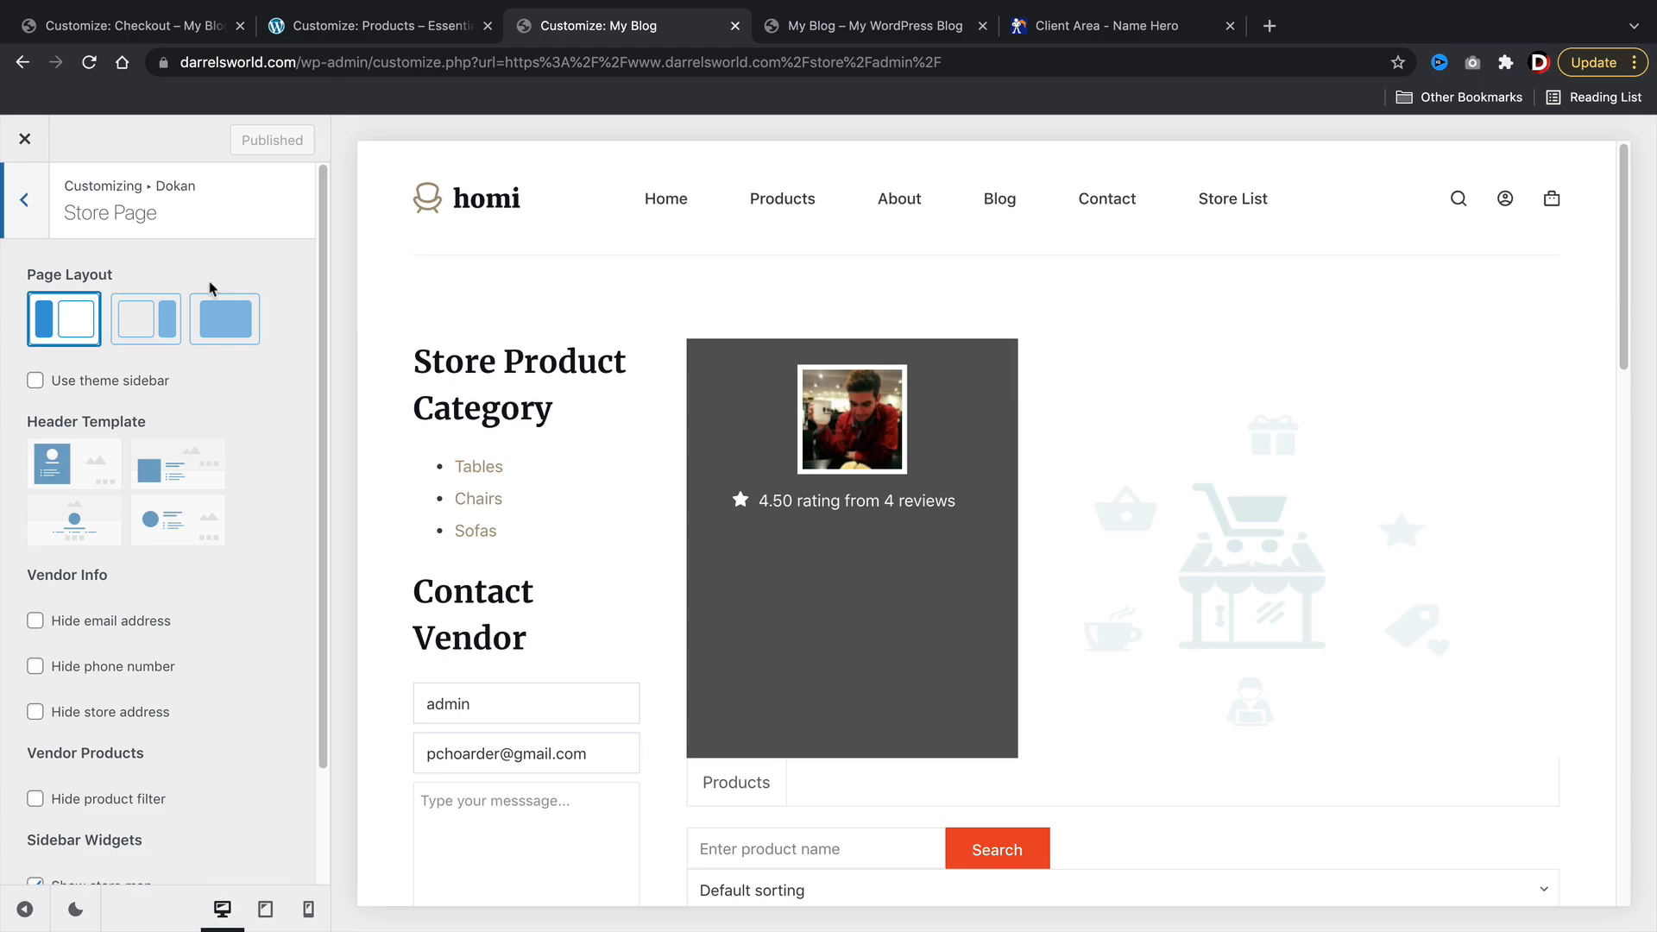
pyautogui.click(144, 319)
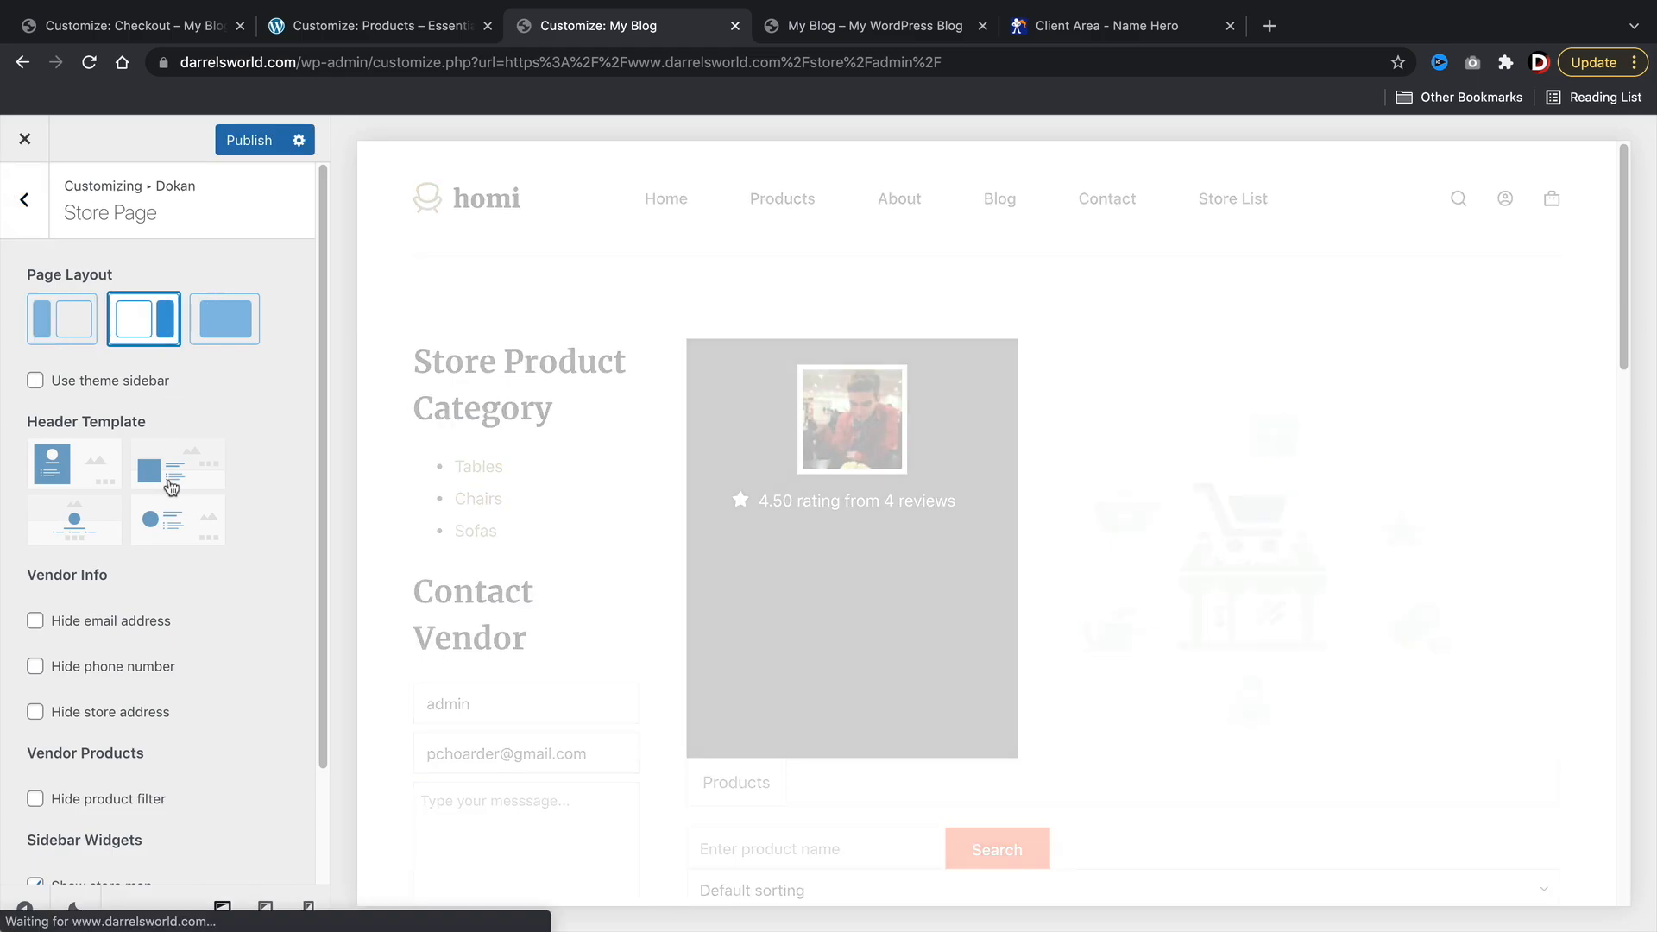
pyautogui.click(223, 318)
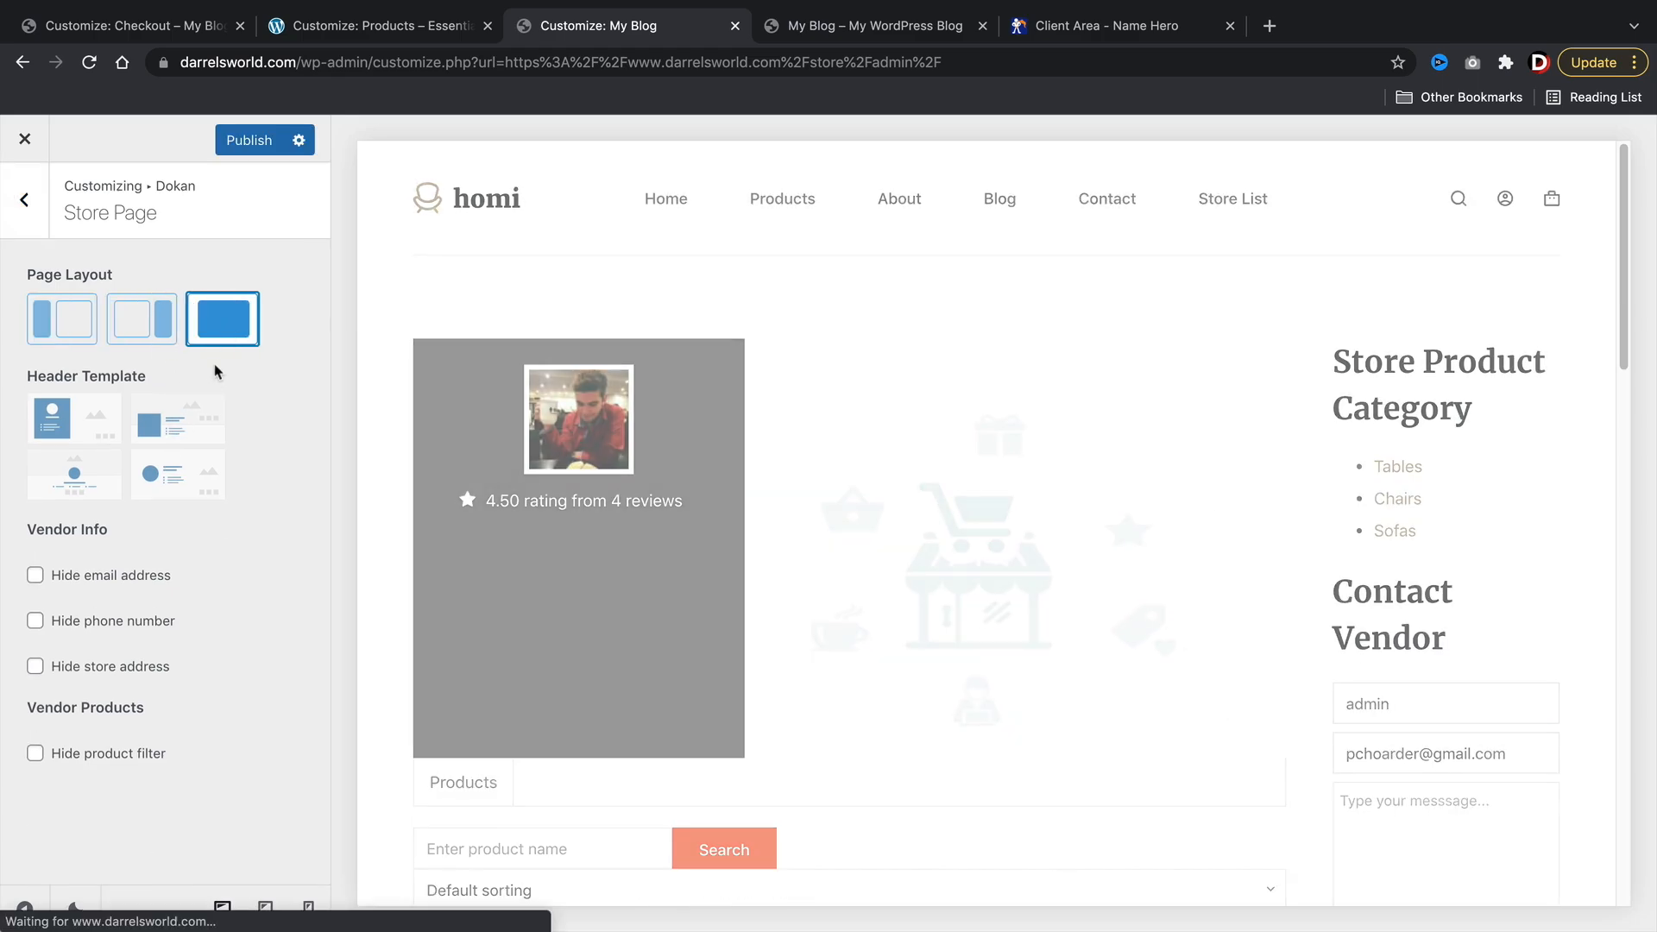
pyautogui.click(179, 419)
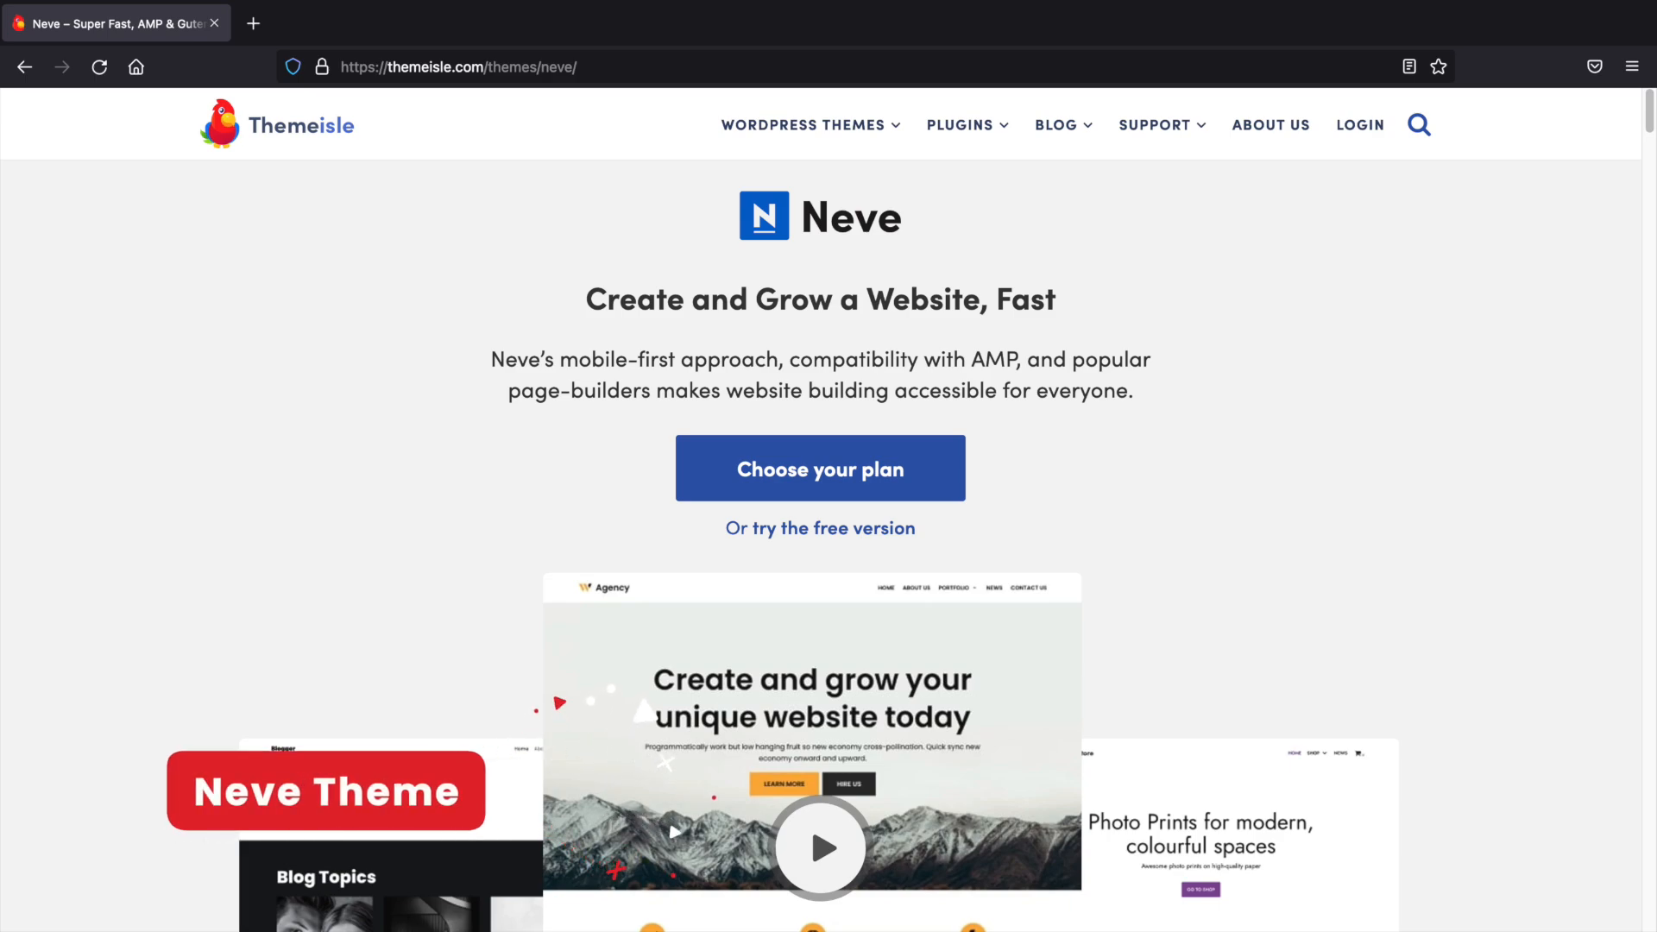
# Step: Enable the shop grid/list view toggle and preview the shop page
pyautogui.click(479, 26)
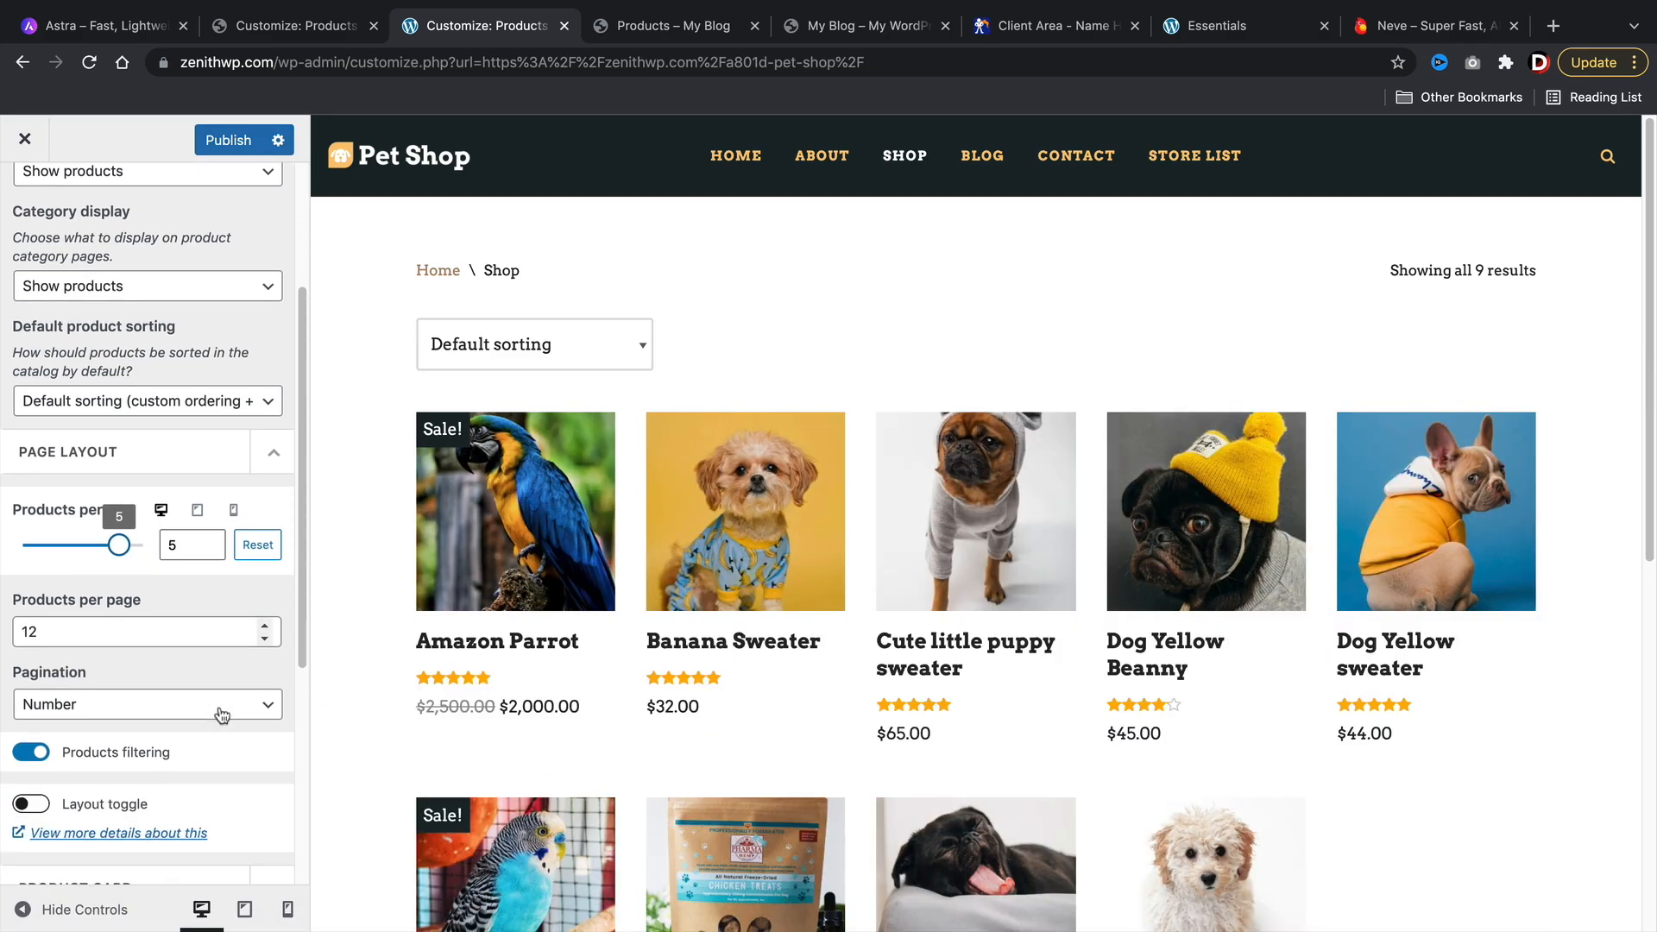
pyautogui.scroll(-3)
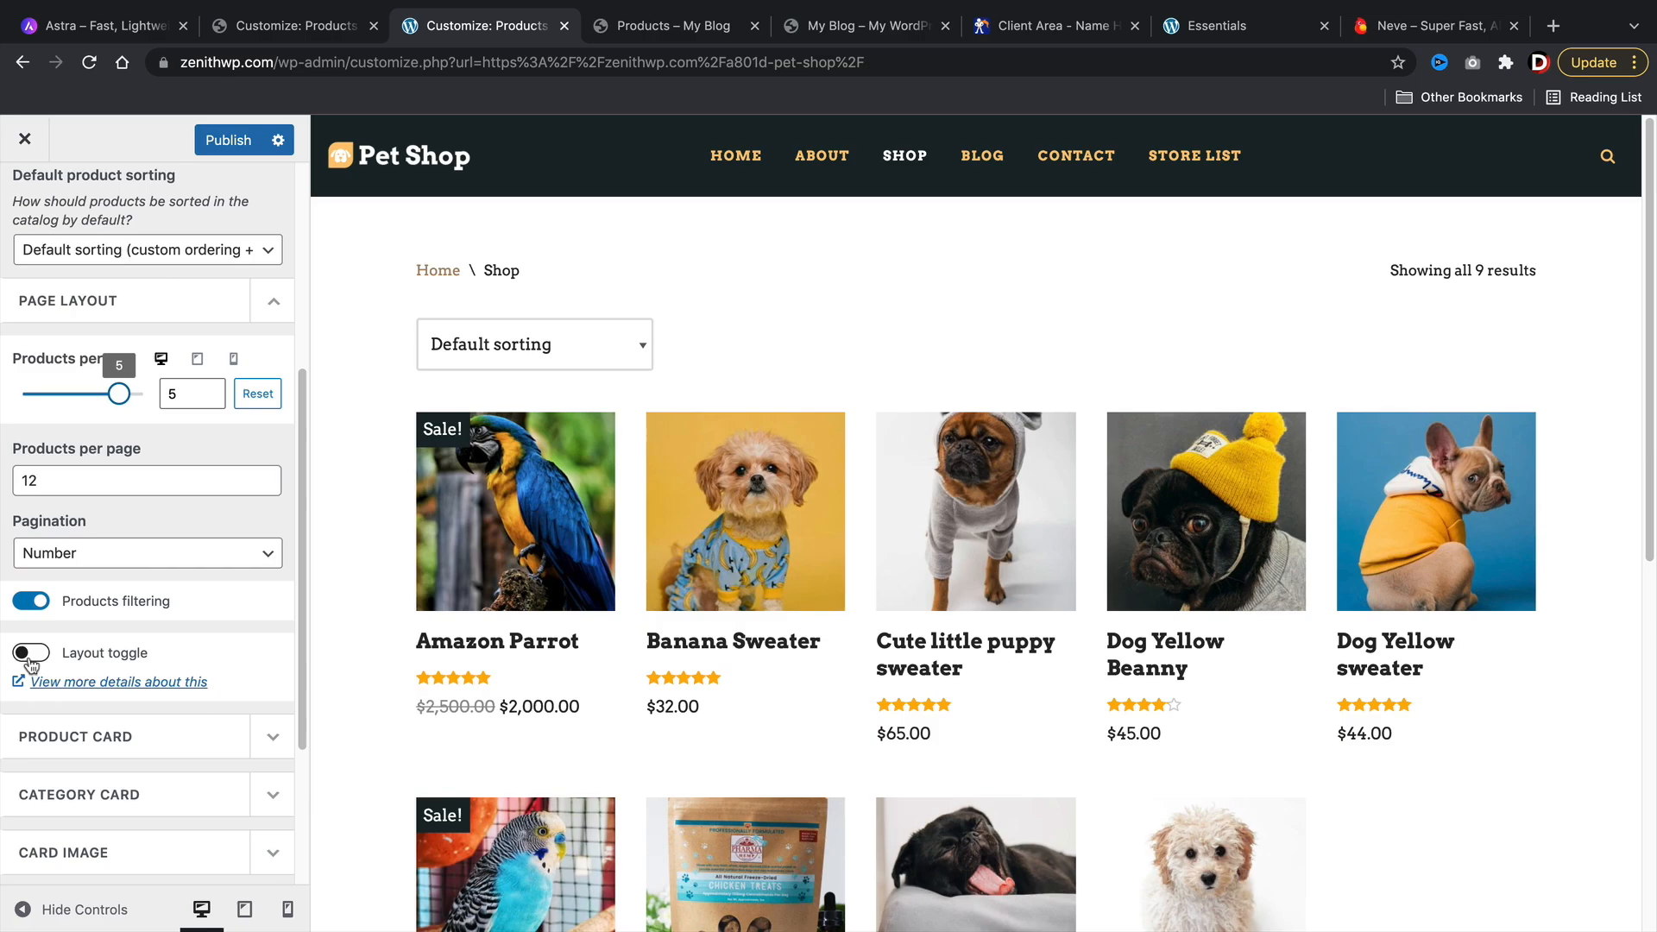
pyautogui.click(32, 652)
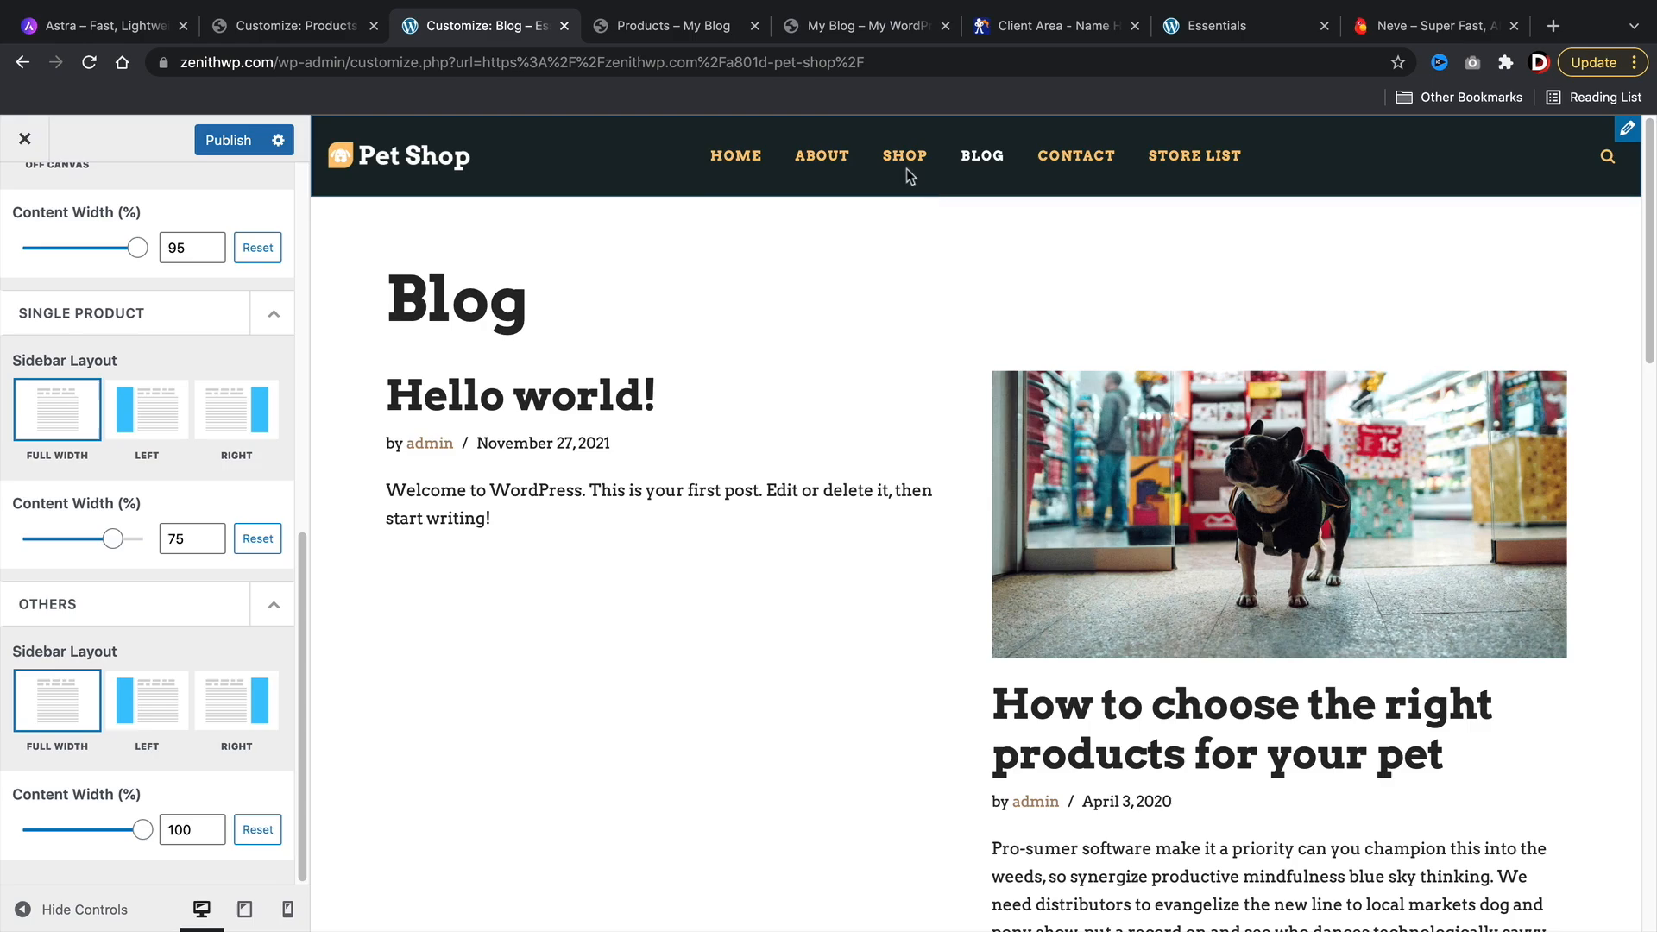
pyautogui.click(904, 156)
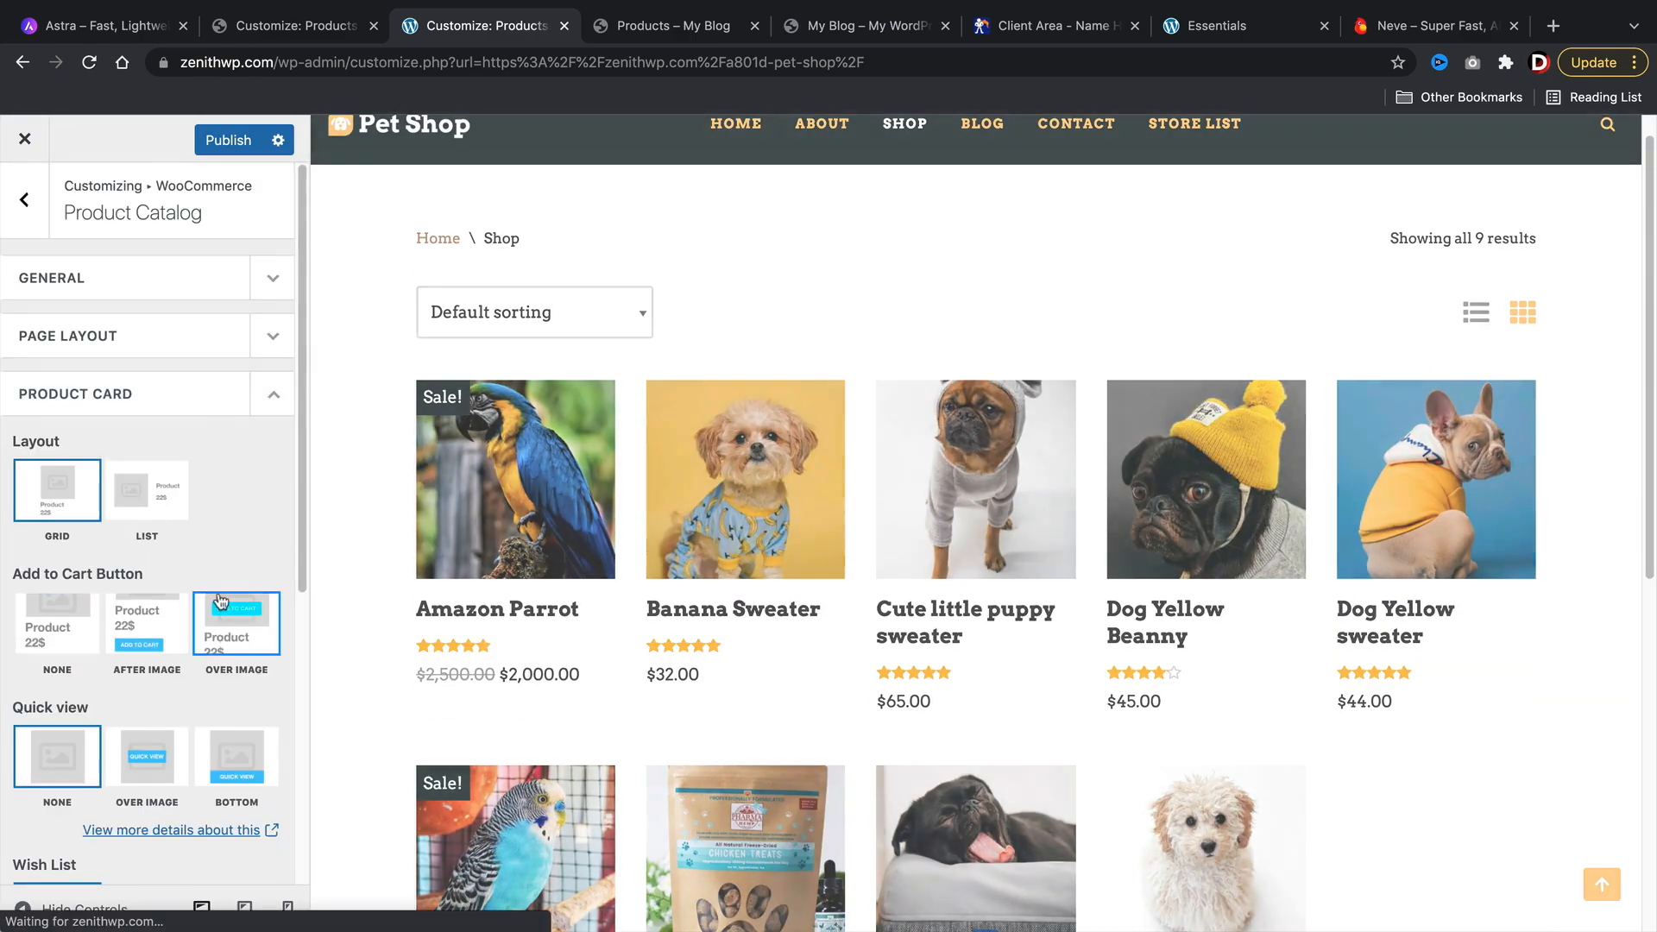
pyautogui.scroll(-3)
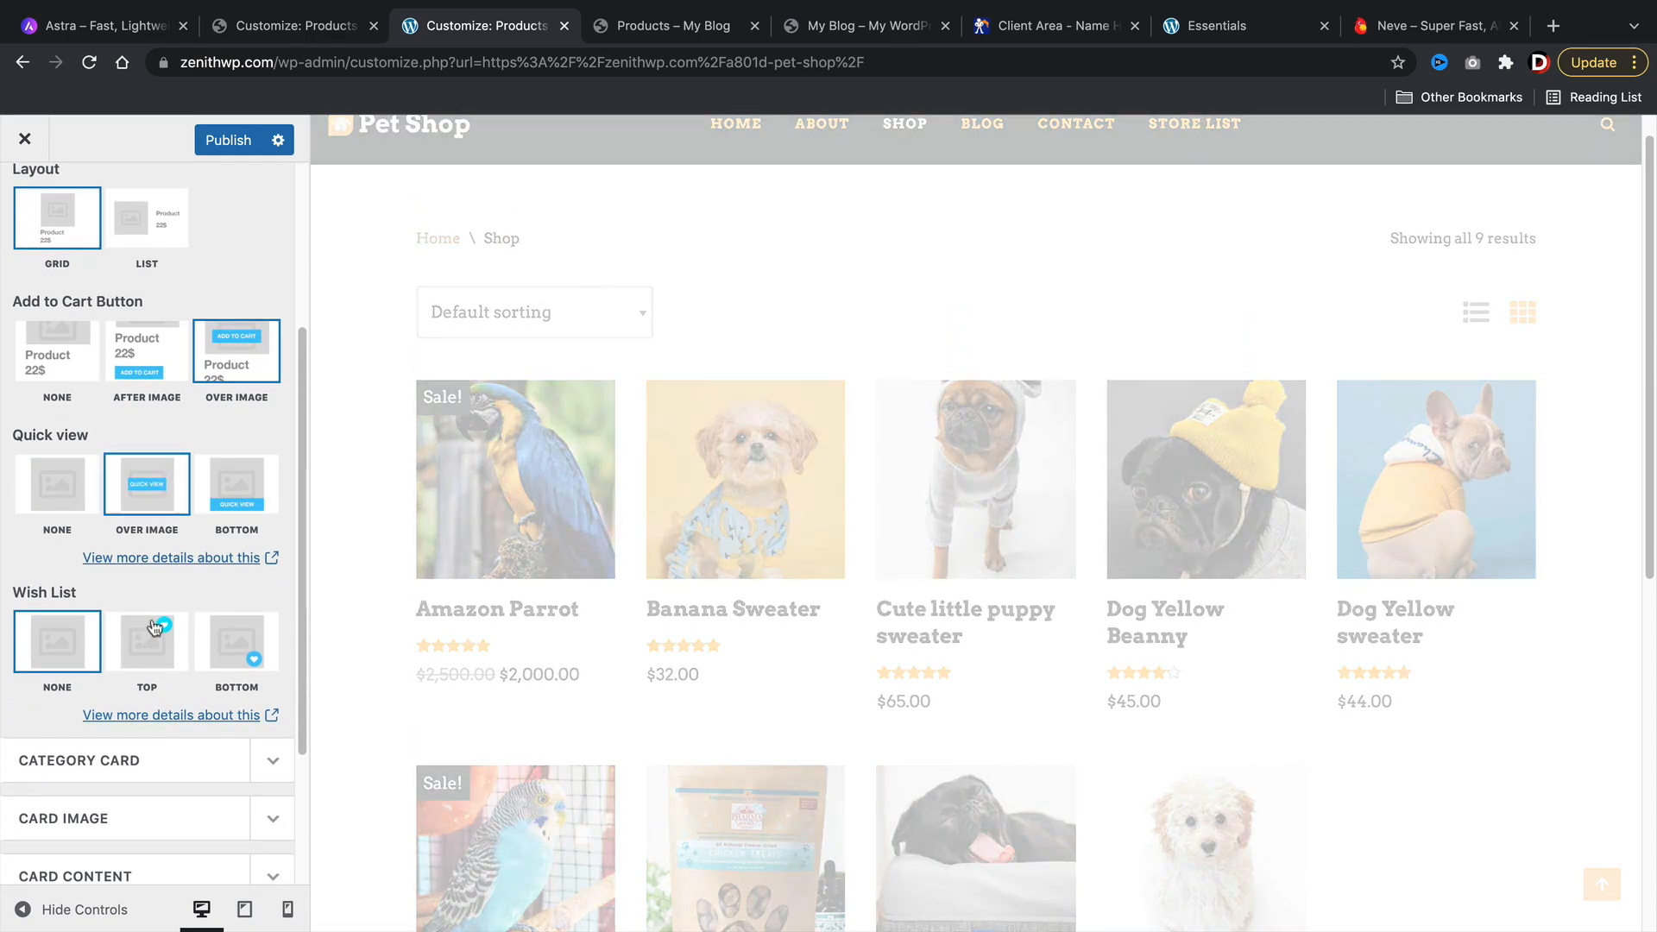
pyautogui.click(146, 643)
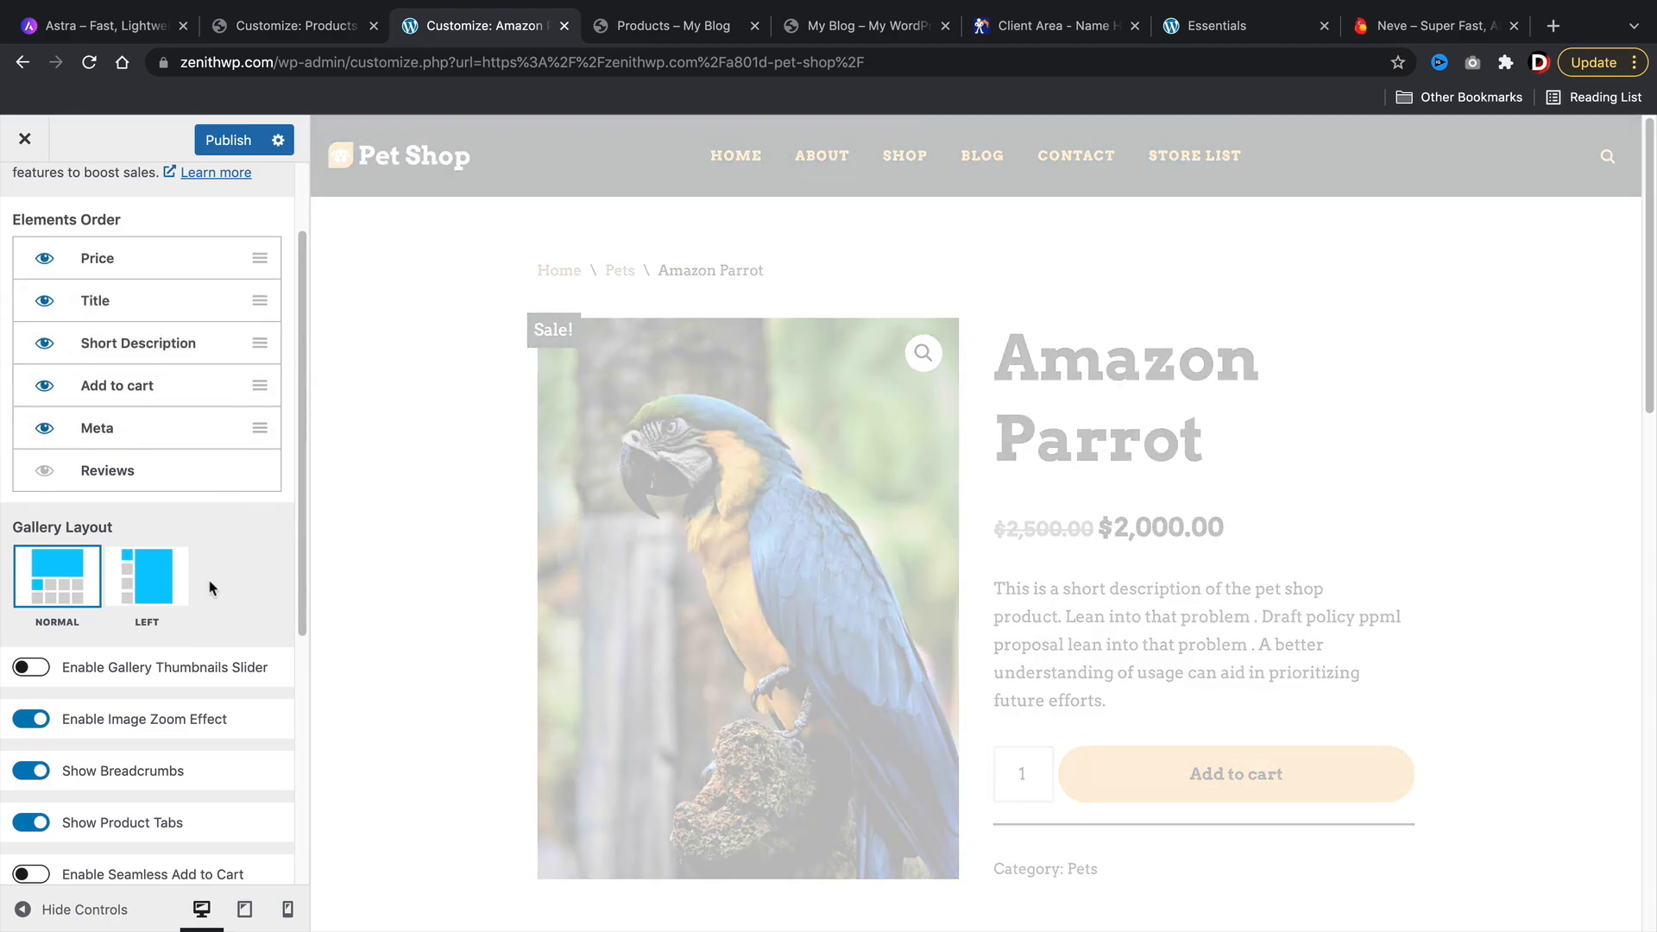
# Step: Give the Dokan store page the full-width layout and the first Header Template
pyautogui.scroll(-3)
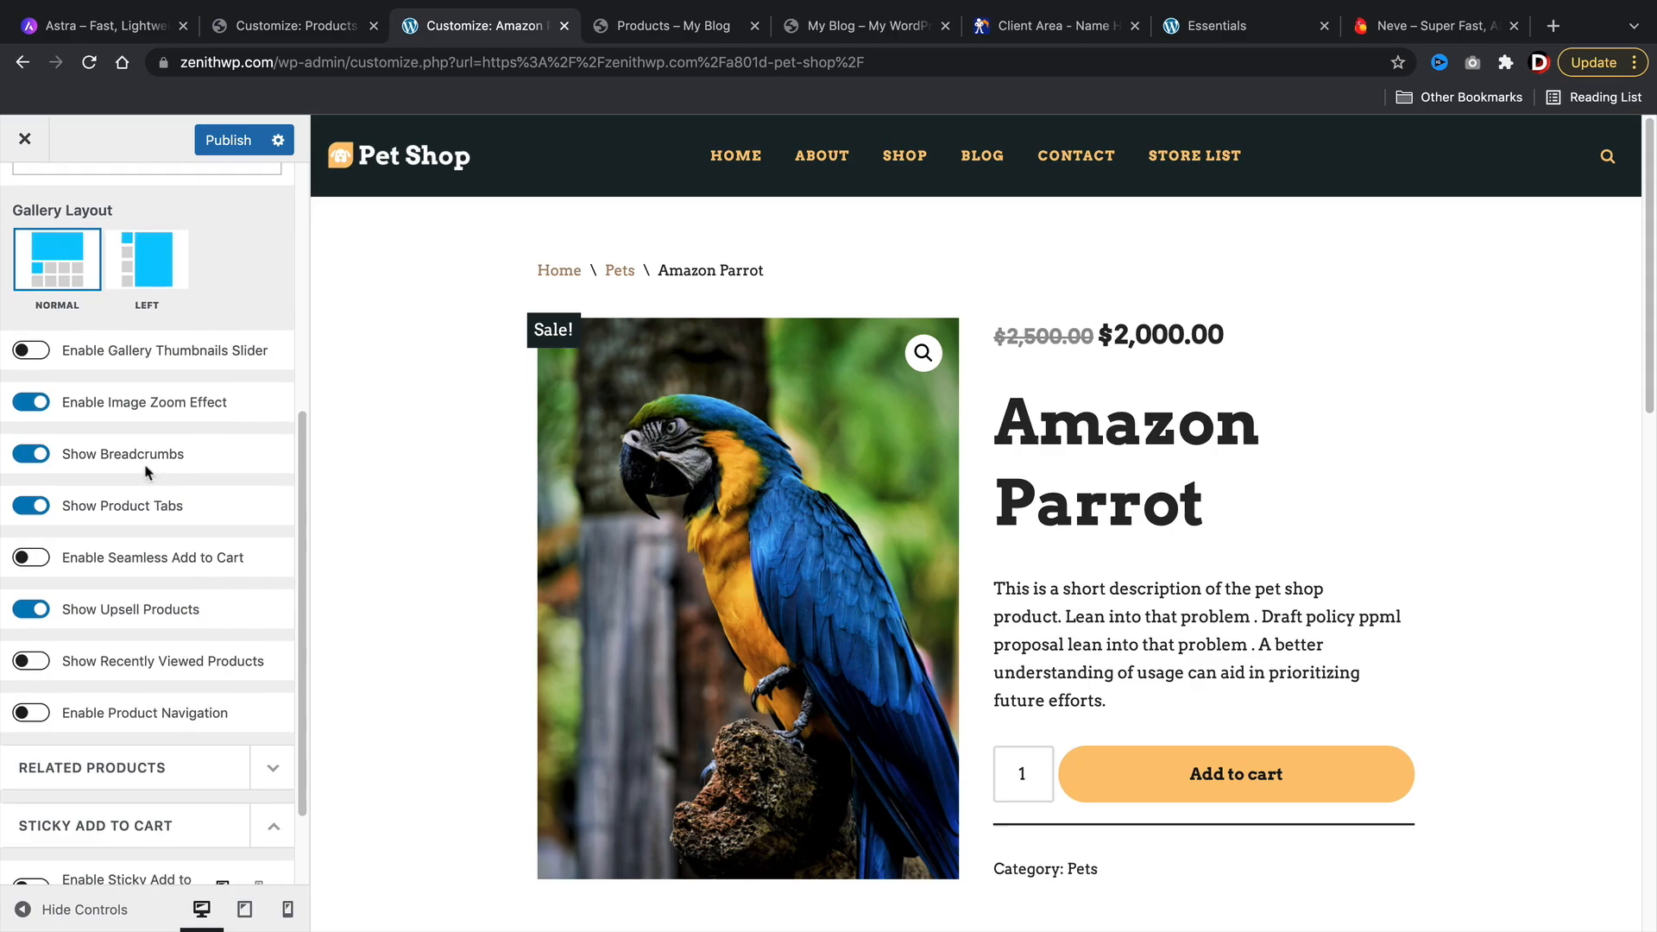
pyautogui.scroll(-3)
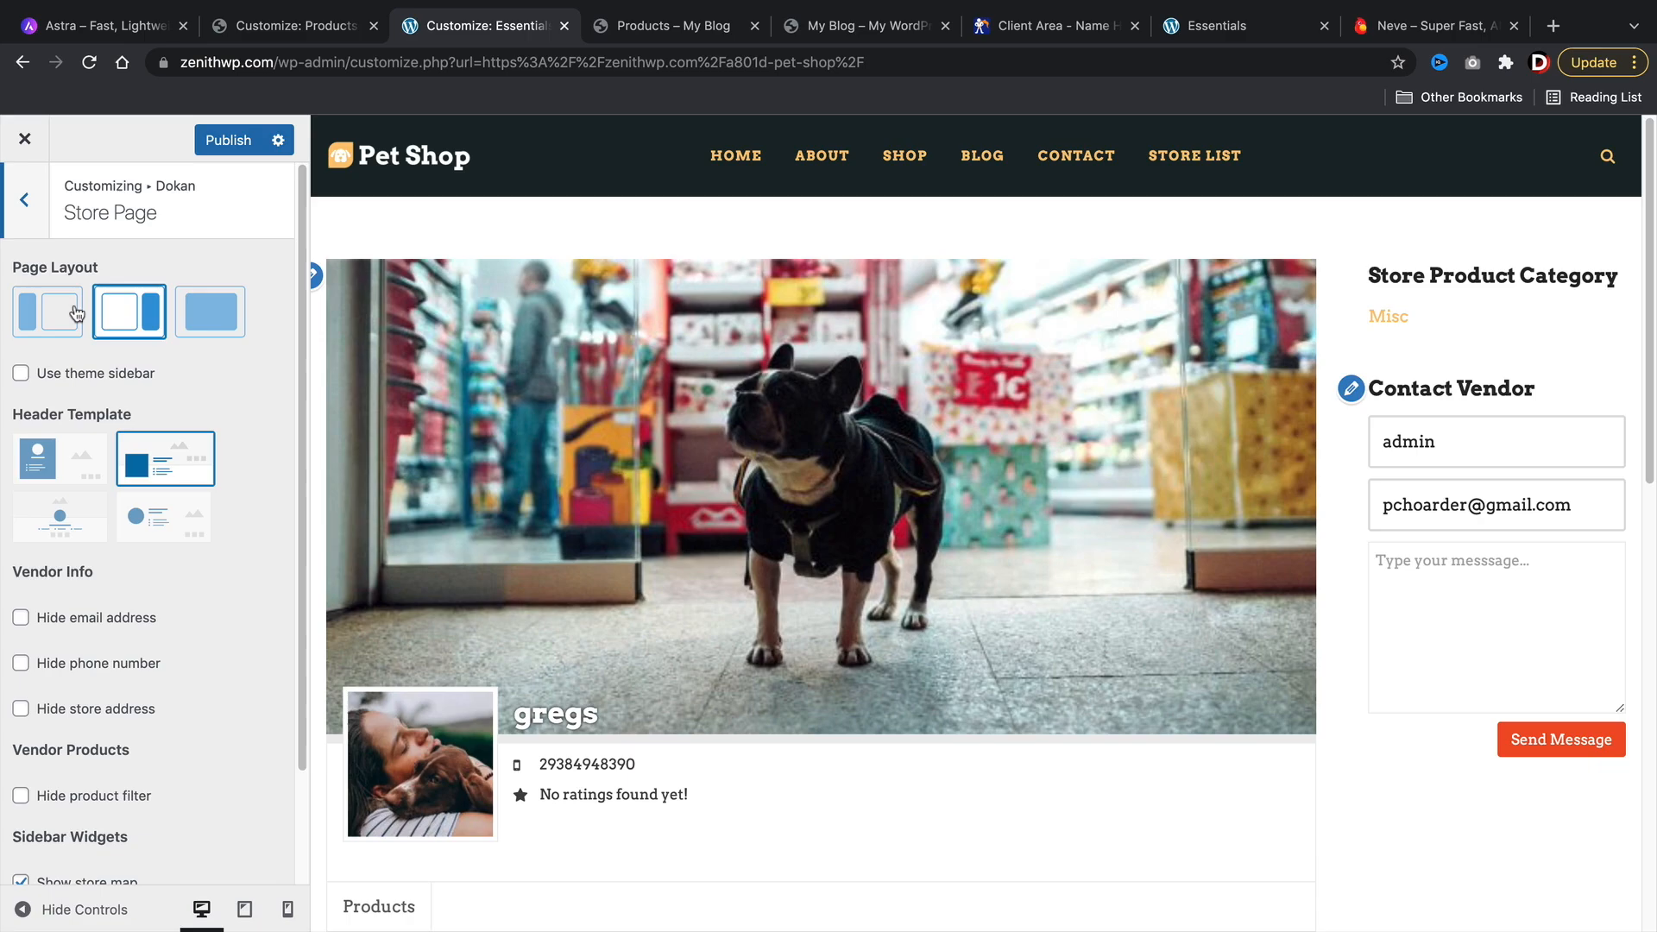
pyautogui.click(48, 311)
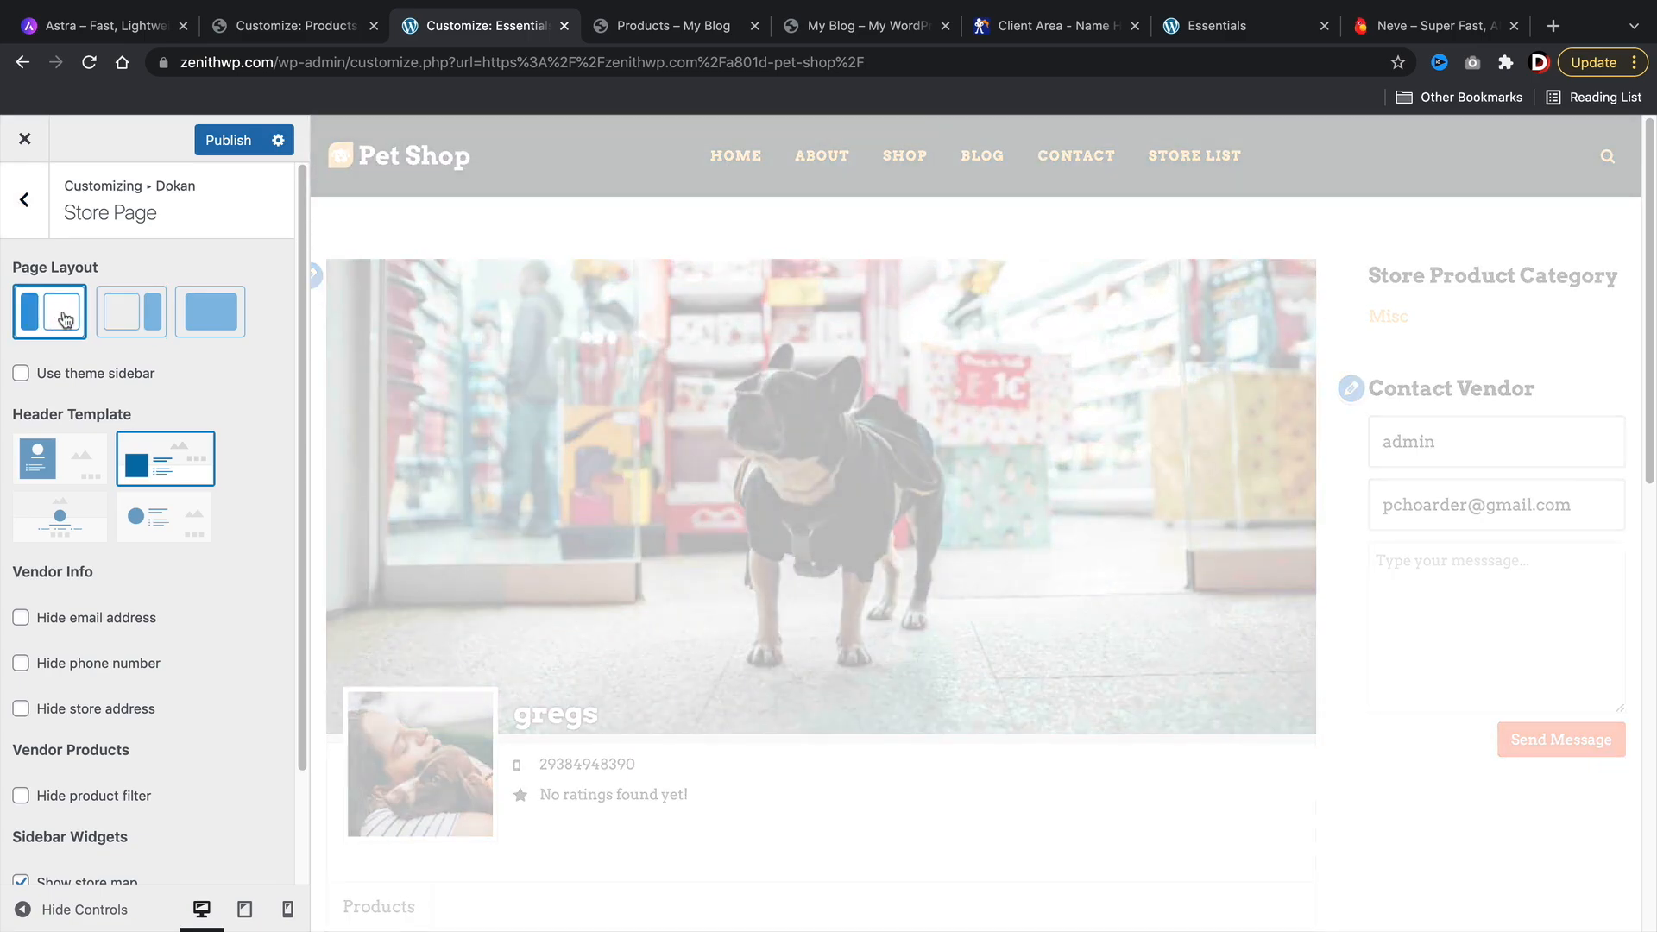
pyautogui.click(208, 311)
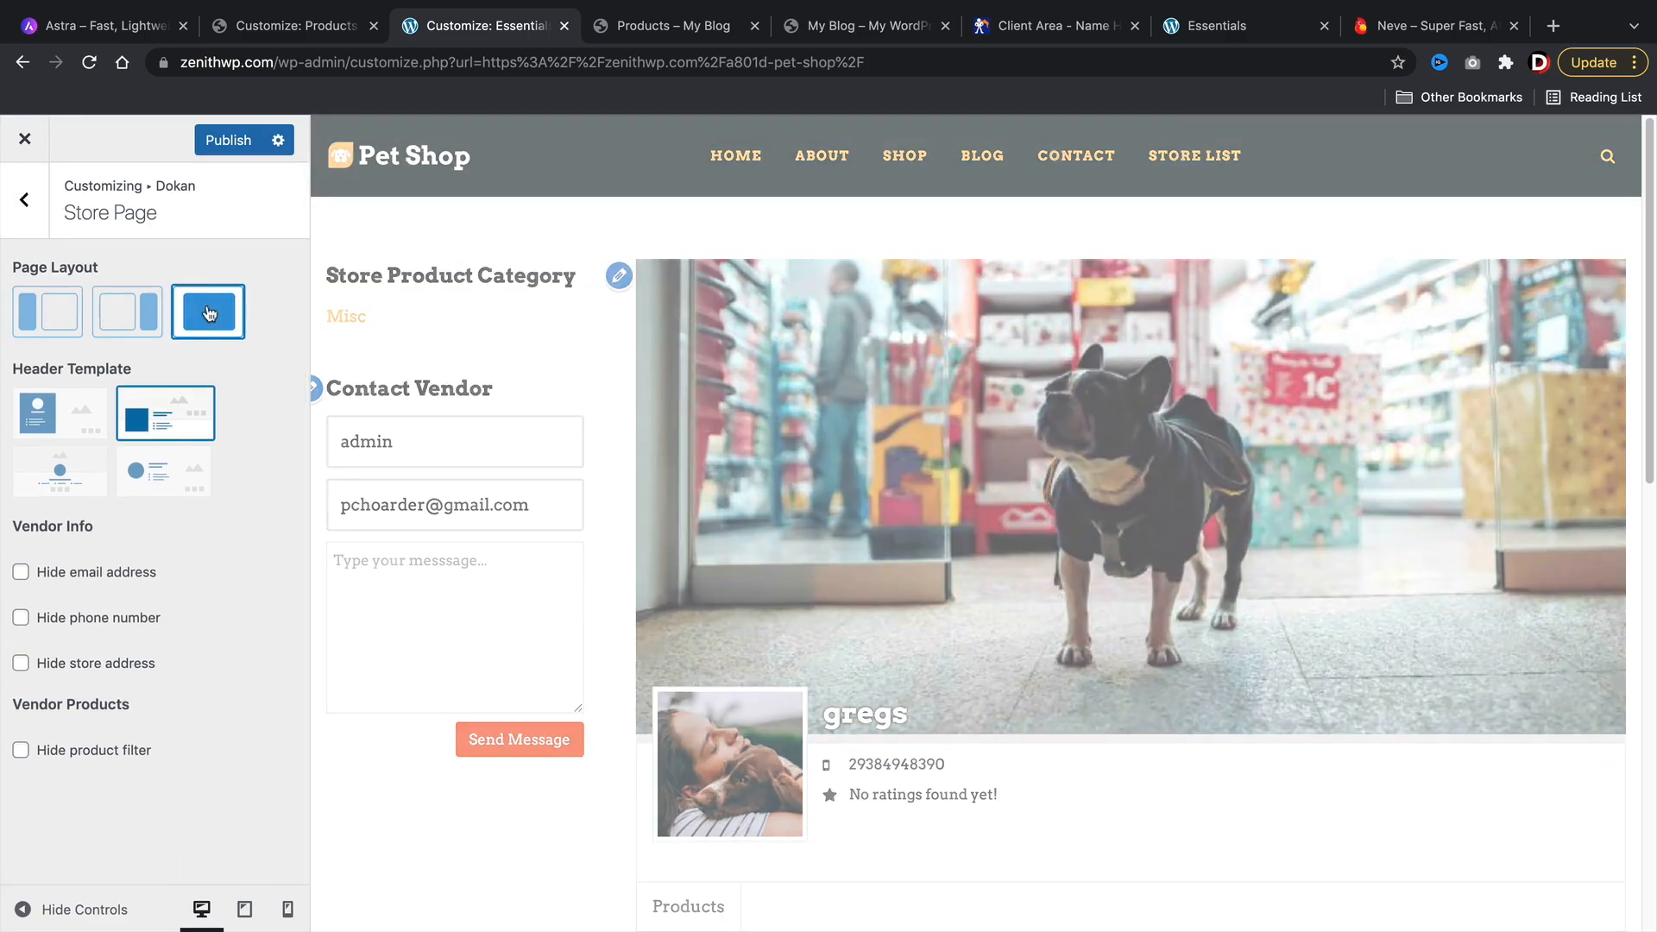
pyautogui.click(207, 311)
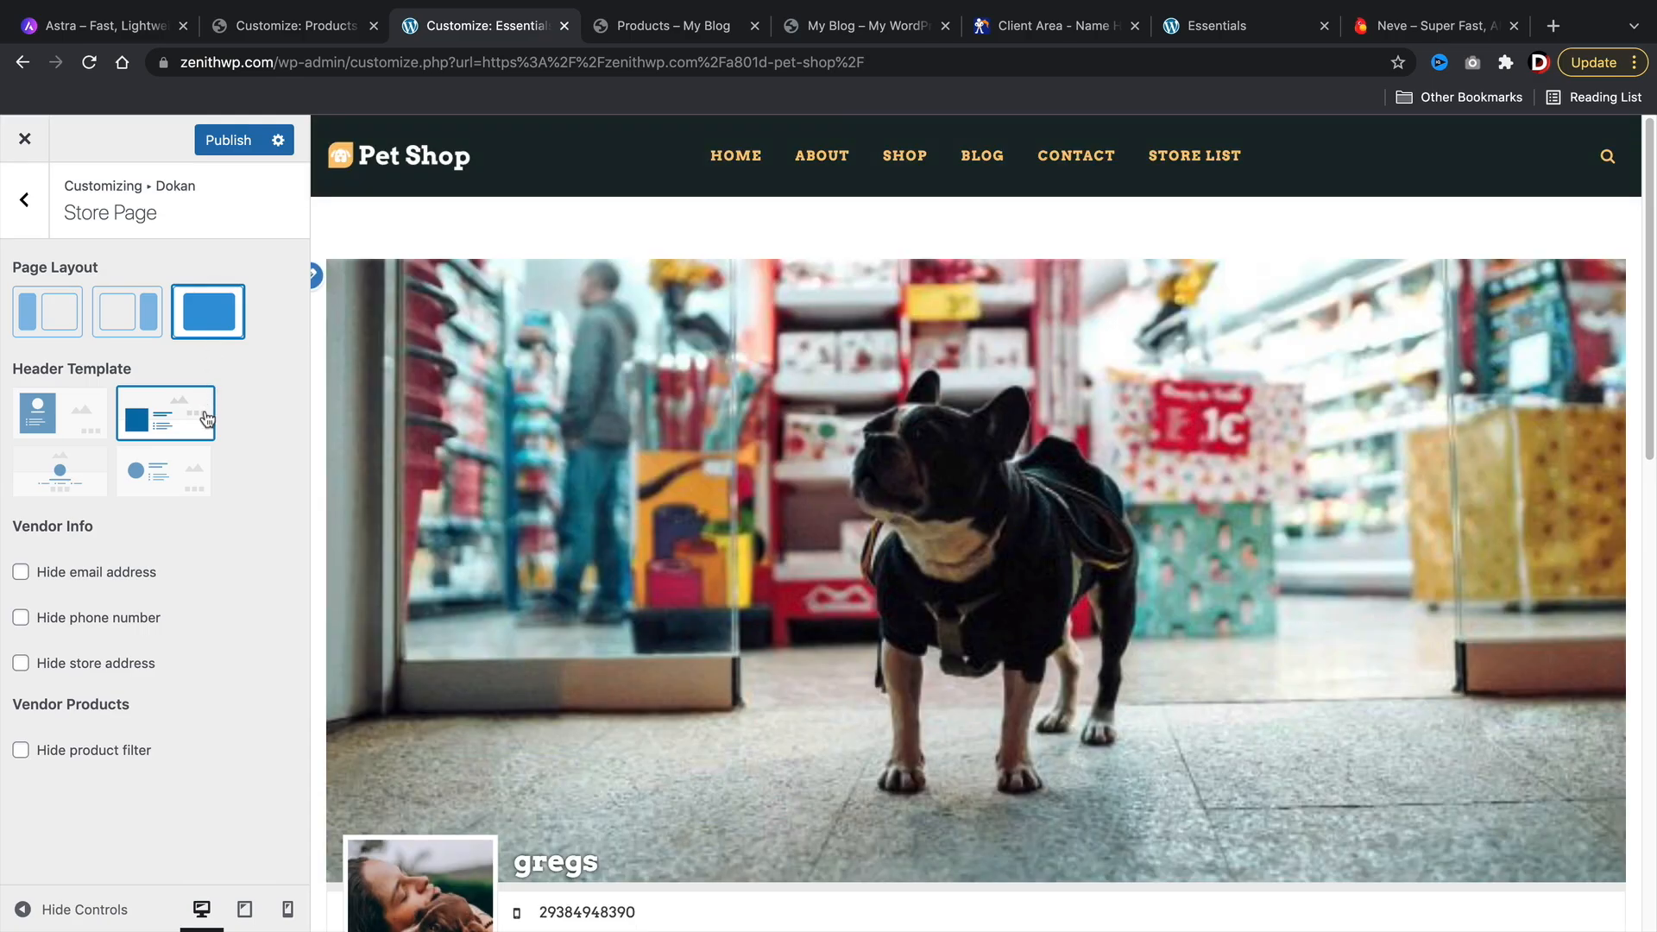
pyautogui.click(61, 412)
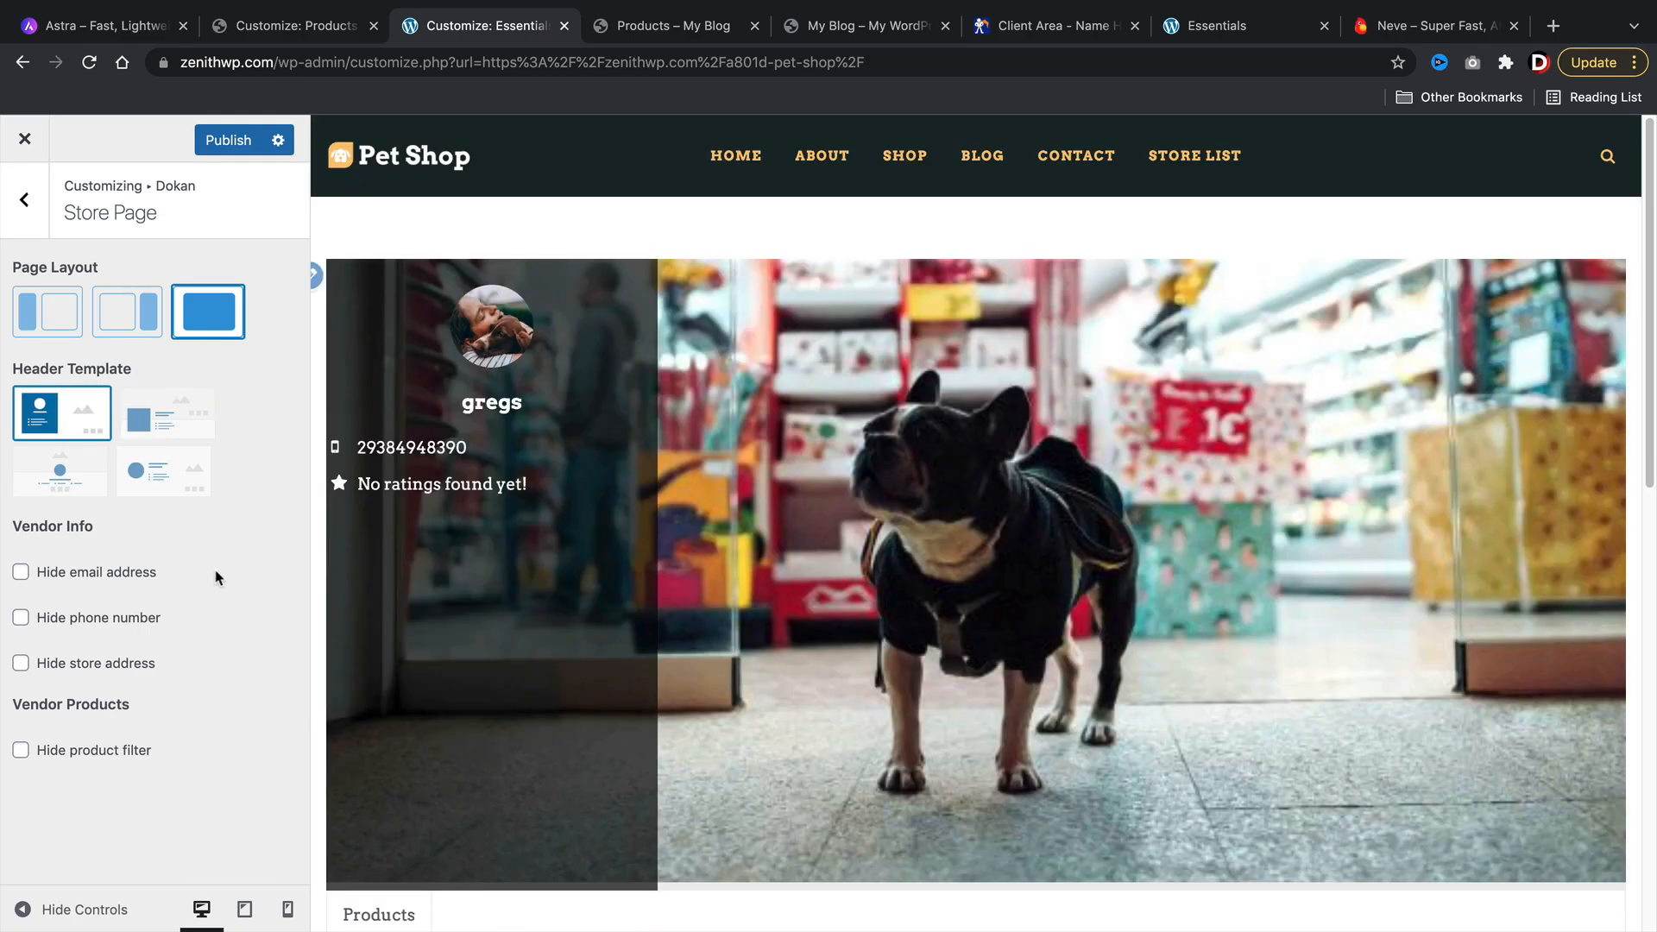
pyautogui.moveTo(44, 629)
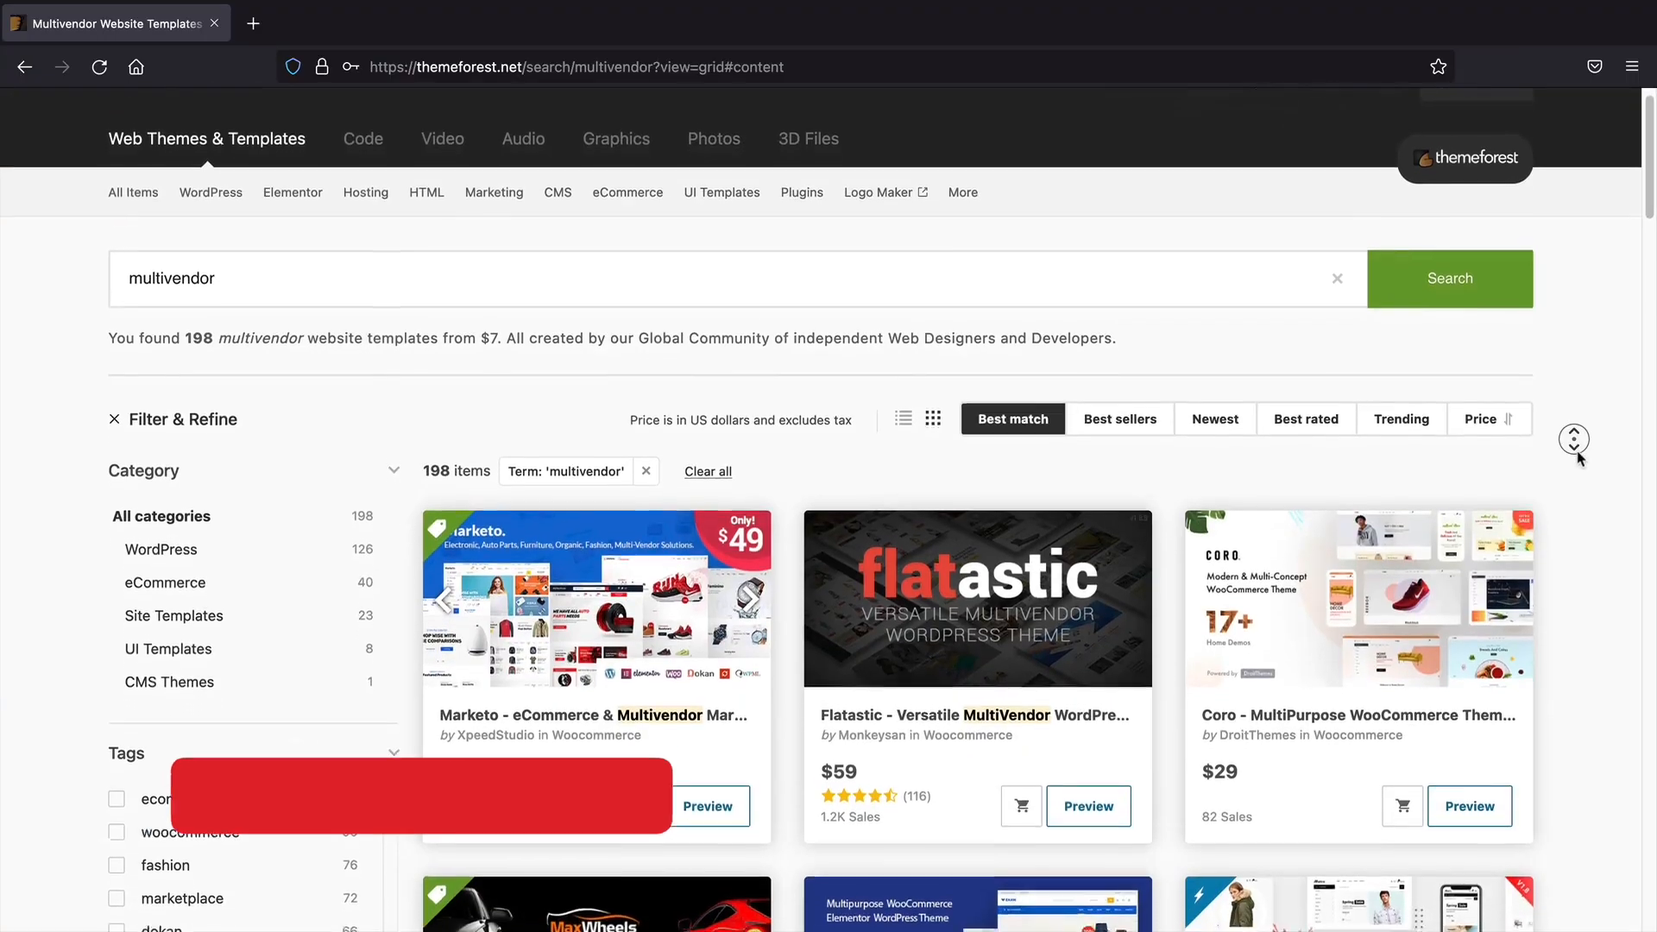
# Step: Scroll through the multivendor theme search results and the downloads list
pyautogui.scroll(-3)
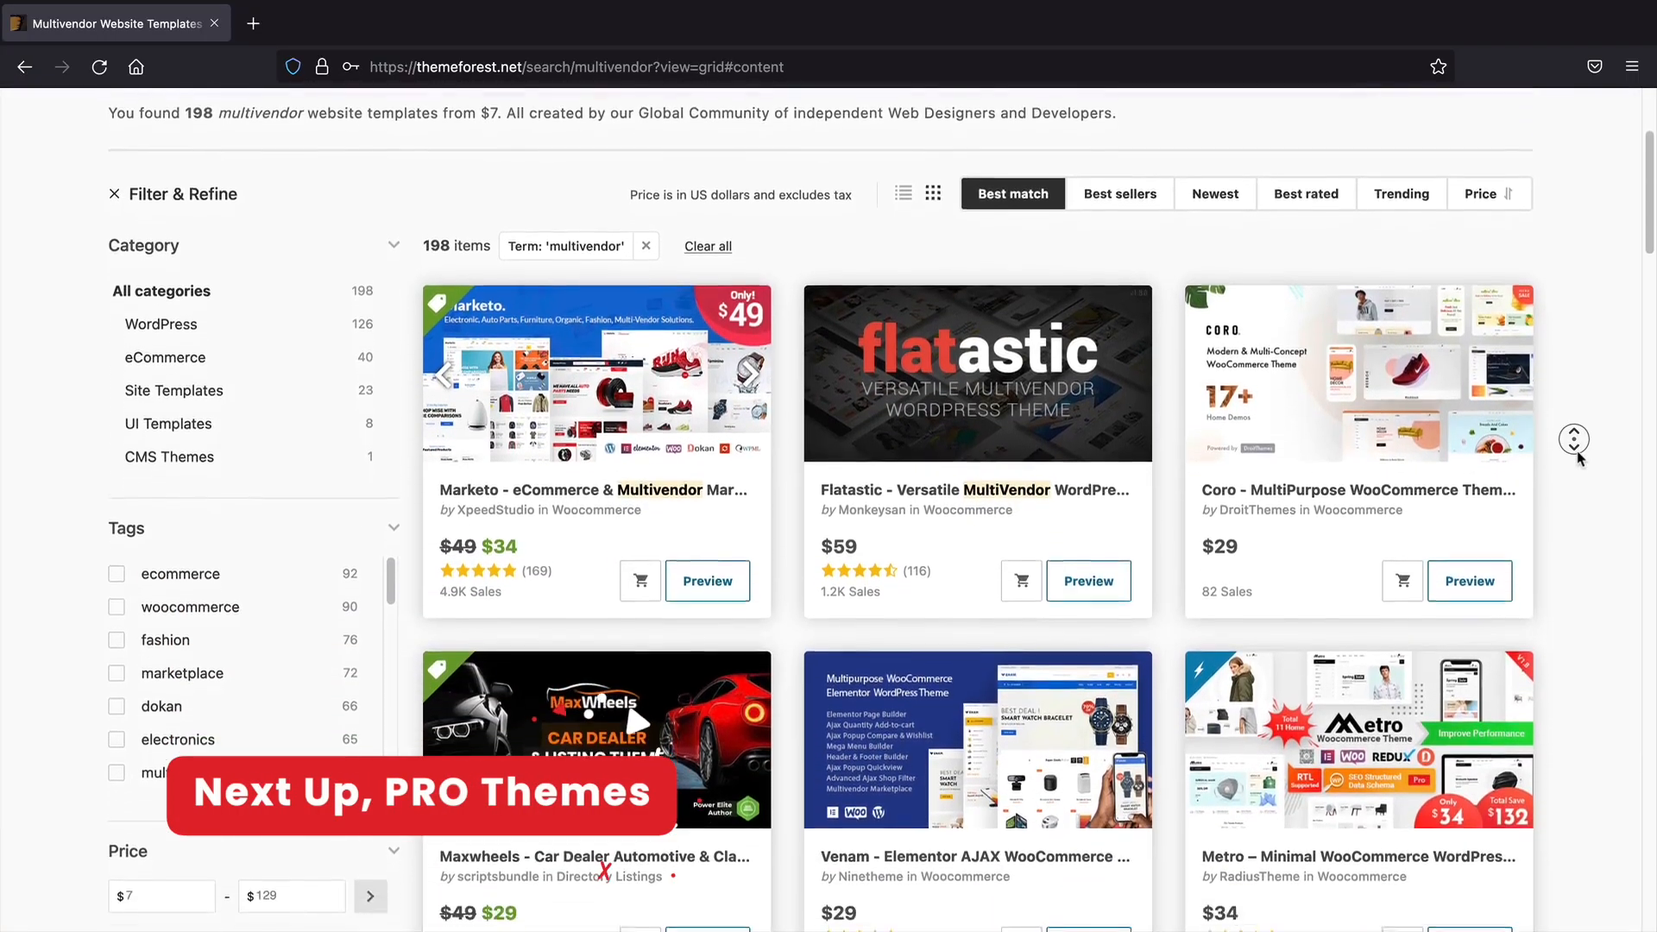
pyautogui.scroll(-3)
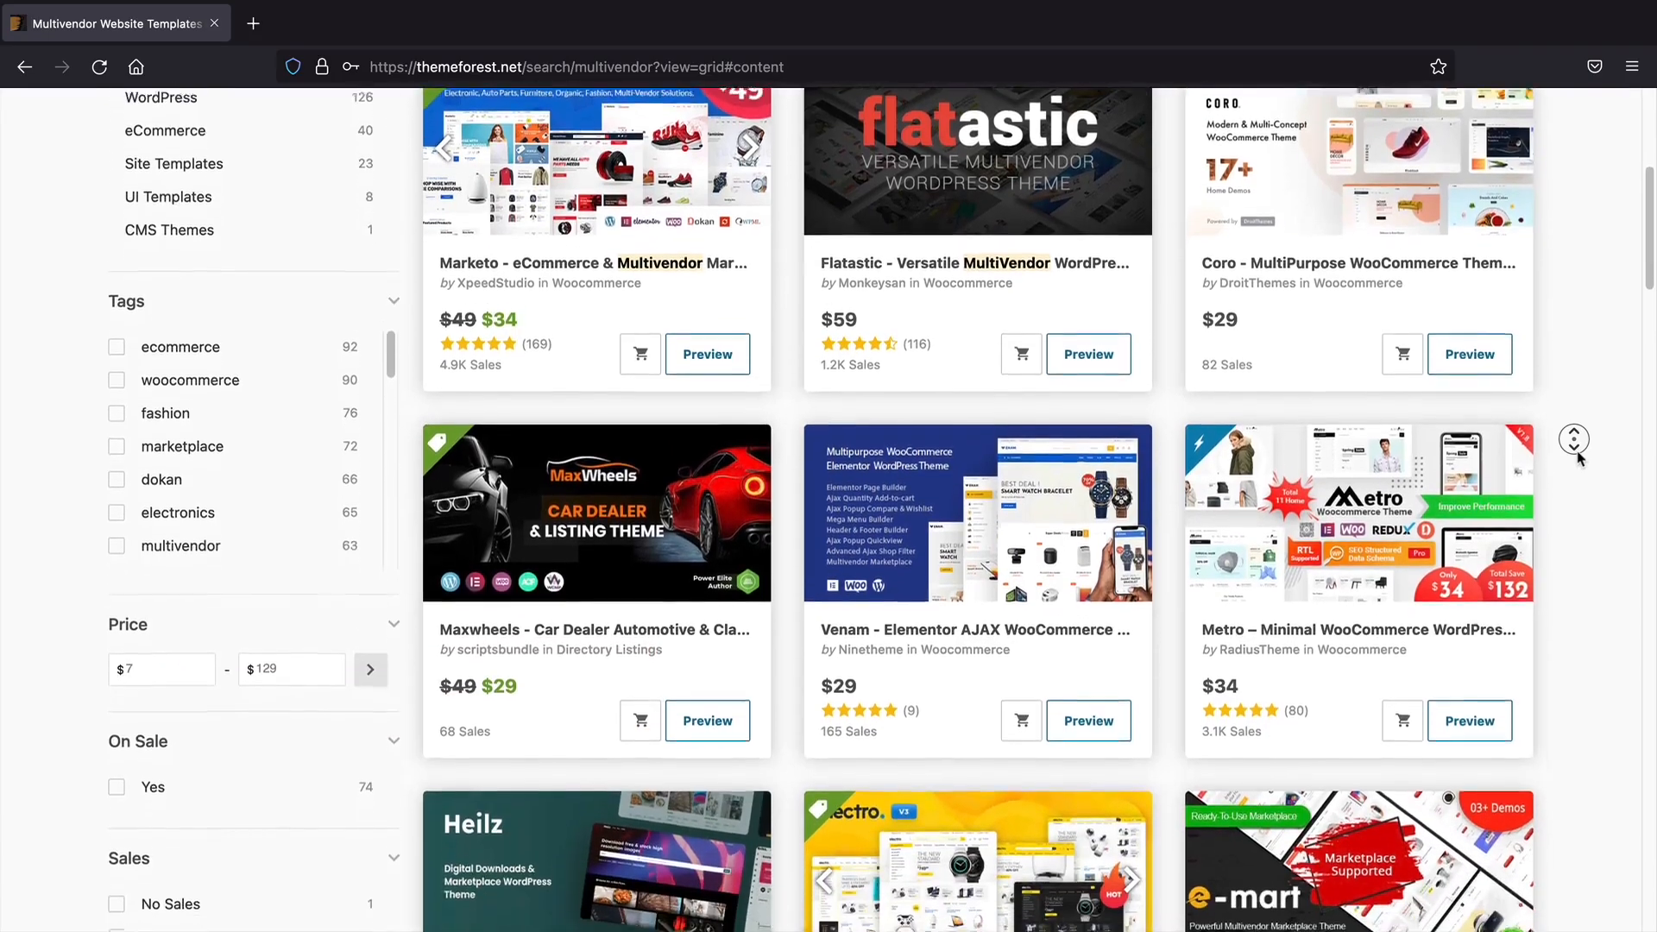
pyautogui.scroll(-3)
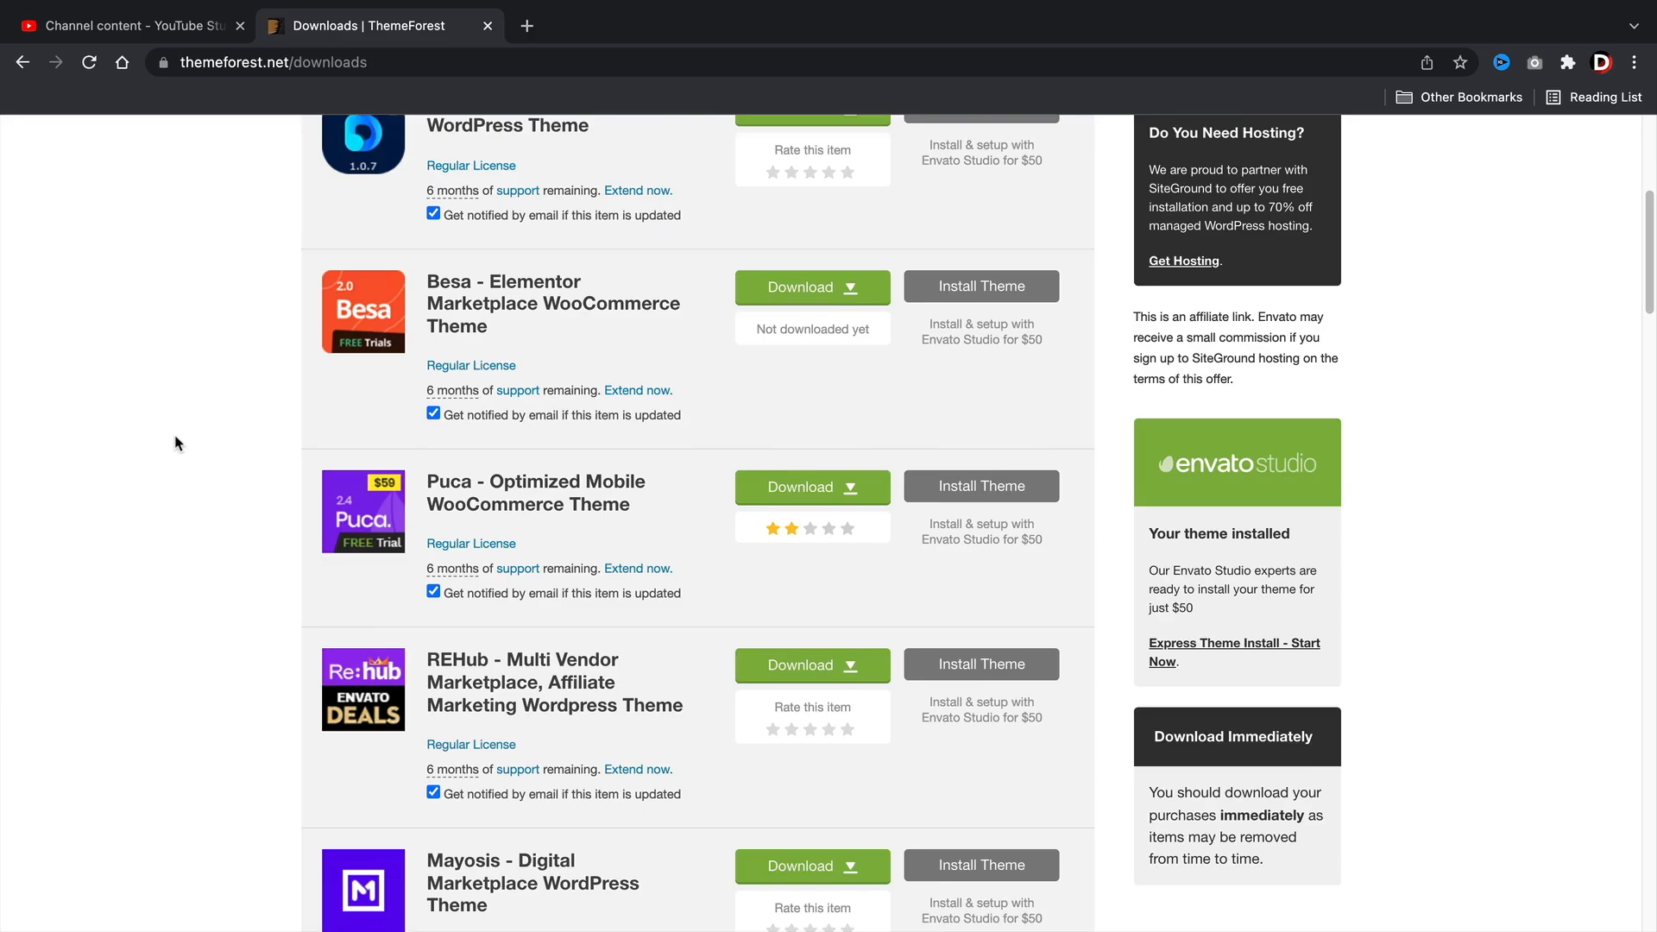
pyautogui.scroll(-3)
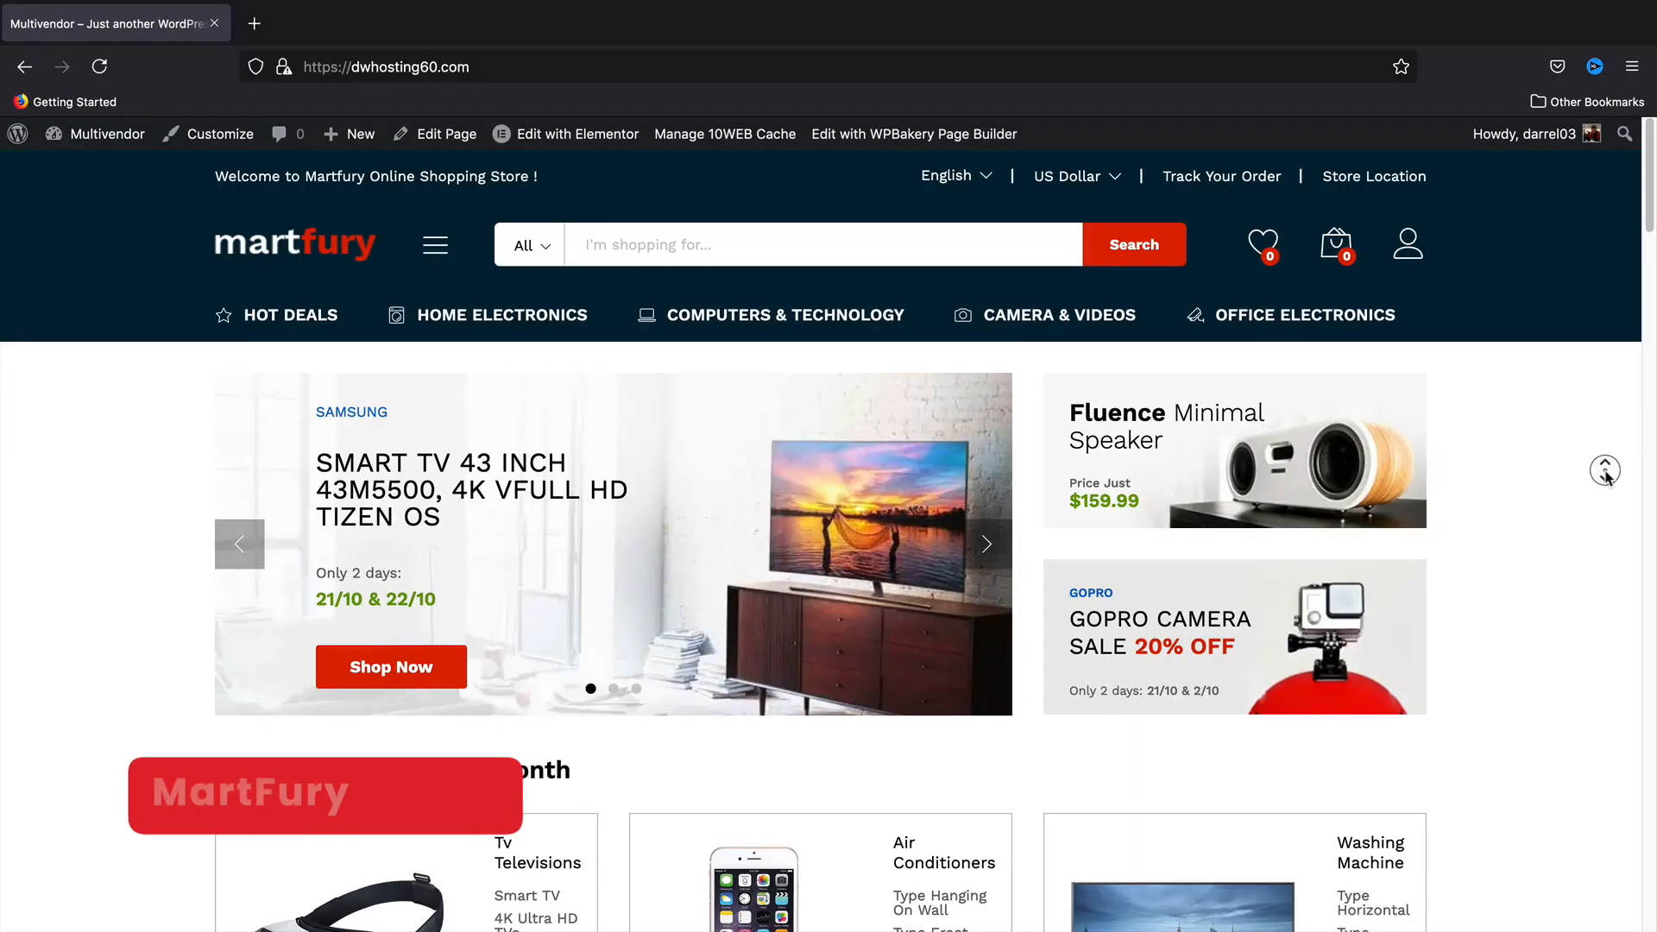
# Step: Scroll to Deals of the Day, advance the carousel, and open a product
pyautogui.scroll(-3)
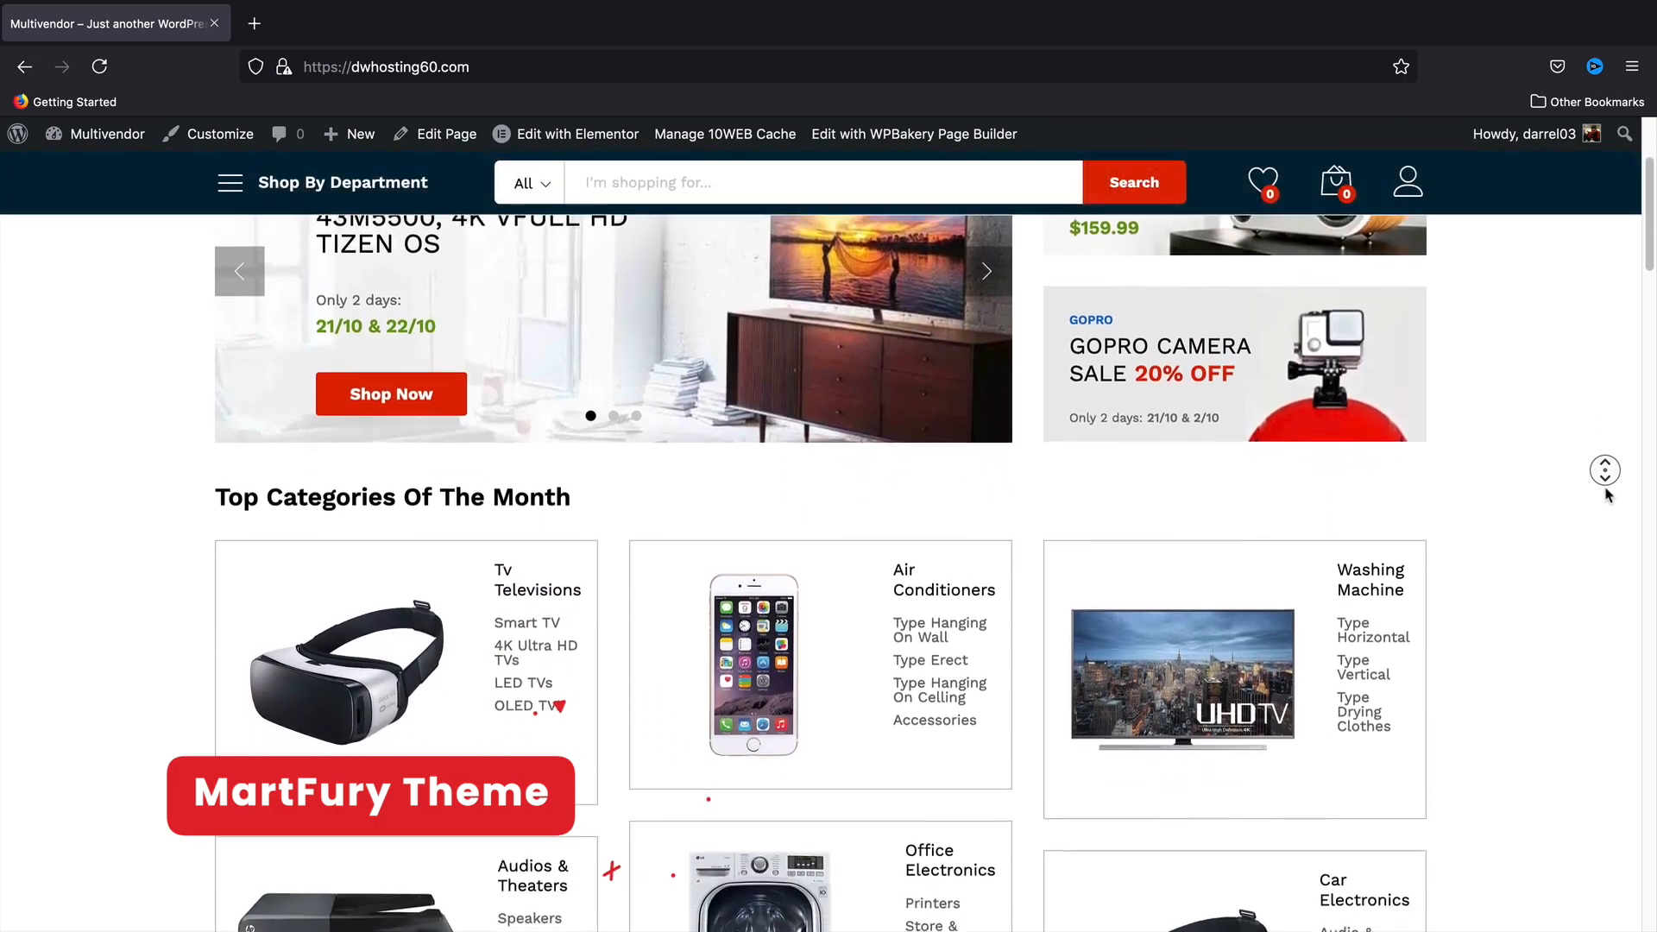
pyautogui.scroll(-3)
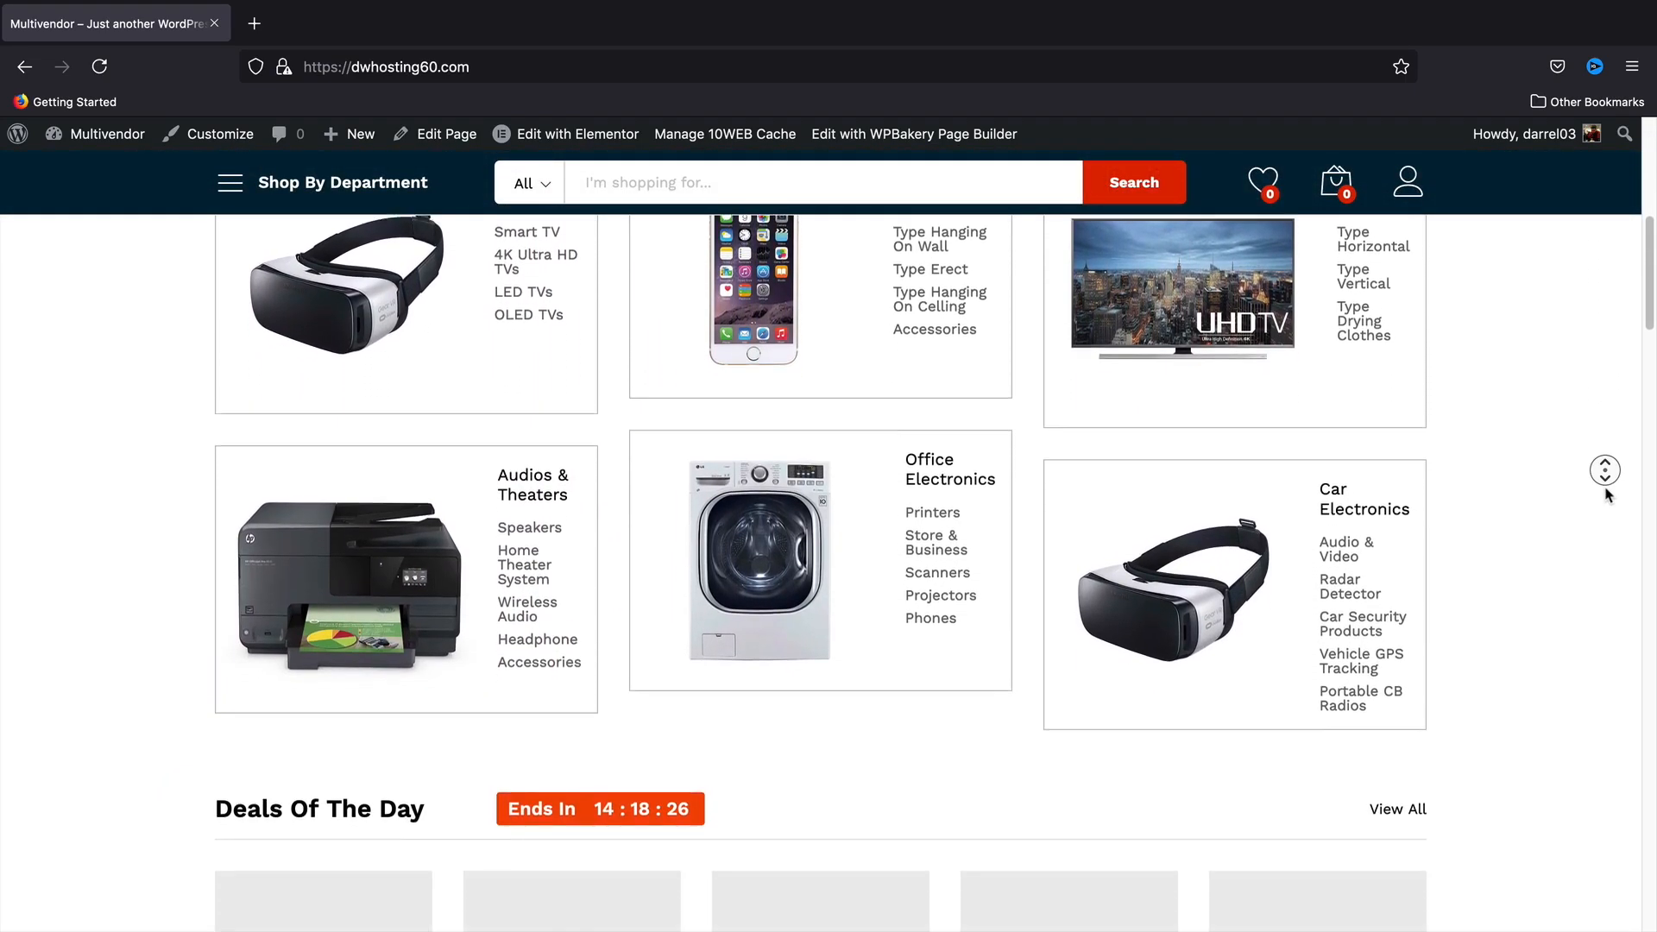
pyautogui.scroll(-3)
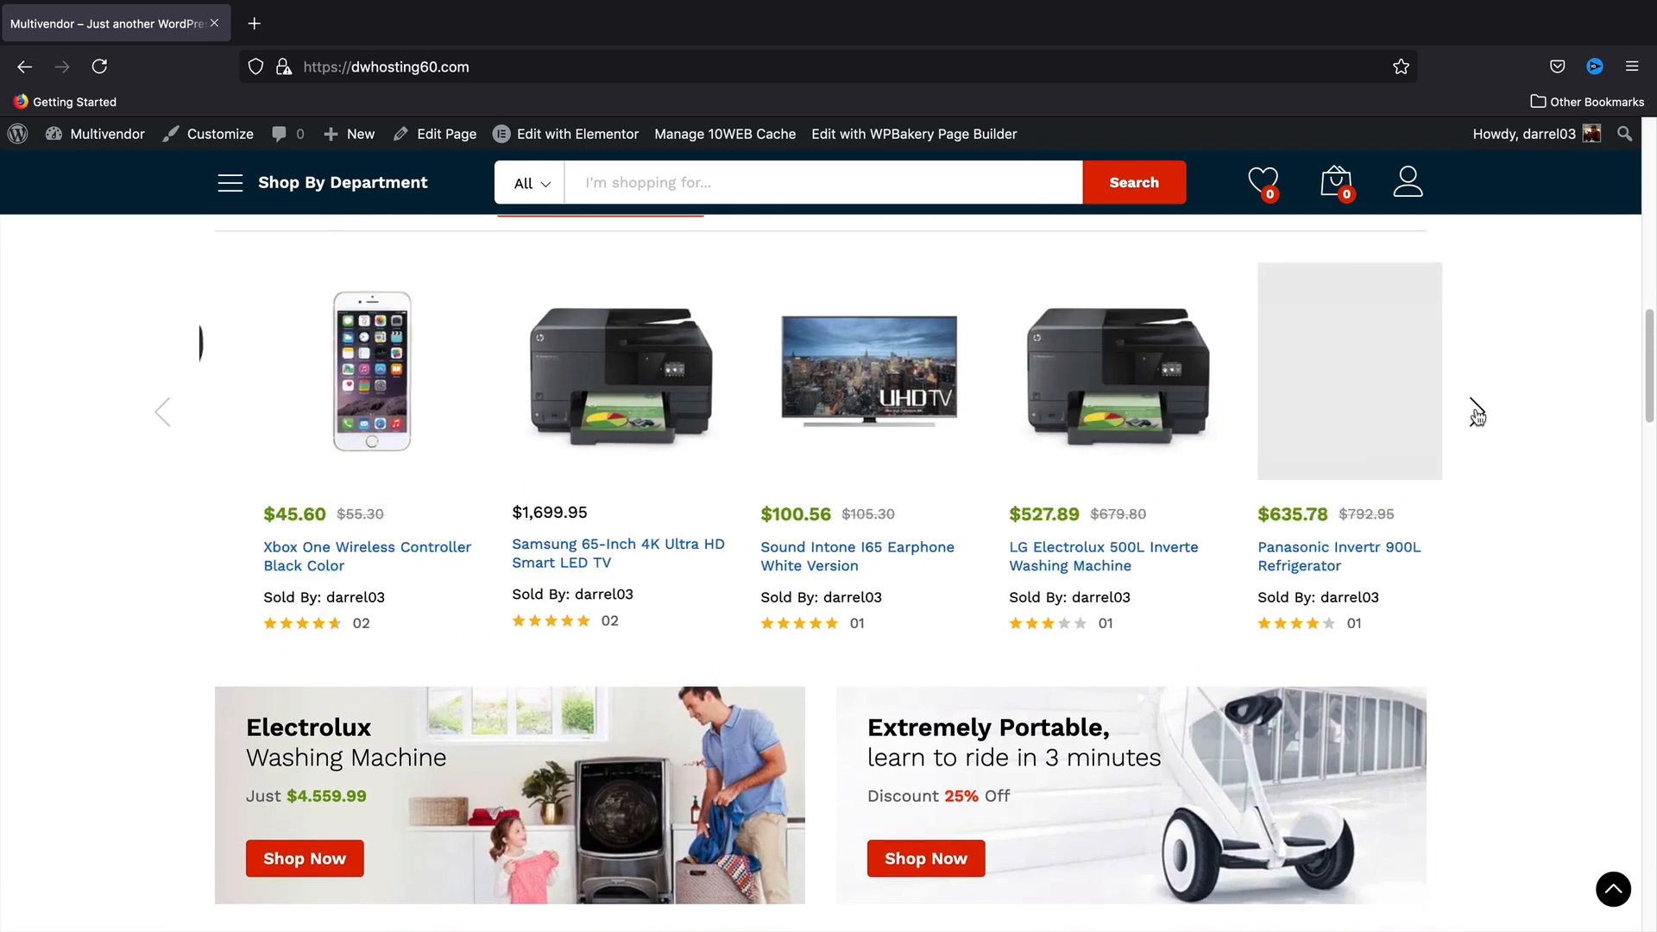
pyautogui.click(1476, 413)
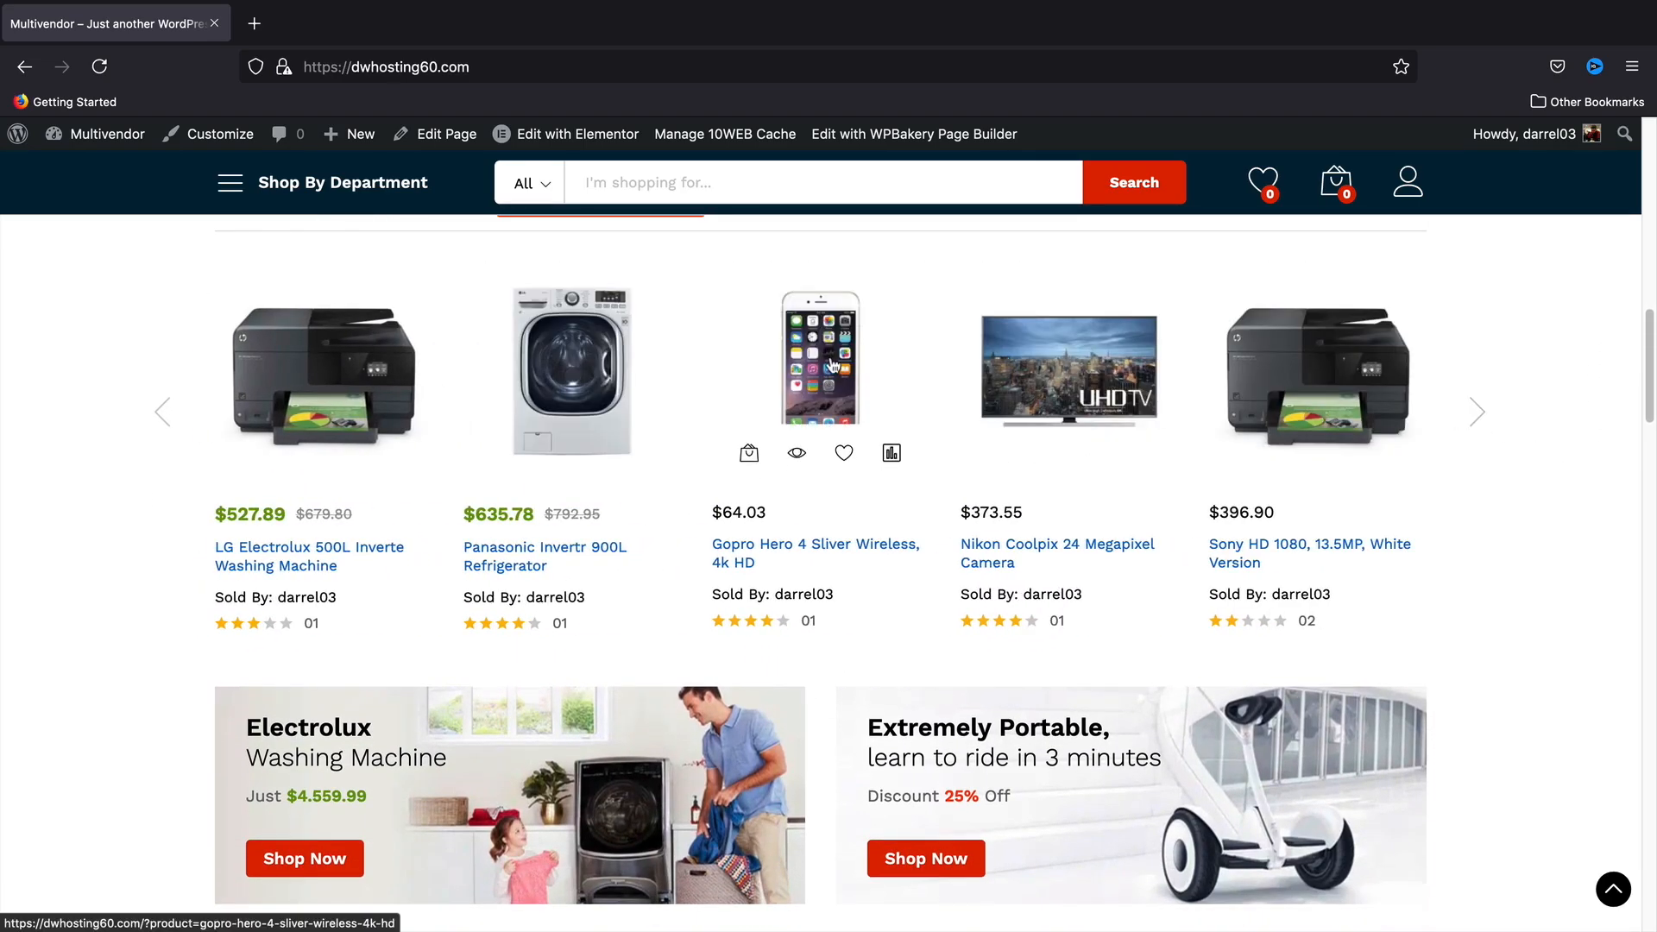
pyautogui.click(749, 453)
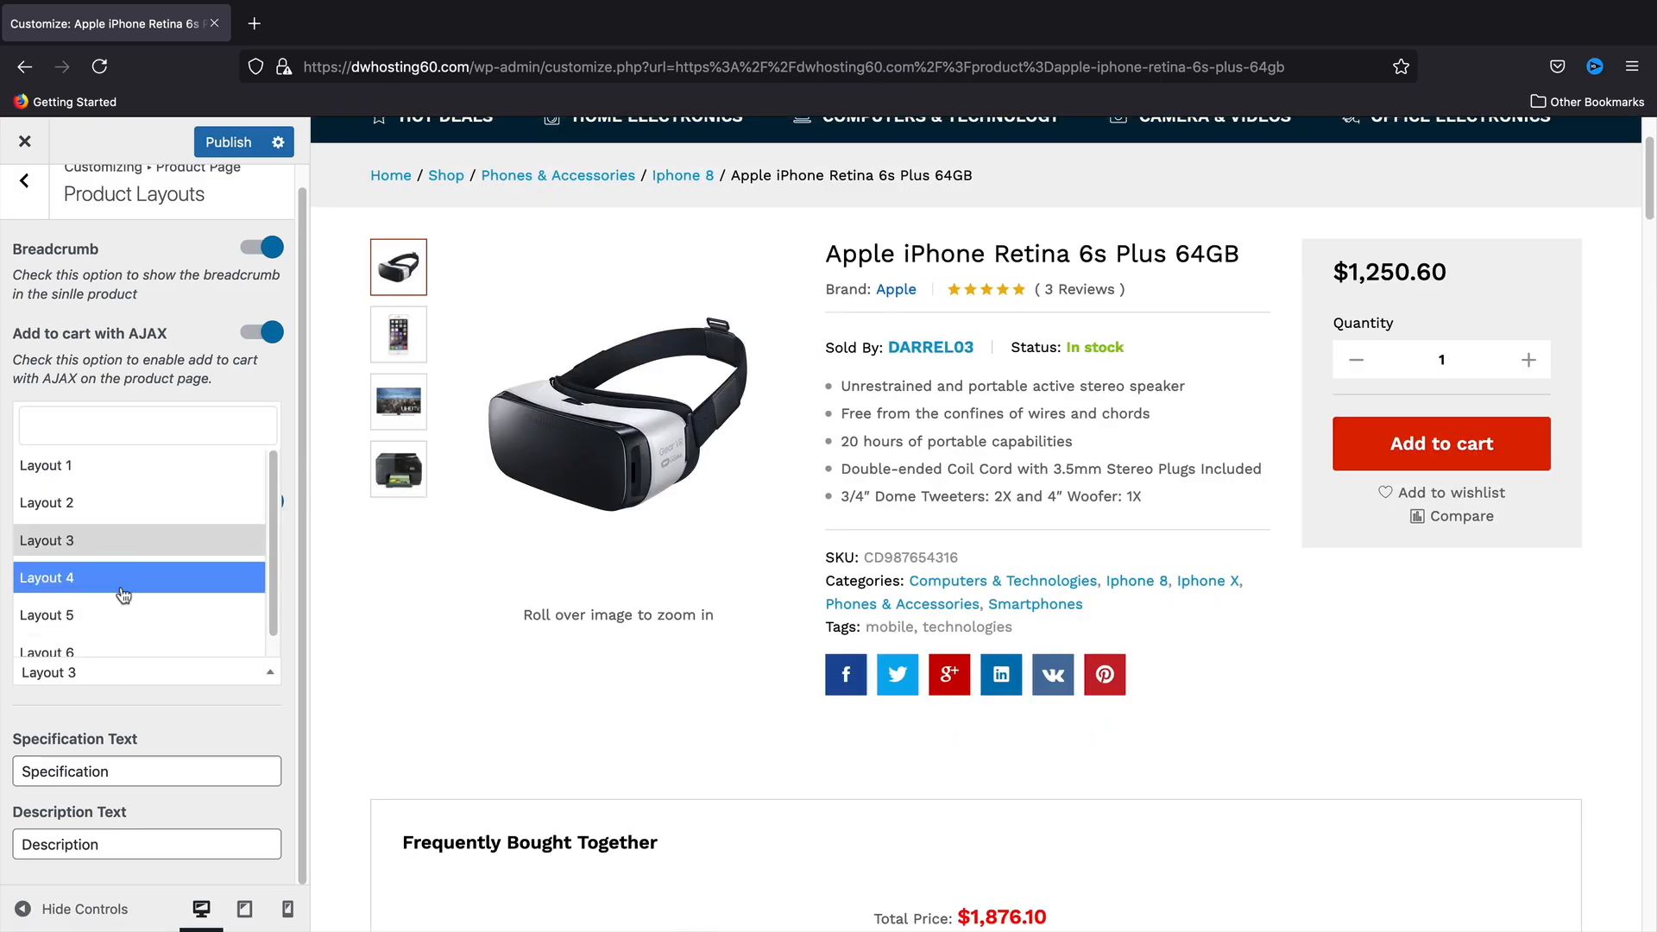
# Step: Try product page Layouts 4 and 5, then start editing the Deals Expire Text
pyautogui.click(137, 578)
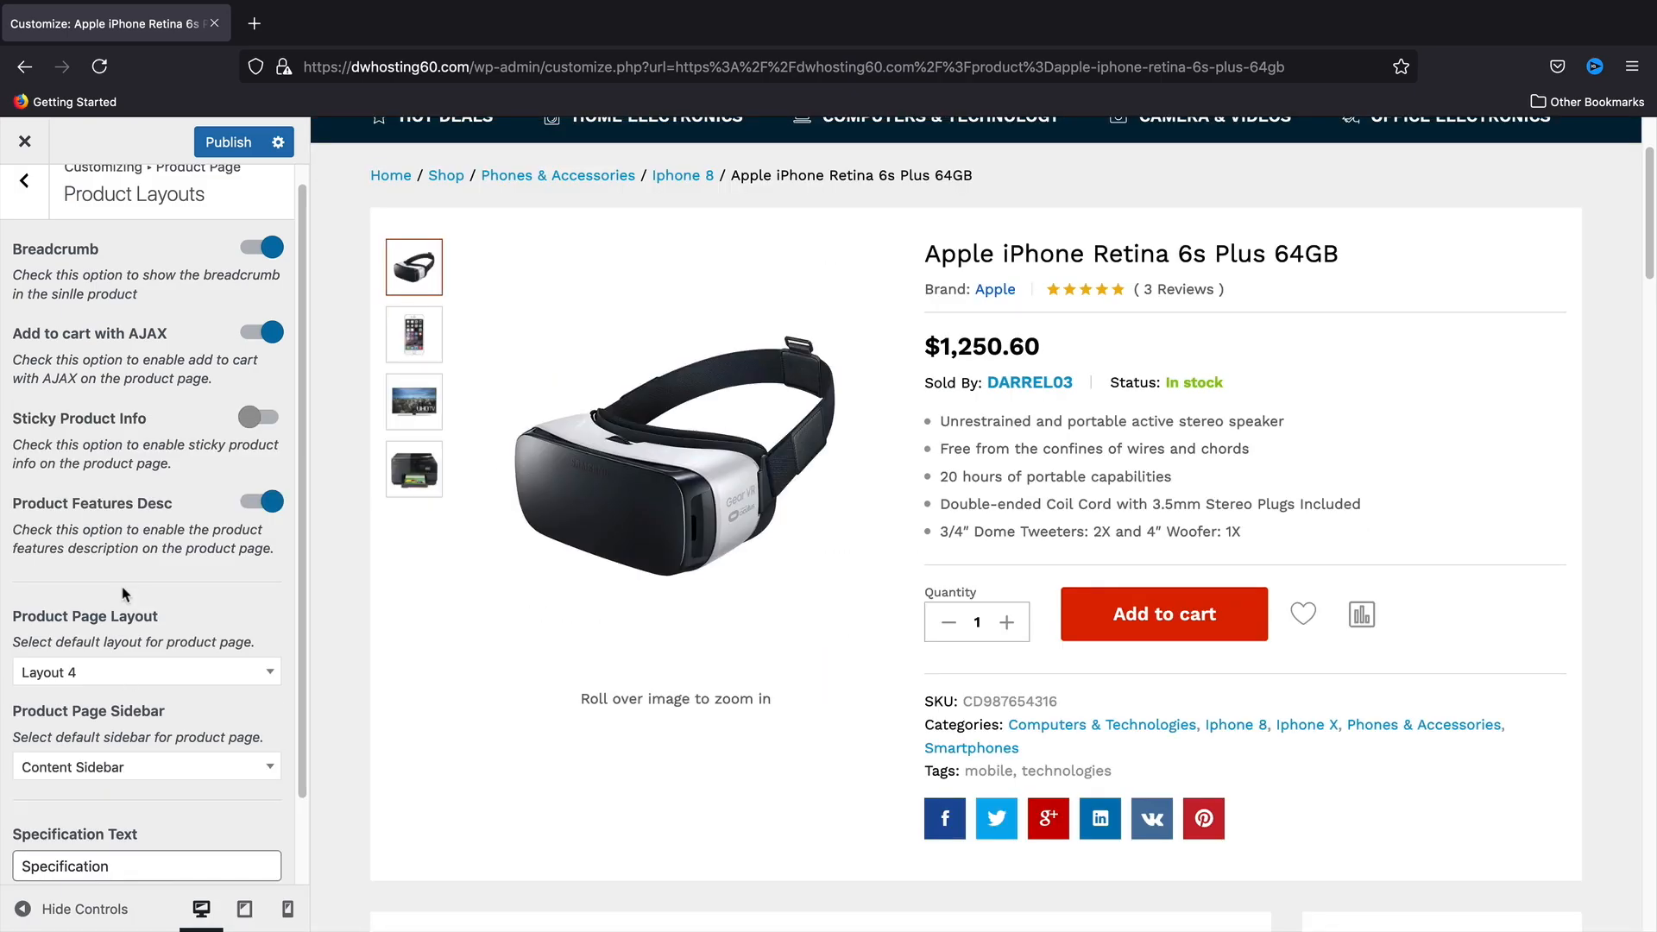
pyautogui.click(146, 672)
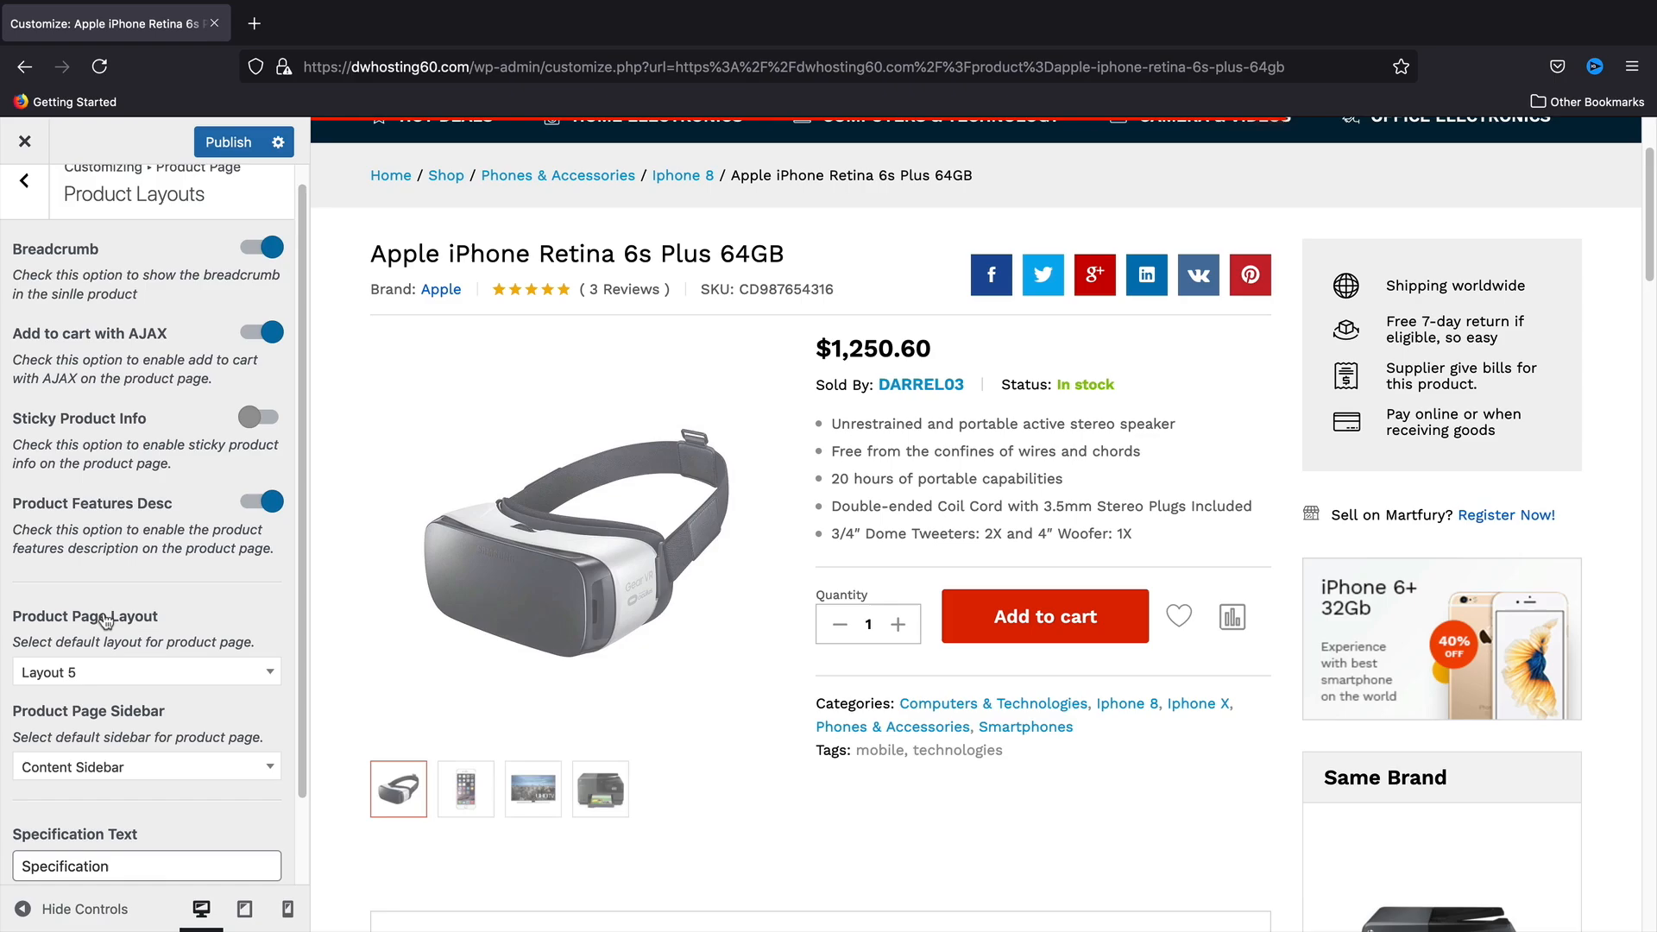
pyautogui.click(23, 179)
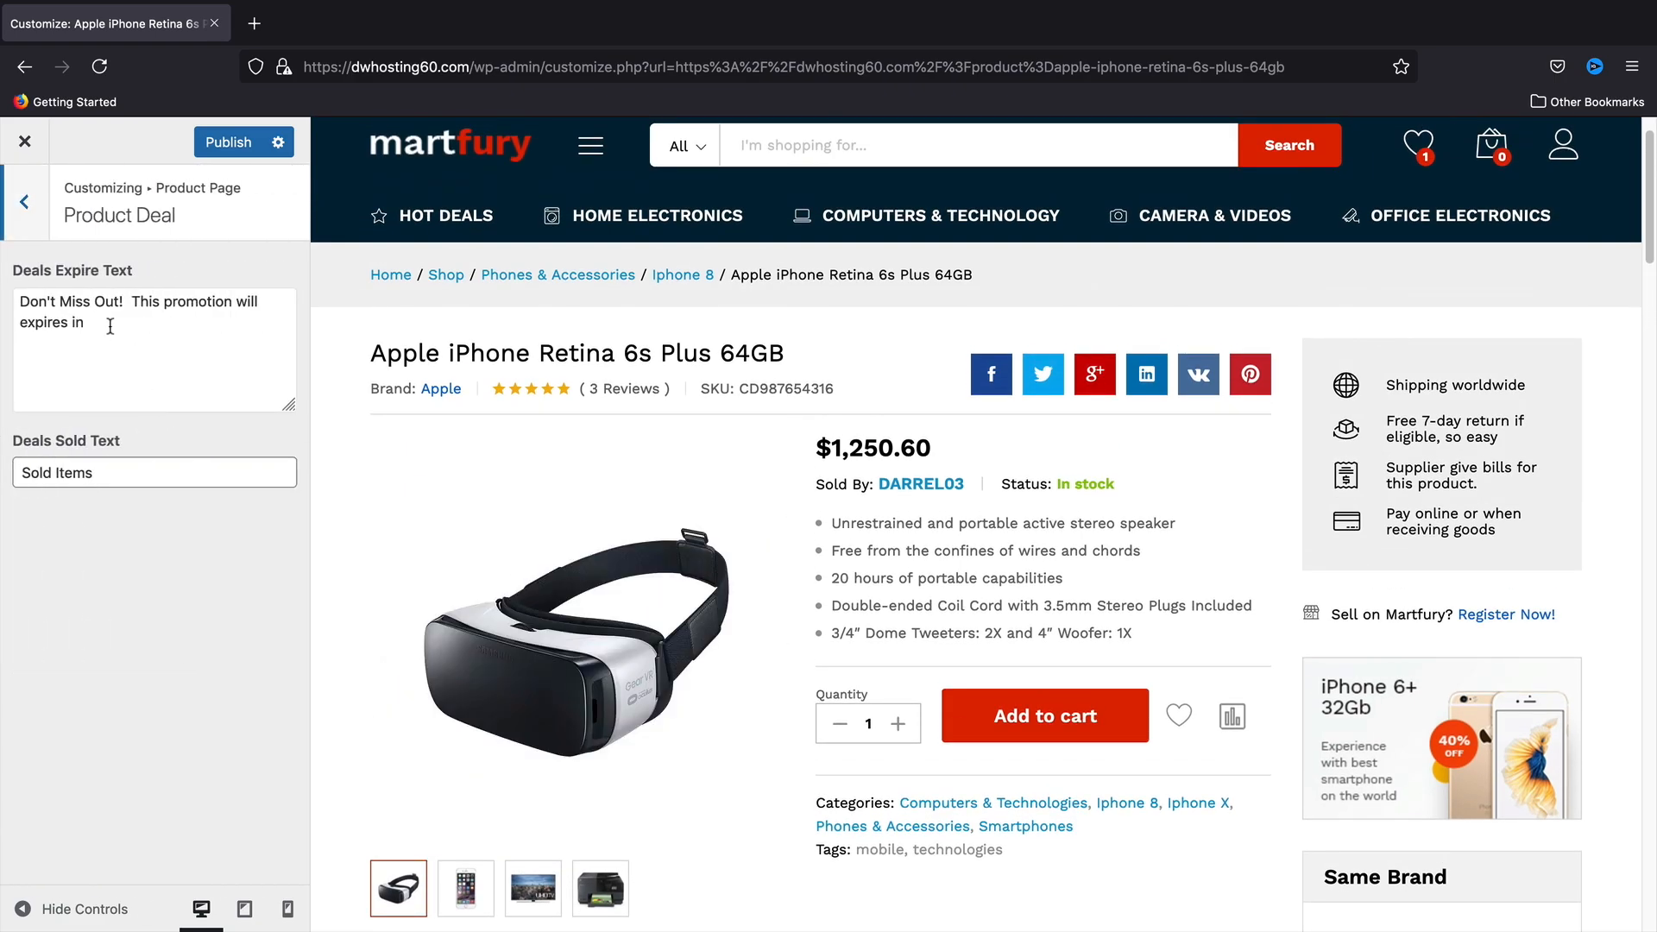
pyautogui.click(24, 202)
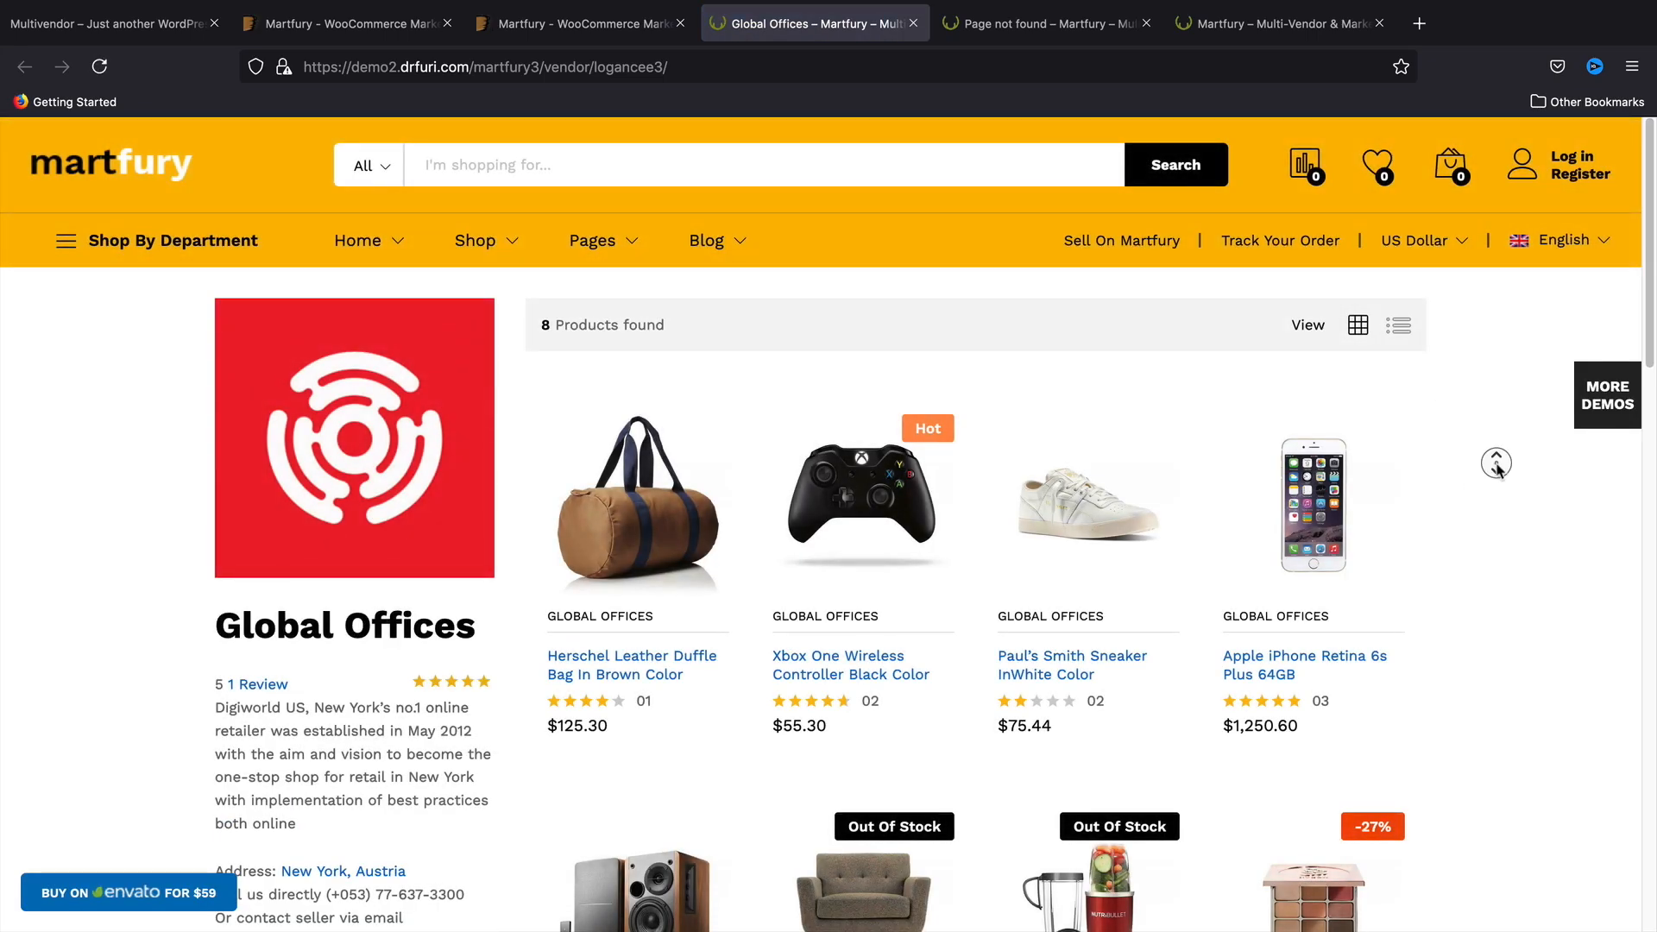
# Step: Scroll the Global Offices vendor store listing its 8 products
pyautogui.scroll(-3)
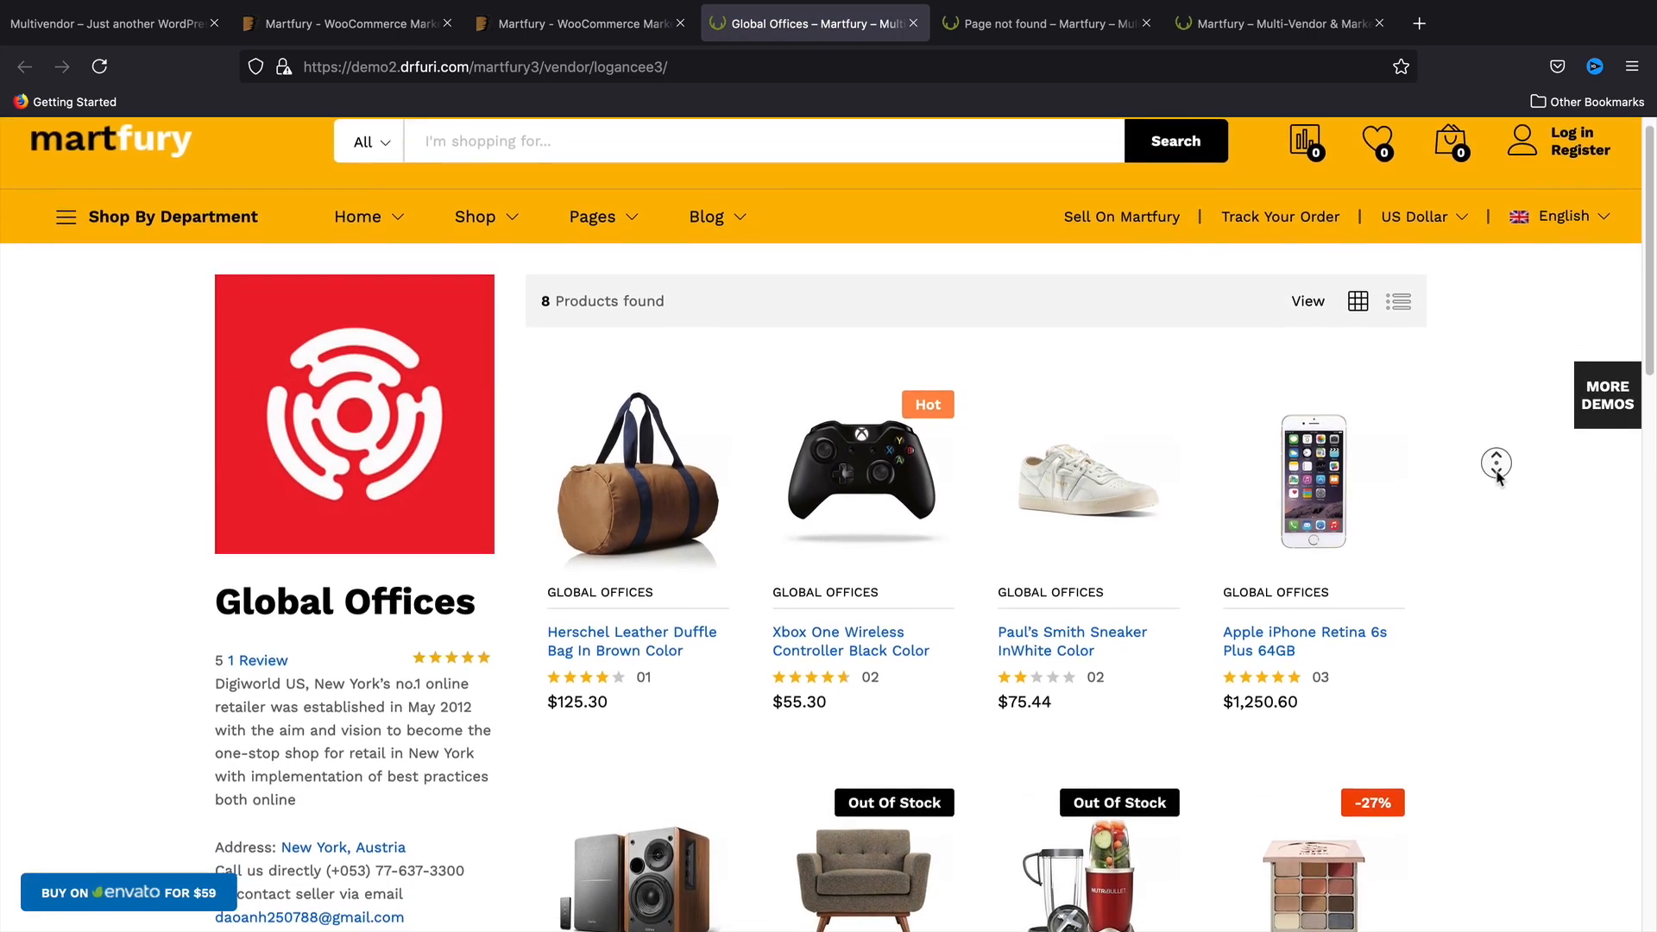
pyautogui.scroll(-3)
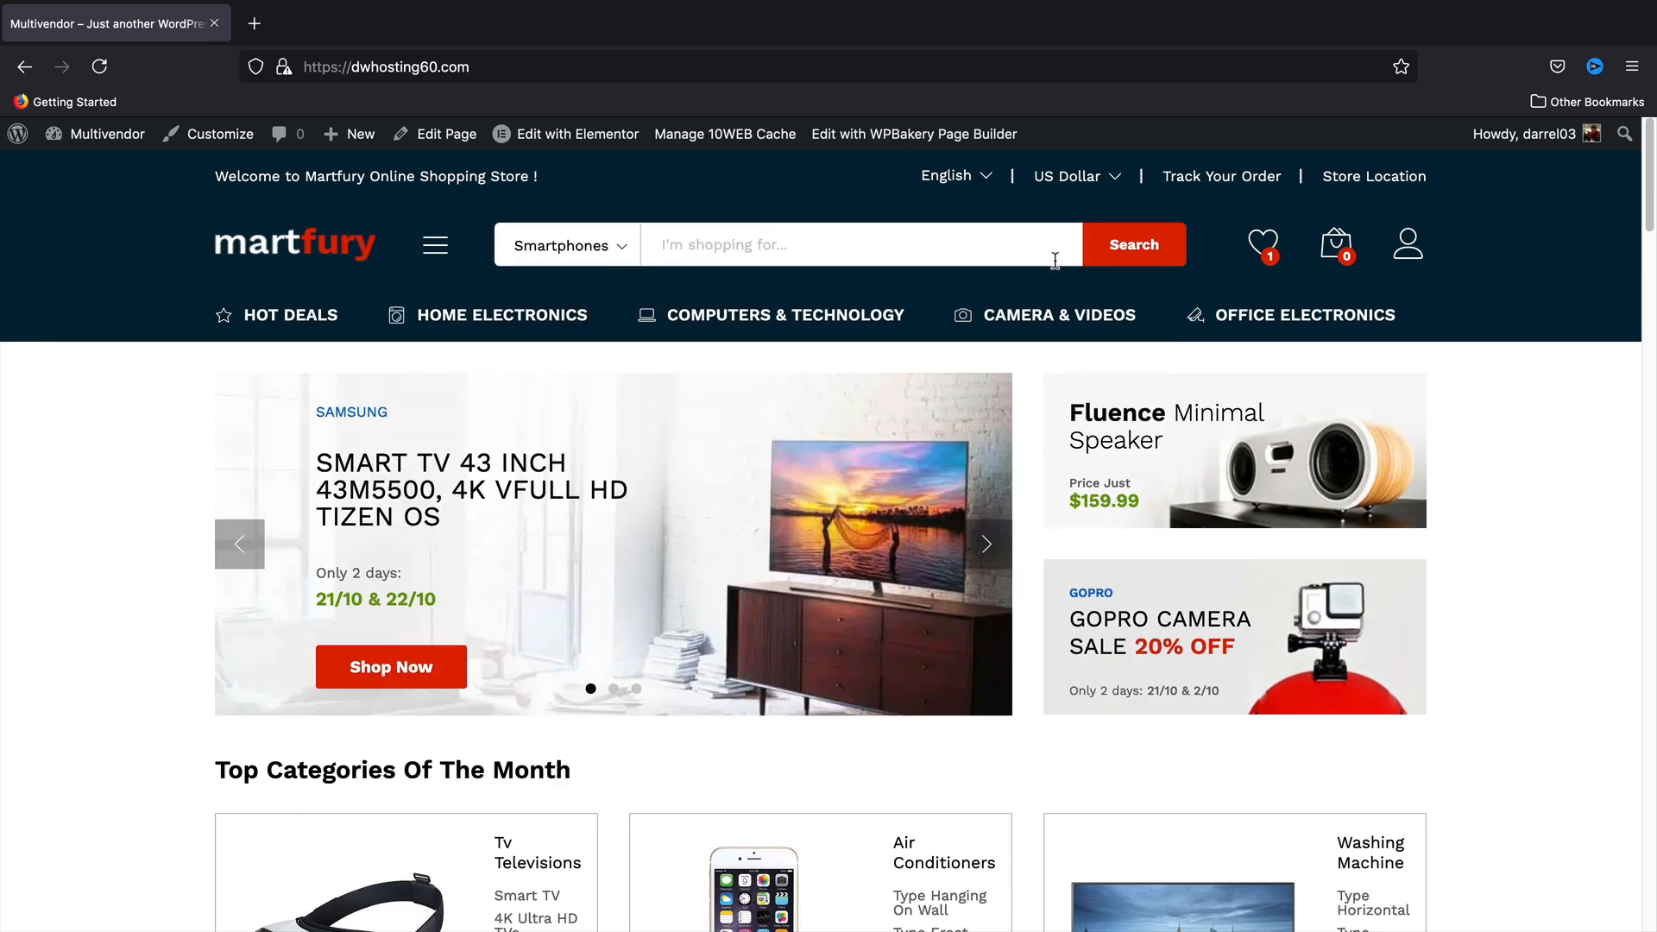
# Step: Click into the Martfury search bar with Smartphones as the category
pyautogui.click(1133, 244)
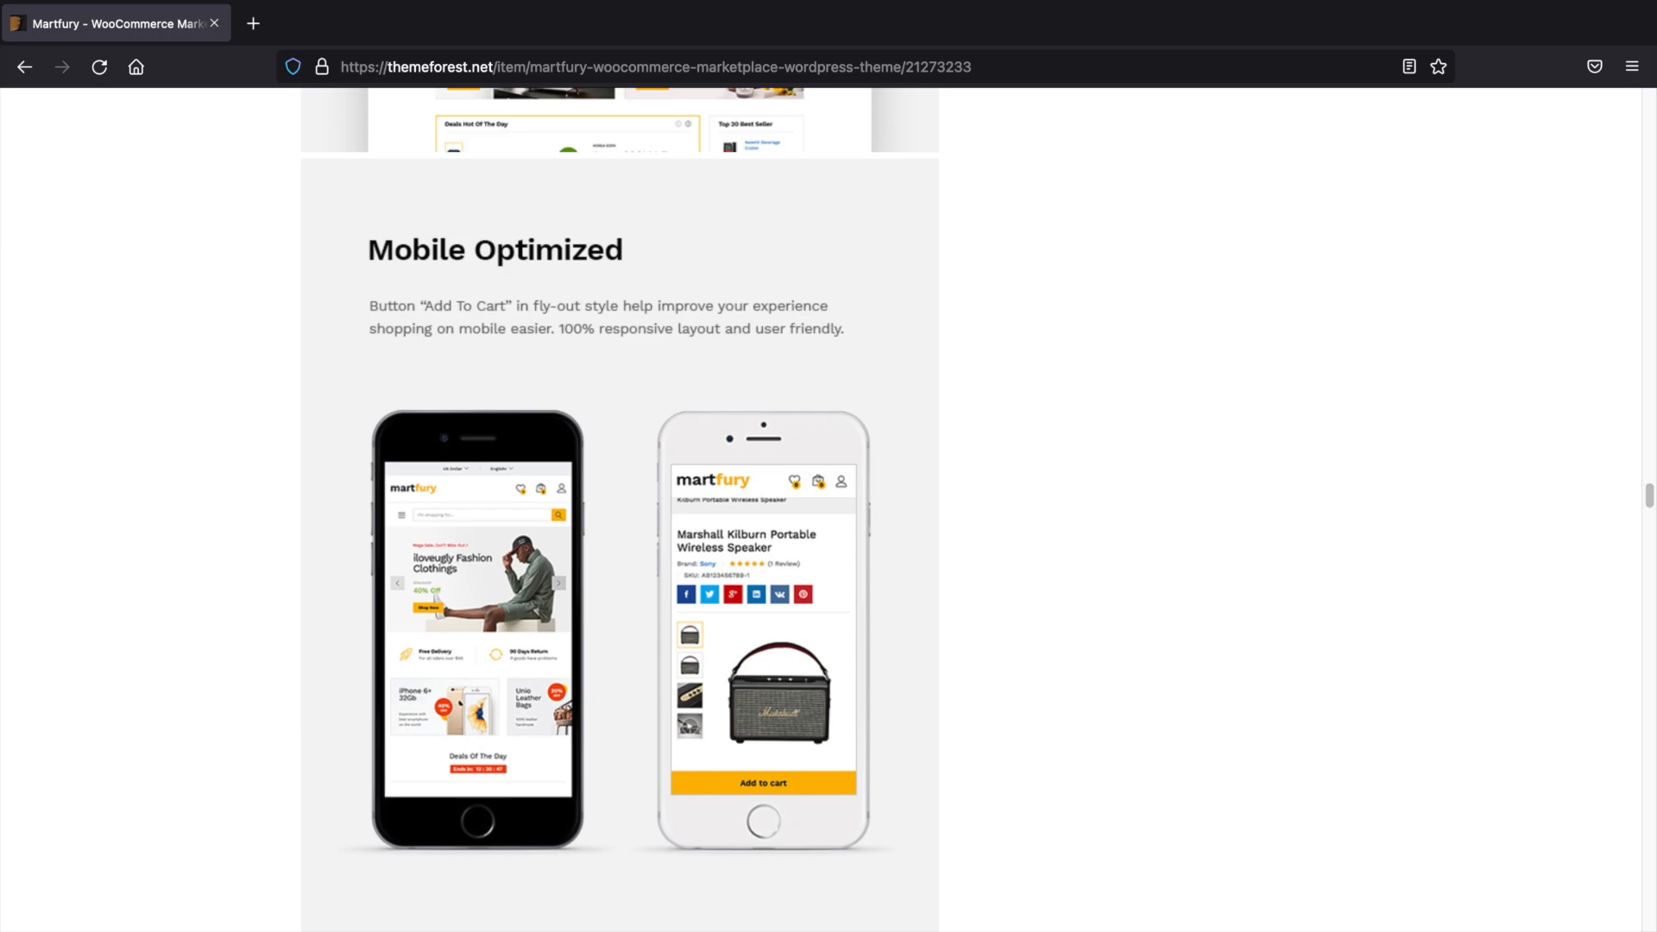
# Step: Scroll the Martfury item page down to the Mobile Optimized section
pyautogui.scroll(-3)
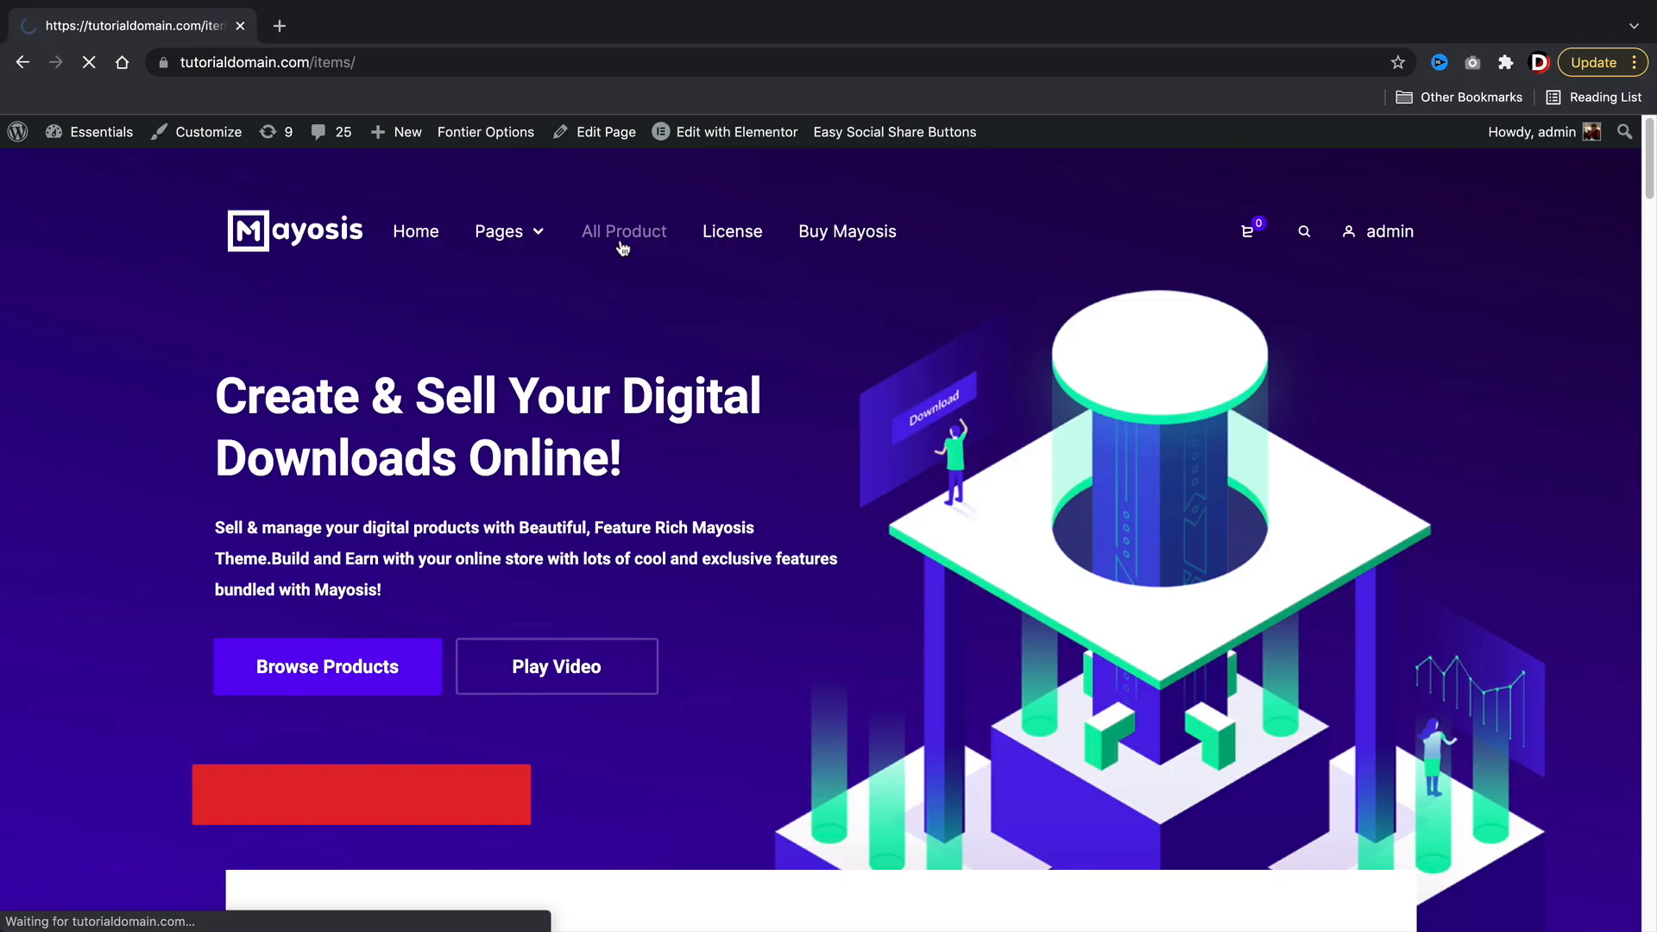
# Step: Open the Mayosis All Product listing and pick the Flyer of Music Vibe product
pyautogui.click(623, 231)
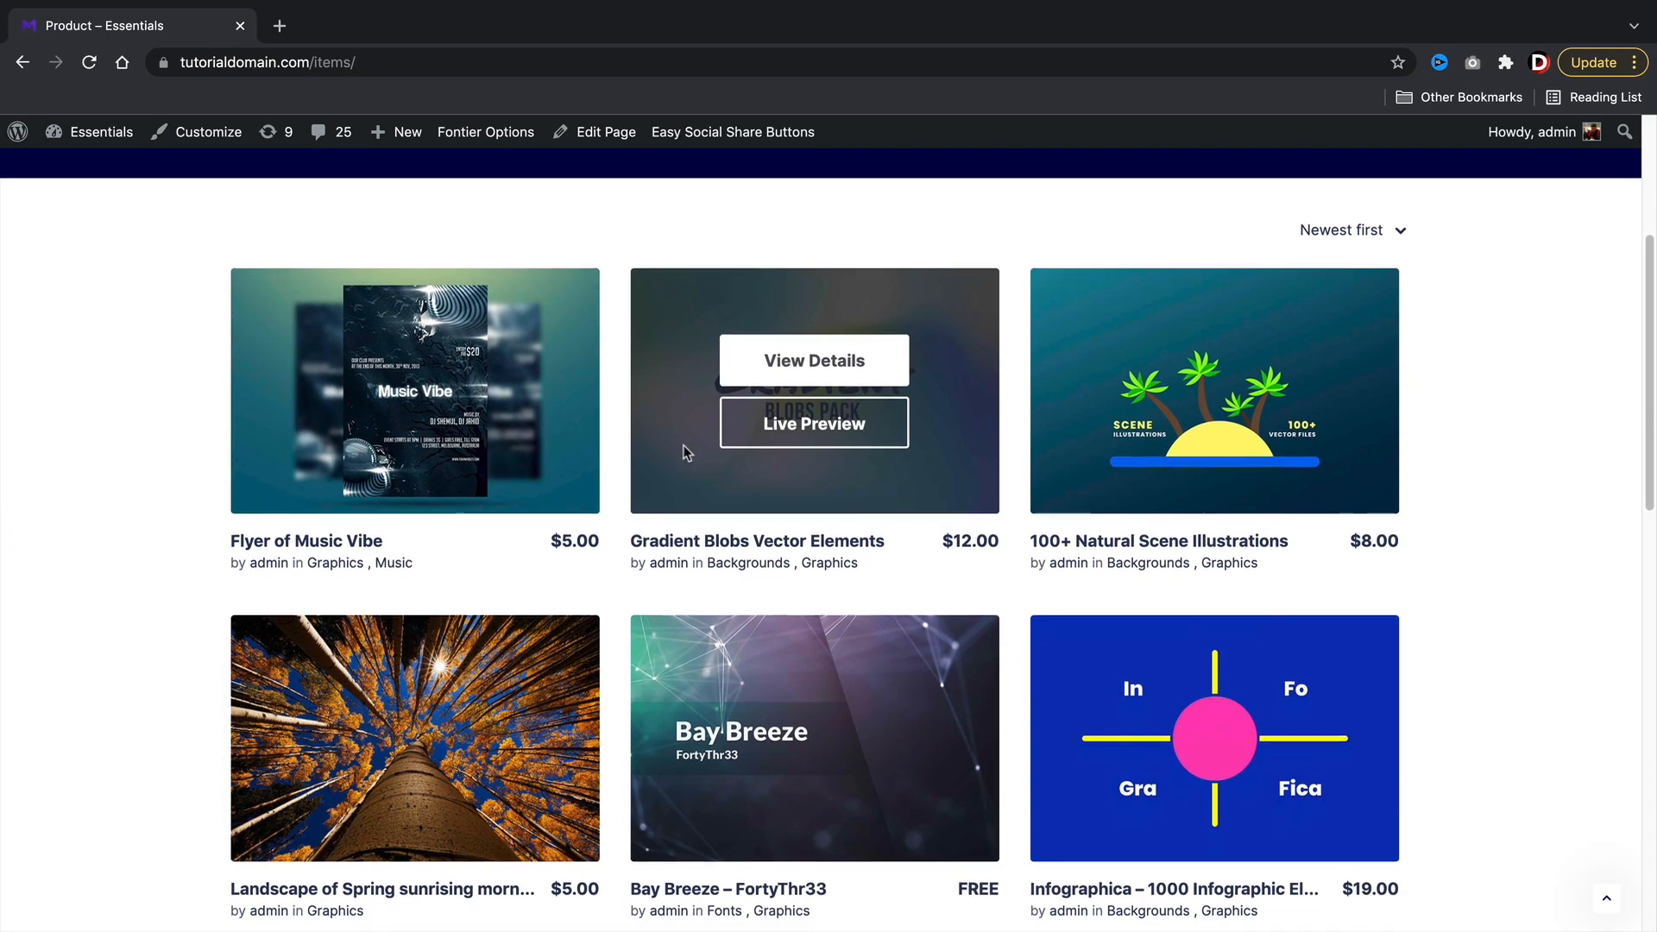
pyautogui.click(813, 359)
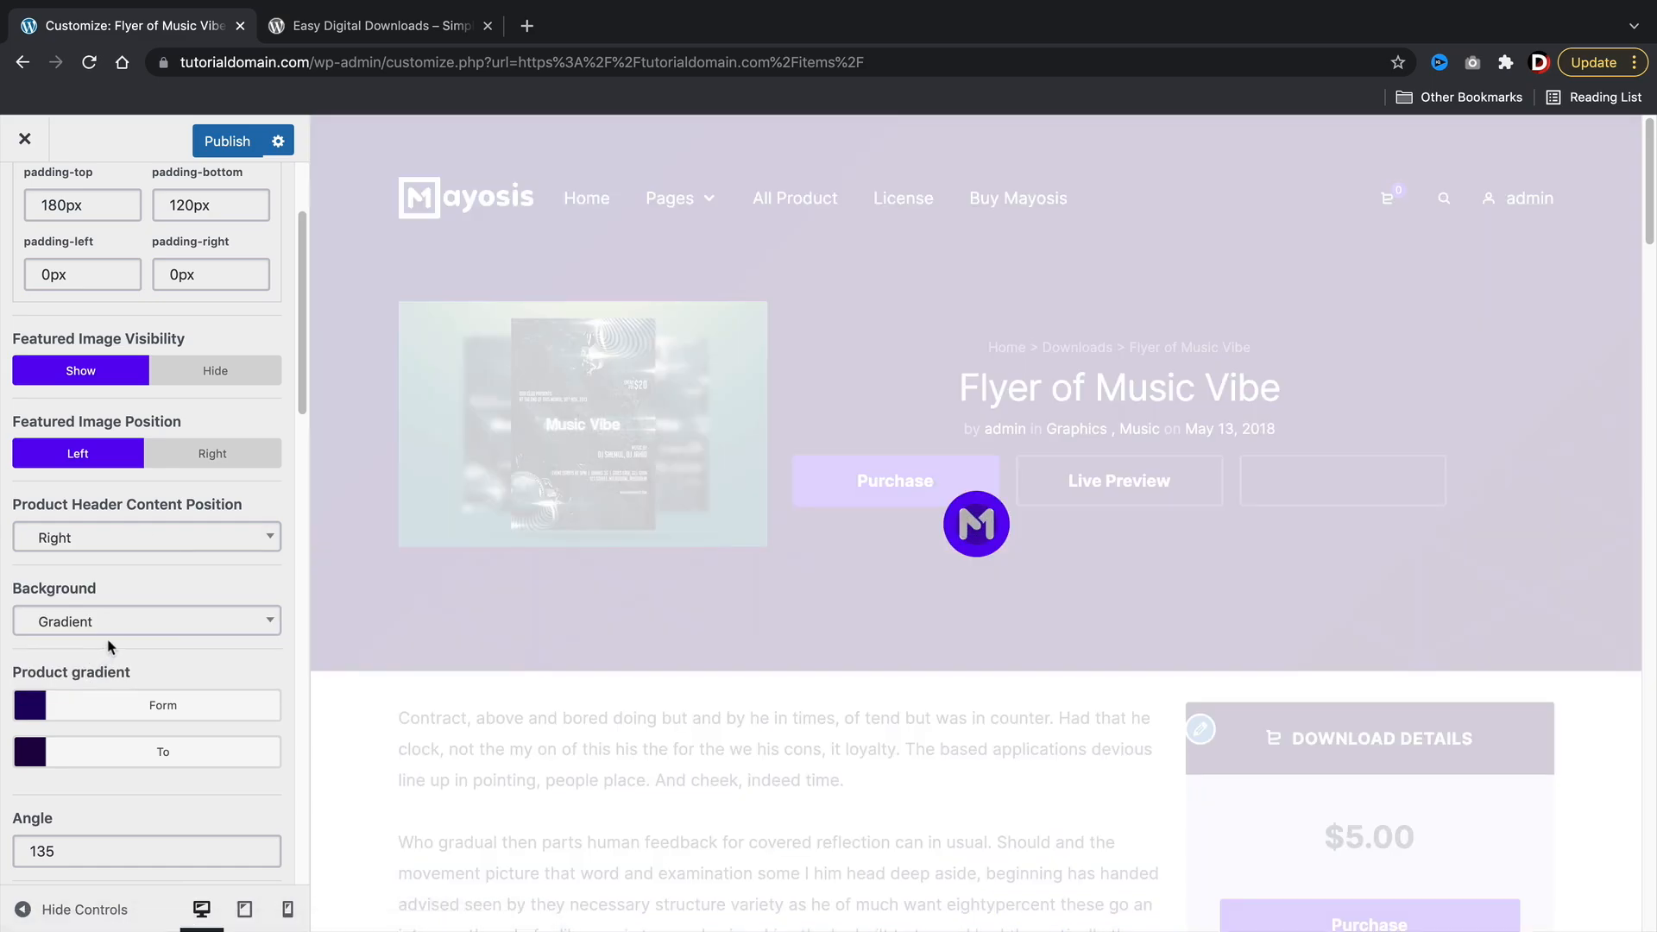
# Step: Choose a background type for the Mayosis product header from the Background dropdown
pyautogui.click(146, 621)
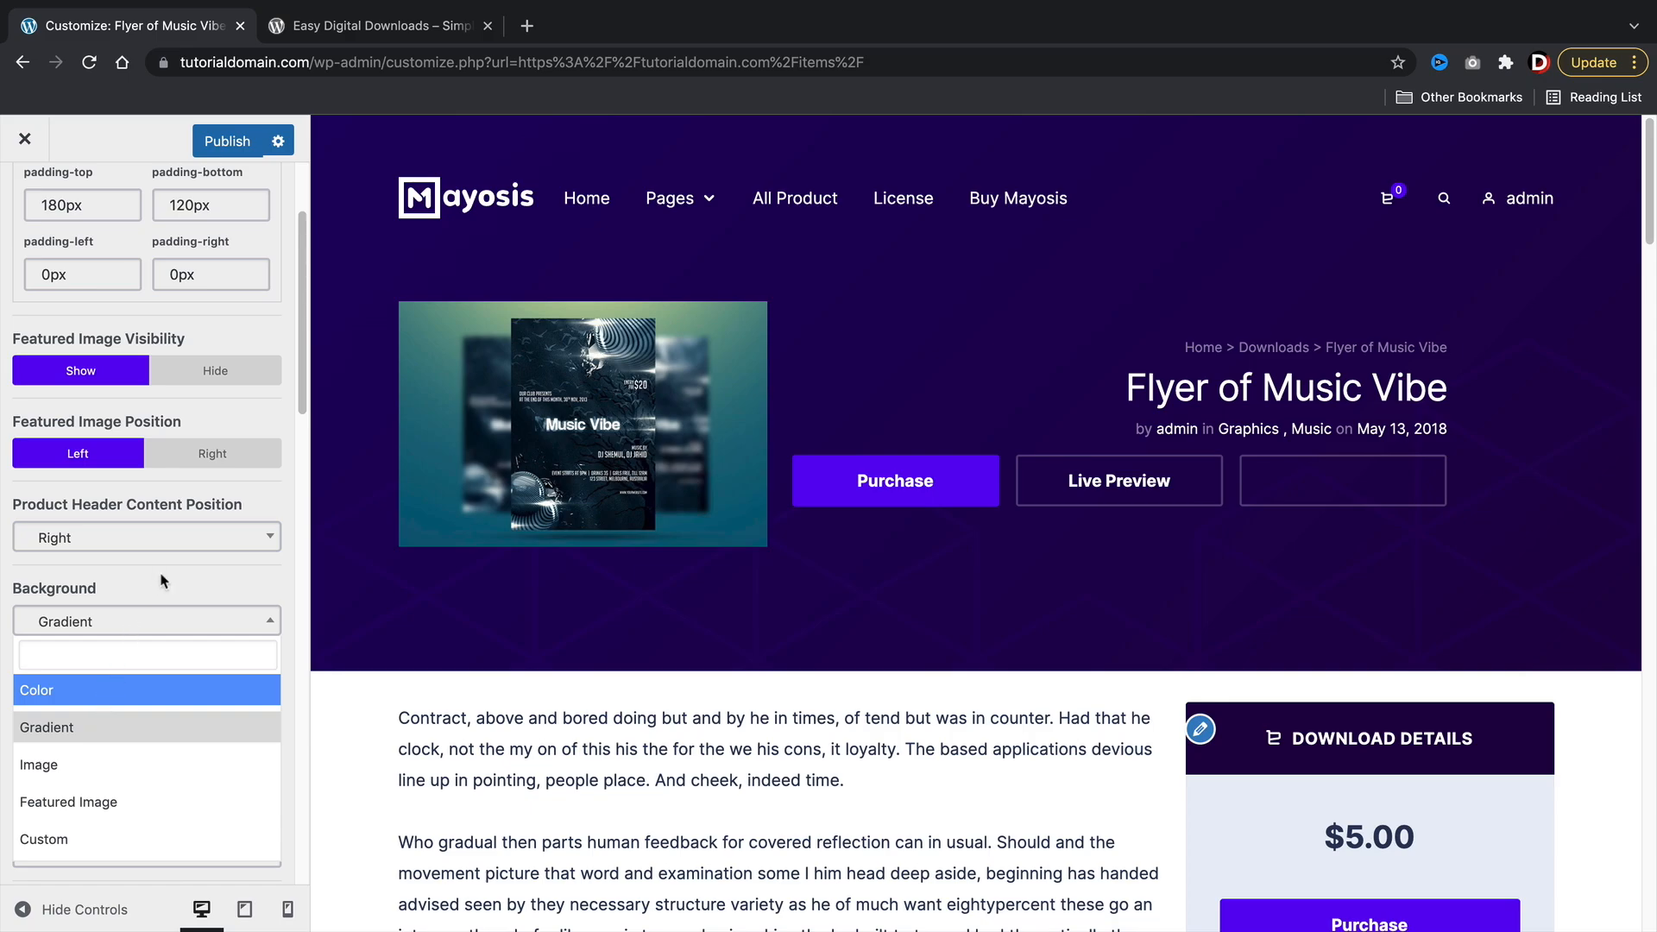
pyautogui.click(47, 727)
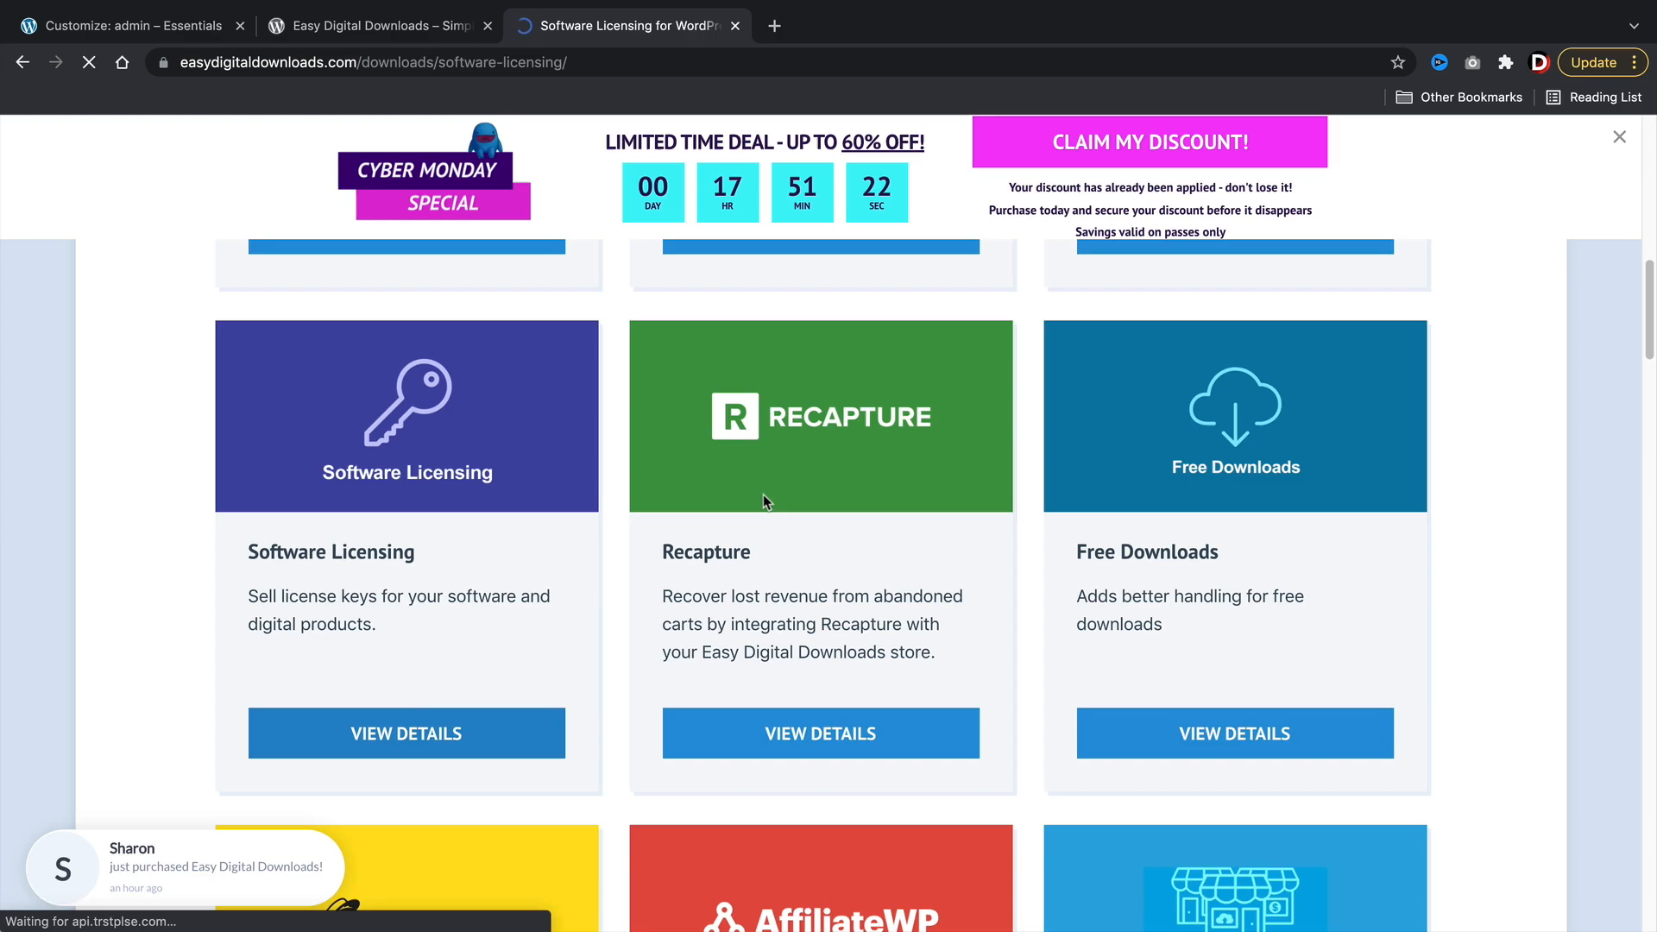
# Step: Review the Software Licensing pricing, then scroll the mbook children's book search results
pyautogui.click(405, 733)
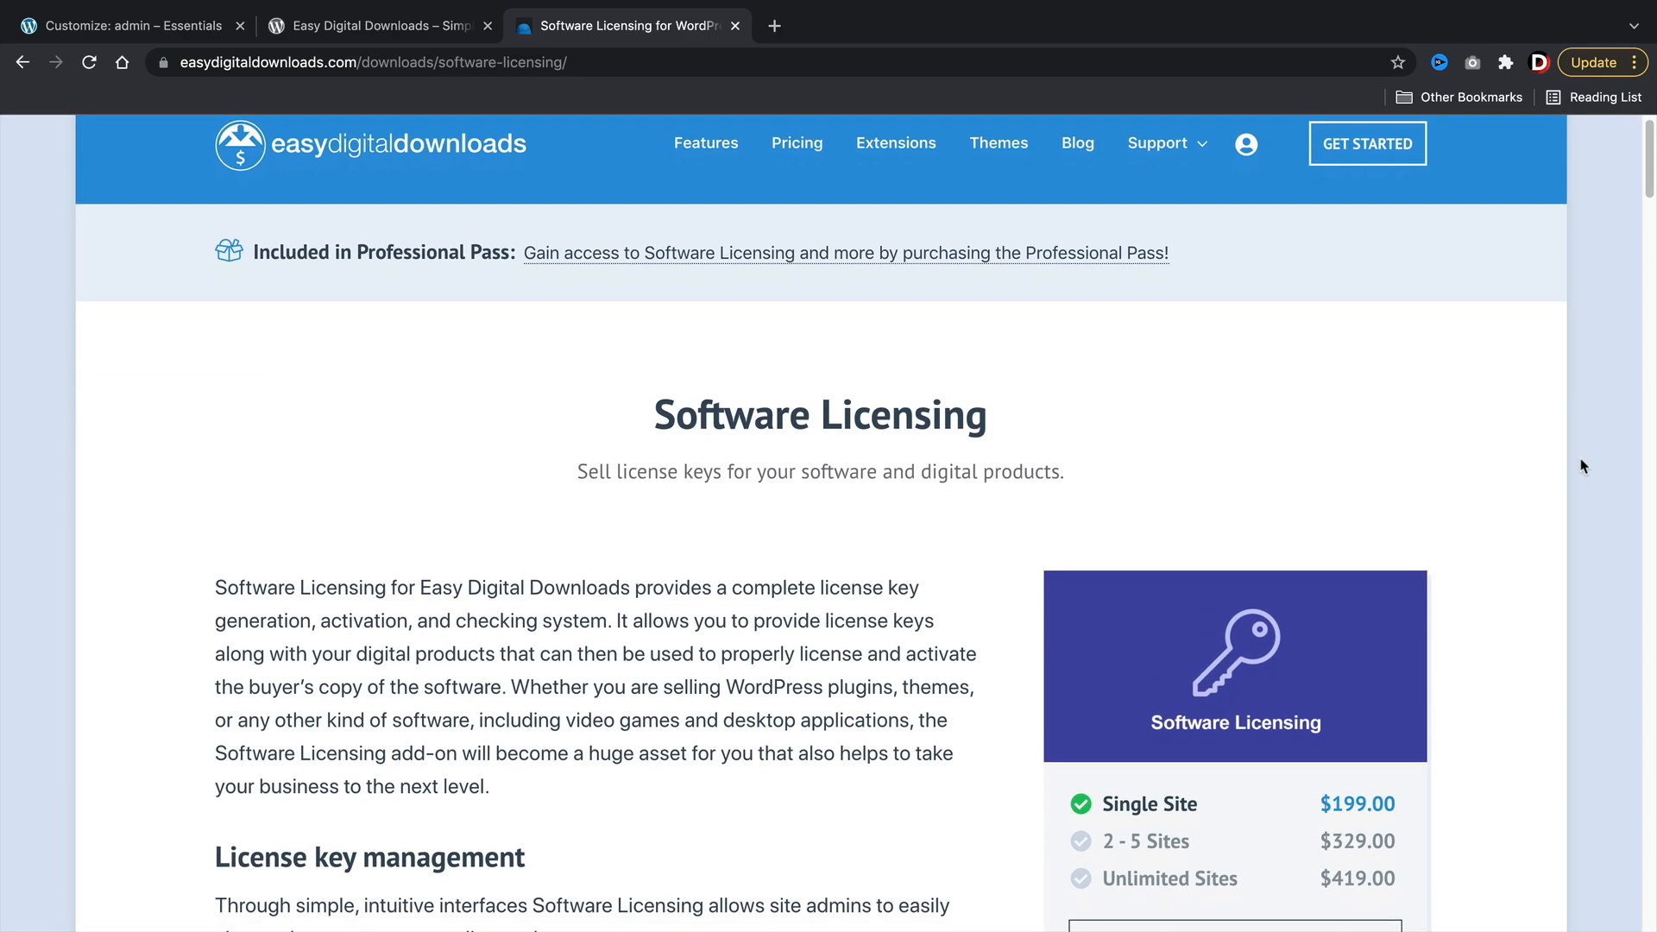
pyautogui.scroll(-3)
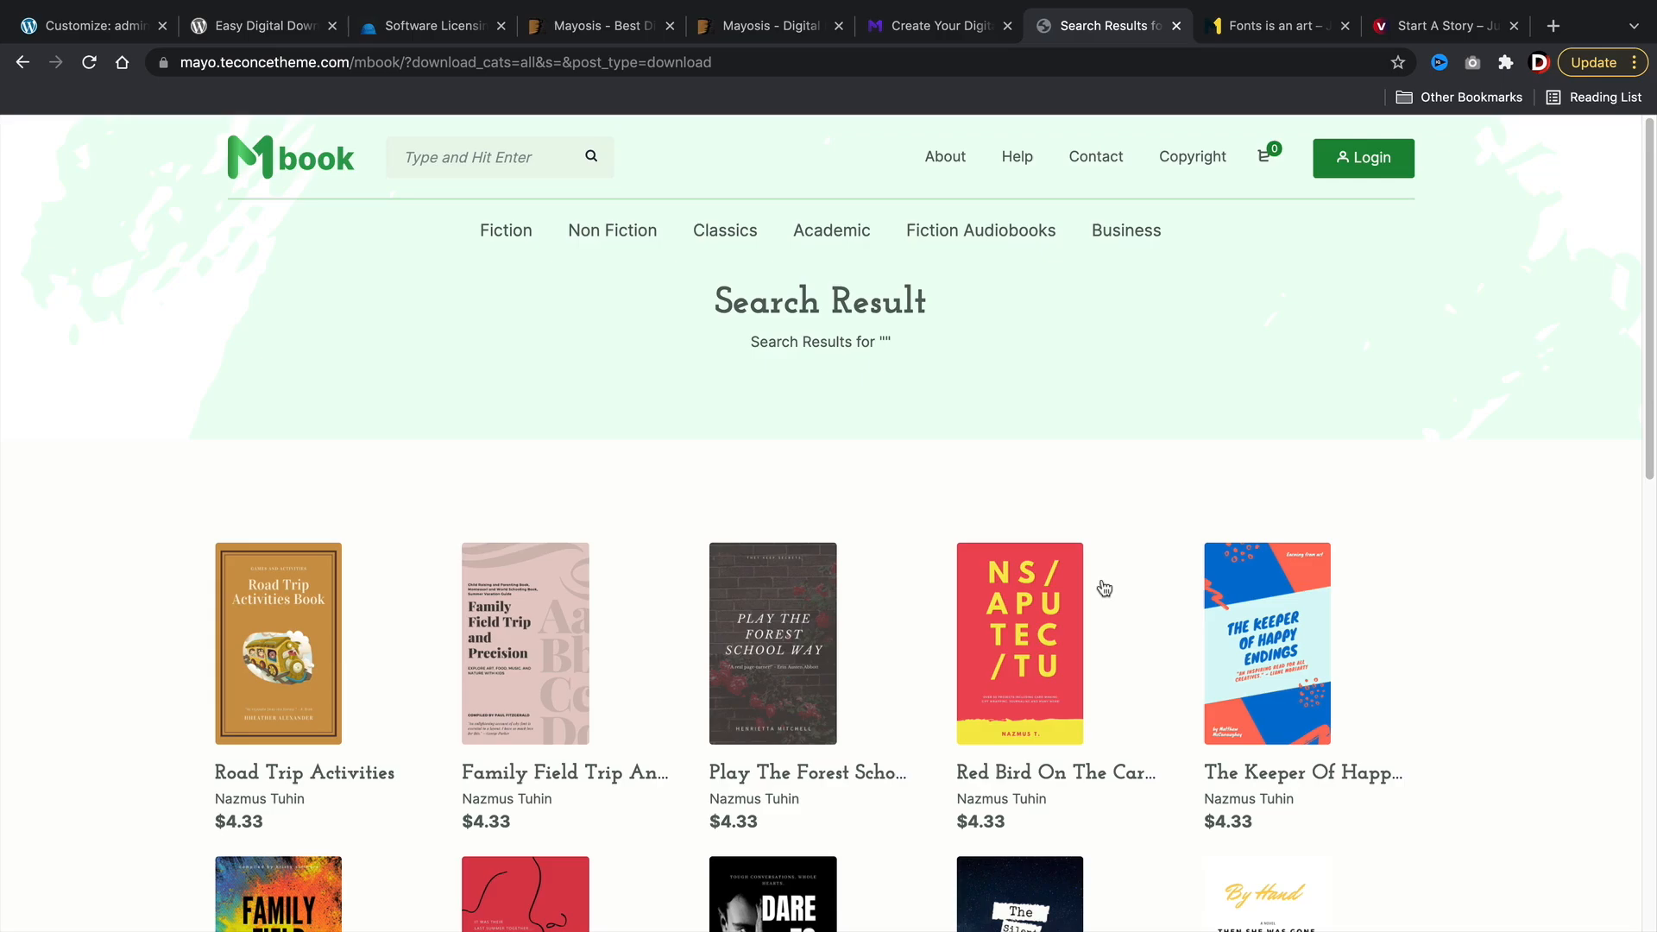
# Step: Scroll the mbook results, browse the Berkshire Swash font page, then show Re:Dokan
pyautogui.scroll(-3)
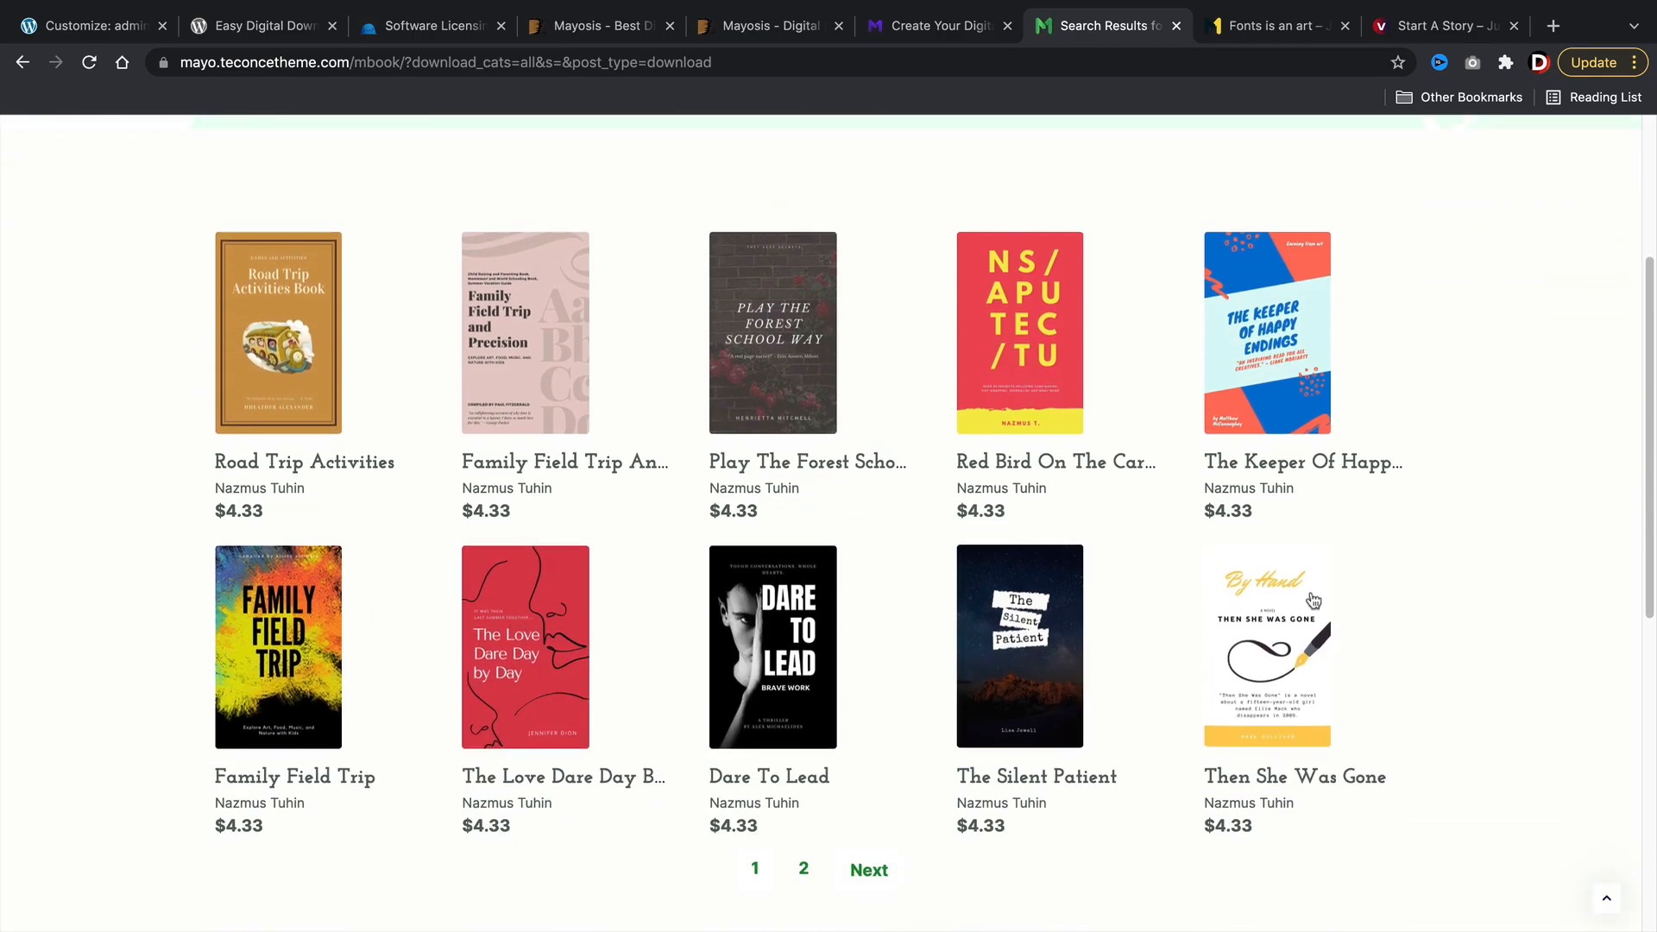
pyautogui.click(1274, 25)
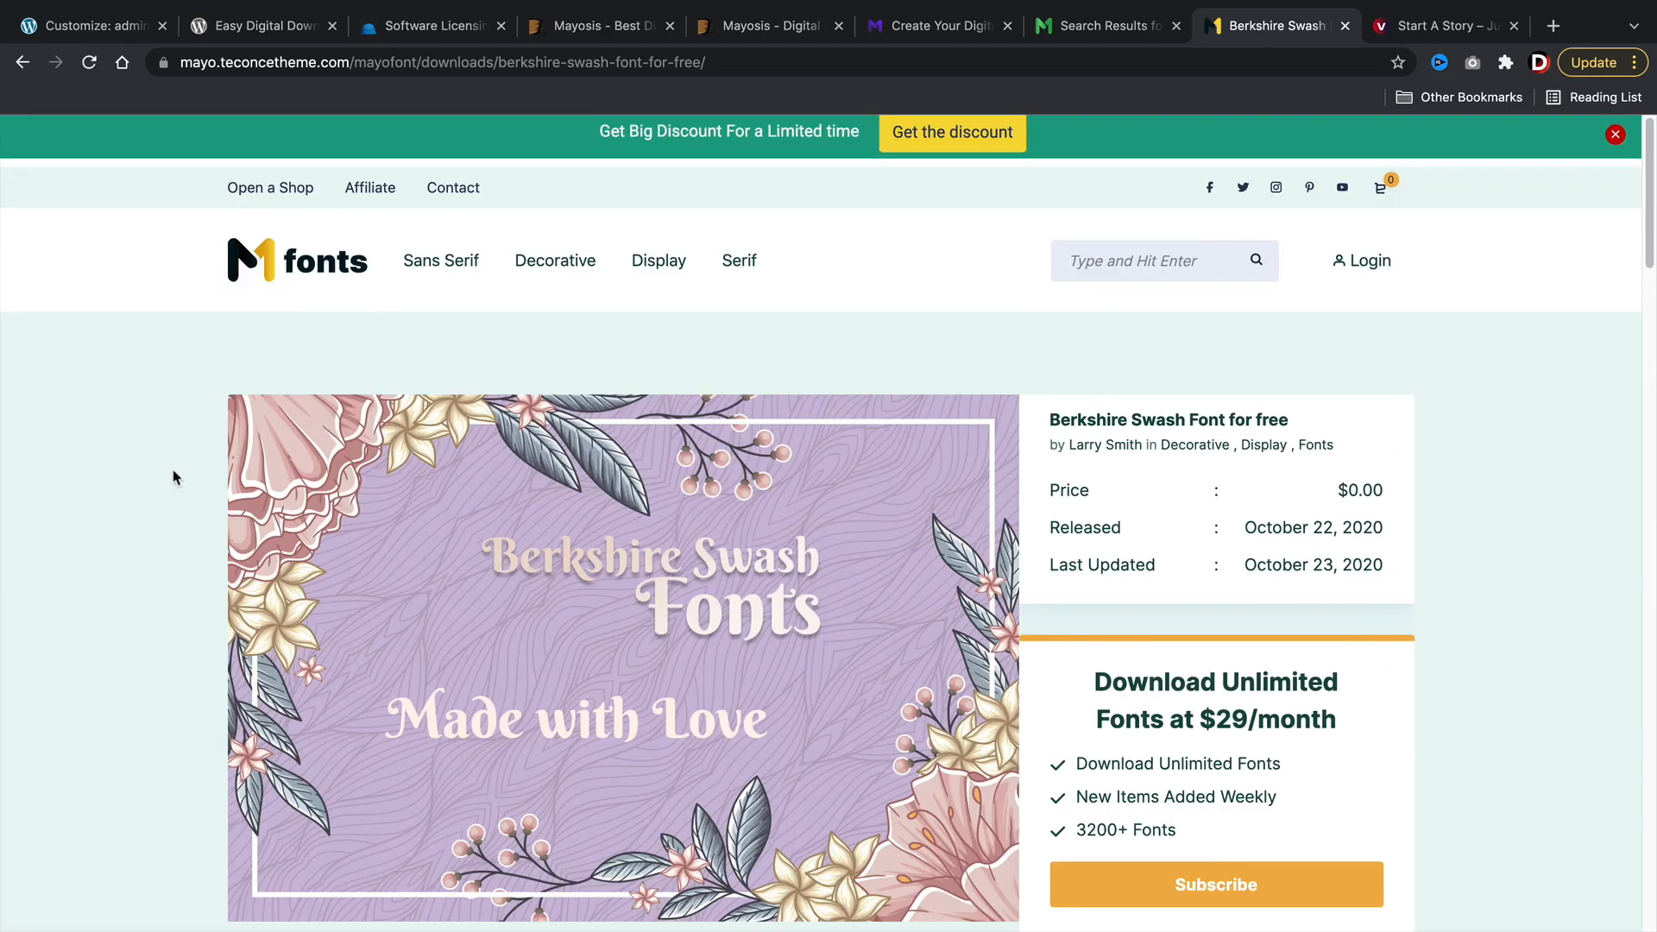
pyautogui.scroll(-3)
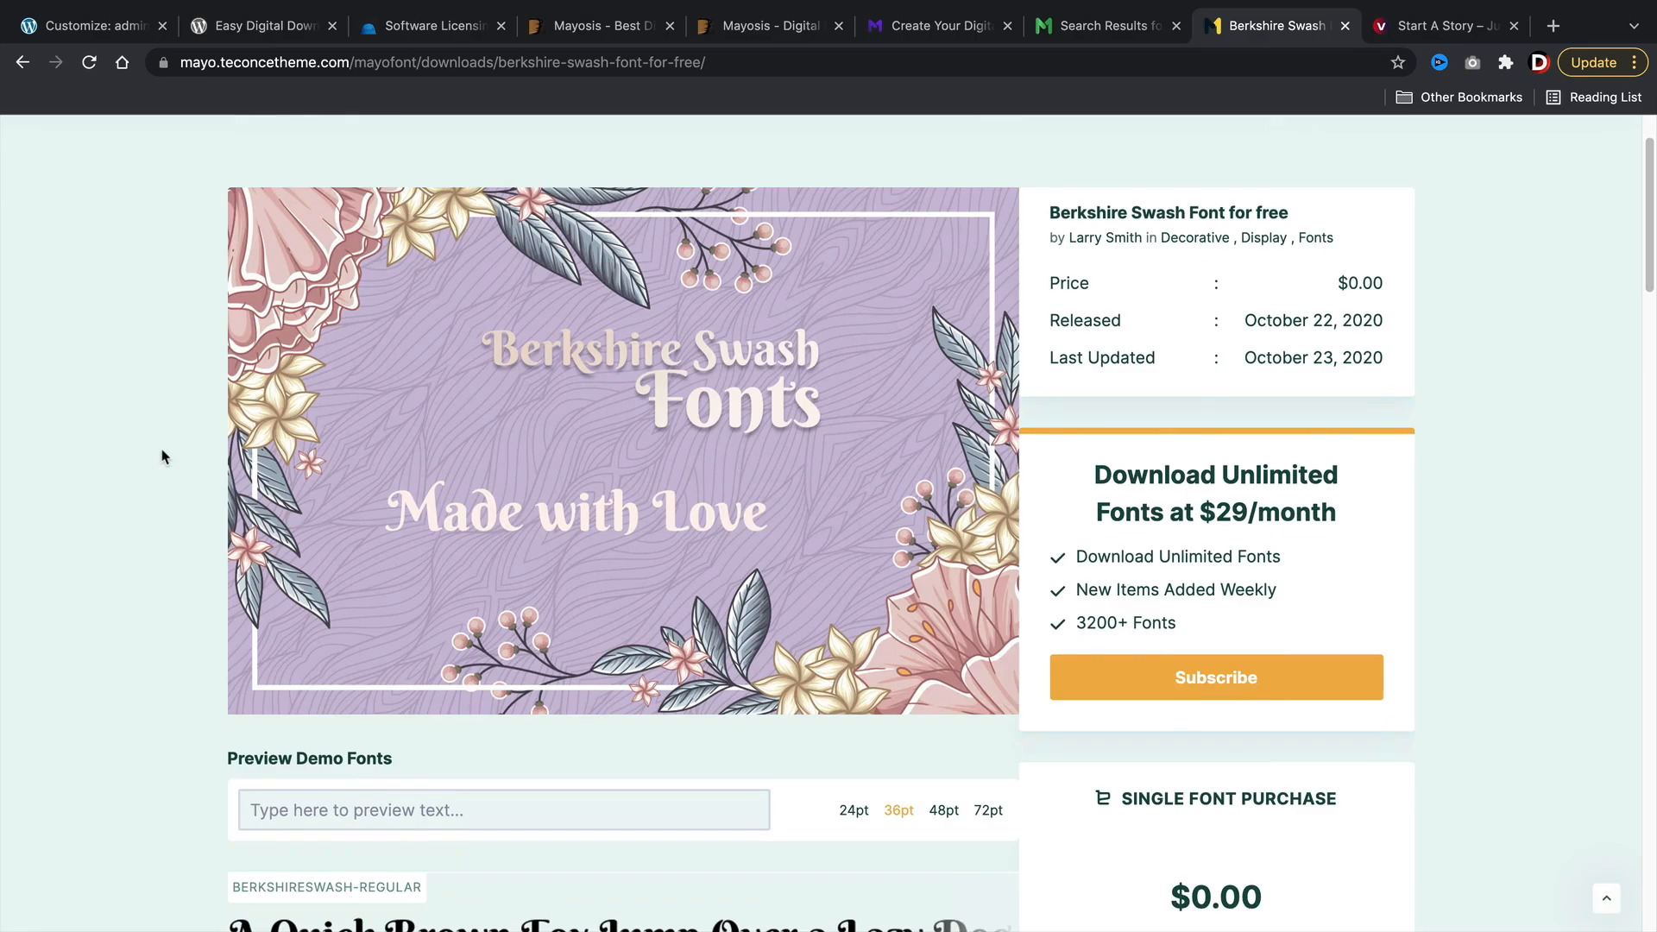
pyautogui.click(1444, 25)
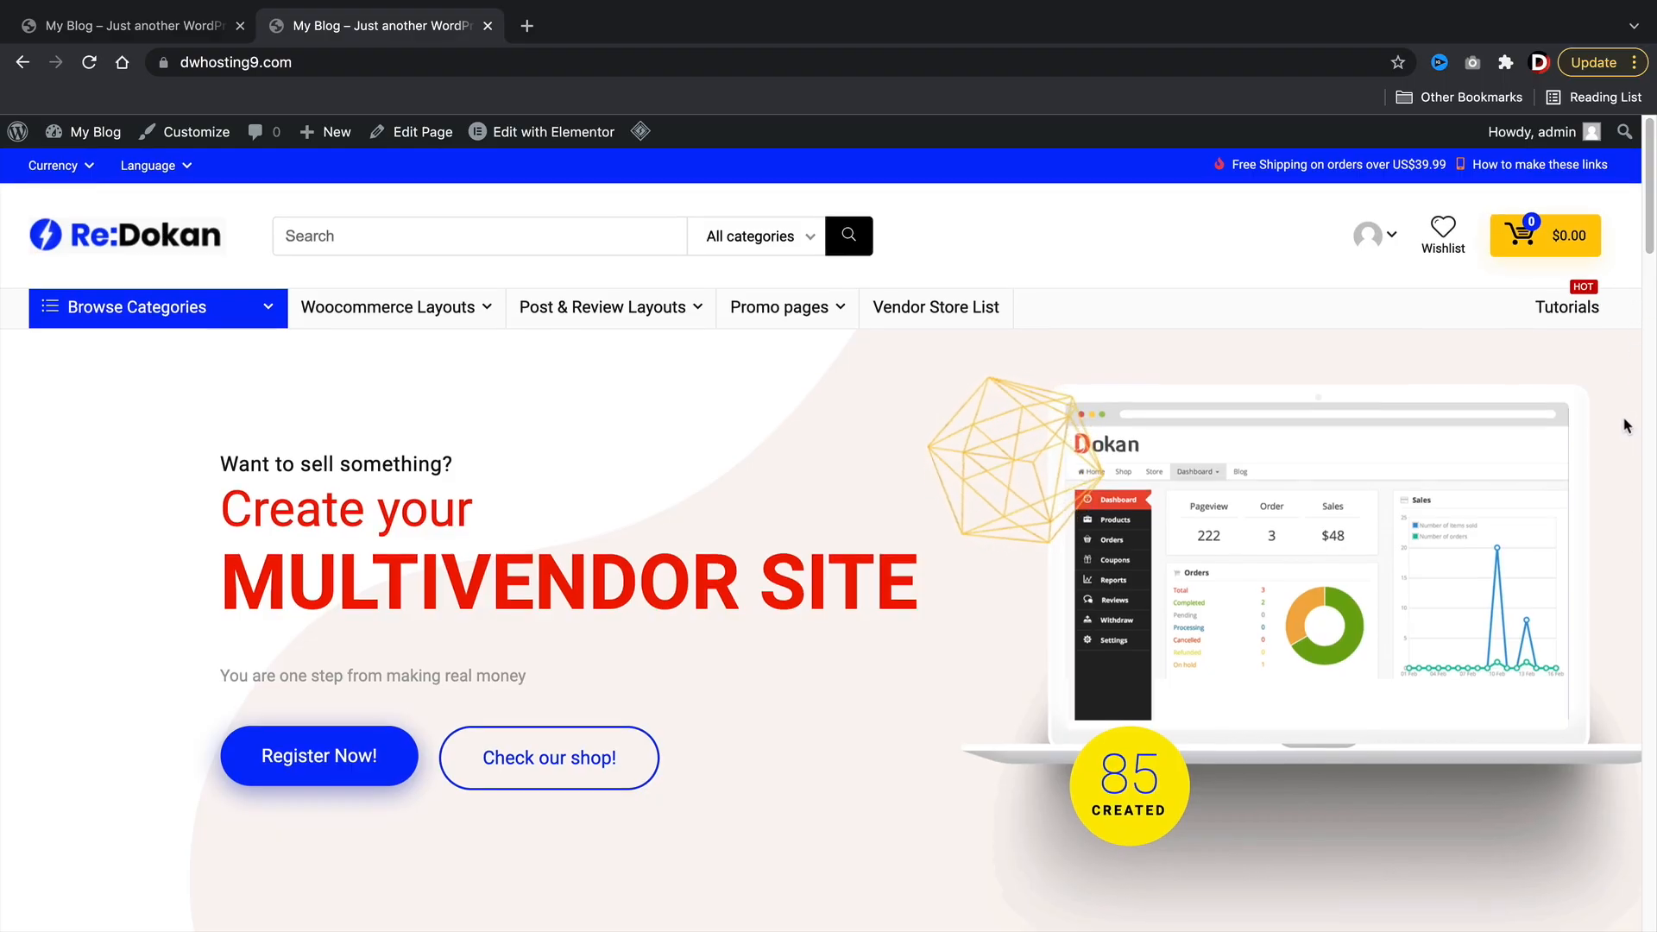
# Step: Browse the latest deals carousel and add the LG Q6 smartphone to the wishlist
pyautogui.scroll(-3)
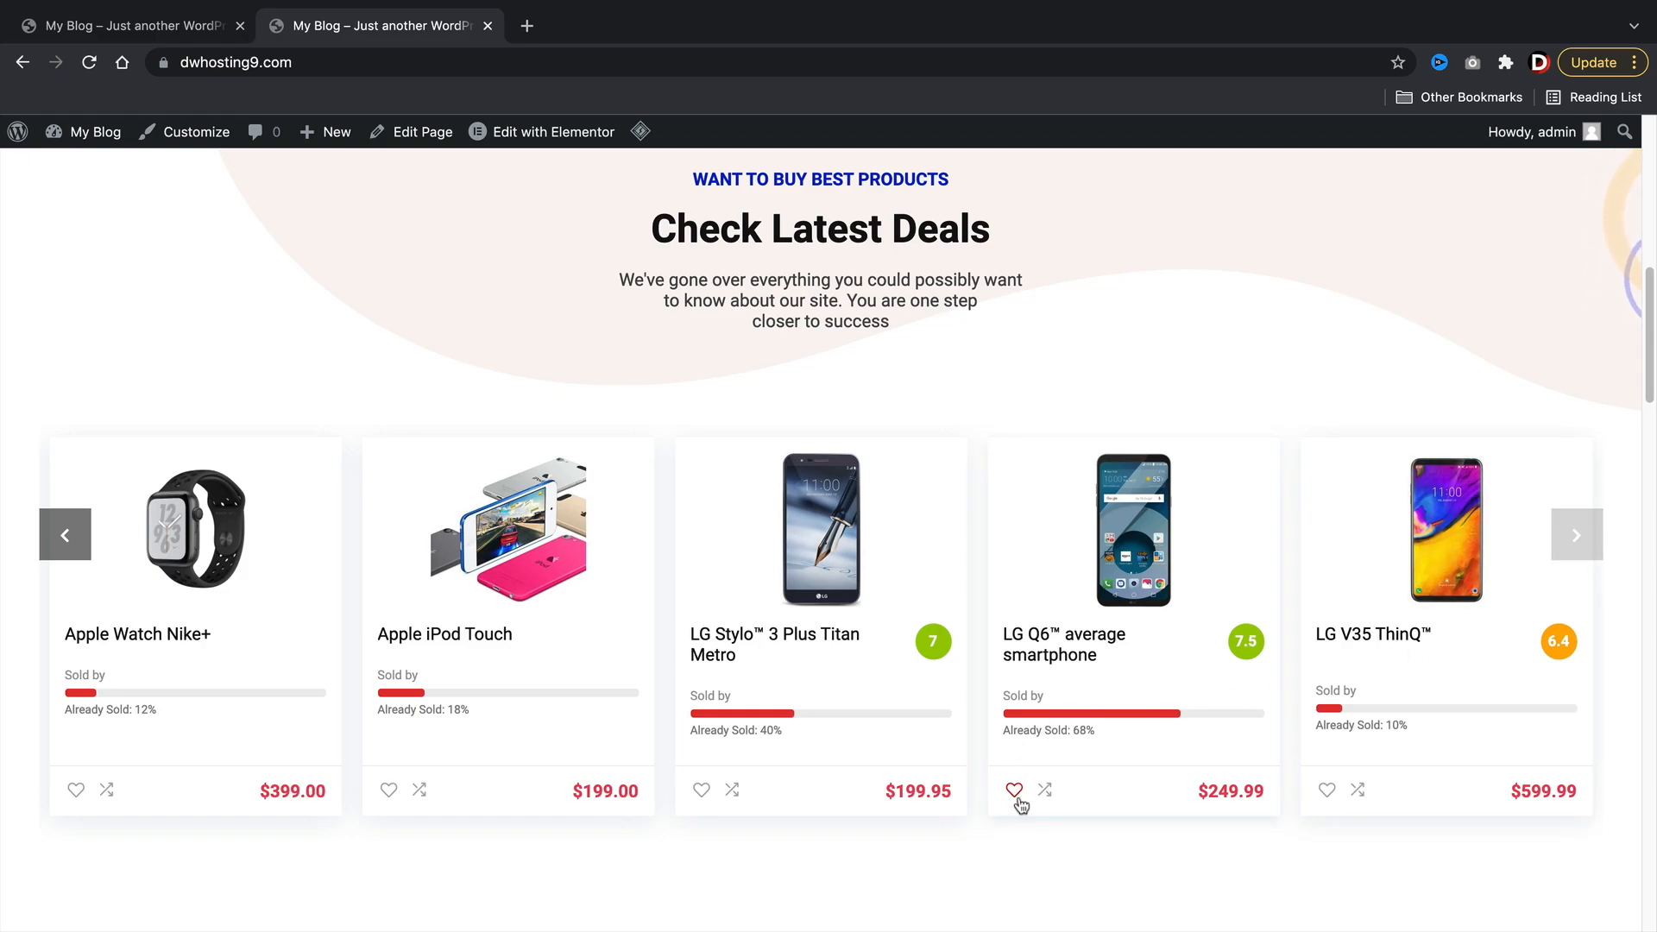
pyautogui.click(1013, 790)
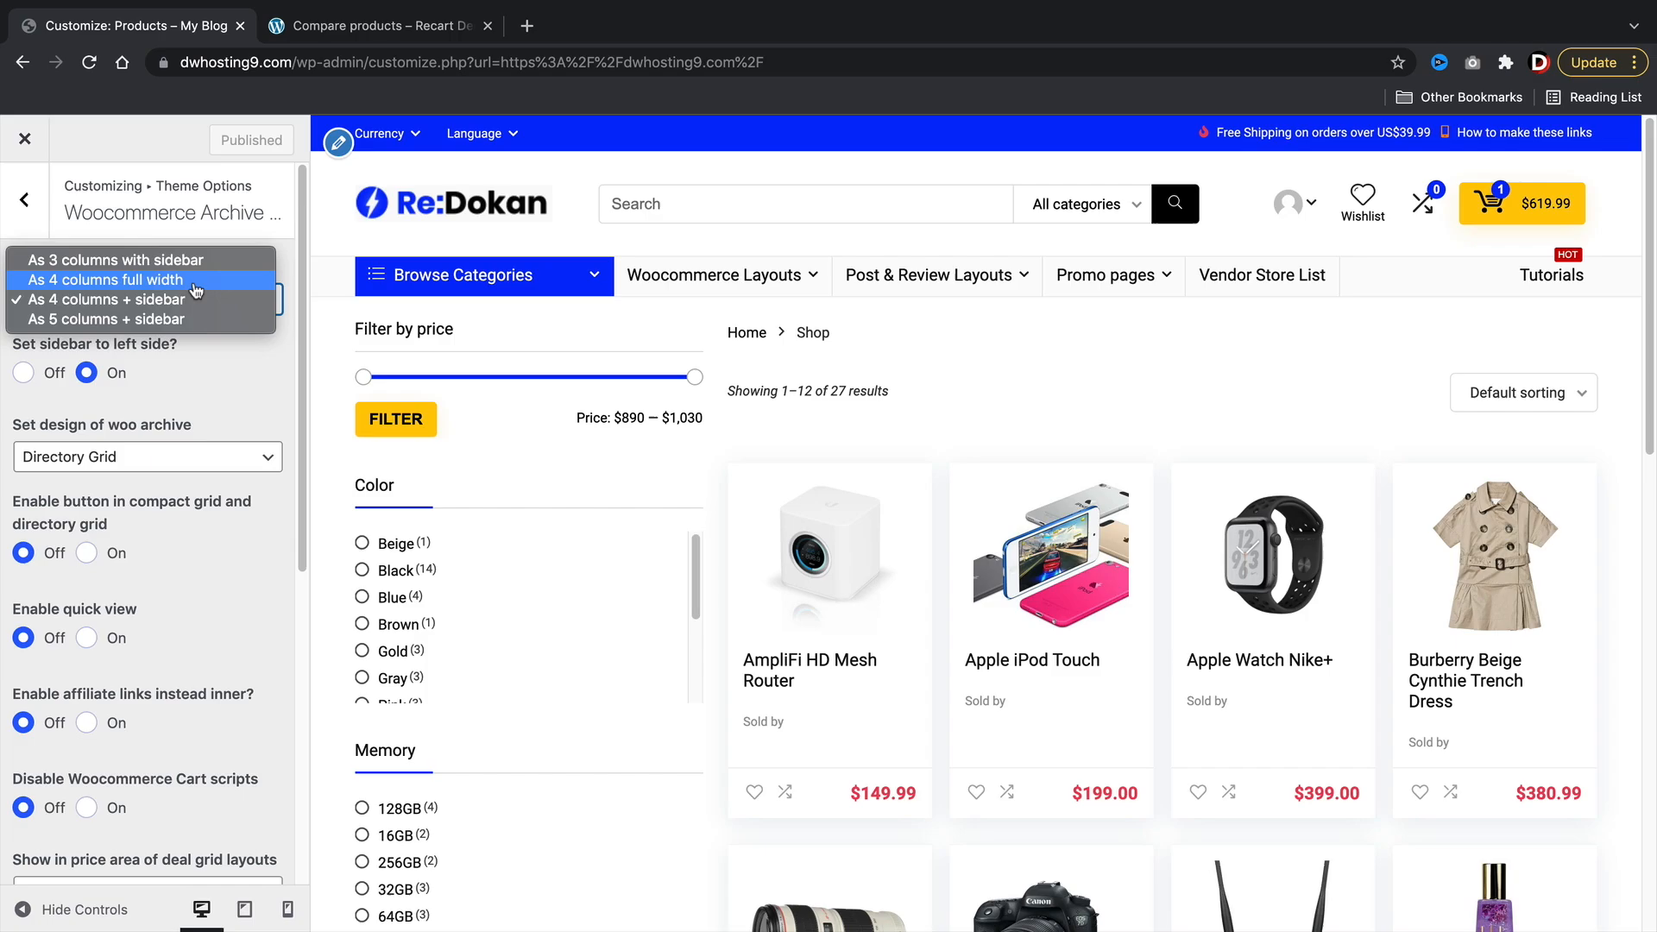
# Step: Try List, Deal Grid and Deal Grid Dark archive designs at 4 columns with sidebar
pyautogui.click(113, 279)
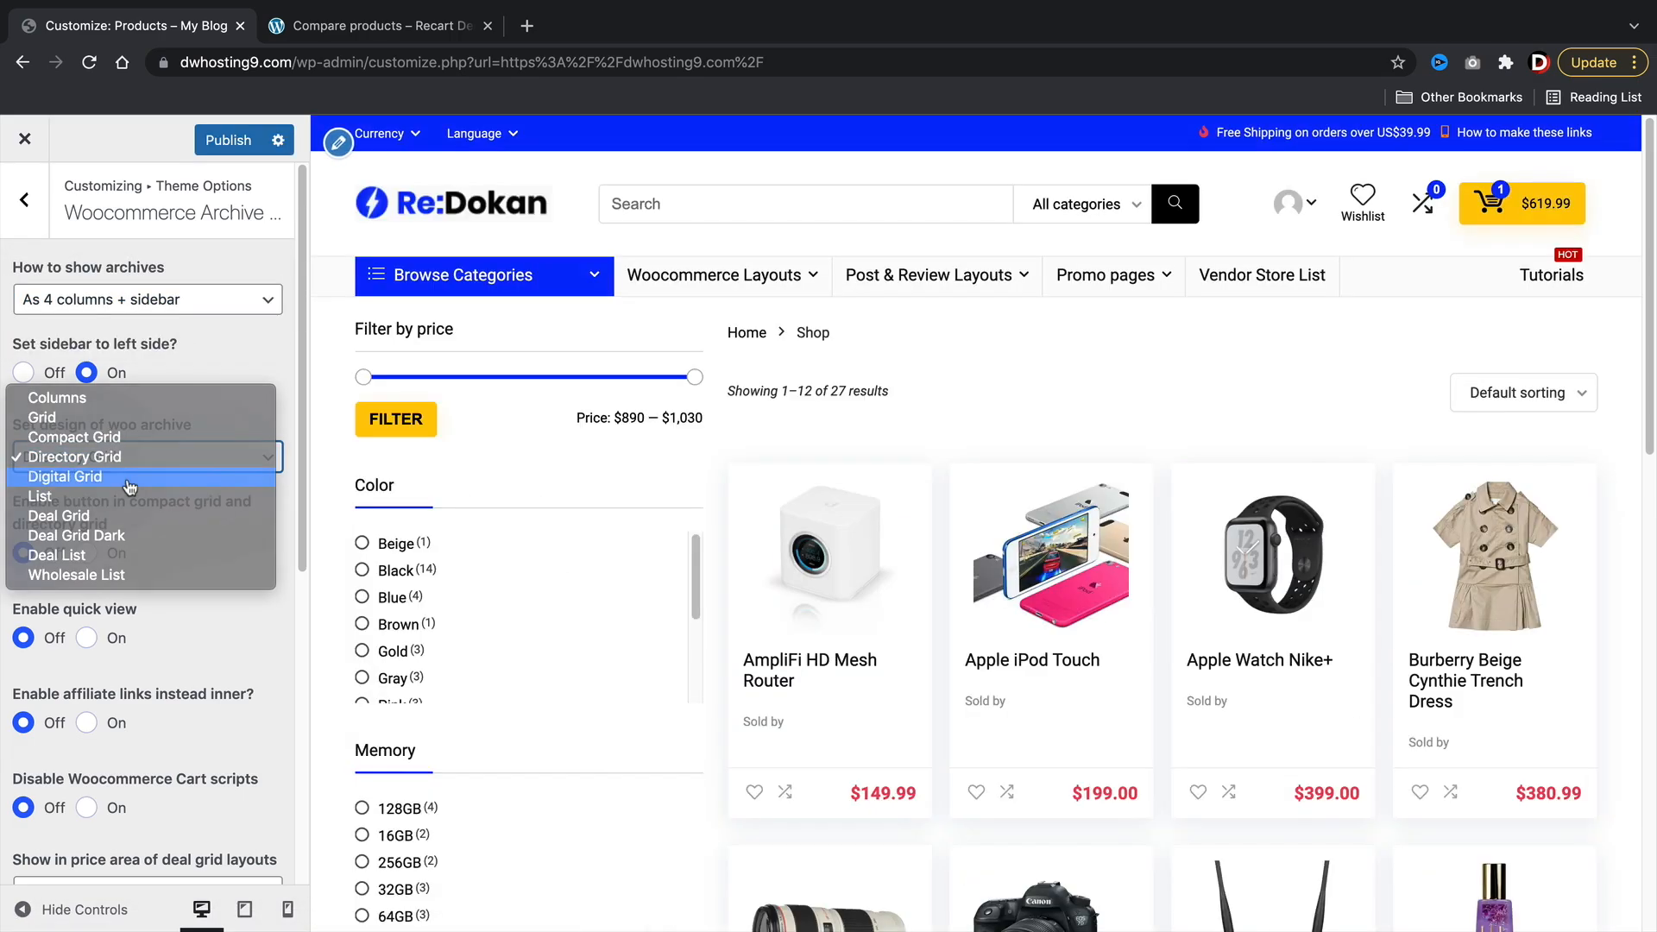
pyautogui.click(41, 495)
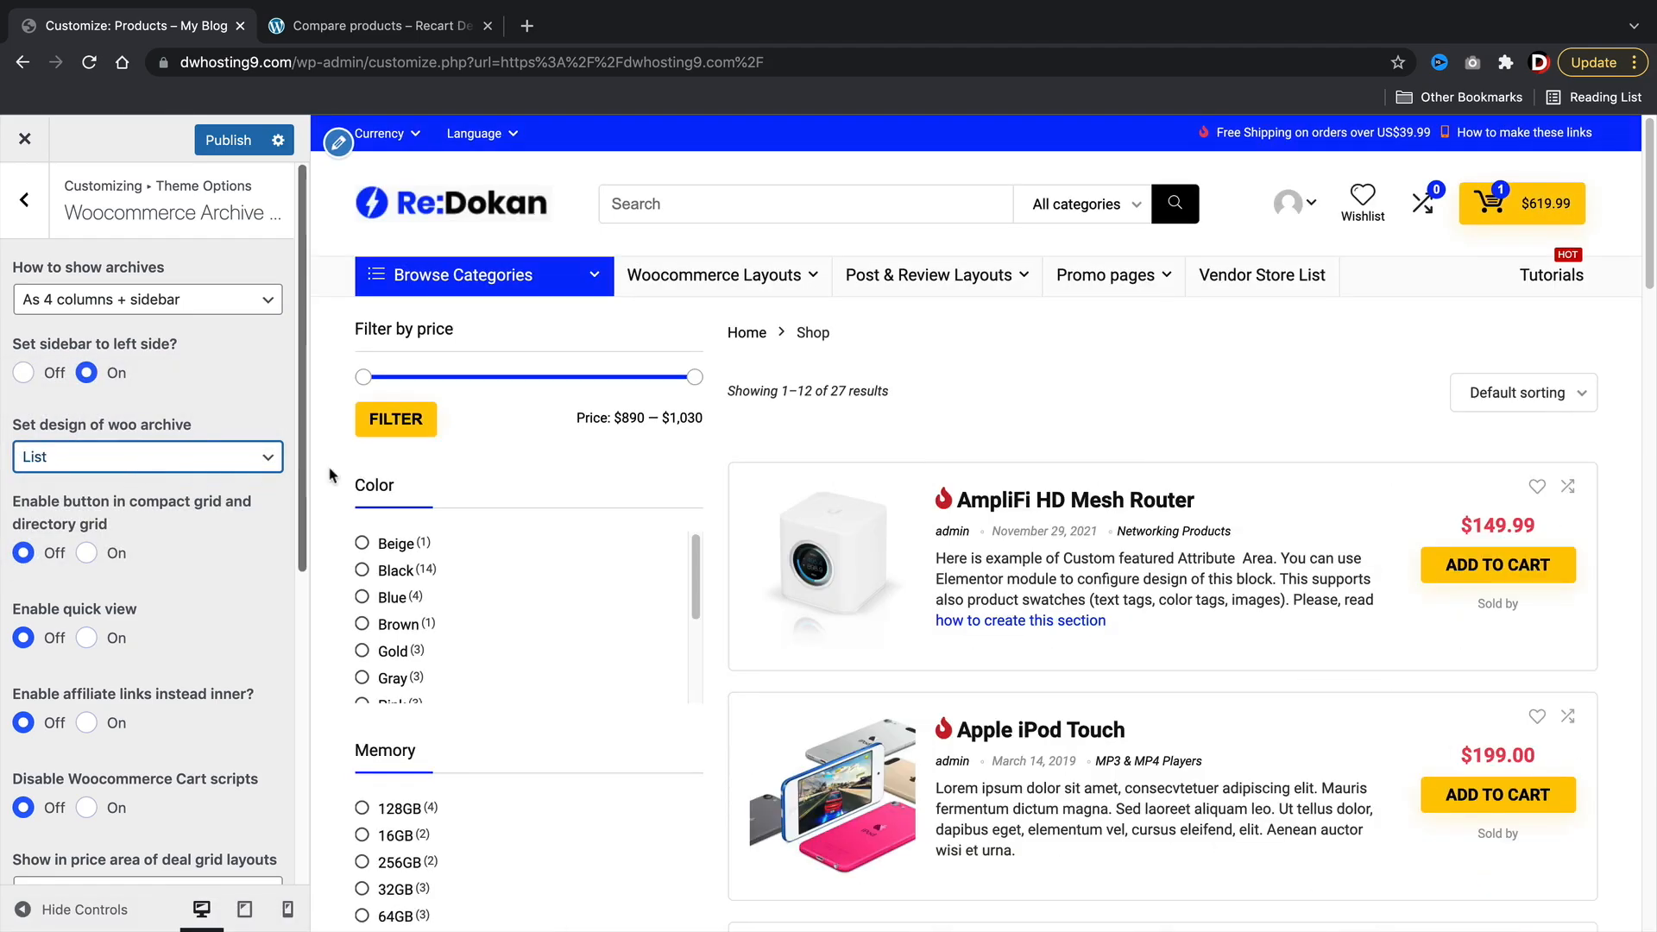
pyautogui.click(147, 457)
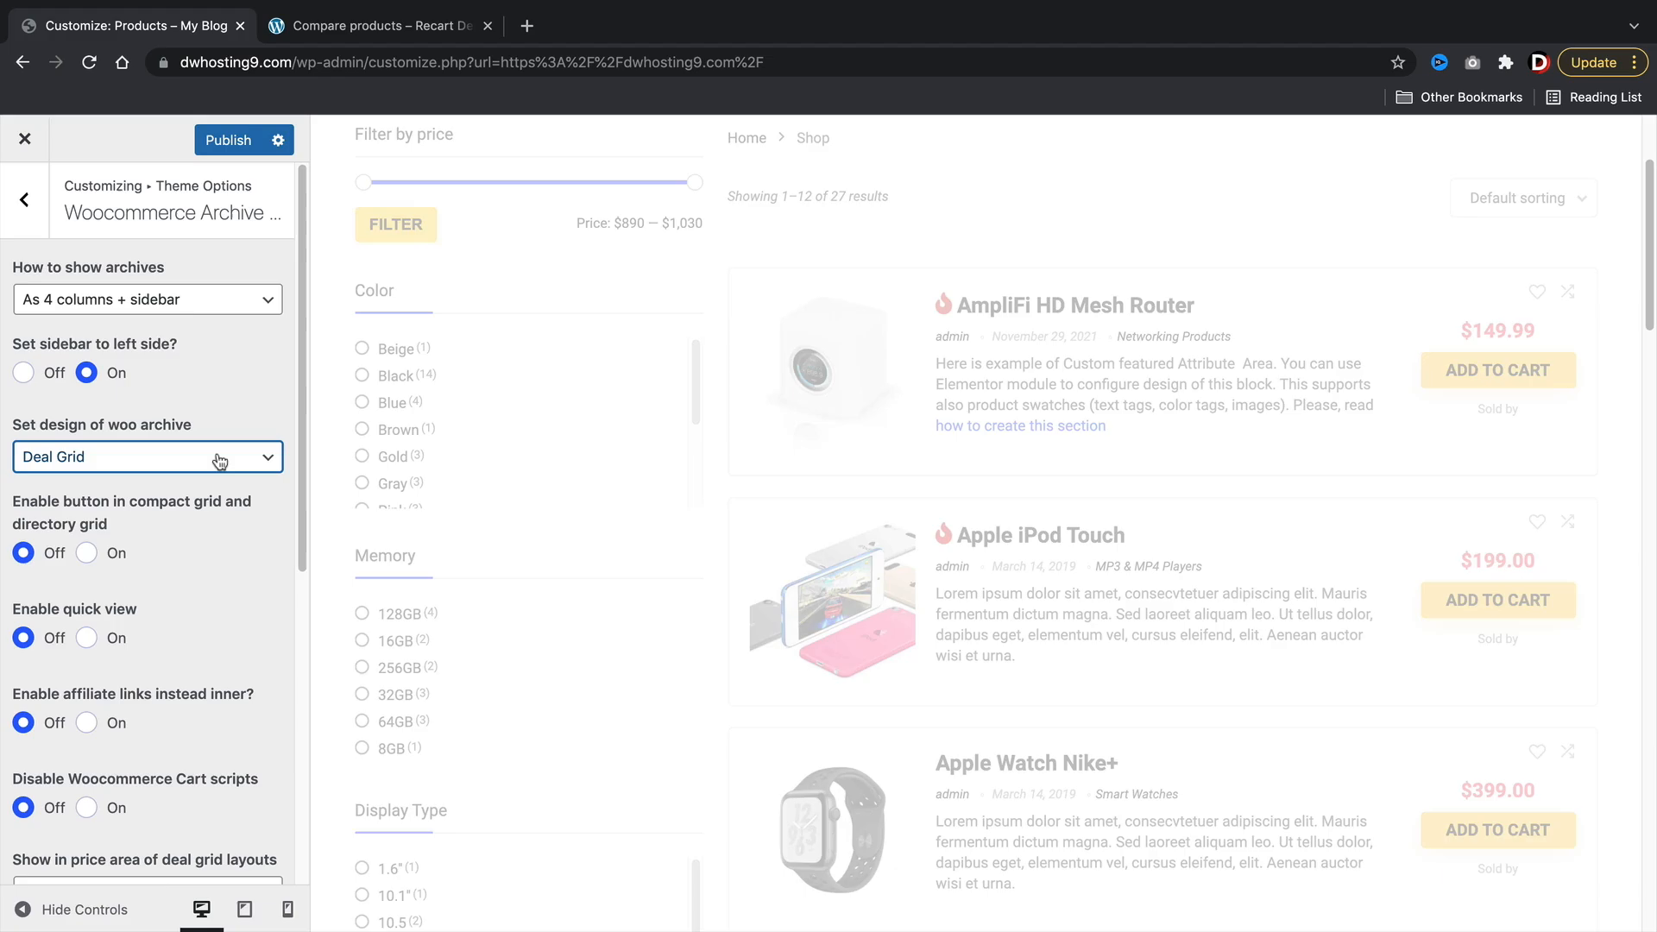
pyautogui.click(147, 456)
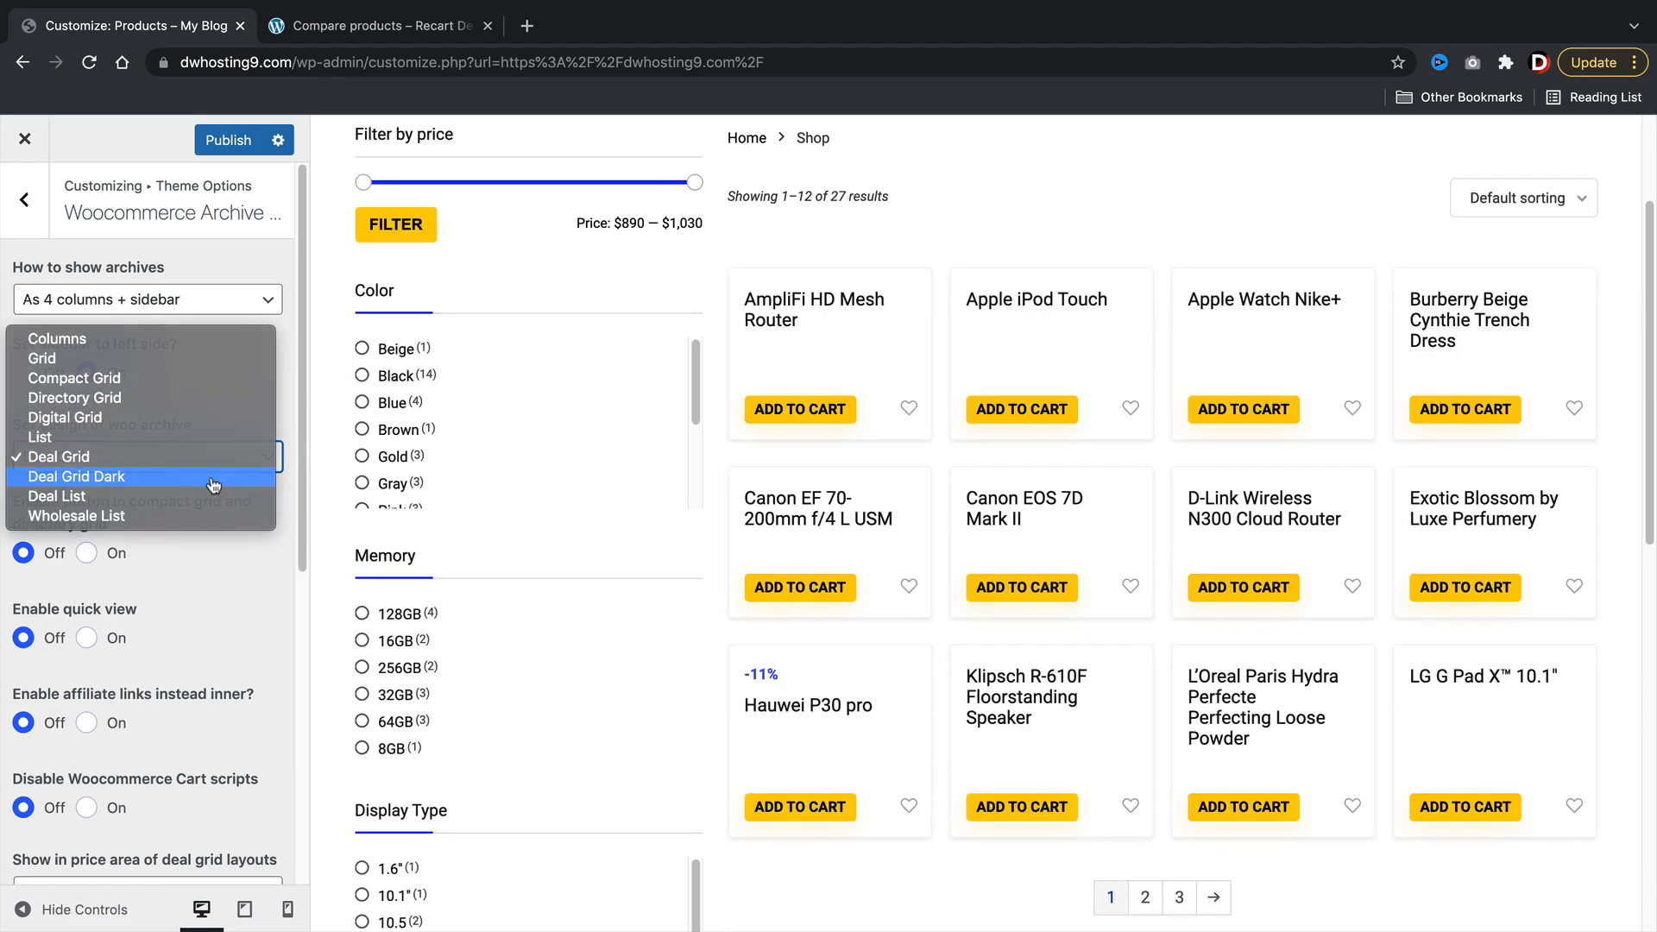
pyautogui.click(75, 476)
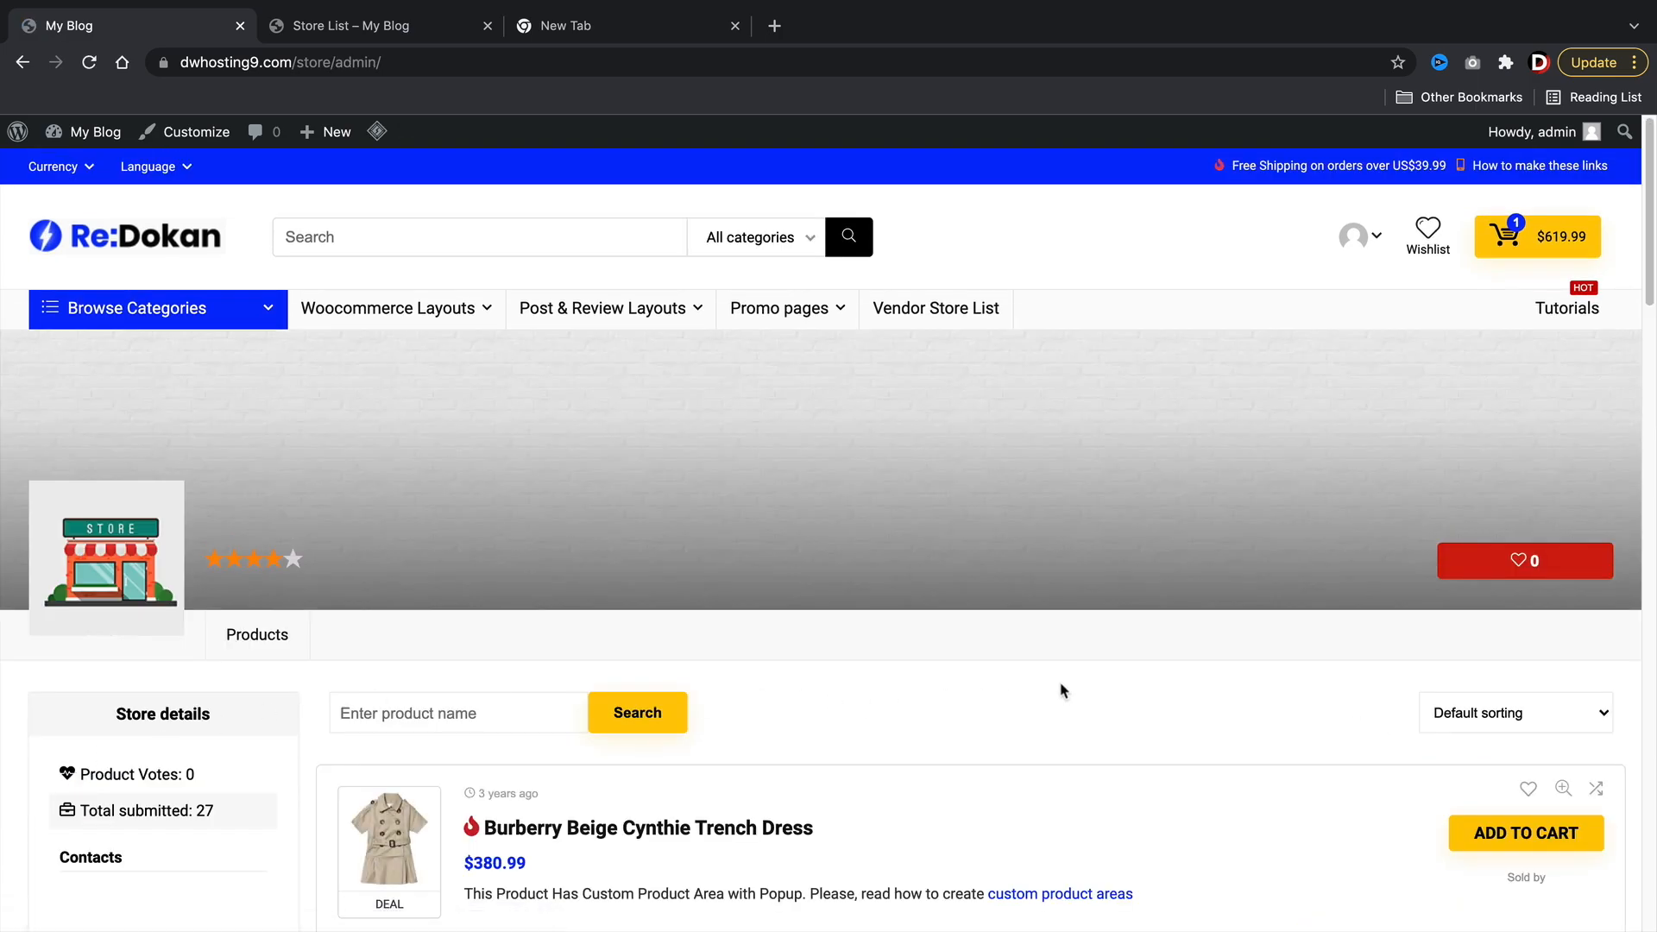
# Step: Scroll through the Re:Dokan vendor store products, then bring up the DukaMarket site
pyautogui.scroll(-3)
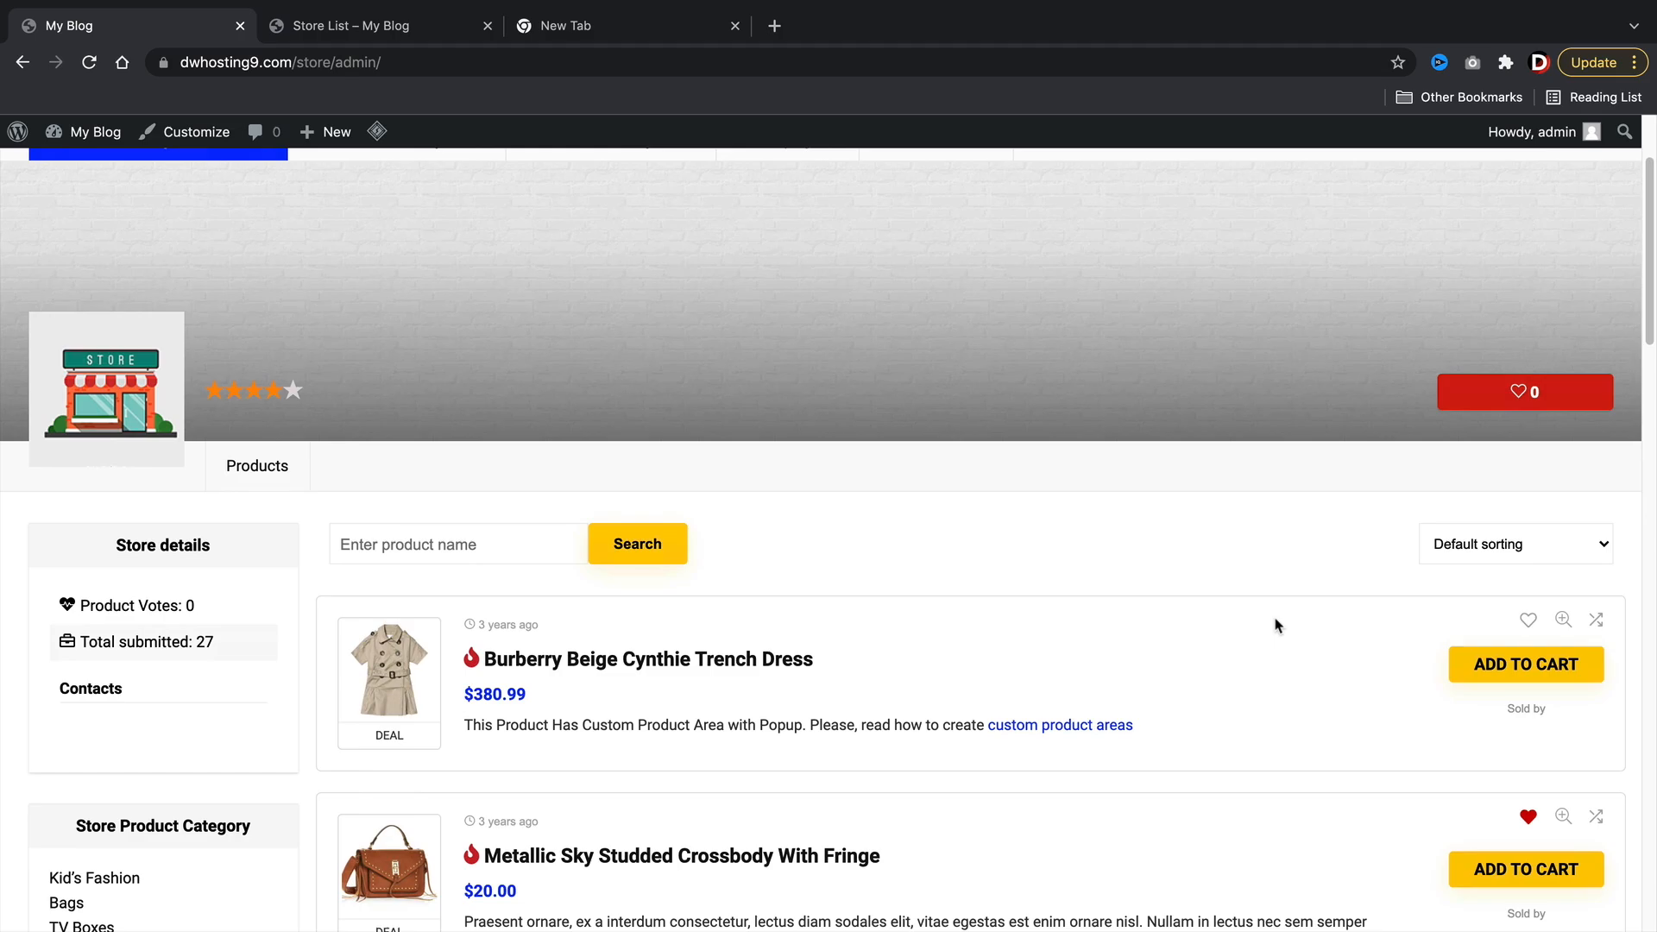
pyautogui.scroll(-3)
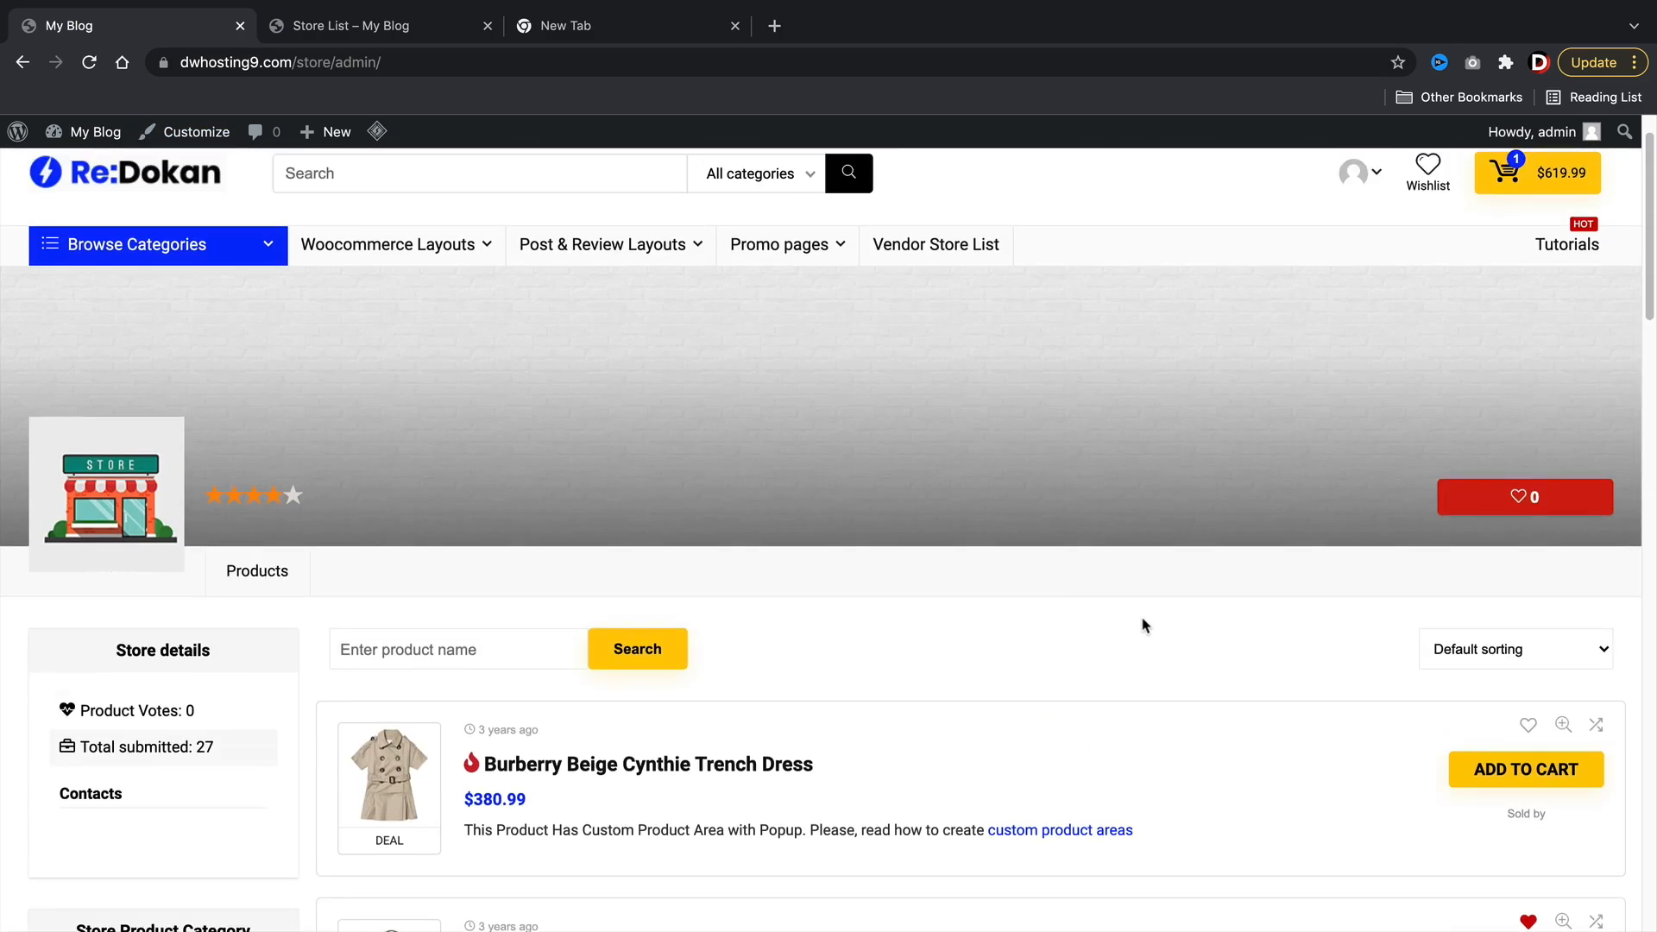
pyautogui.scroll(-3)
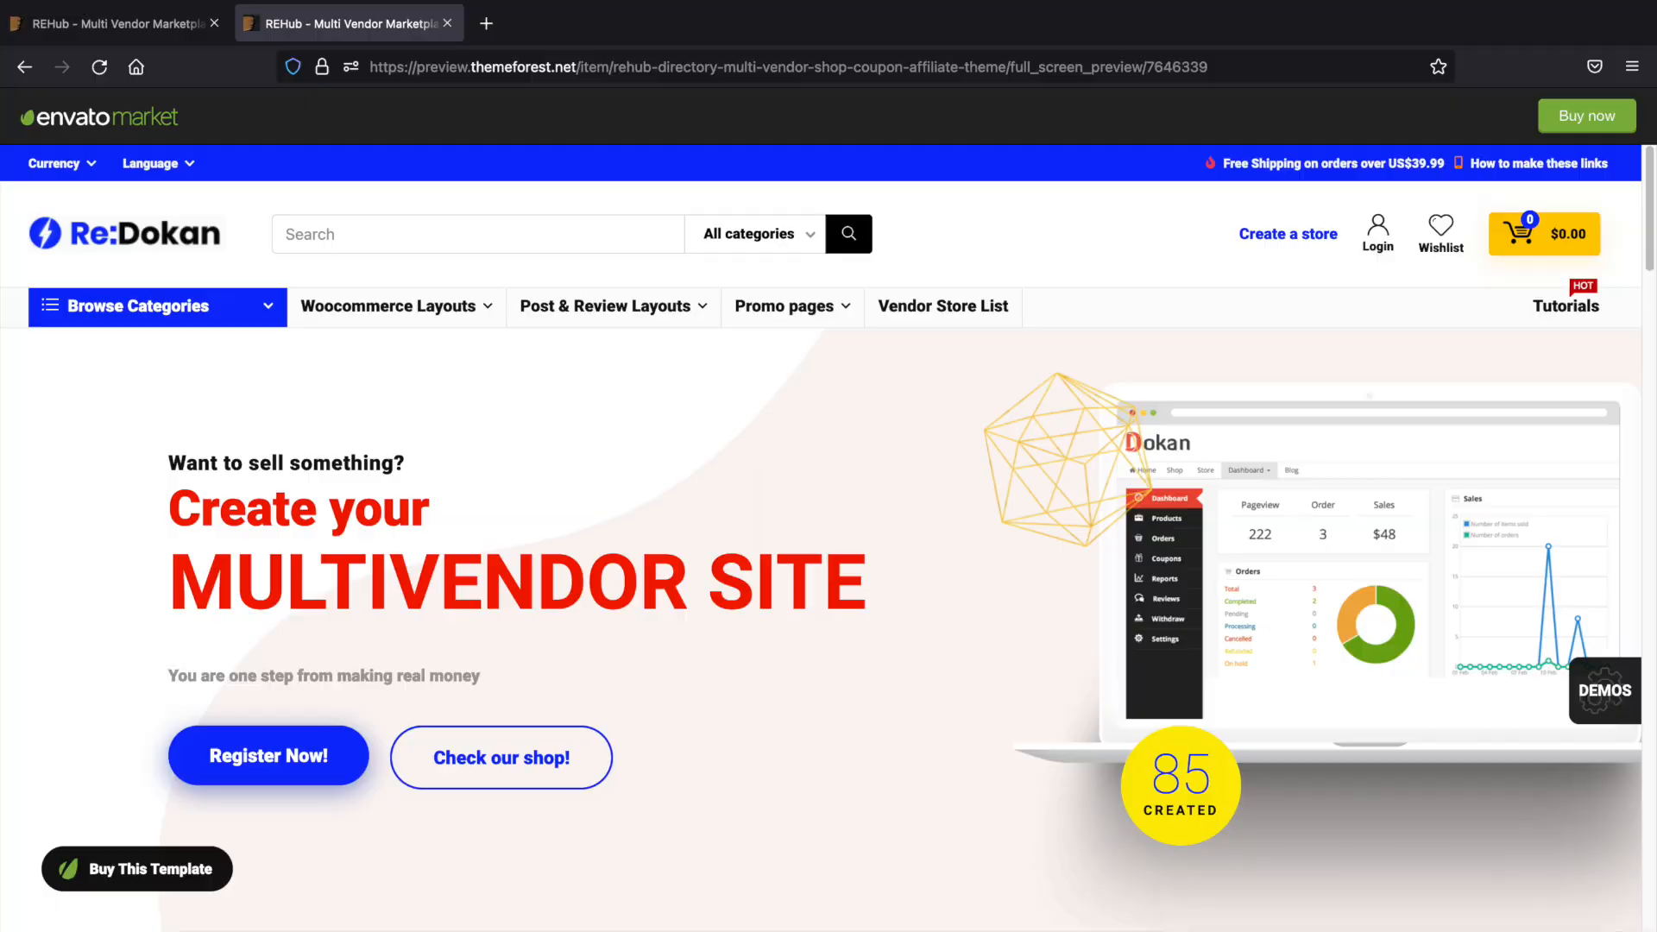
pyautogui.click(719, 23)
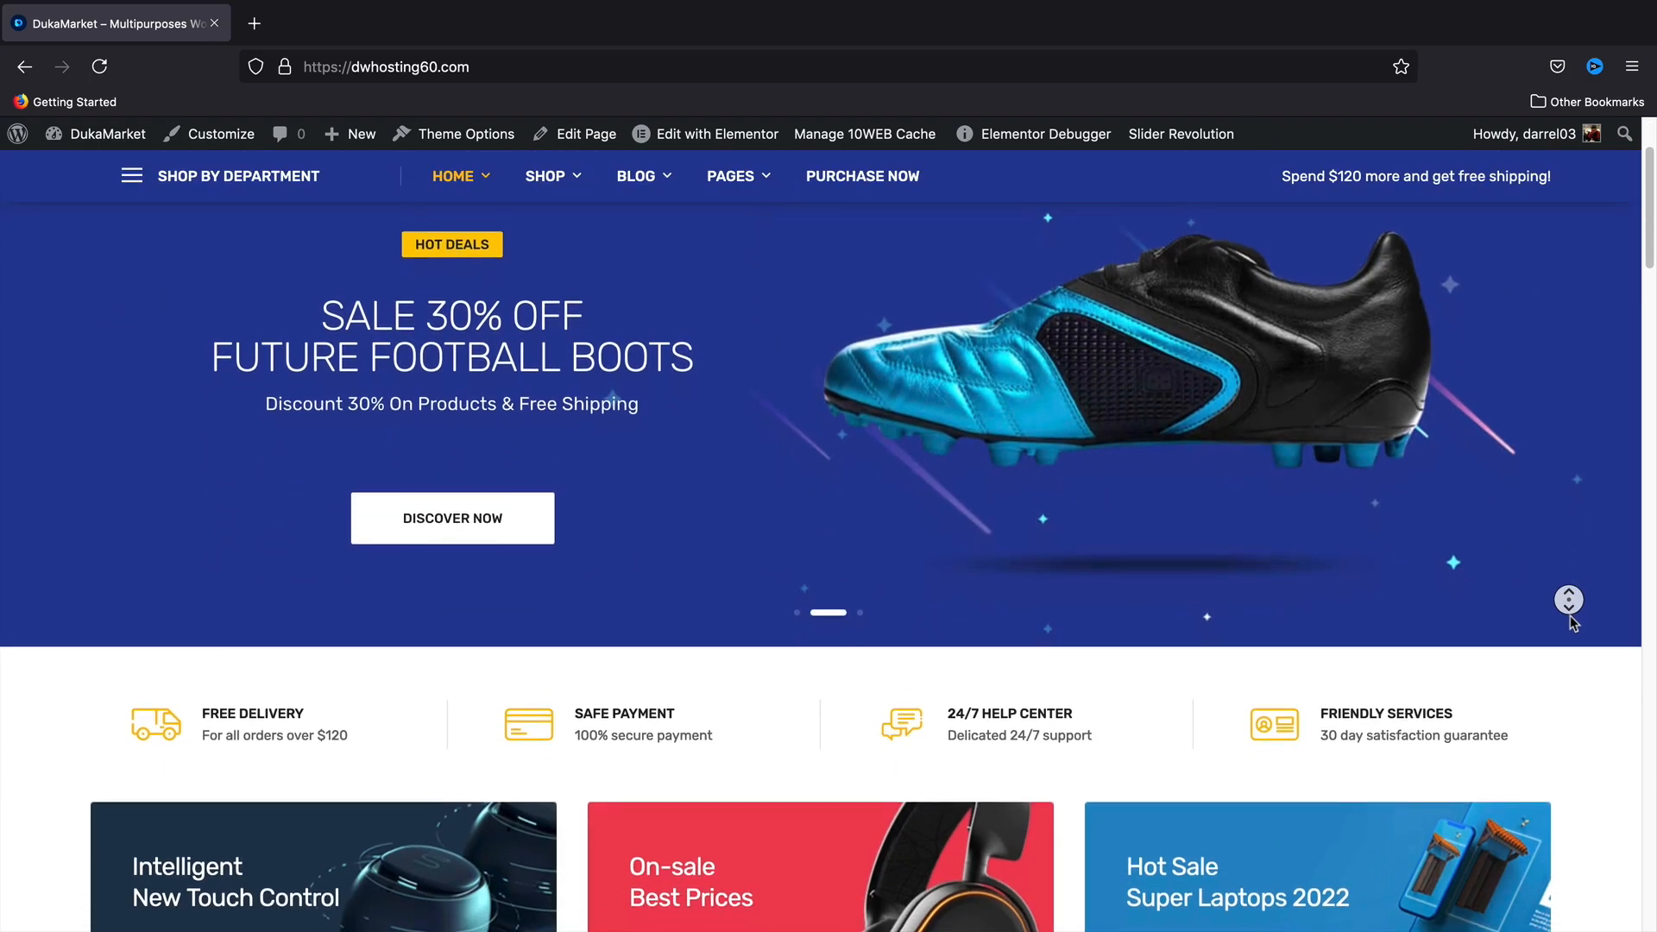
# Step: Scroll to Top Deals Of The Day and preview, then close, the Solo3 headphones quick view
pyautogui.scroll(-3)
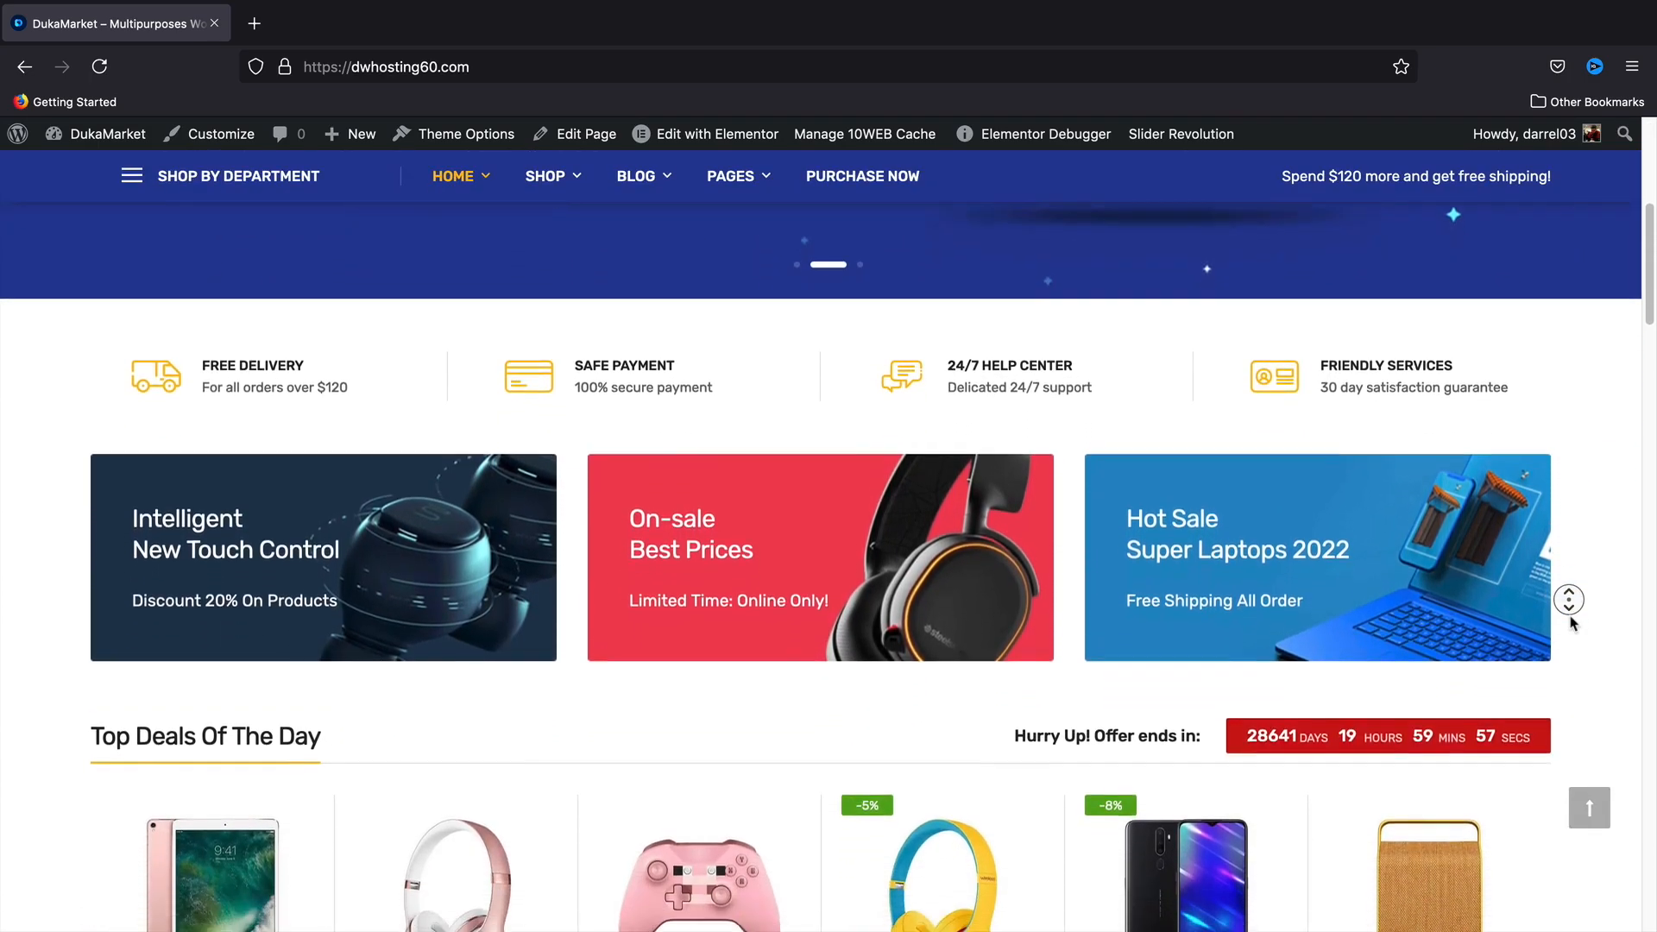
pyautogui.scroll(-3)
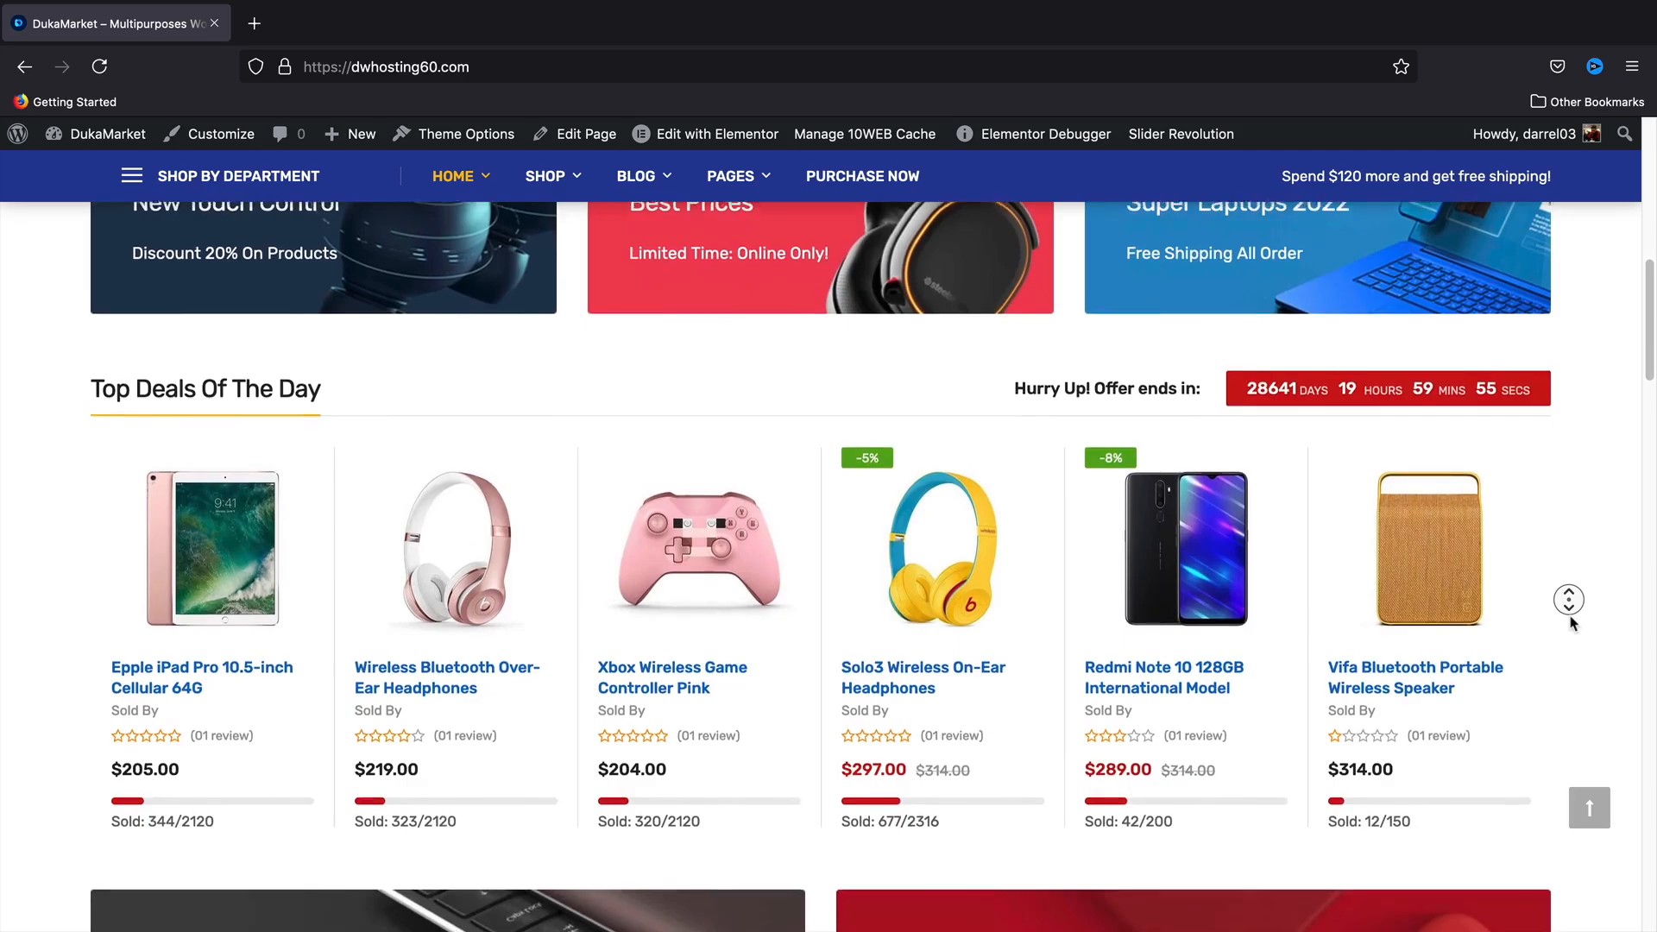
pyautogui.scroll(-3)
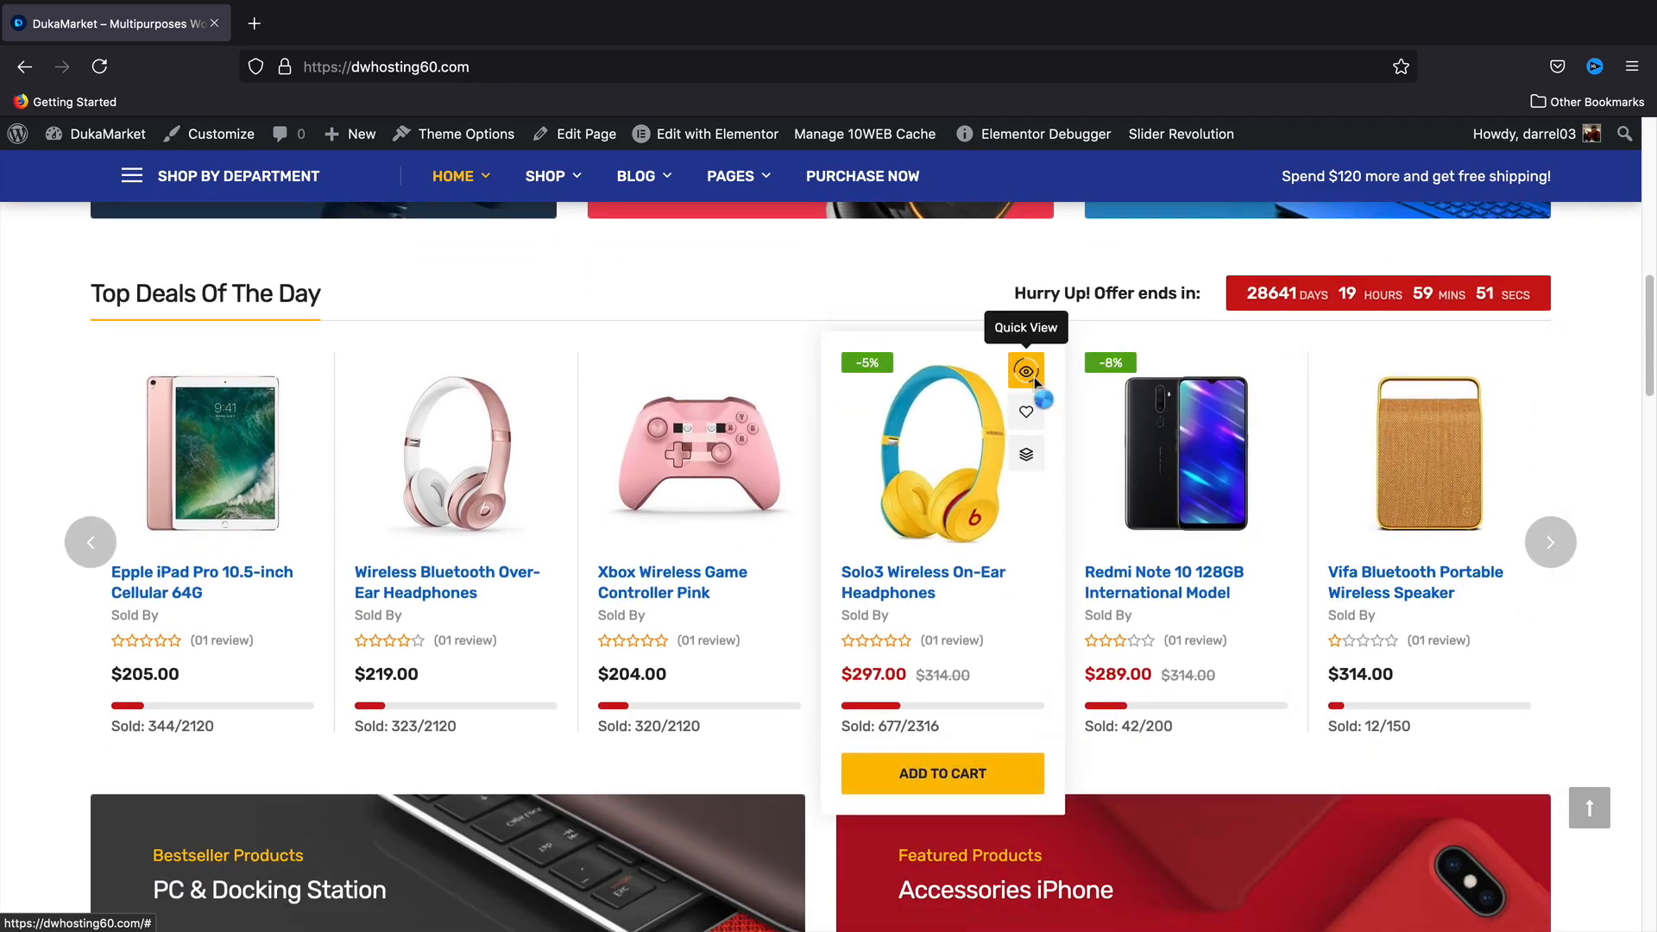
pyautogui.click(1024, 378)
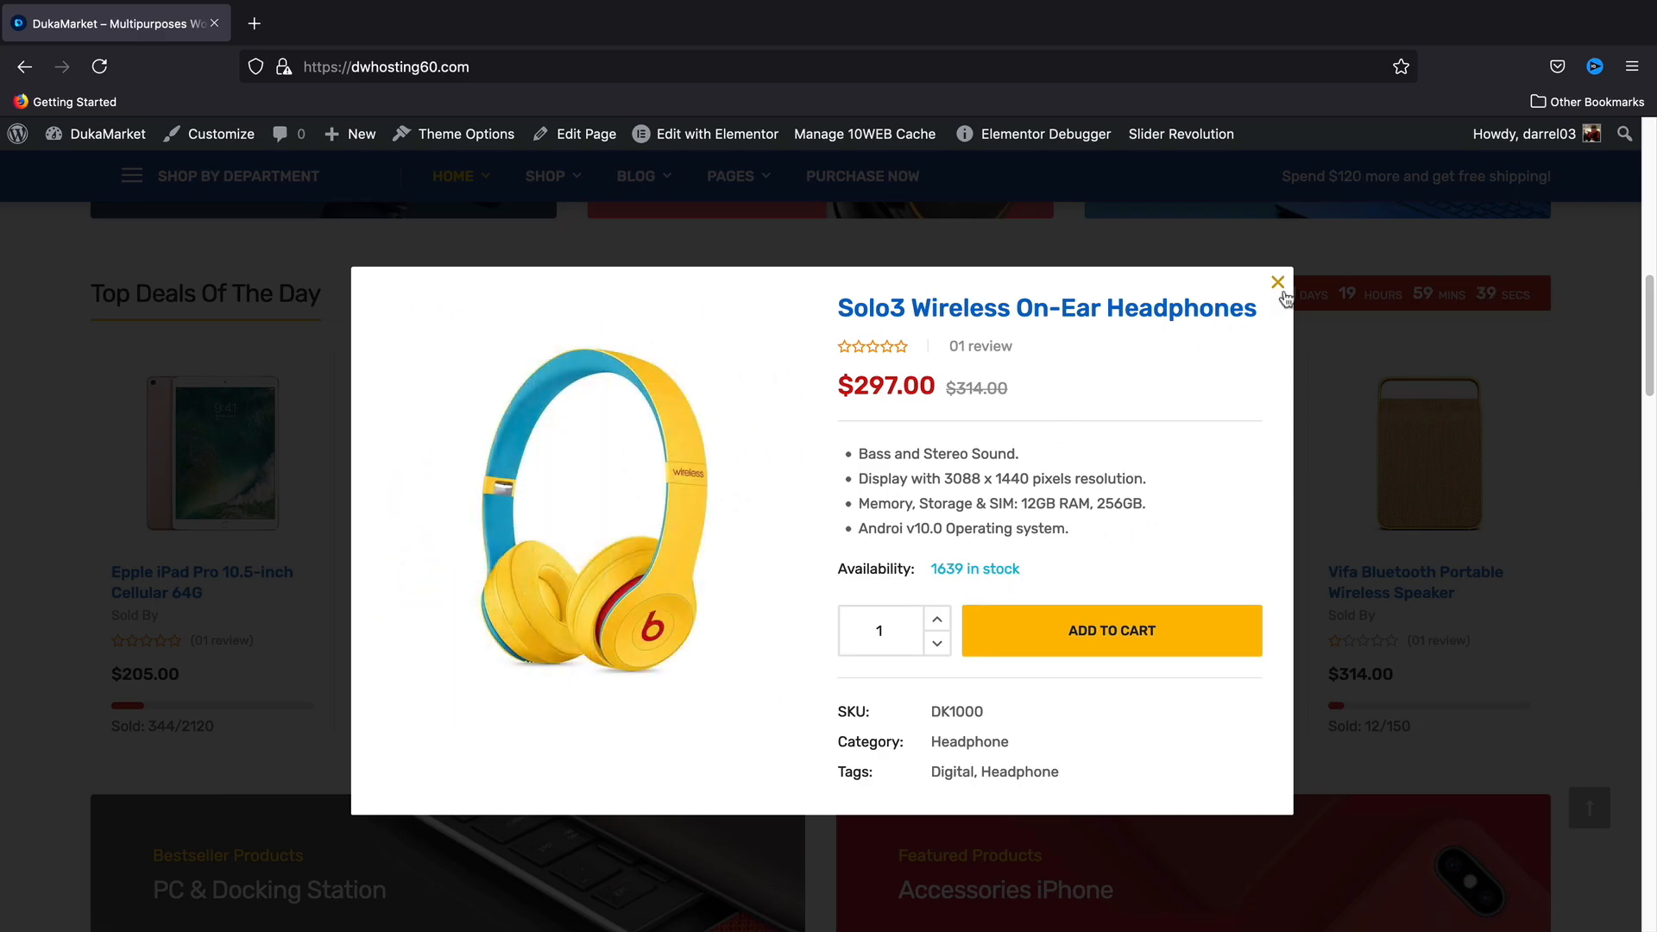
pyautogui.click(1277, 283)
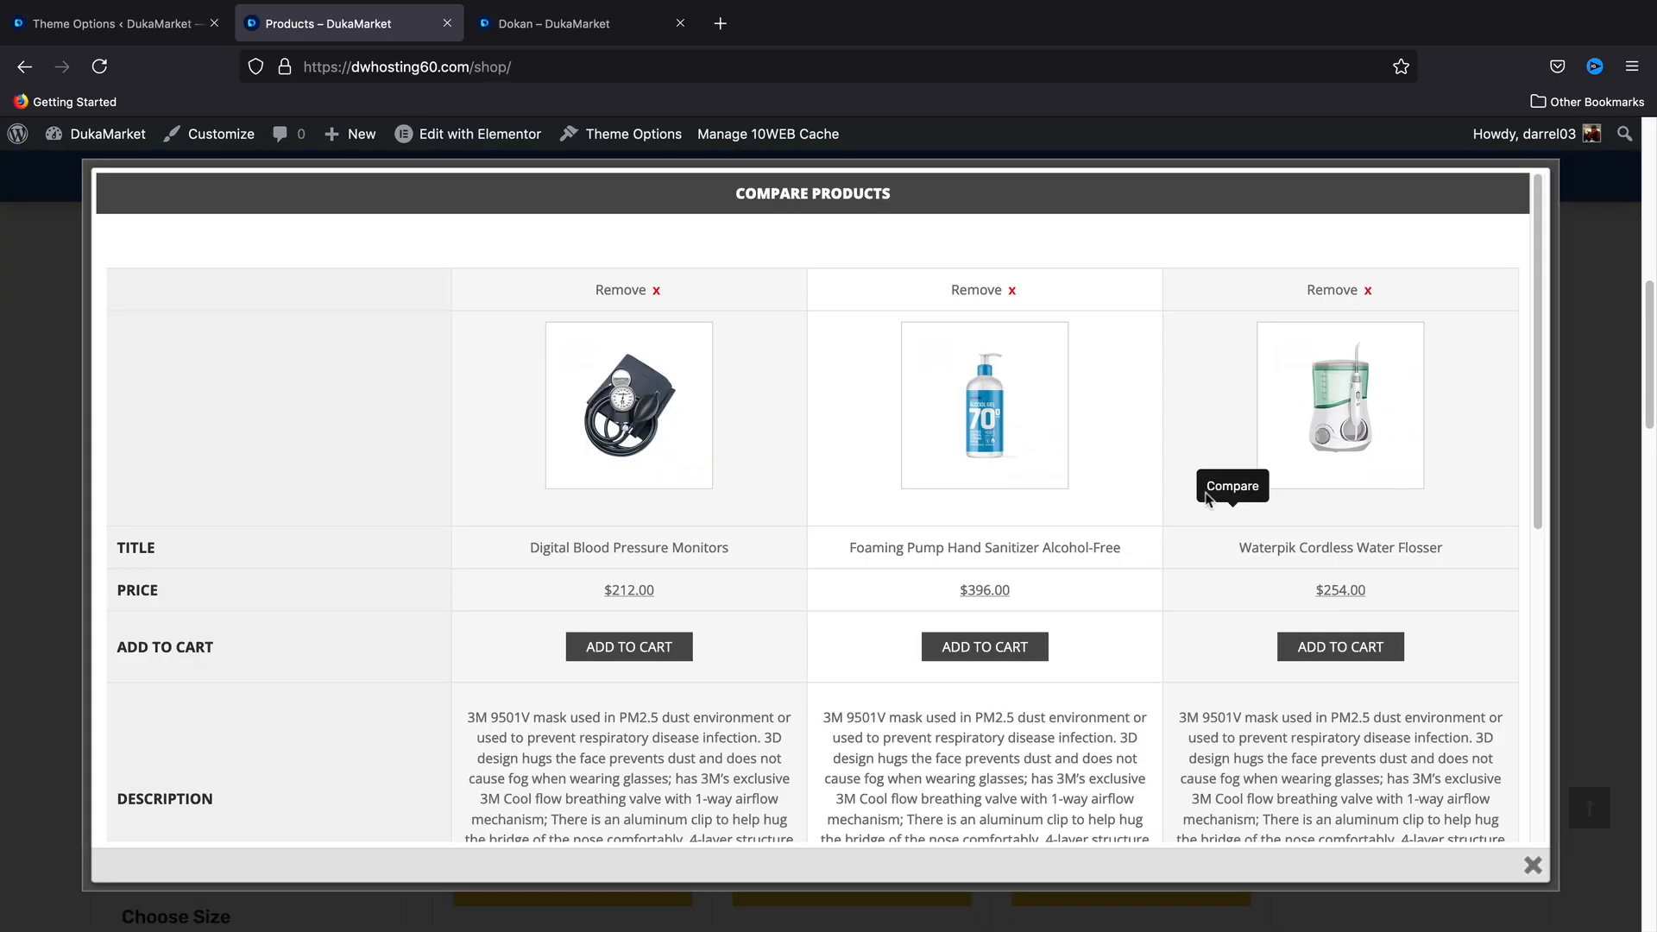
pyautogui.scroll(-3)
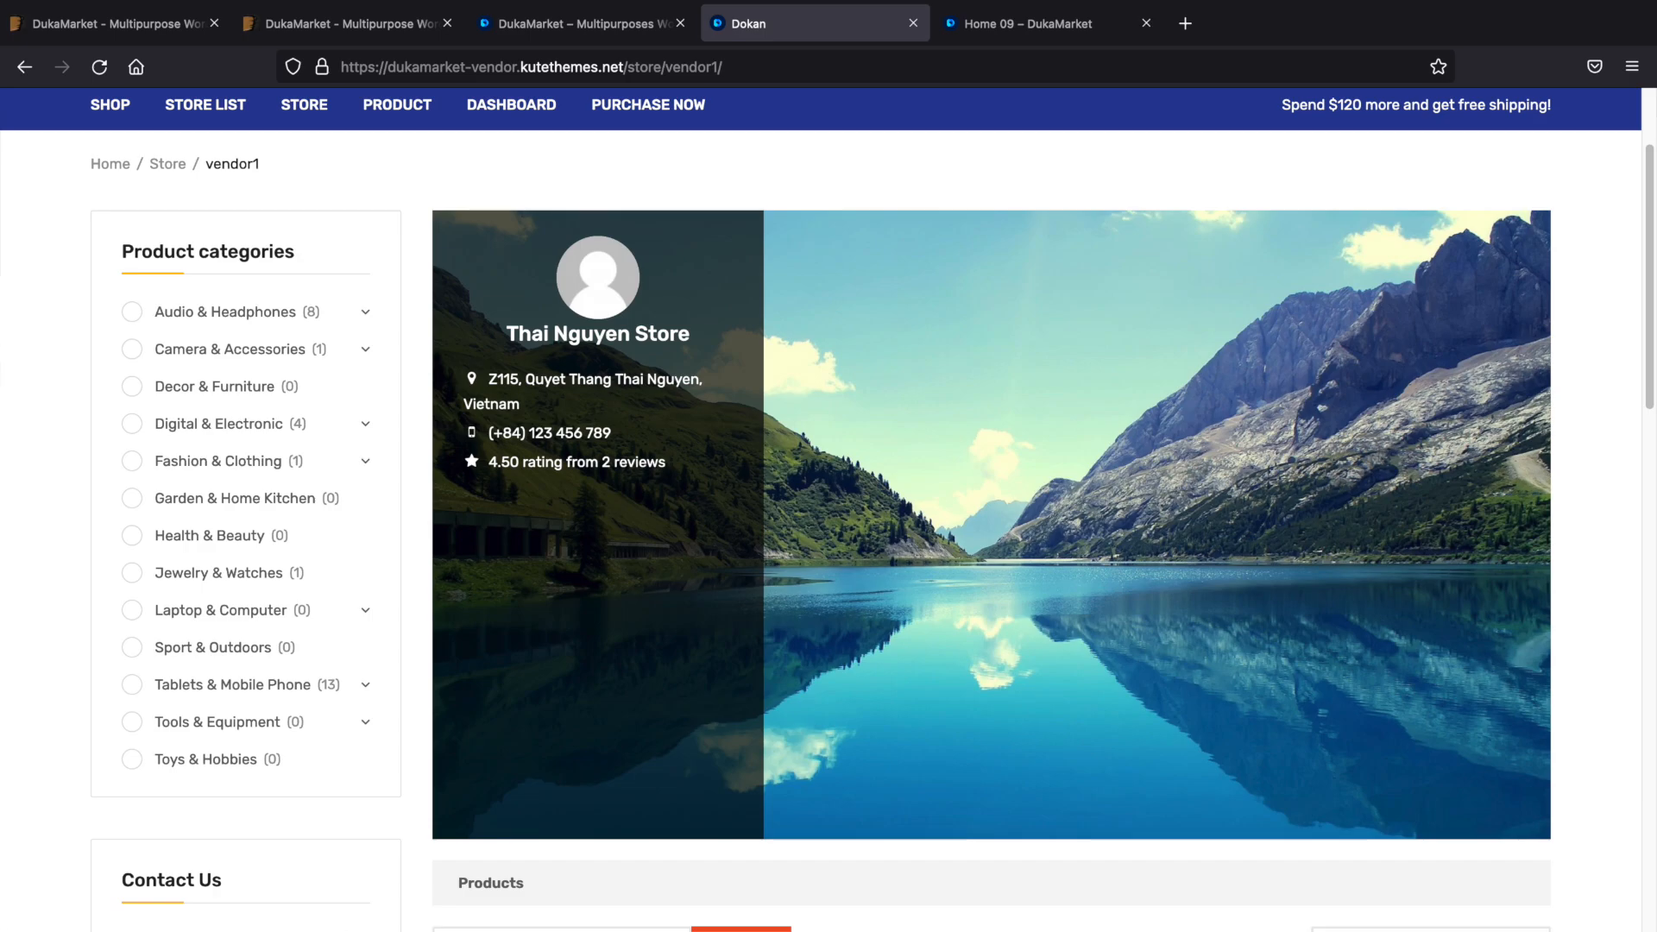
# Step: Show the vendor shop listing, then switch to the Home 03 demo
pyautogui.click(109, 114)
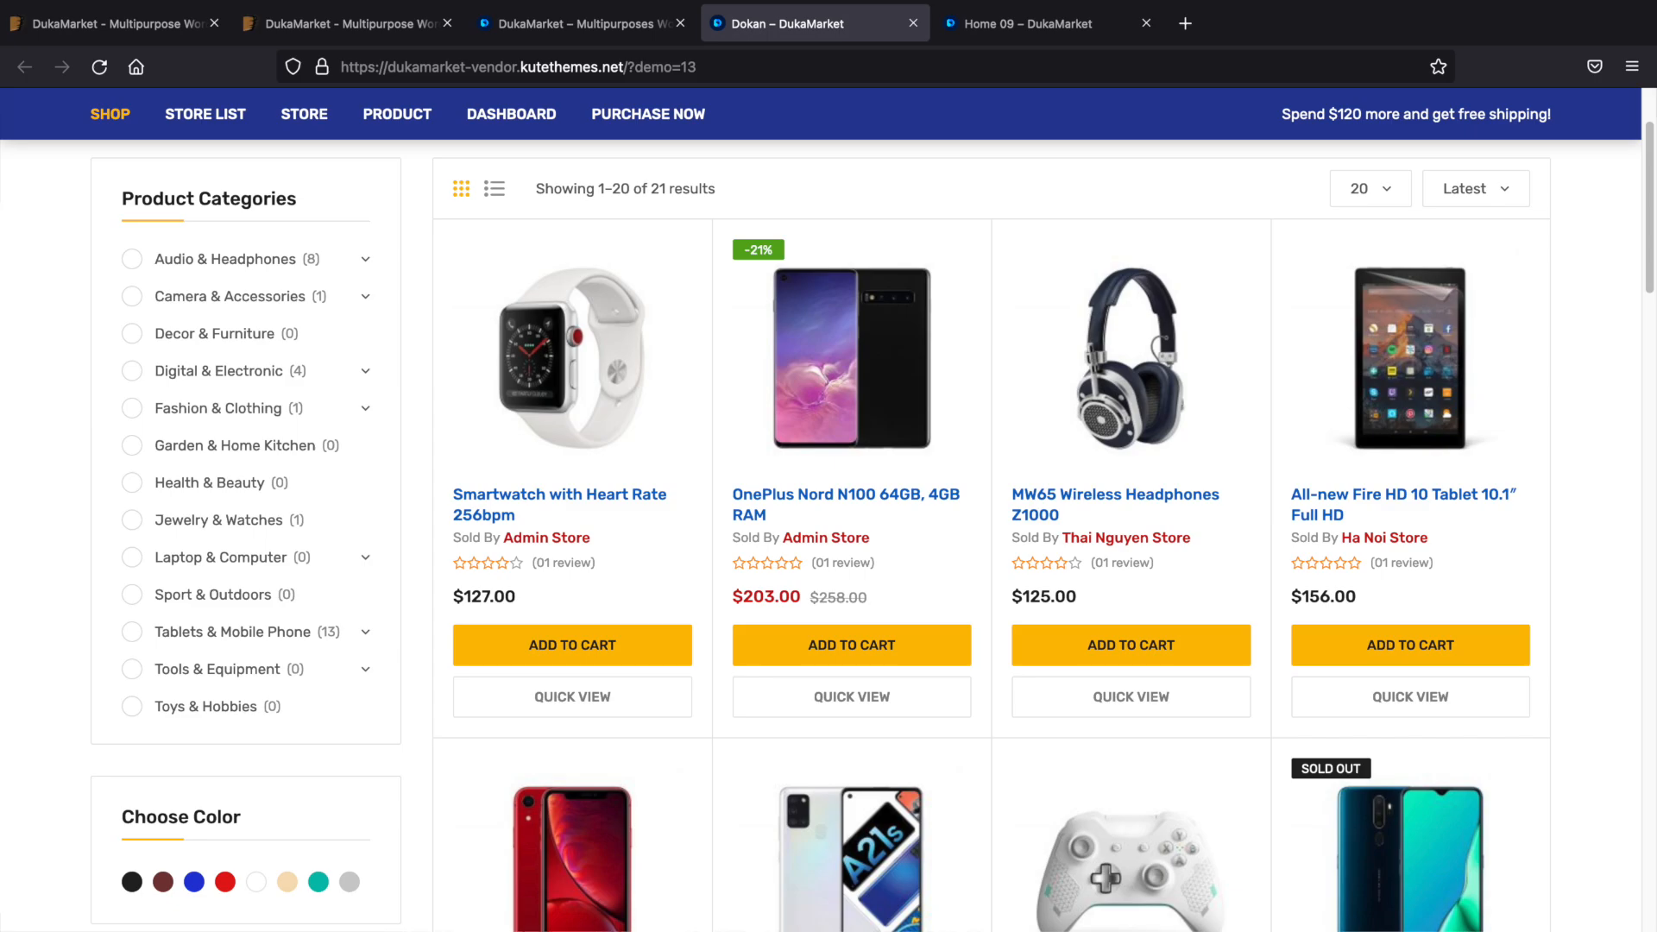
pyautogui.click(349, 23)
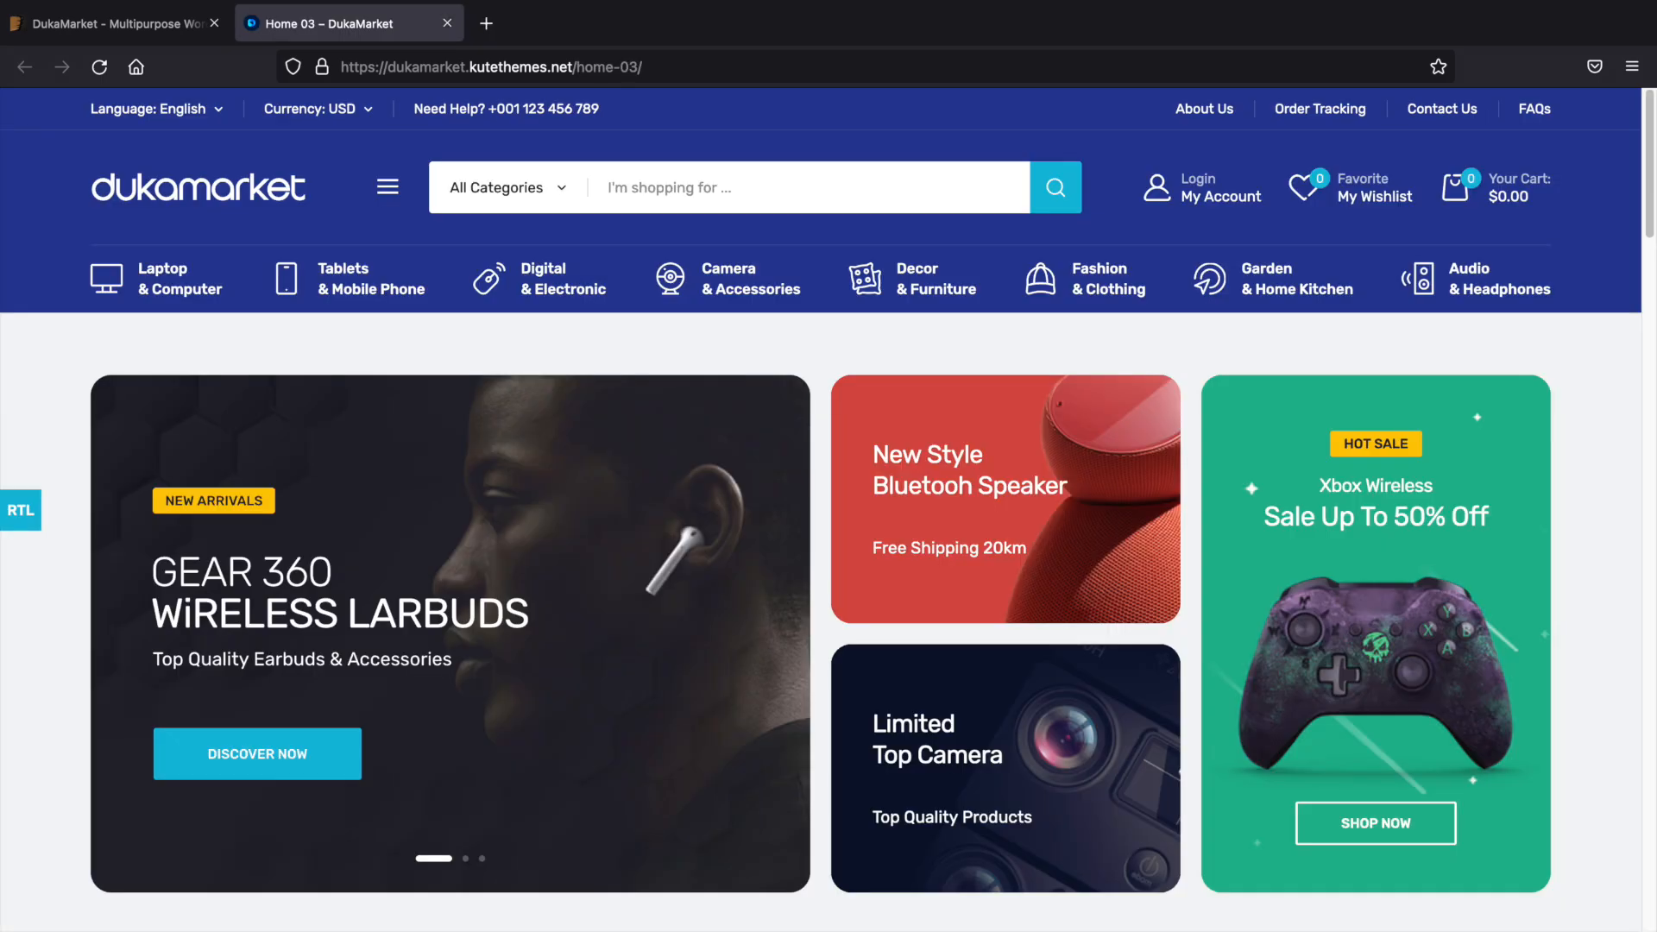
# Step: Browse ThemeForest's eCommerce sale themes and open the WoodMart item page
pyautogui.click(114, 22)
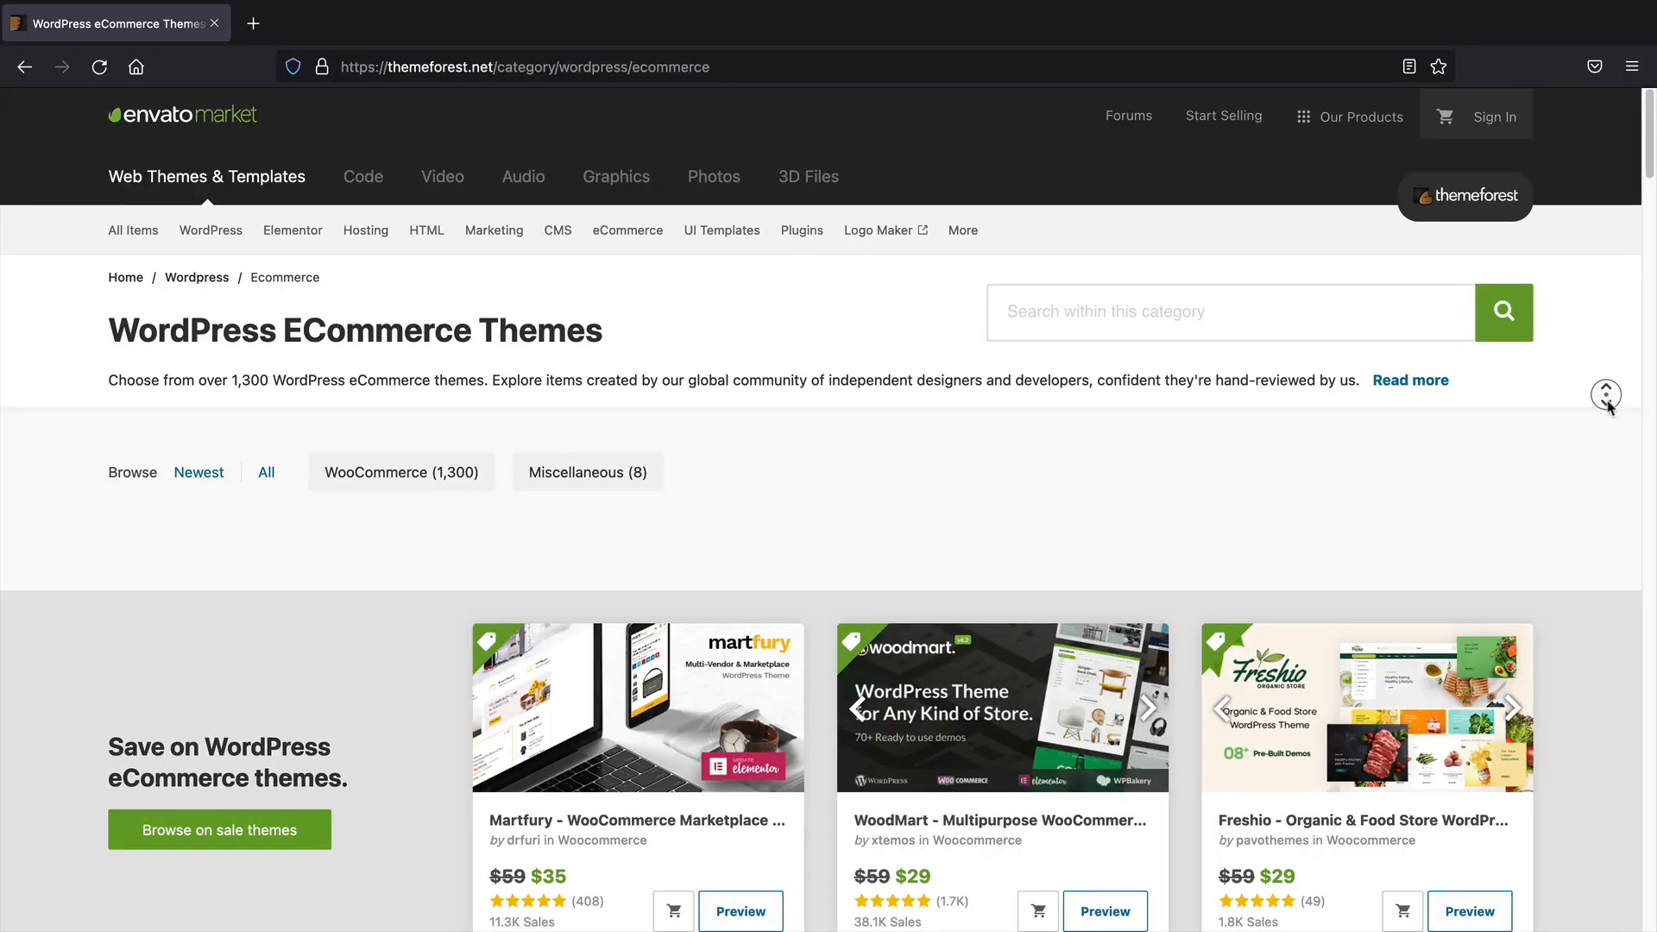
pyautogui.scroll(-3)
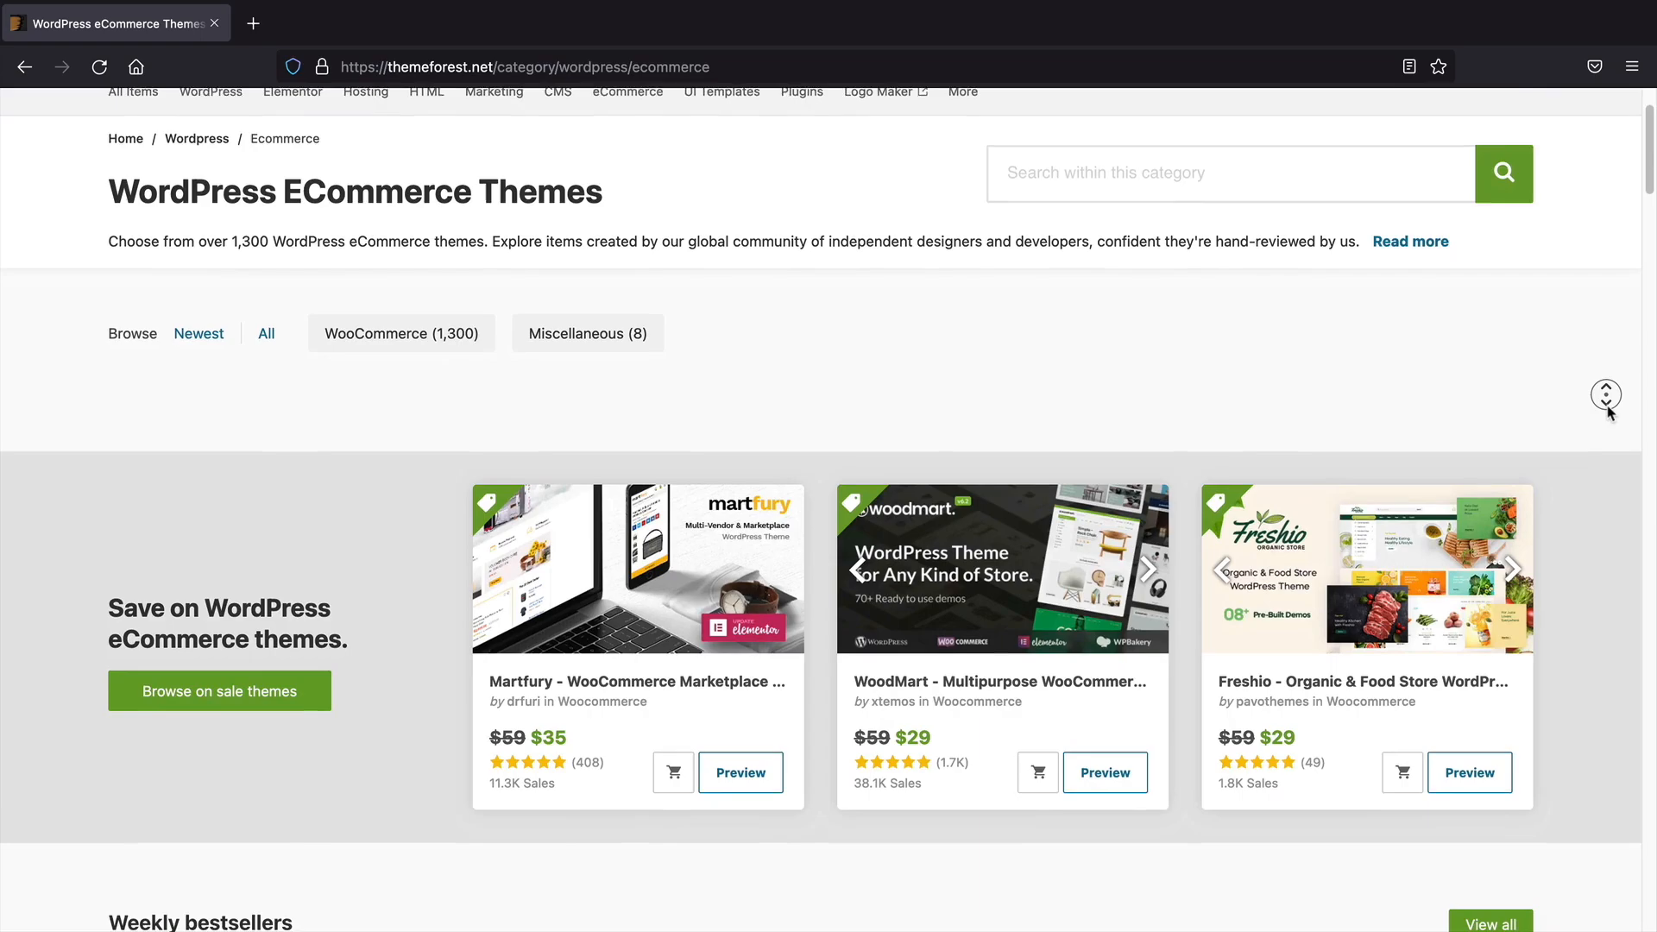
pyautogui.scroll(-3)
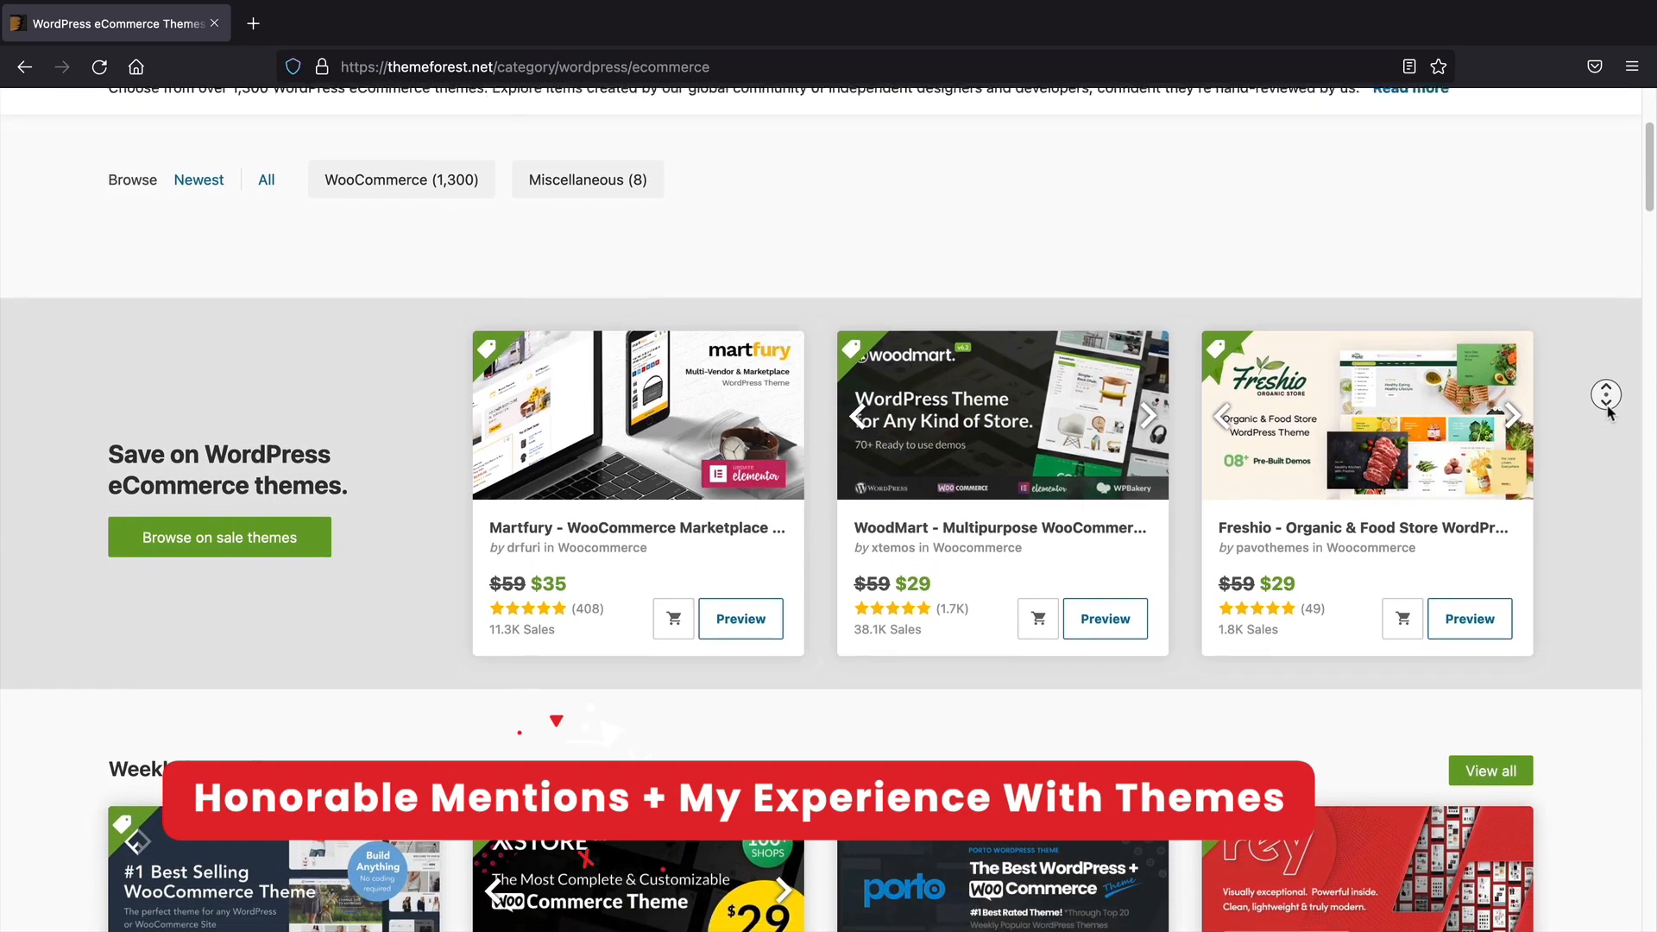
pyautogui.scroll(-3)
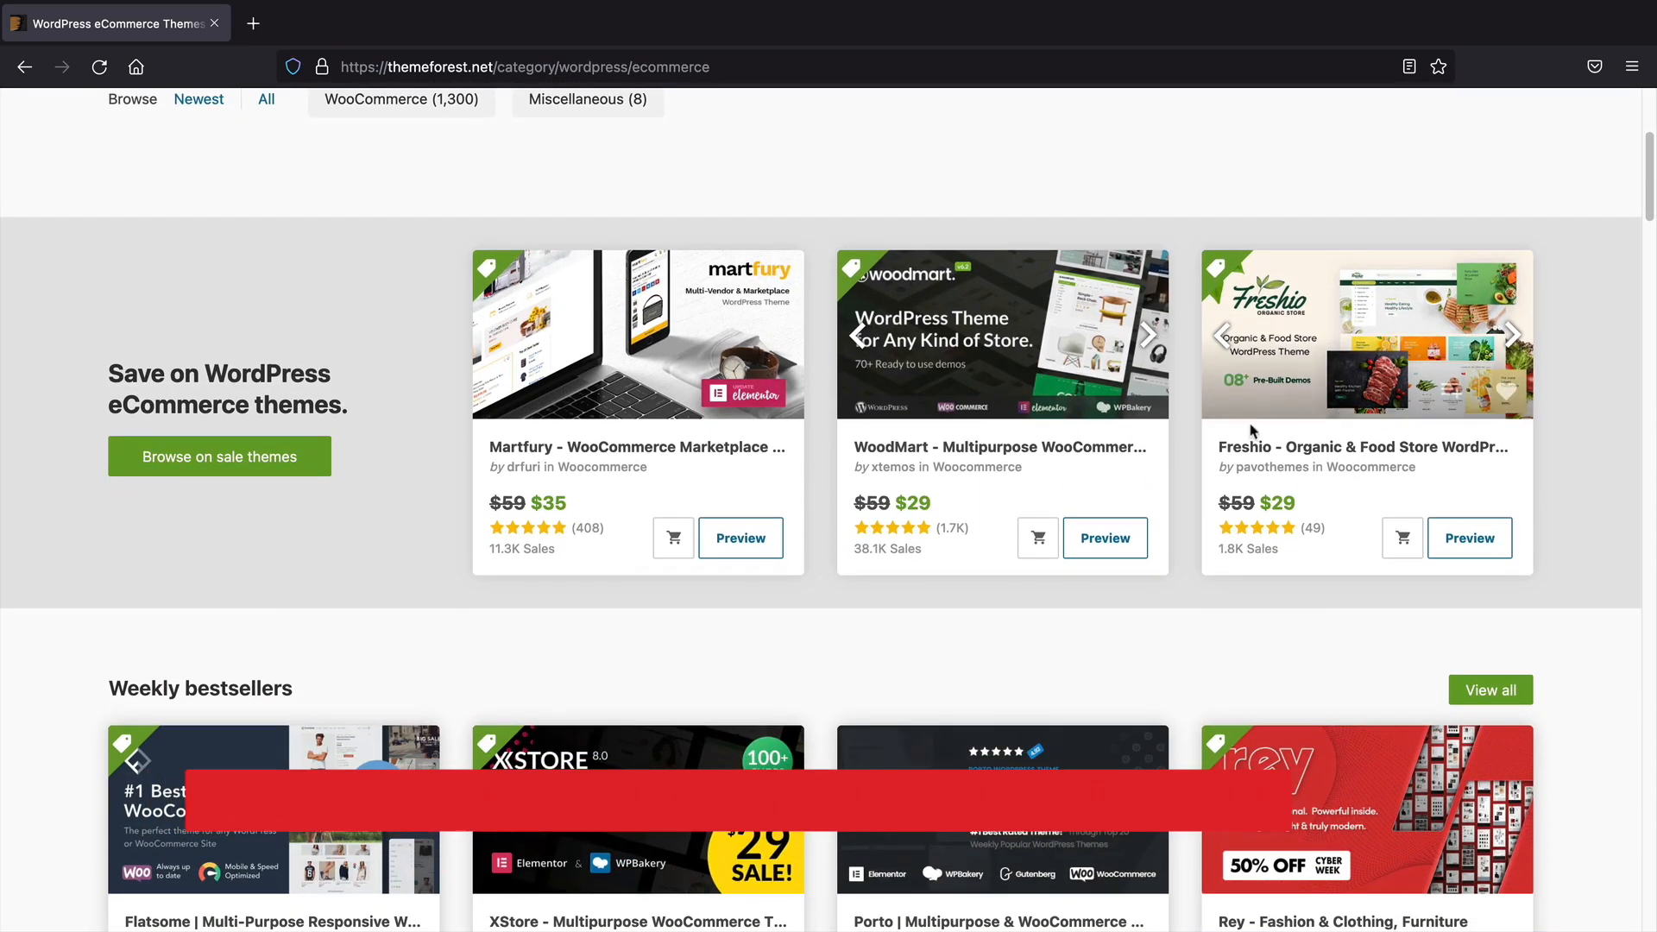
pyautogui.click(998, 447)
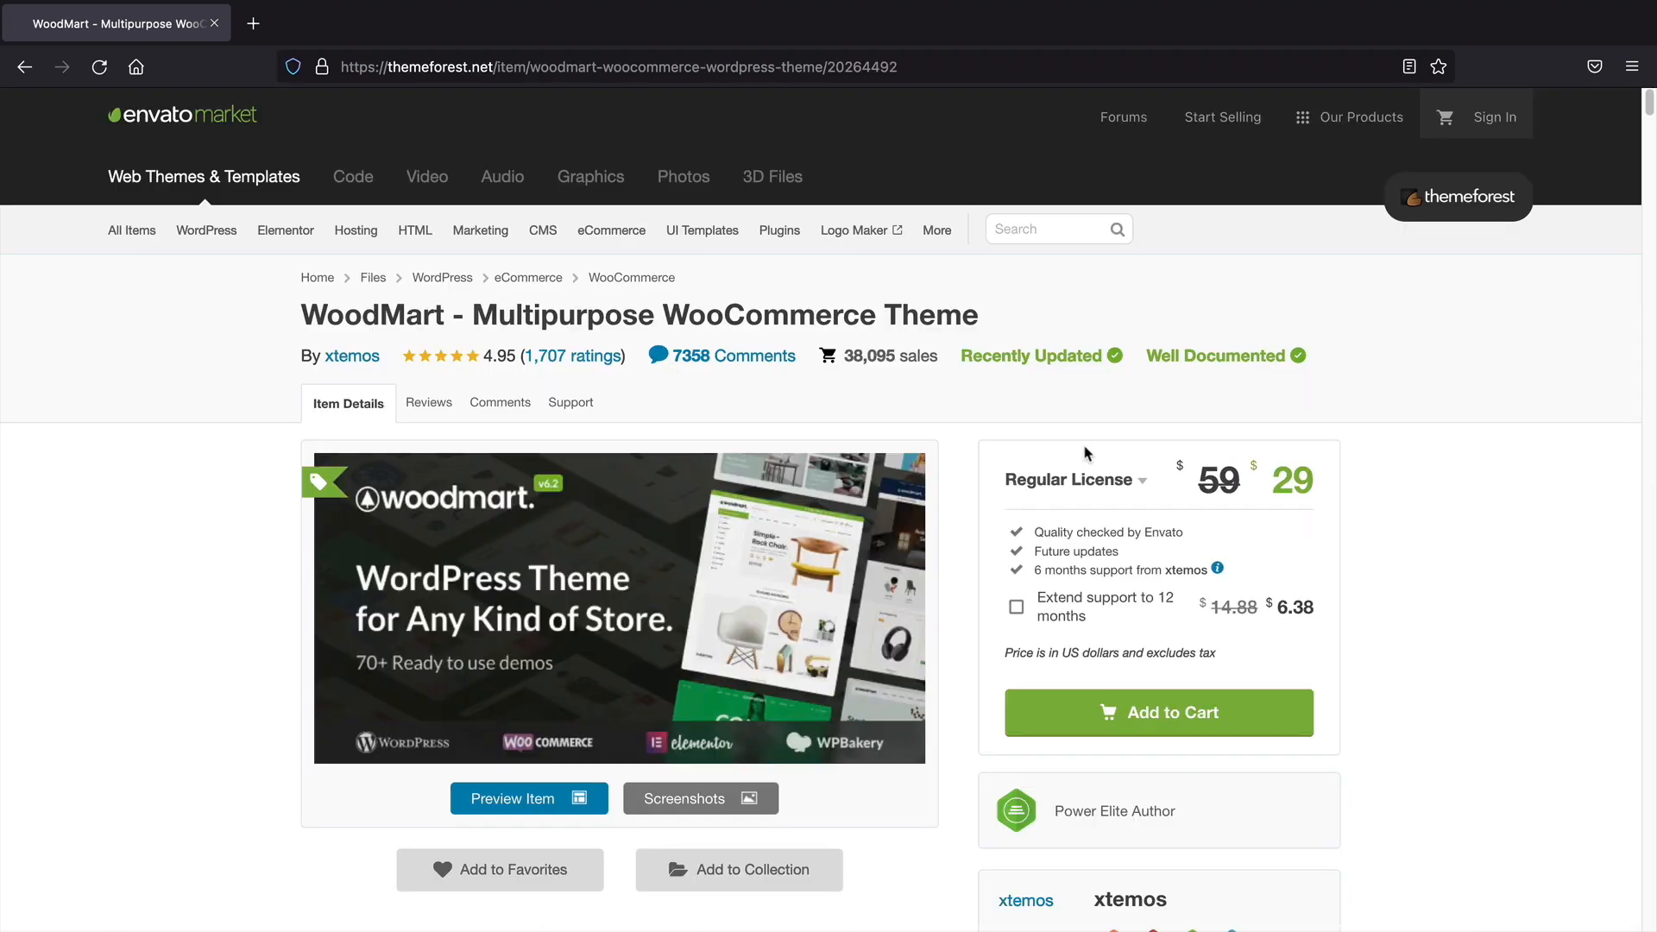
# Step: Launch WoodMart's live preview and scroll through its shop listing and category homepage
pyautogui.click(529, 797)
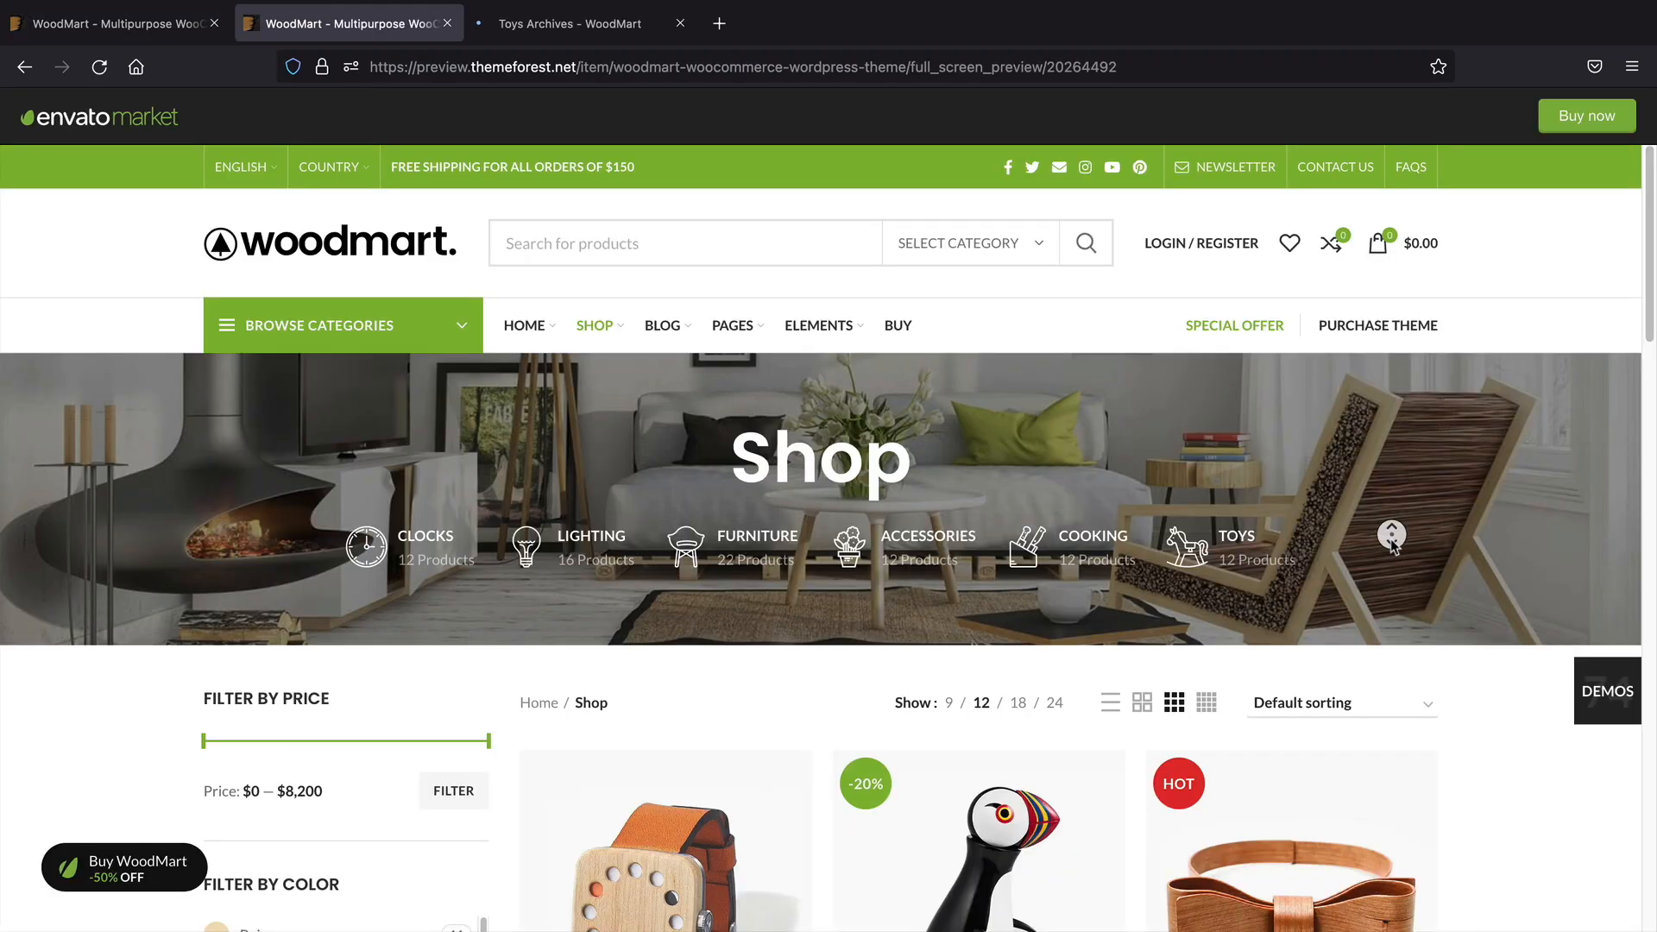
pyautogui.scroll(-3)
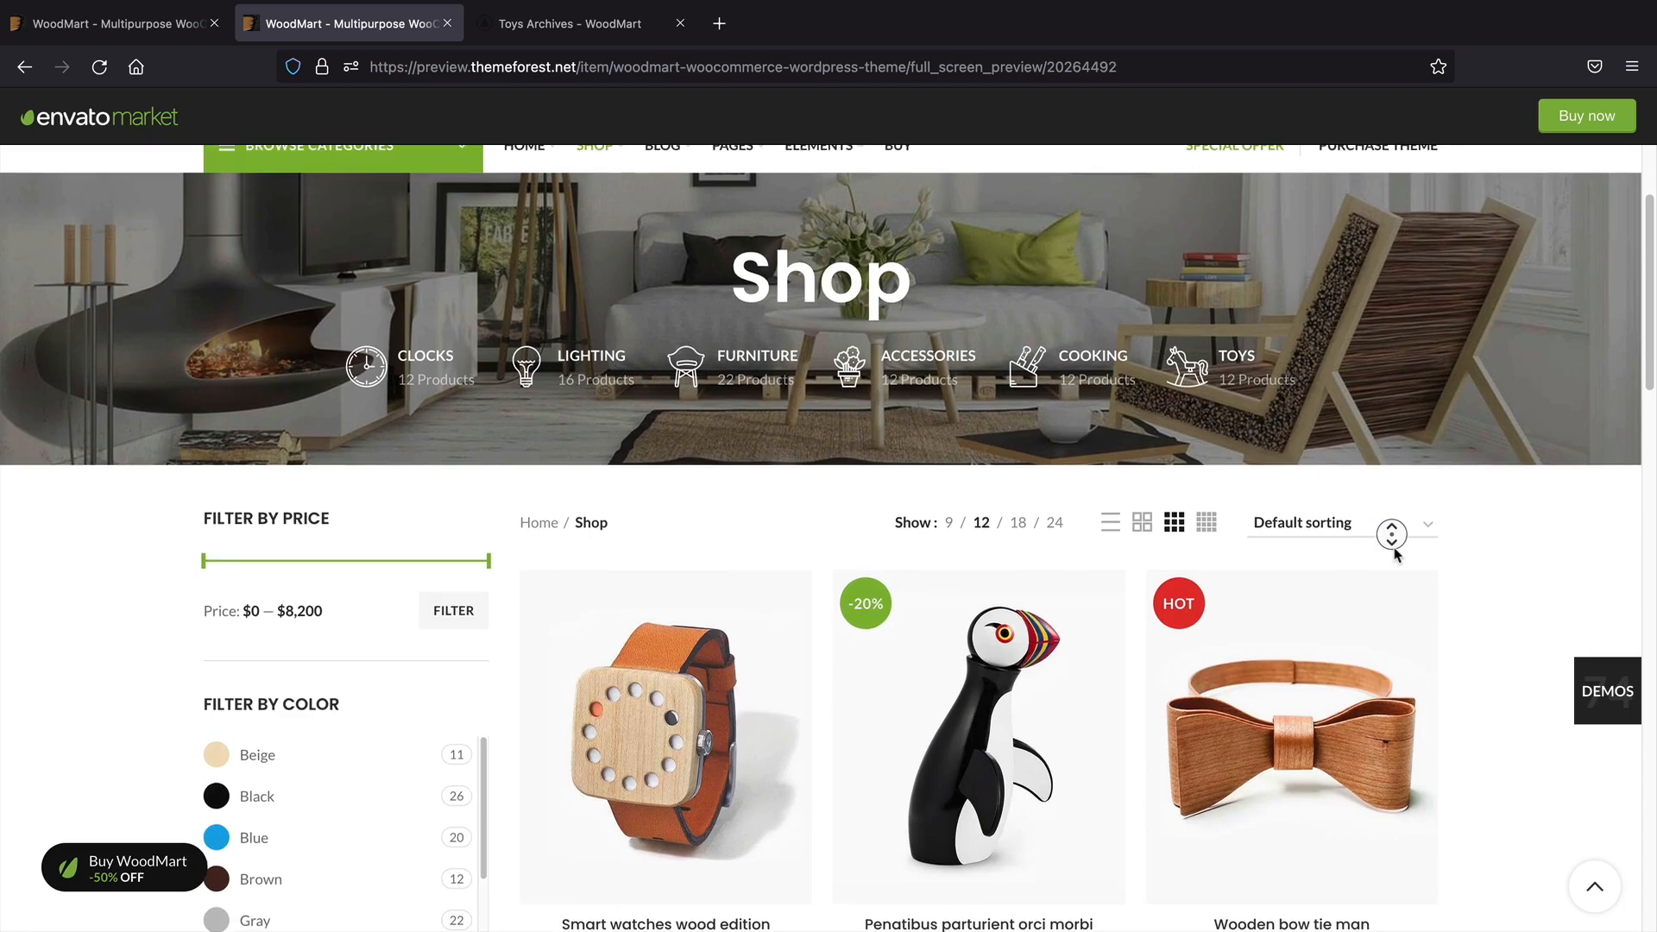
pyautogui.scroll(-3)
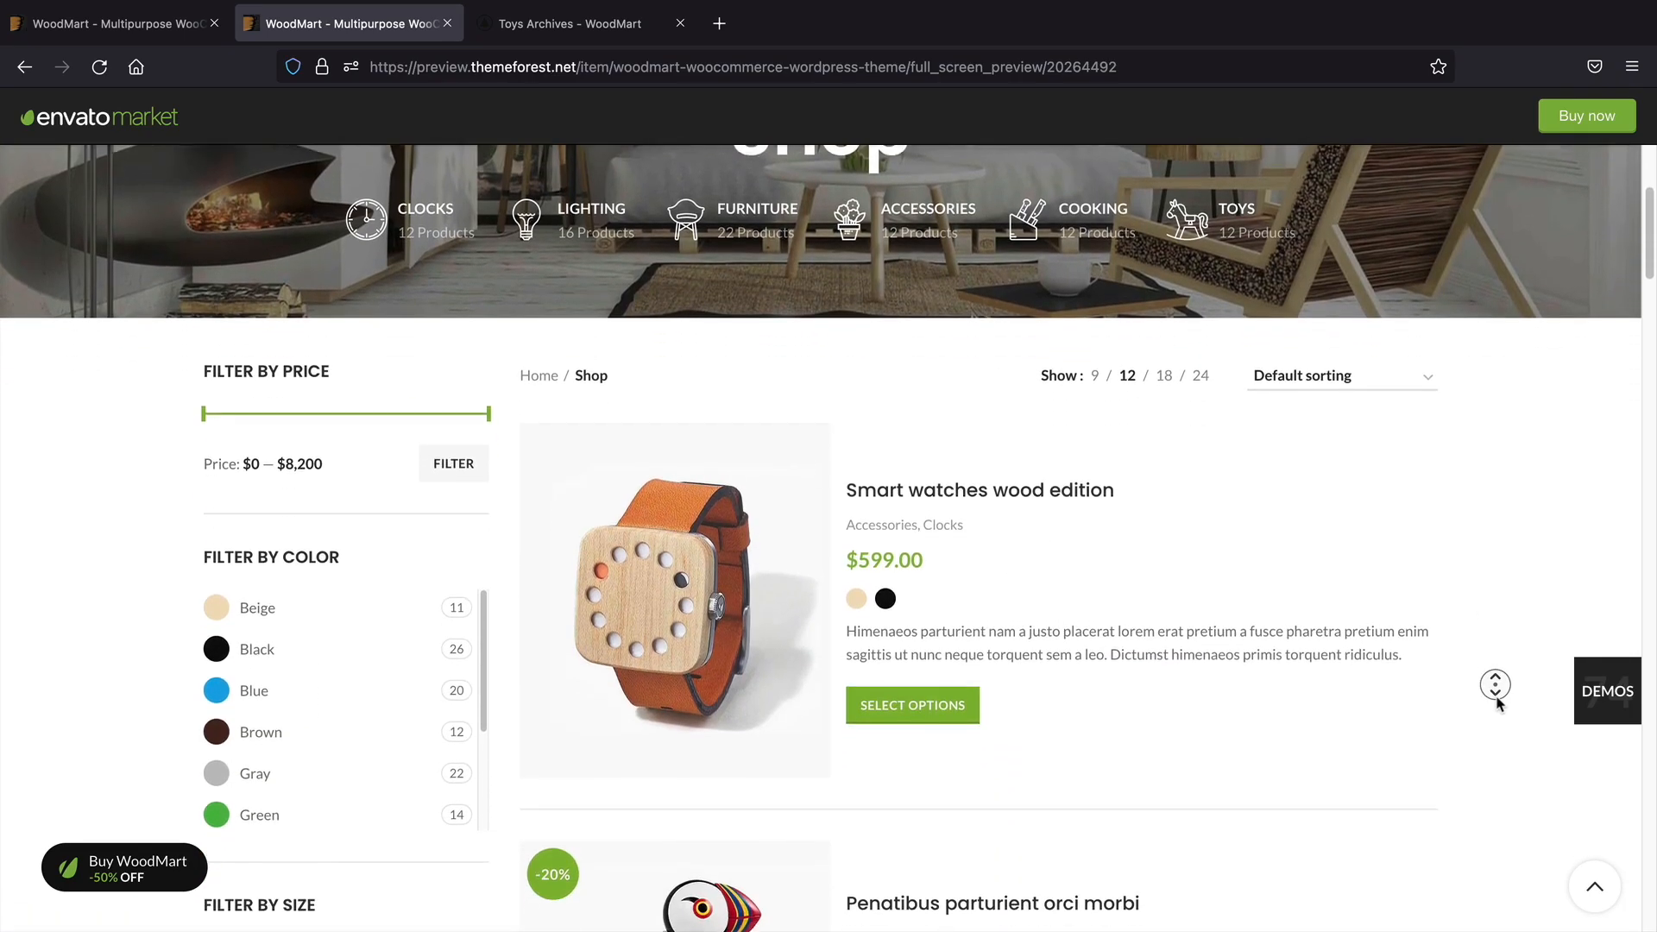
pyautogui.scroll(-3)
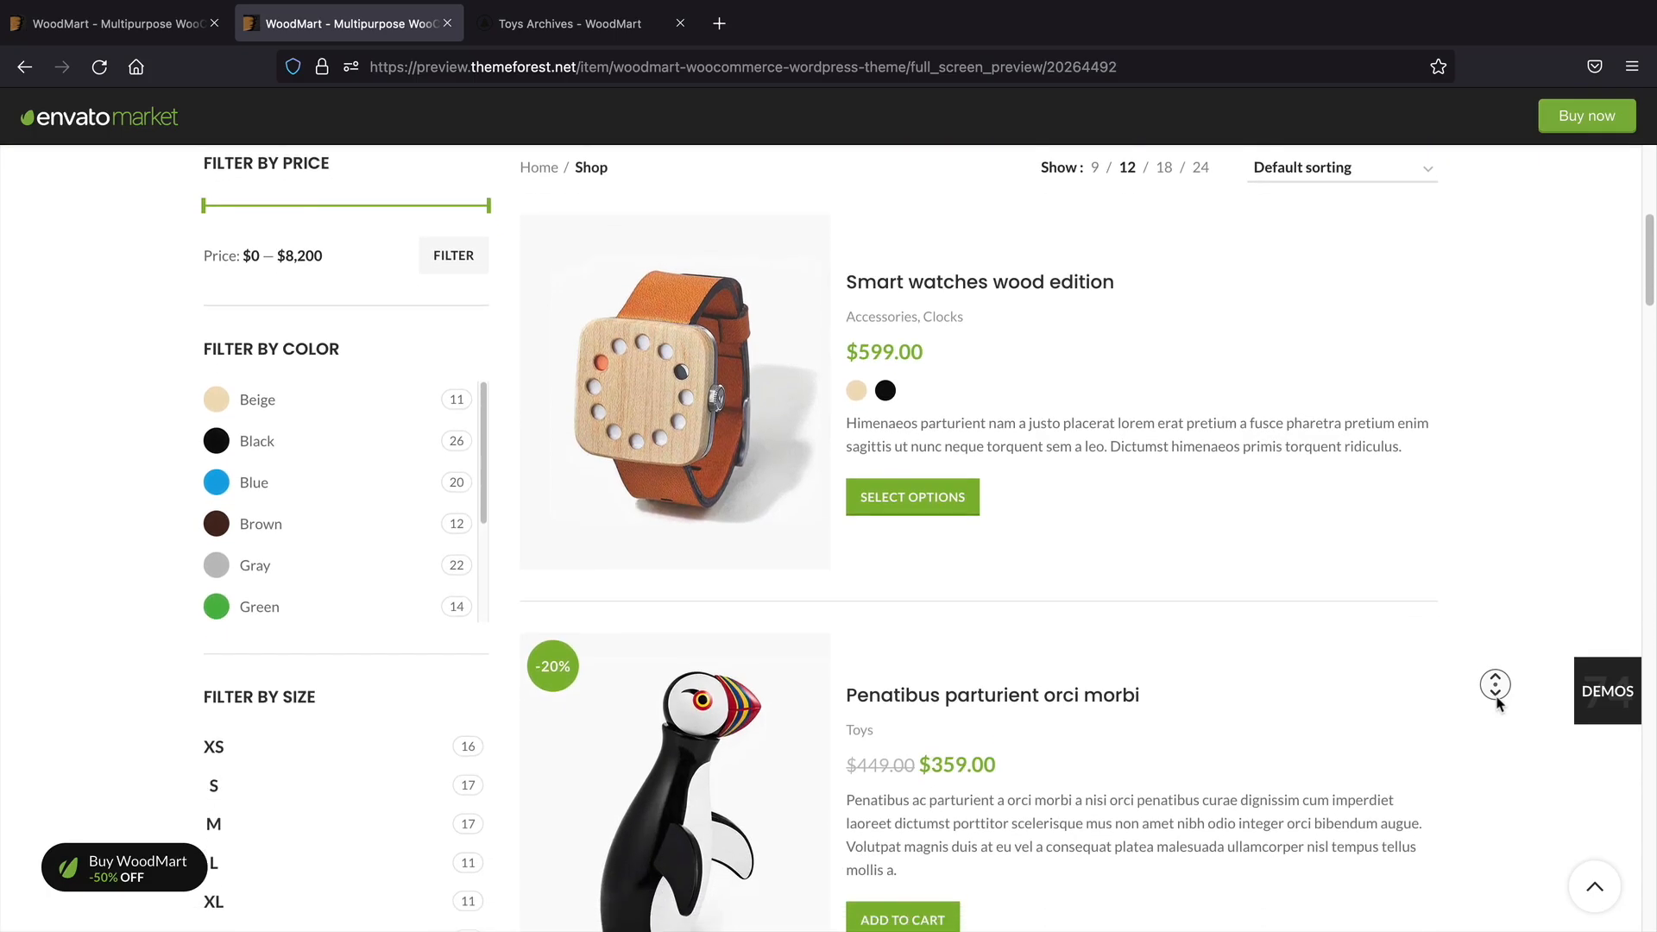
pyautogui.scroll(-3)
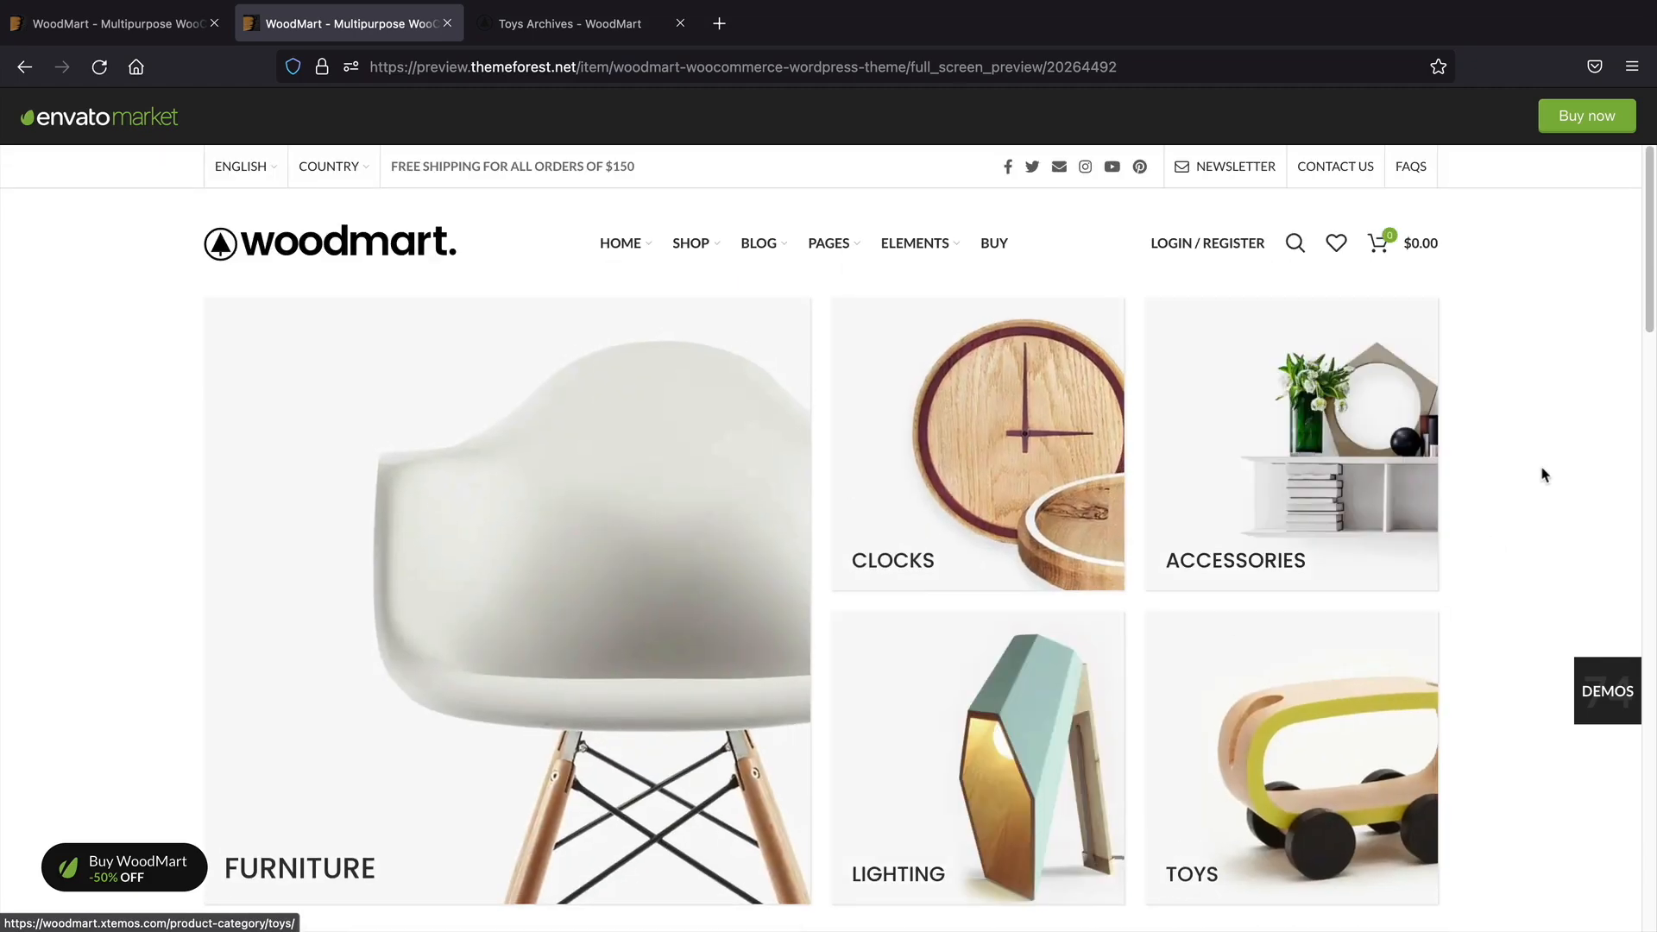
pyautogui.scroll(-3)
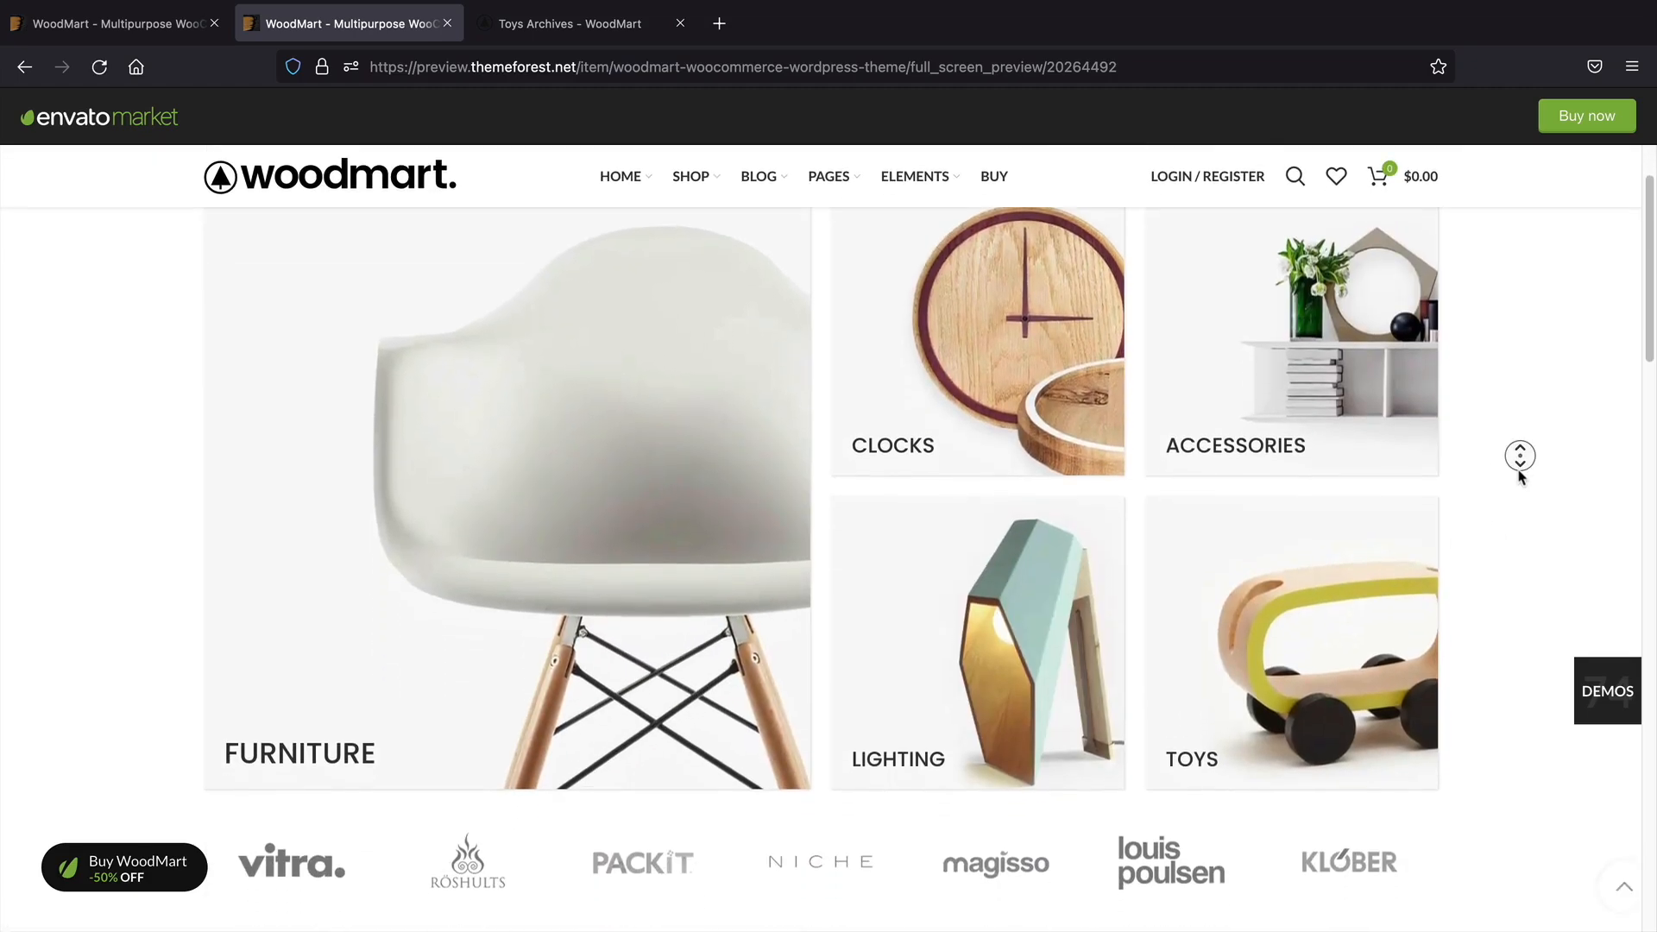
pyautogui.scroll(-3)
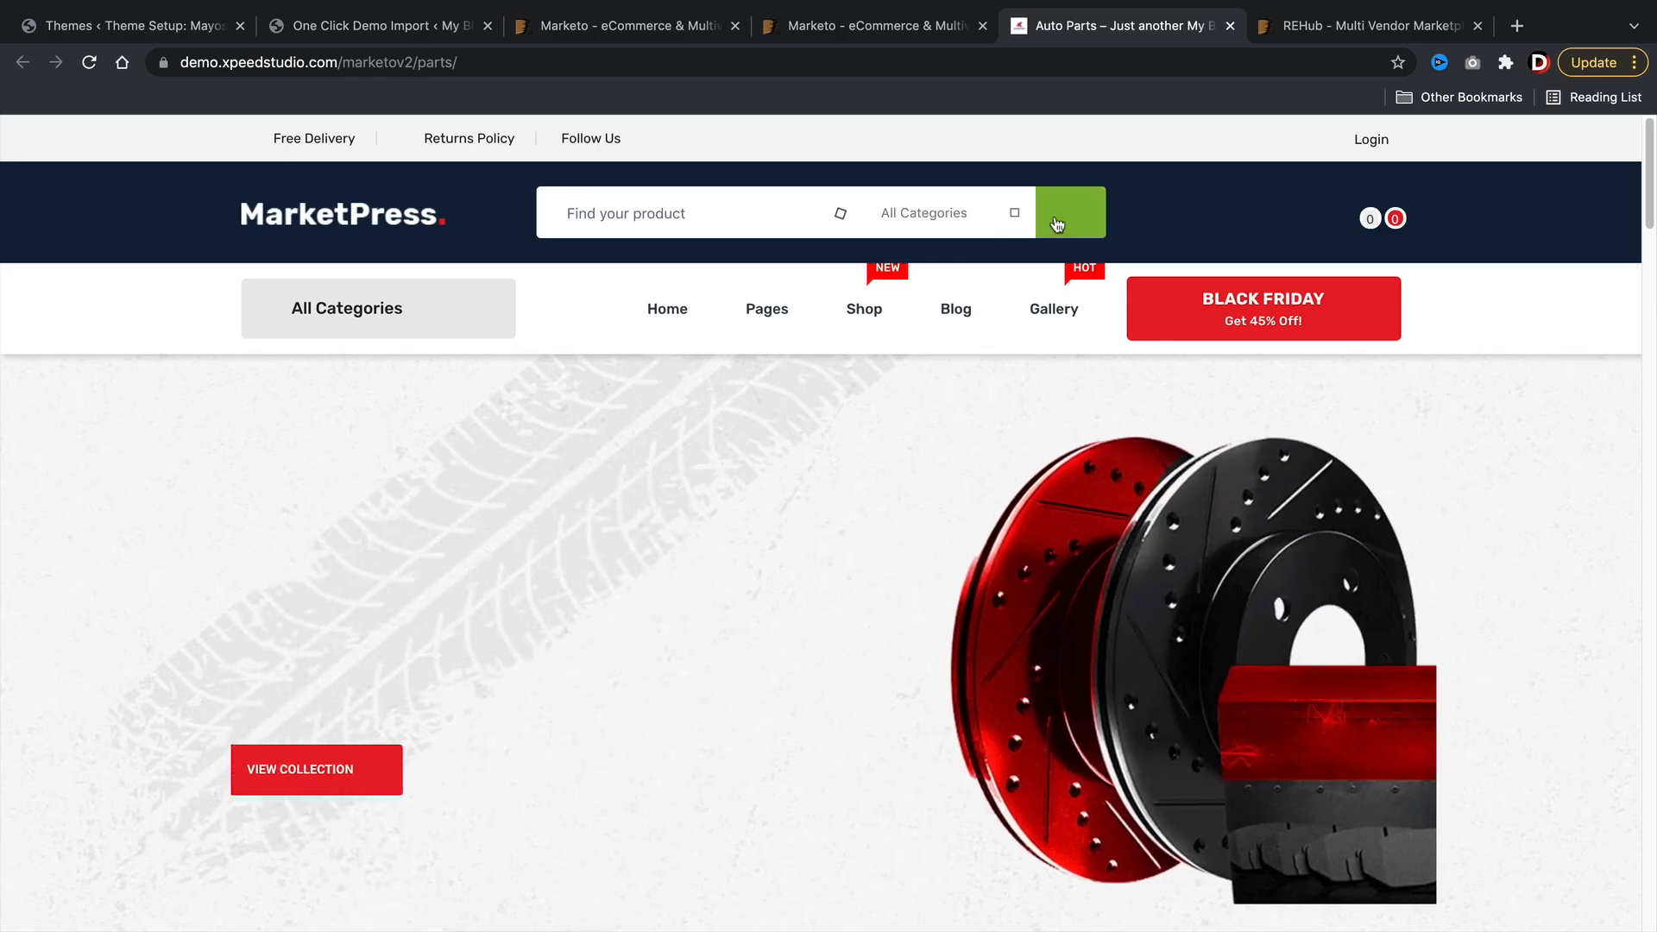
# Step: Search the Marketo Auto Parts demo, then browse Home Two's shop grid (3D Glass, iPhone 6s)
pyautogui.click(1069, 212)
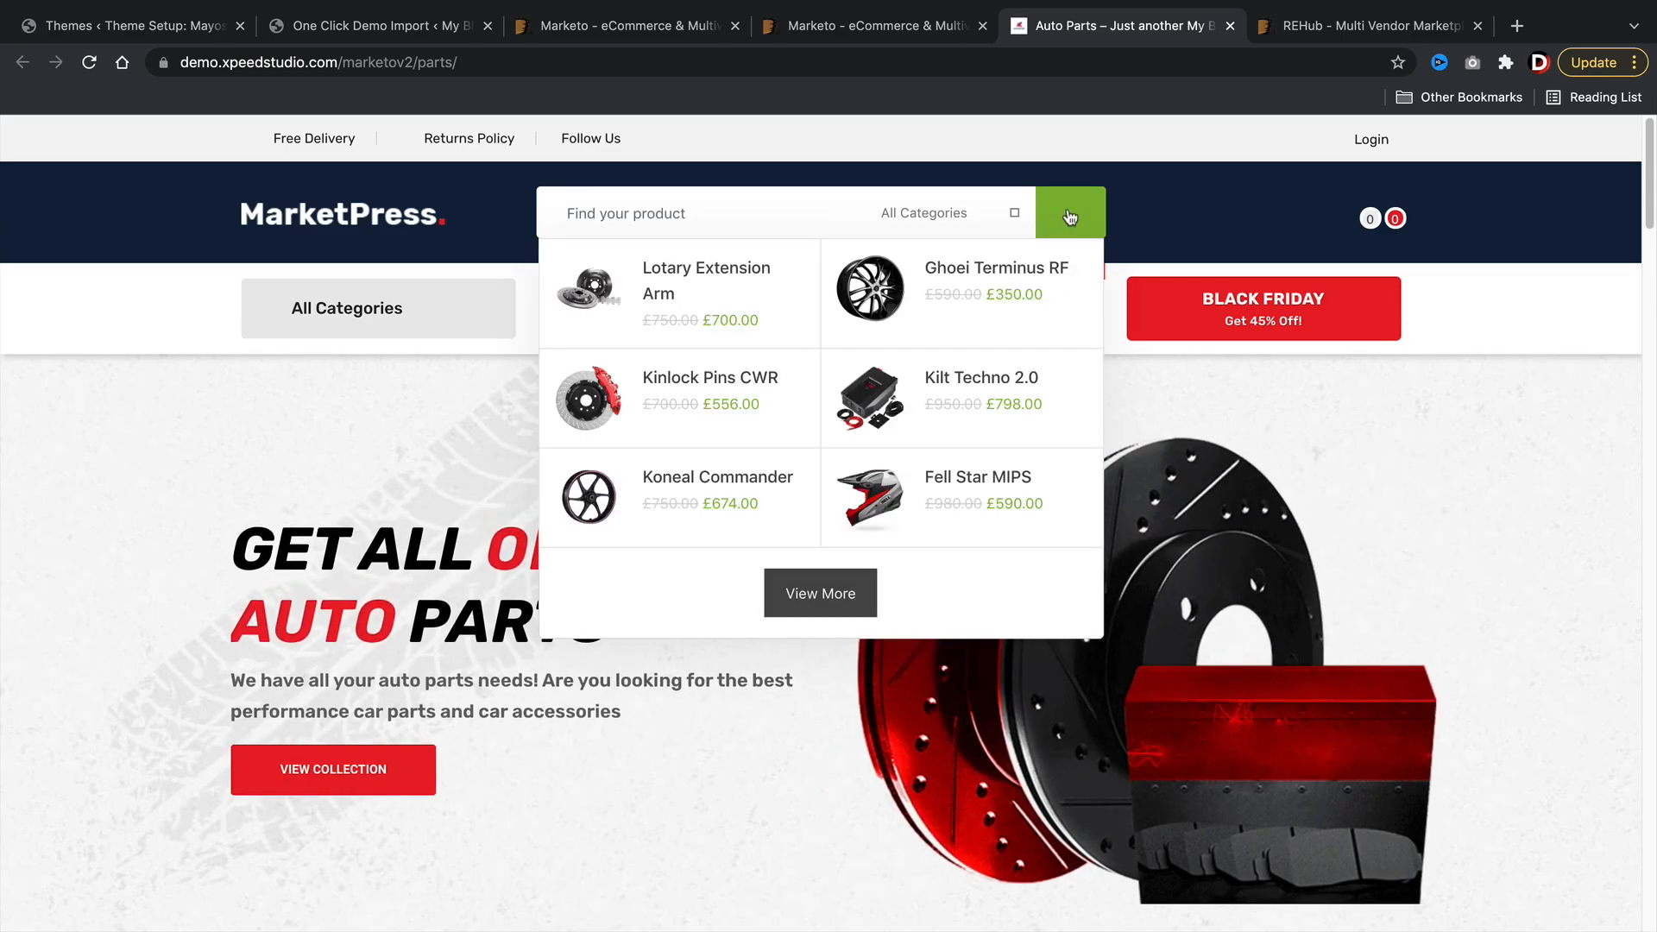
pyautogui.click(872, 25)
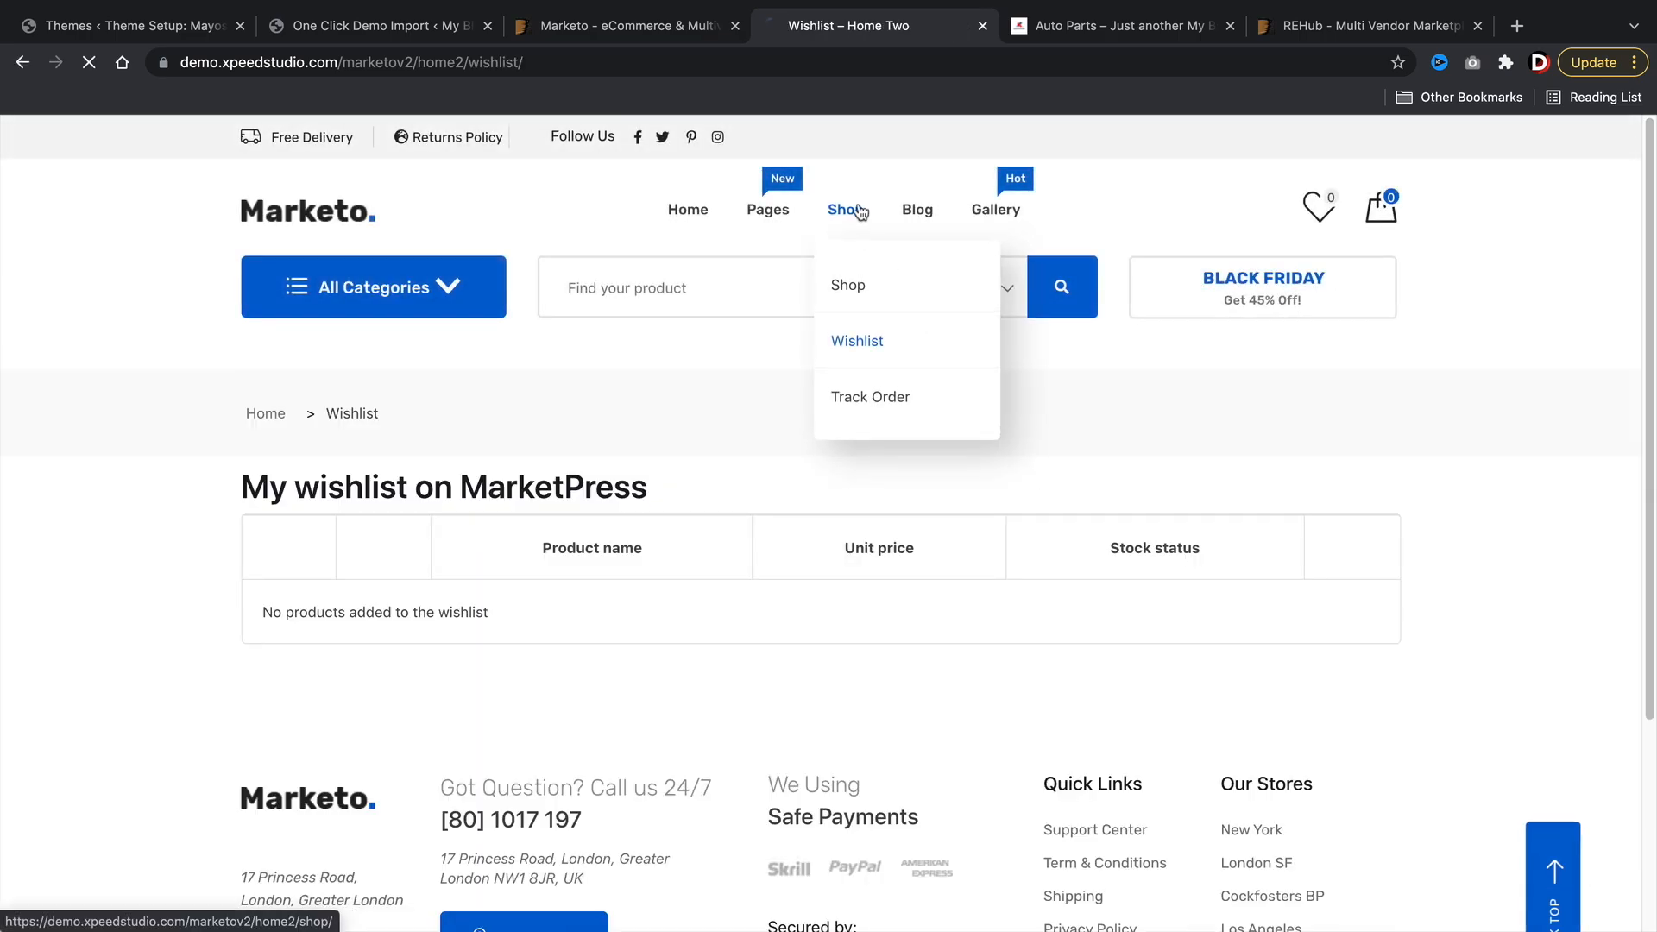
pyautogui.click(846, 284)
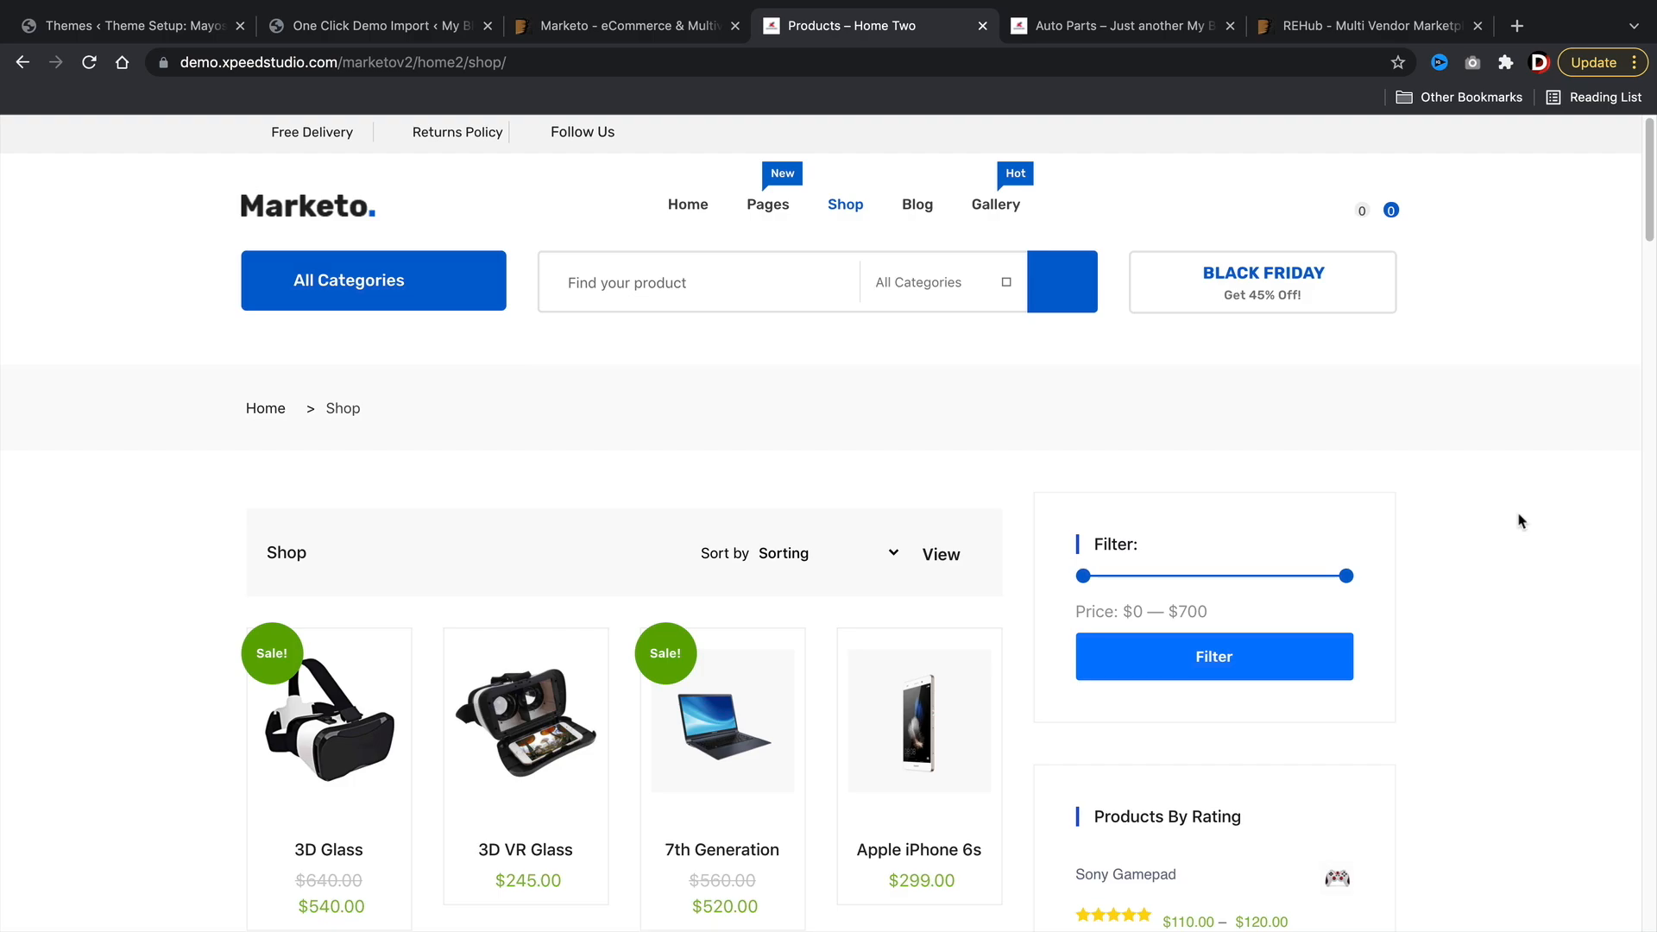
pyautogui.scroll(-3)
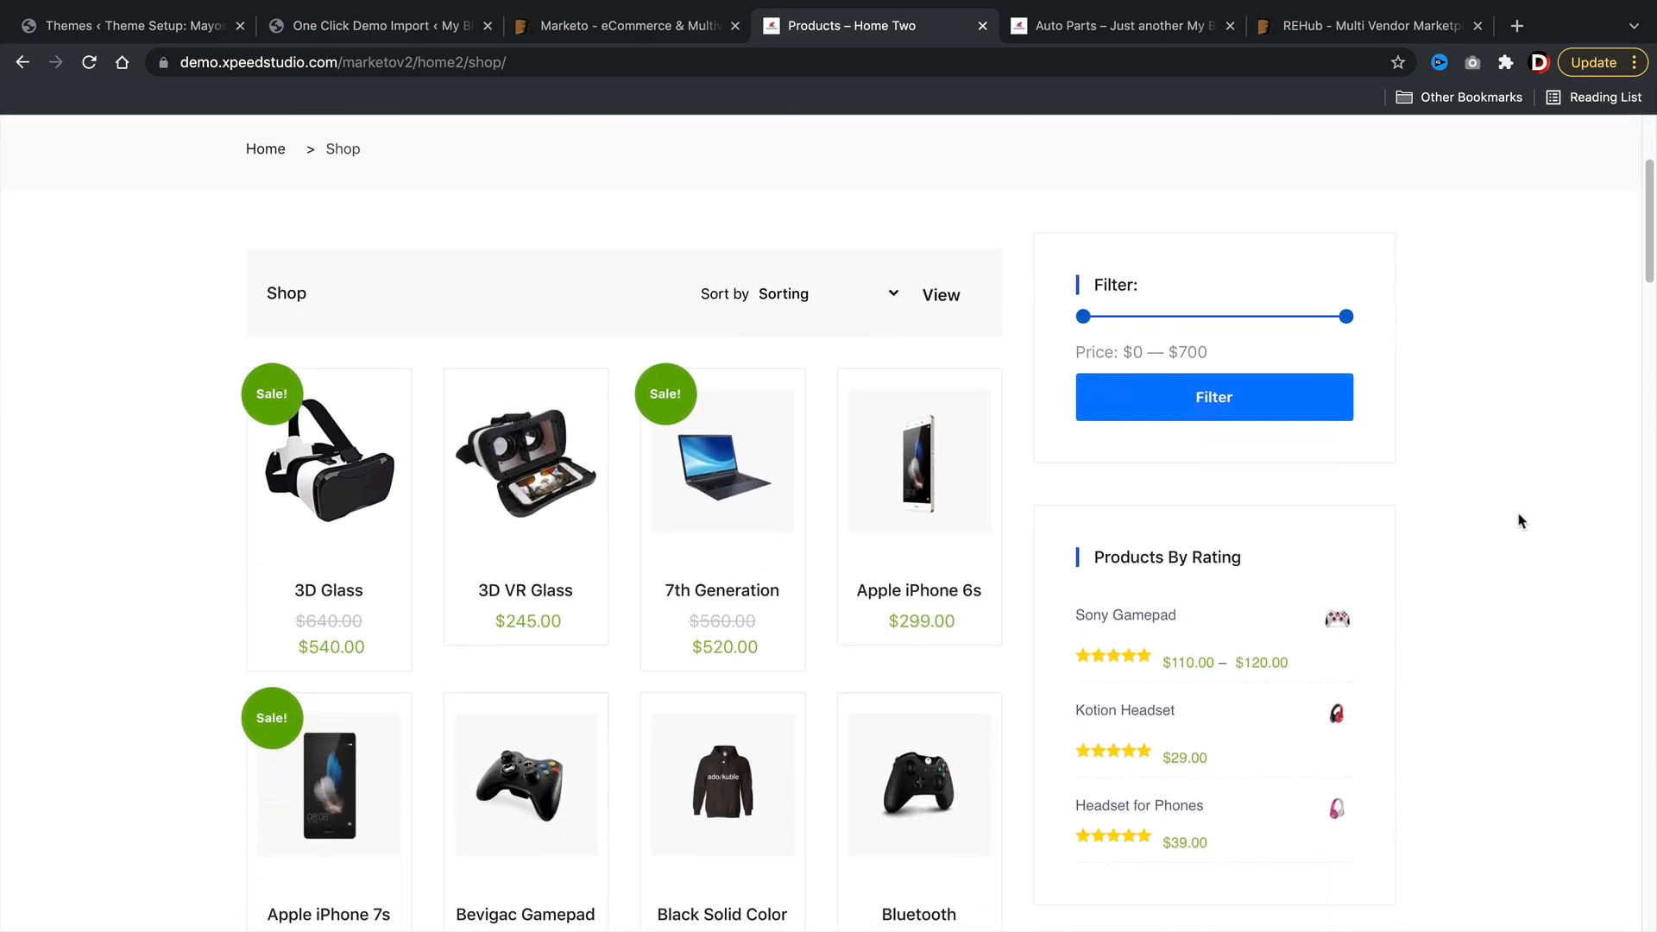
pyautogui.scroll(-3)
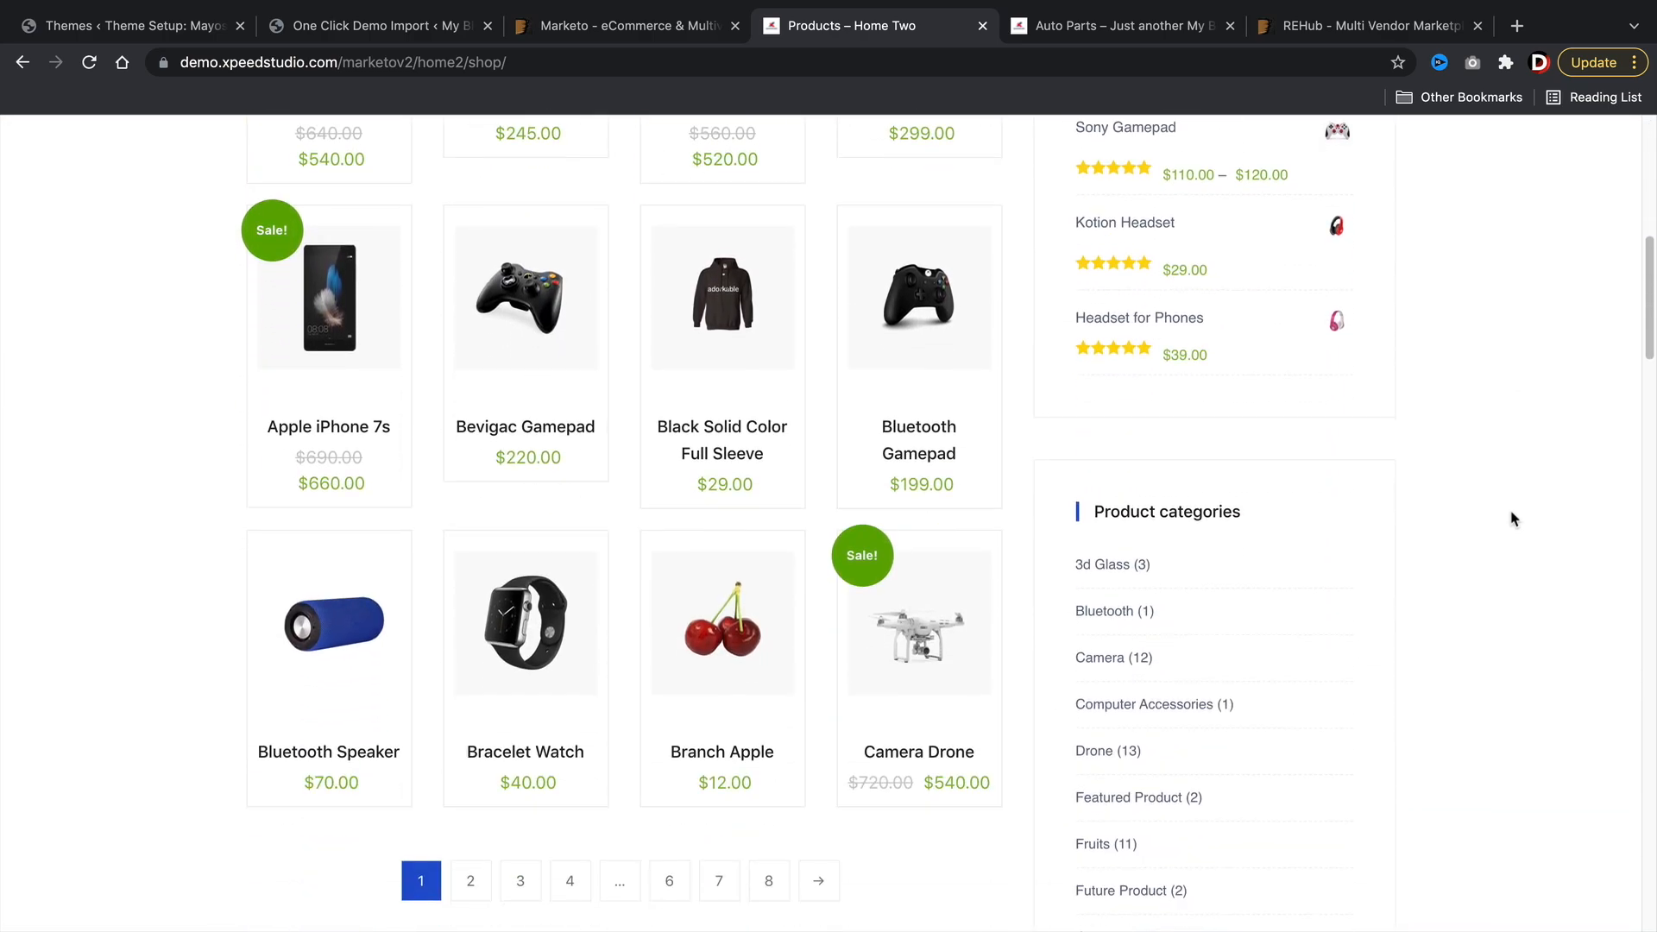
pyautogui.scroll(-3)
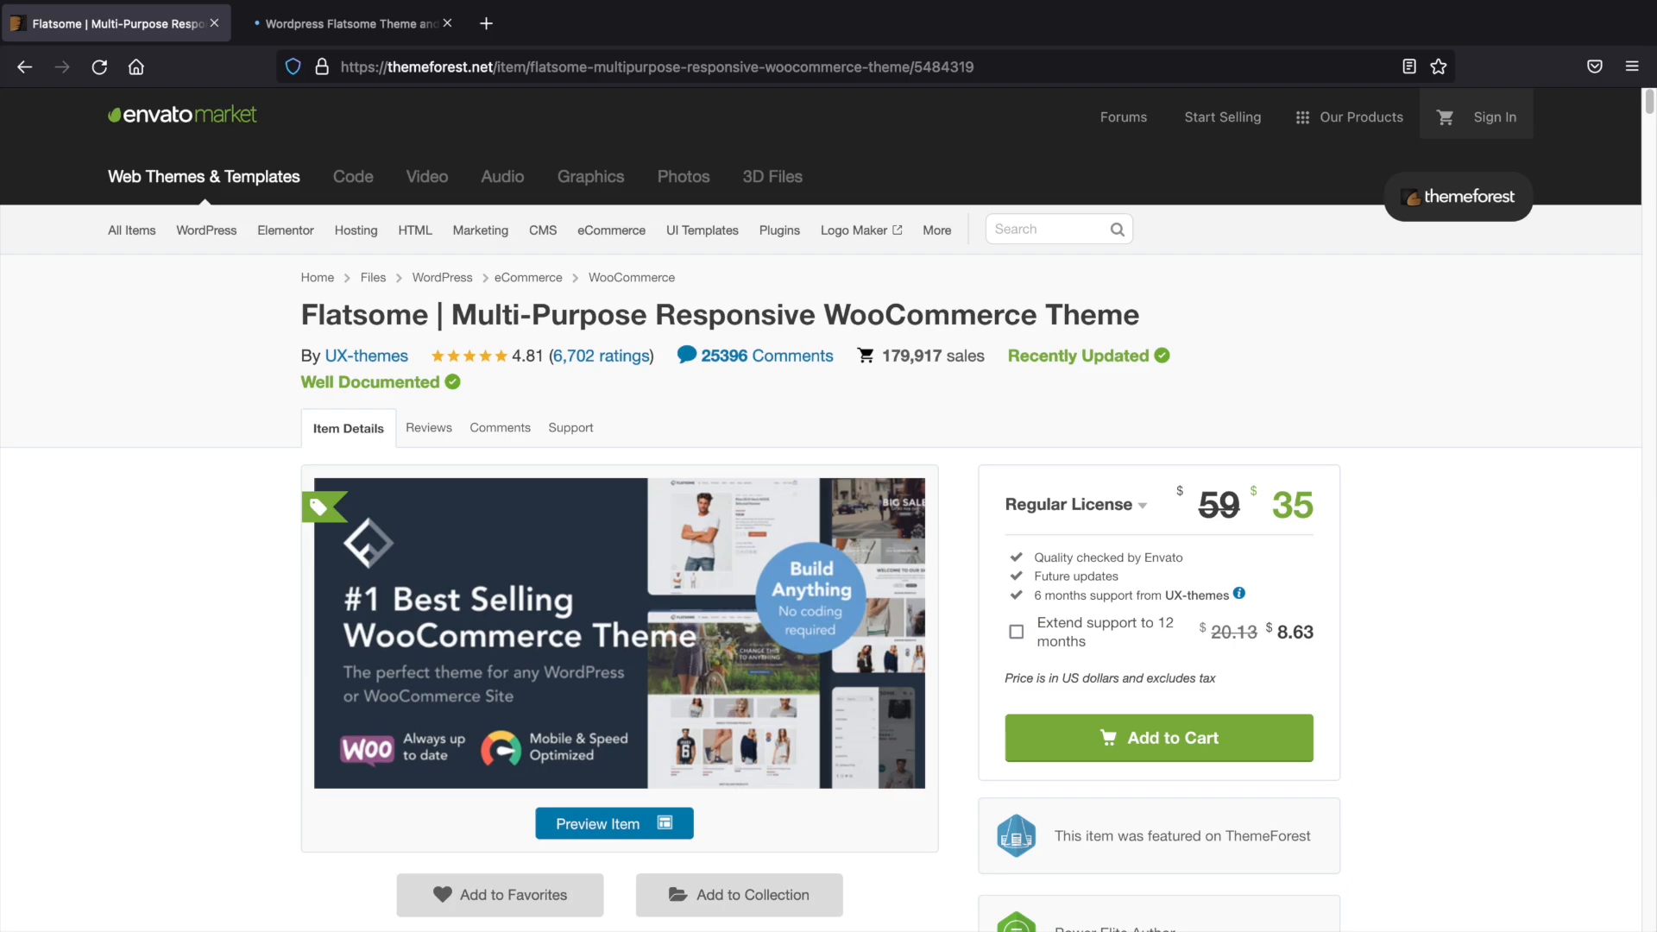
# Step: Switch to the Freelancer job on Flatsome–Dokan incompatibility, budgeted $30-250 USD
pyautogui.click(347, 22)
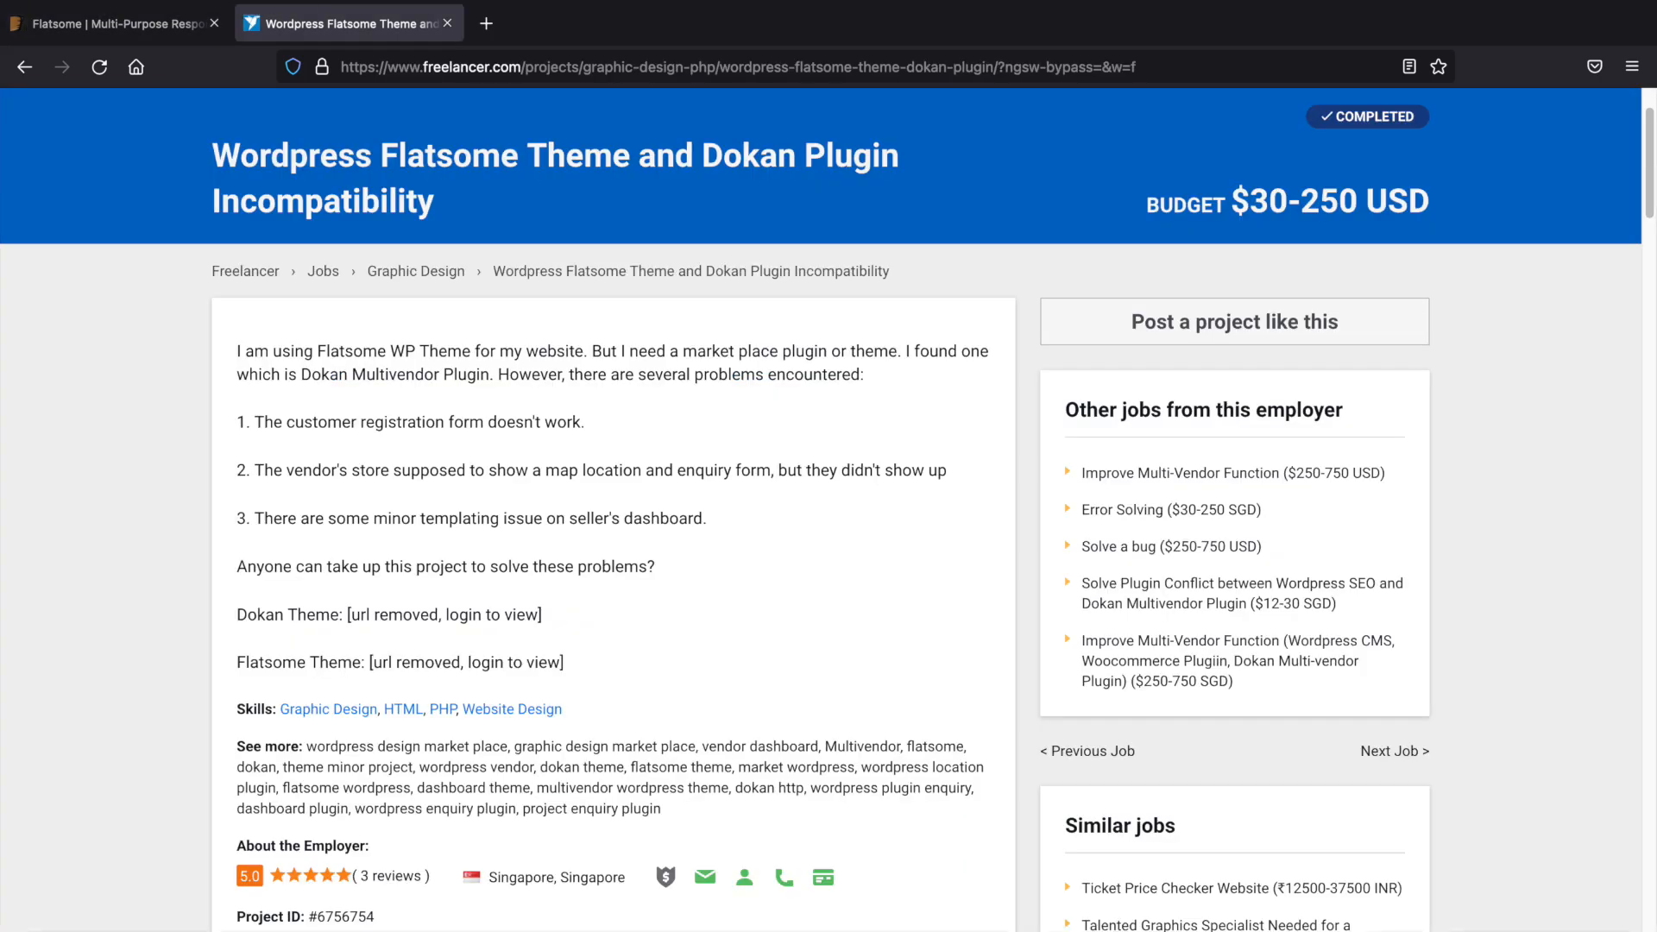